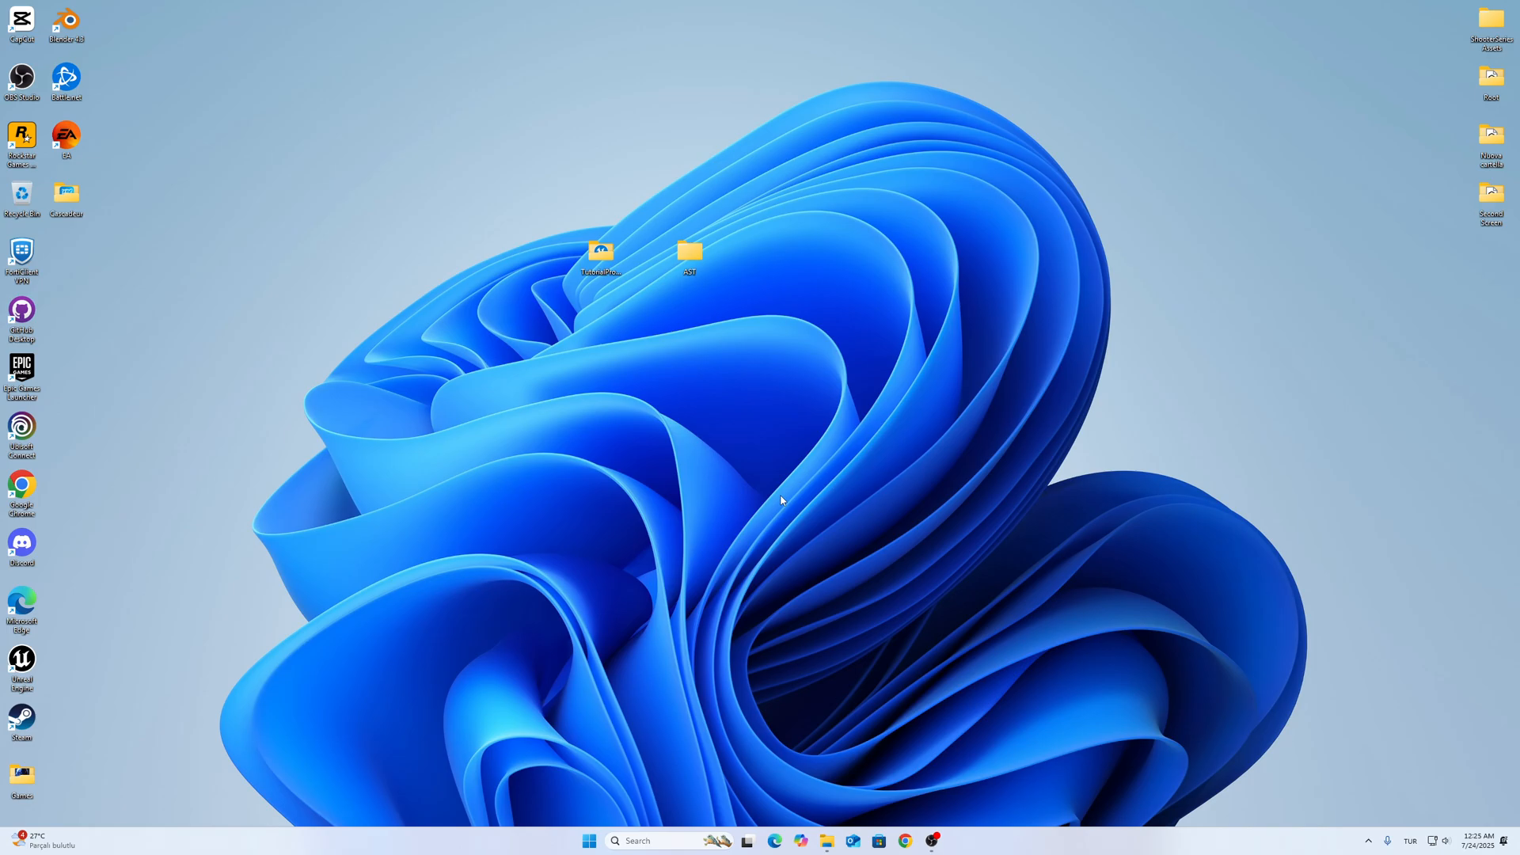
{"action": "mouse_move", "coordinate": [682, 325]}
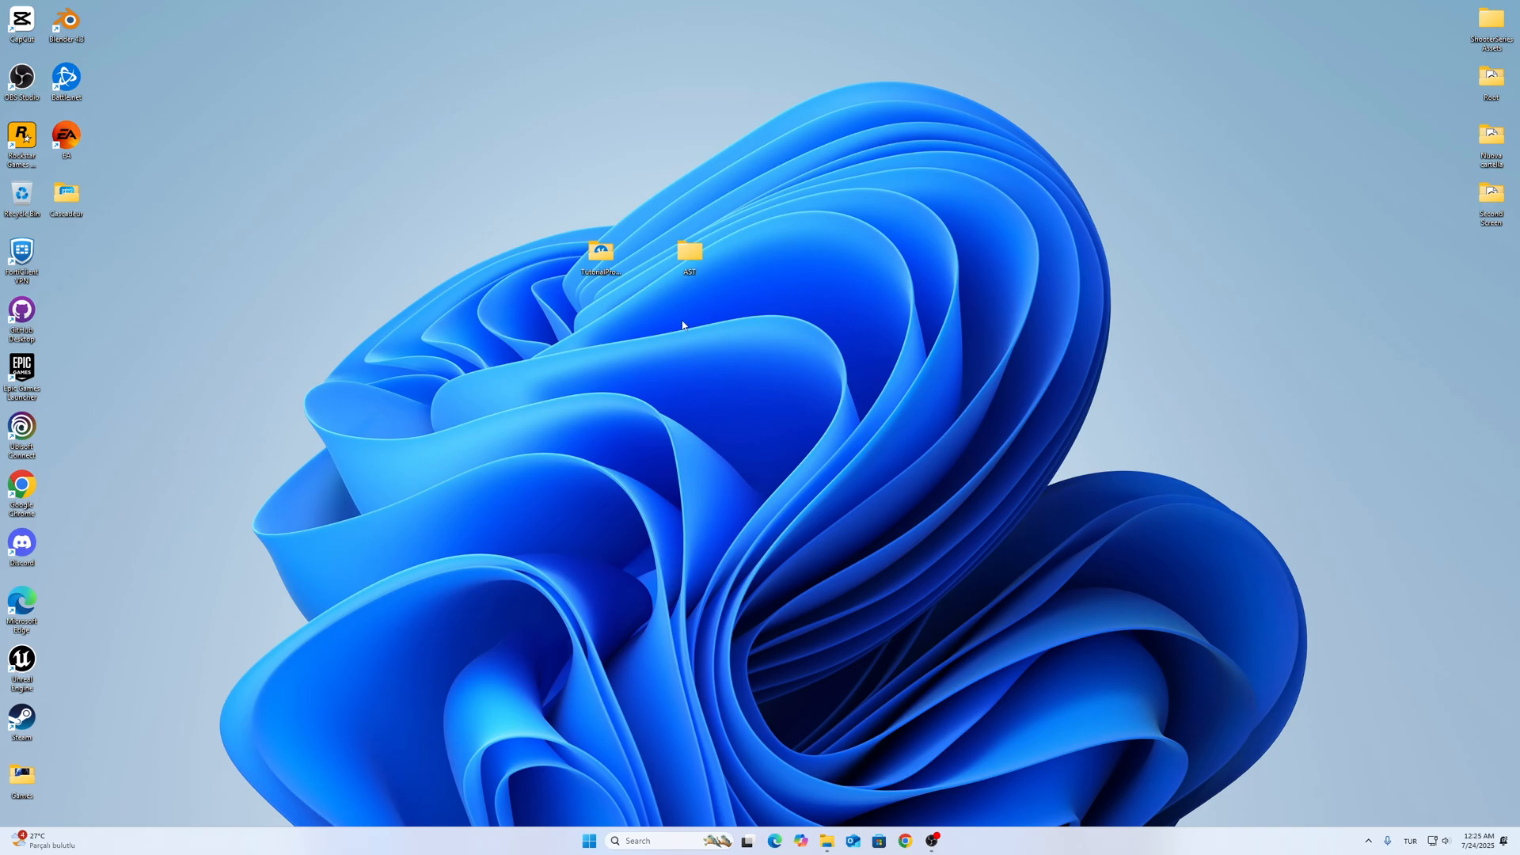
Step: Browse the AST folder into AST 5.6, then open the TutorialProject folder
{"action": "double_click", "coordinate": [688, 251]}
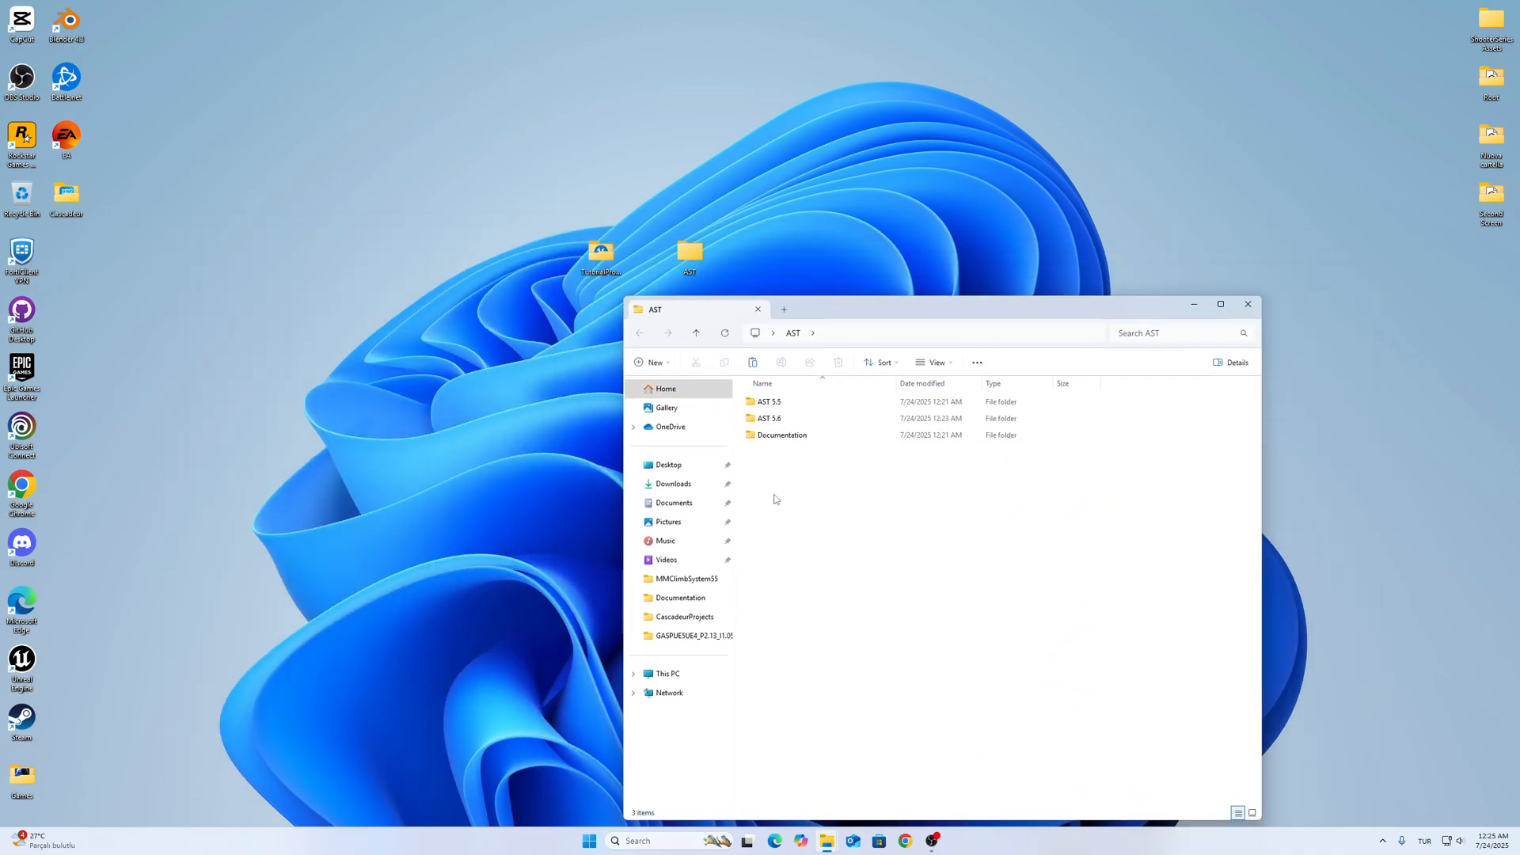
{"action": "left_click", "coordinate": [781, 435]}
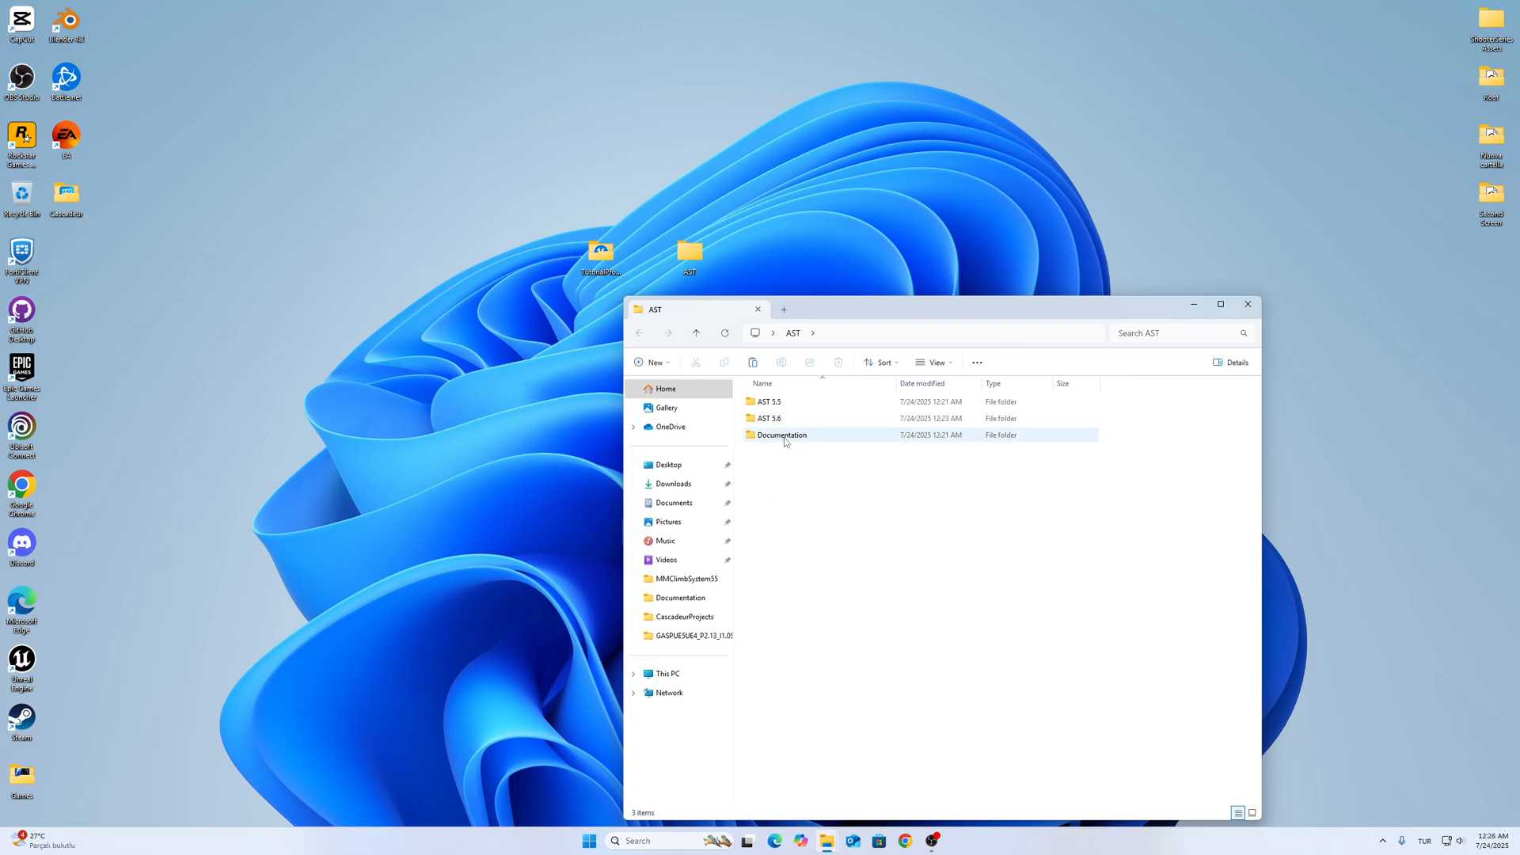
{"action": "double_click", "coordinate": [782, 434]}
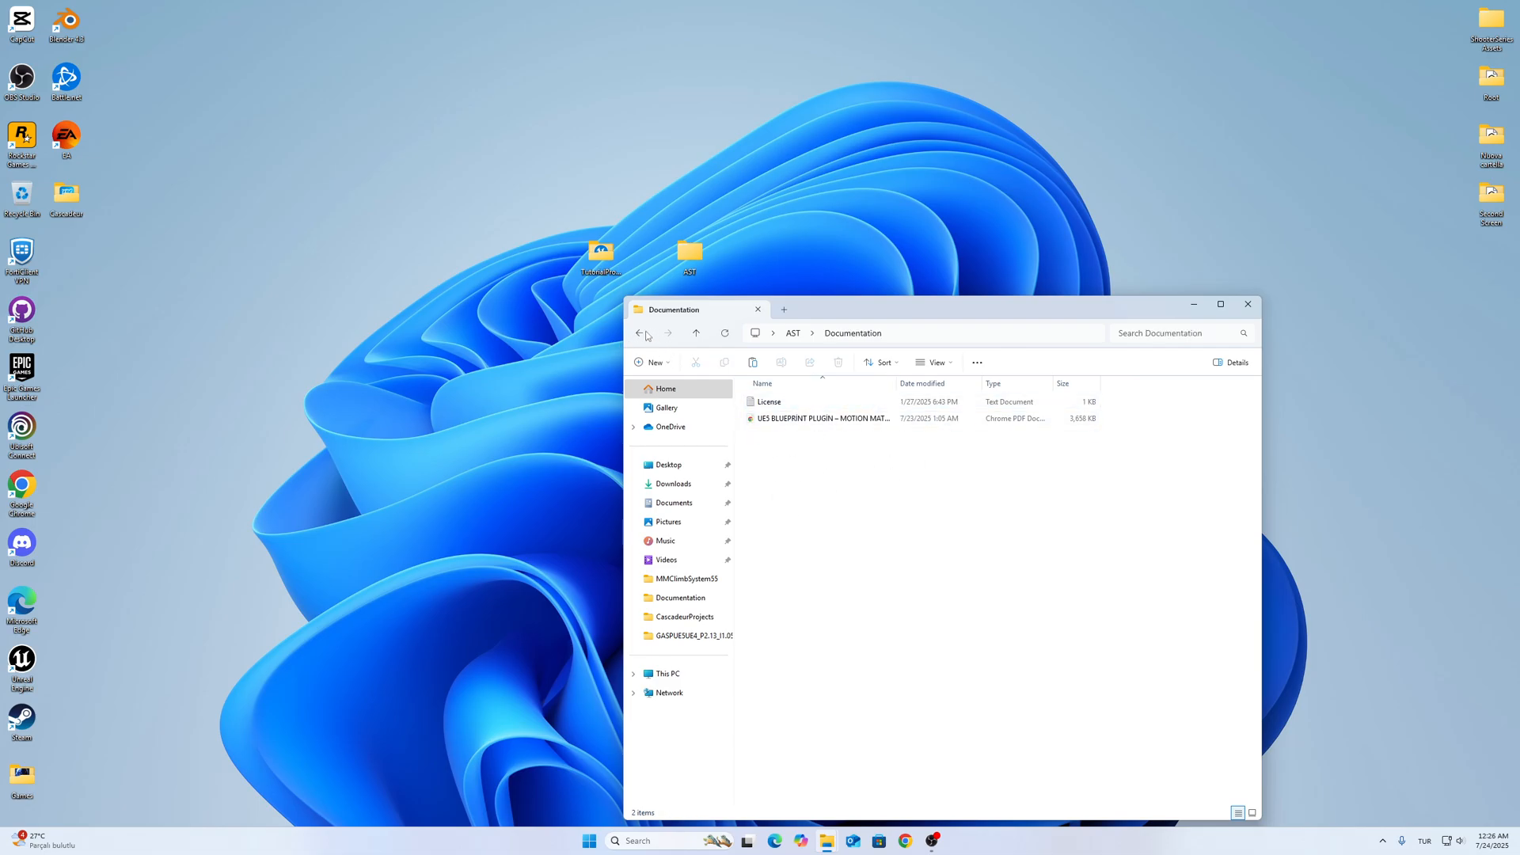
{"action": "left_click", "coordinate": [640, 332]}
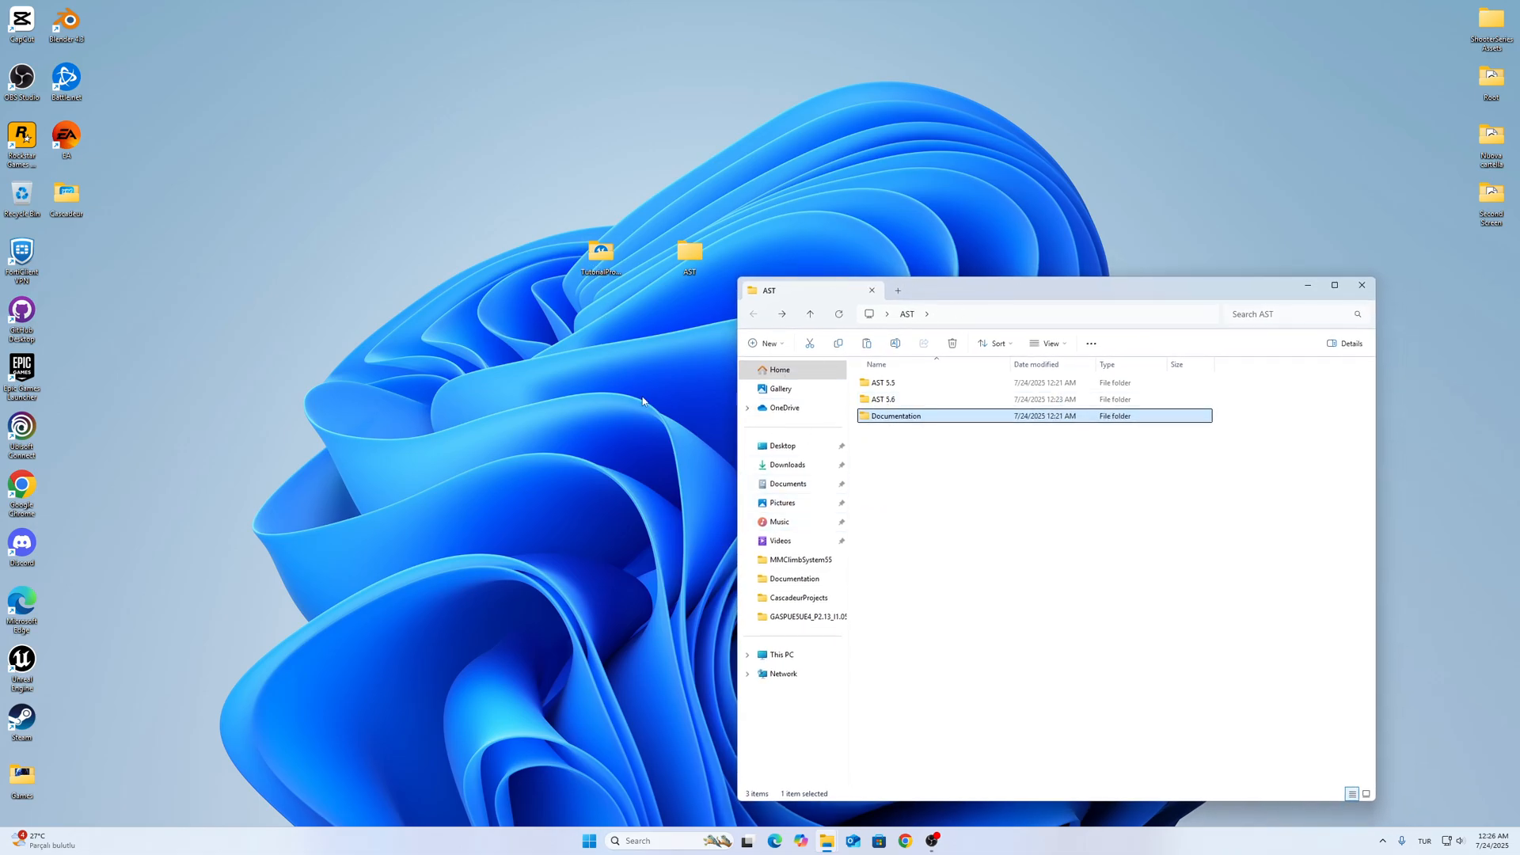
{"action": "left_click", "coordinate": [881, 398]}
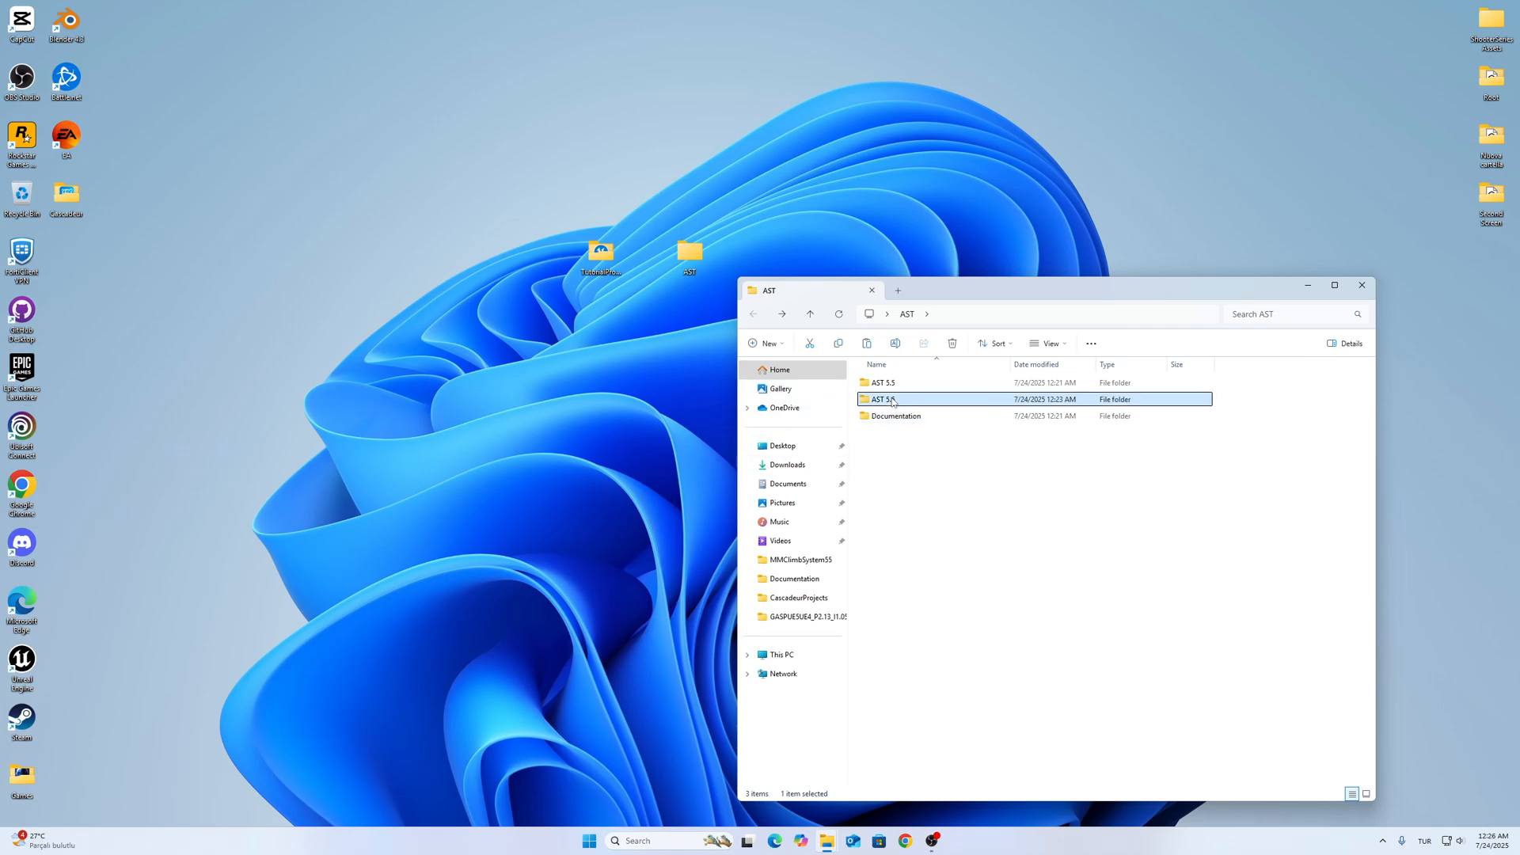
{"action": "double_click", "coordinate": [881, 398]}
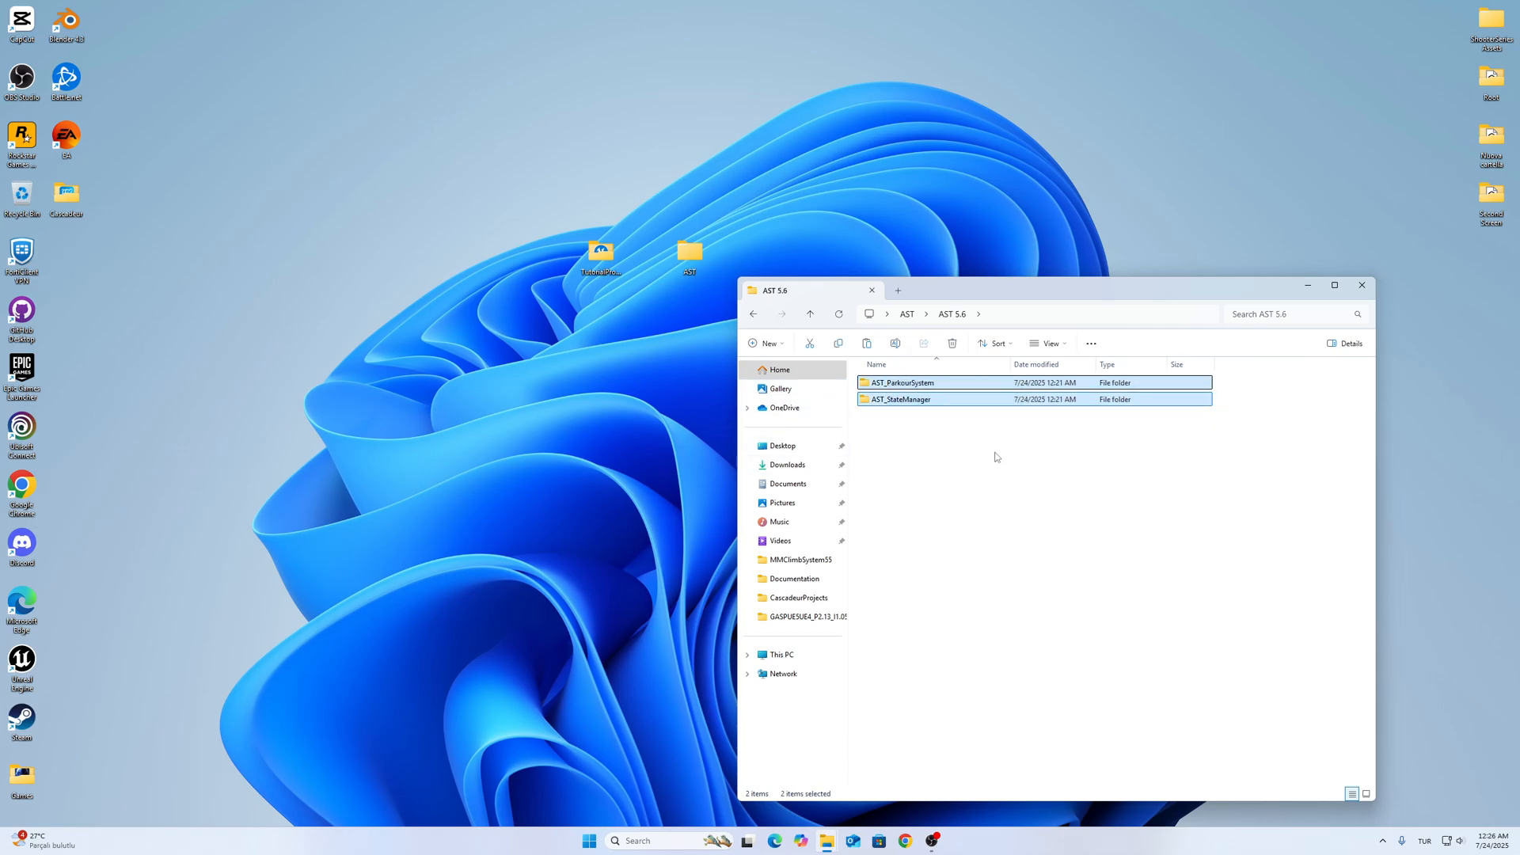
{"action": "double_click", "coordinate": [600, 253]}
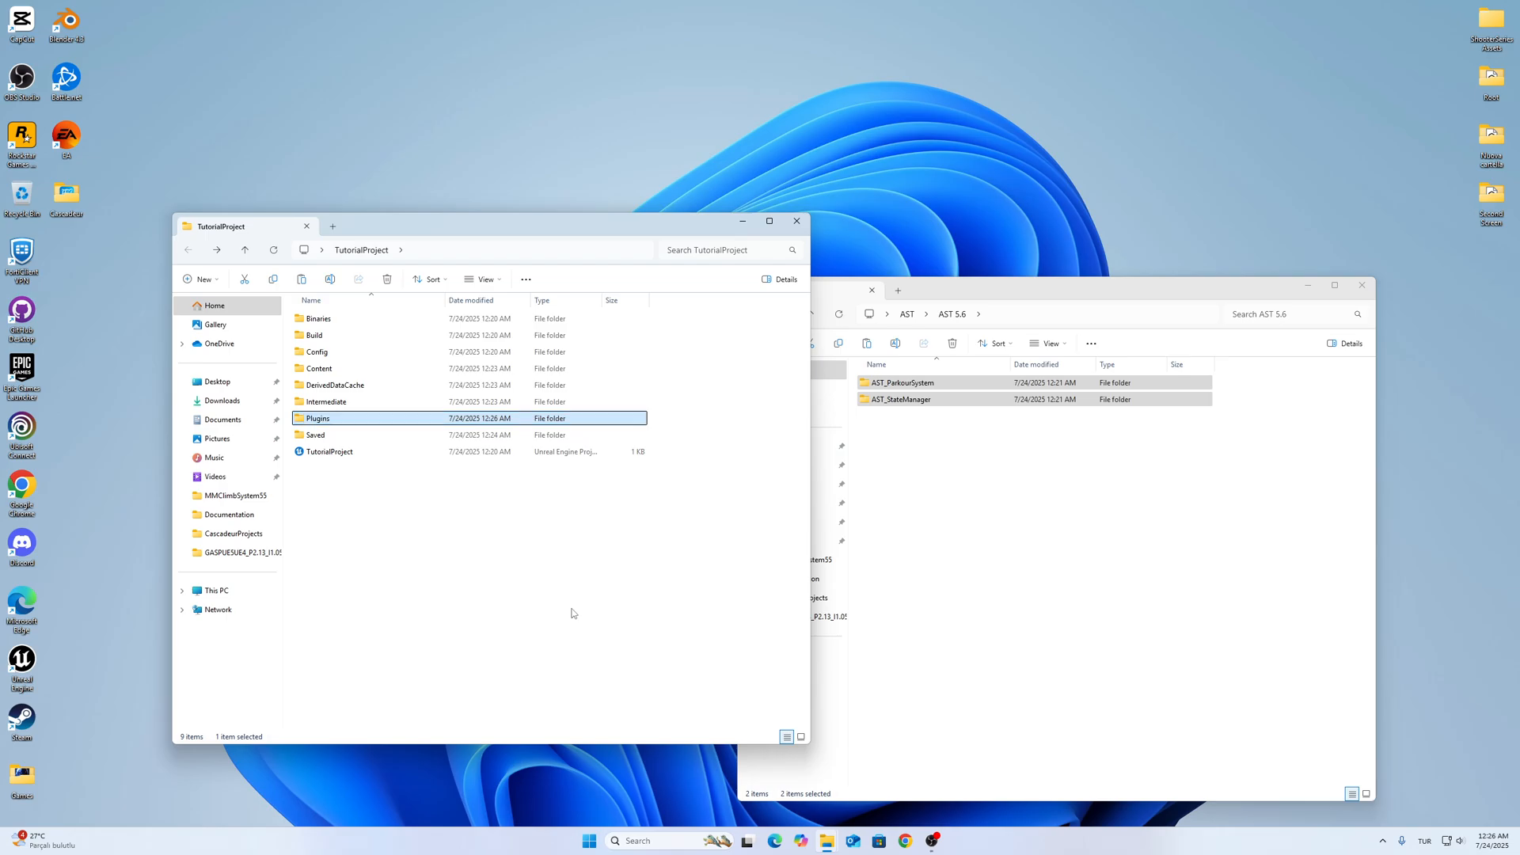
Step: Drag AST_ParkourSystem and AST_StateManager from AST 5.6 into TutorialProject's Plugins folder
{"action": "left_click", "coordinate": [1066, 289]}
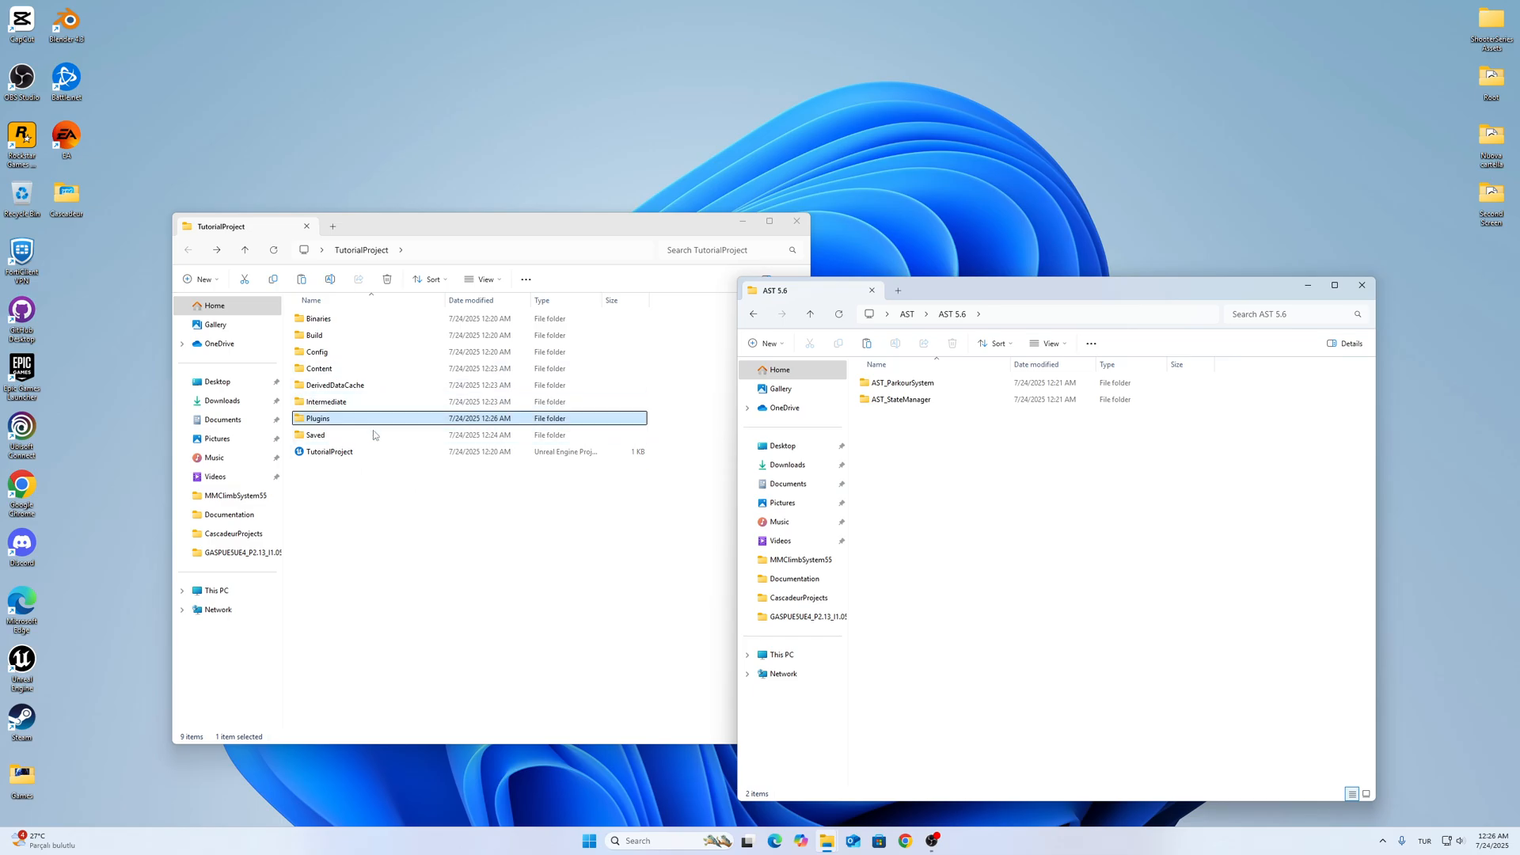
{"action": "left_click", "coordinate": [384, 487]}
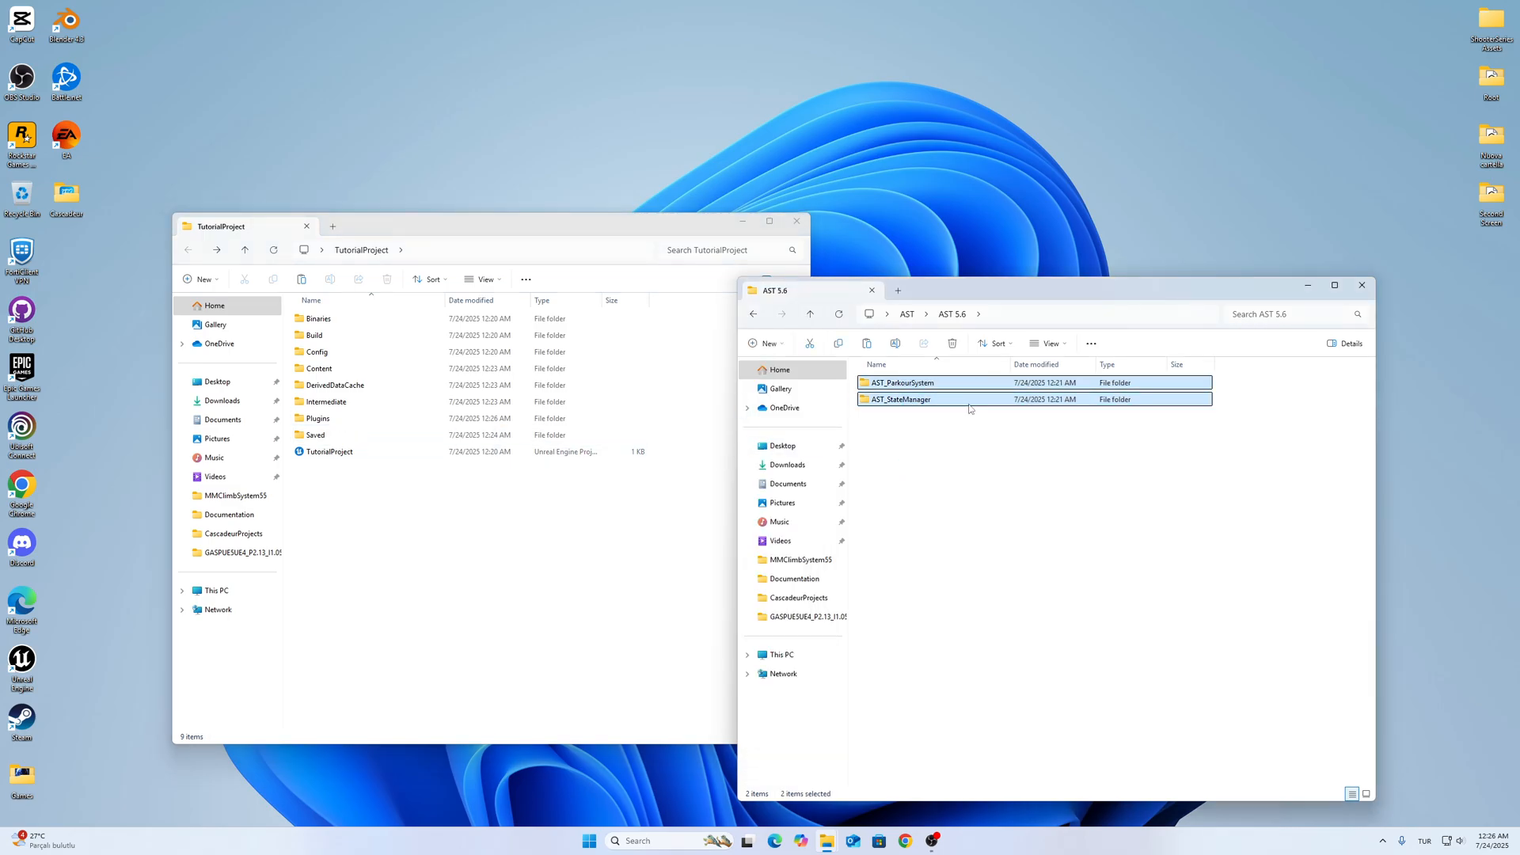
{"action": "left_click_drag", "start_coordinate": [969, 388], "coordinate": [334, 418]}
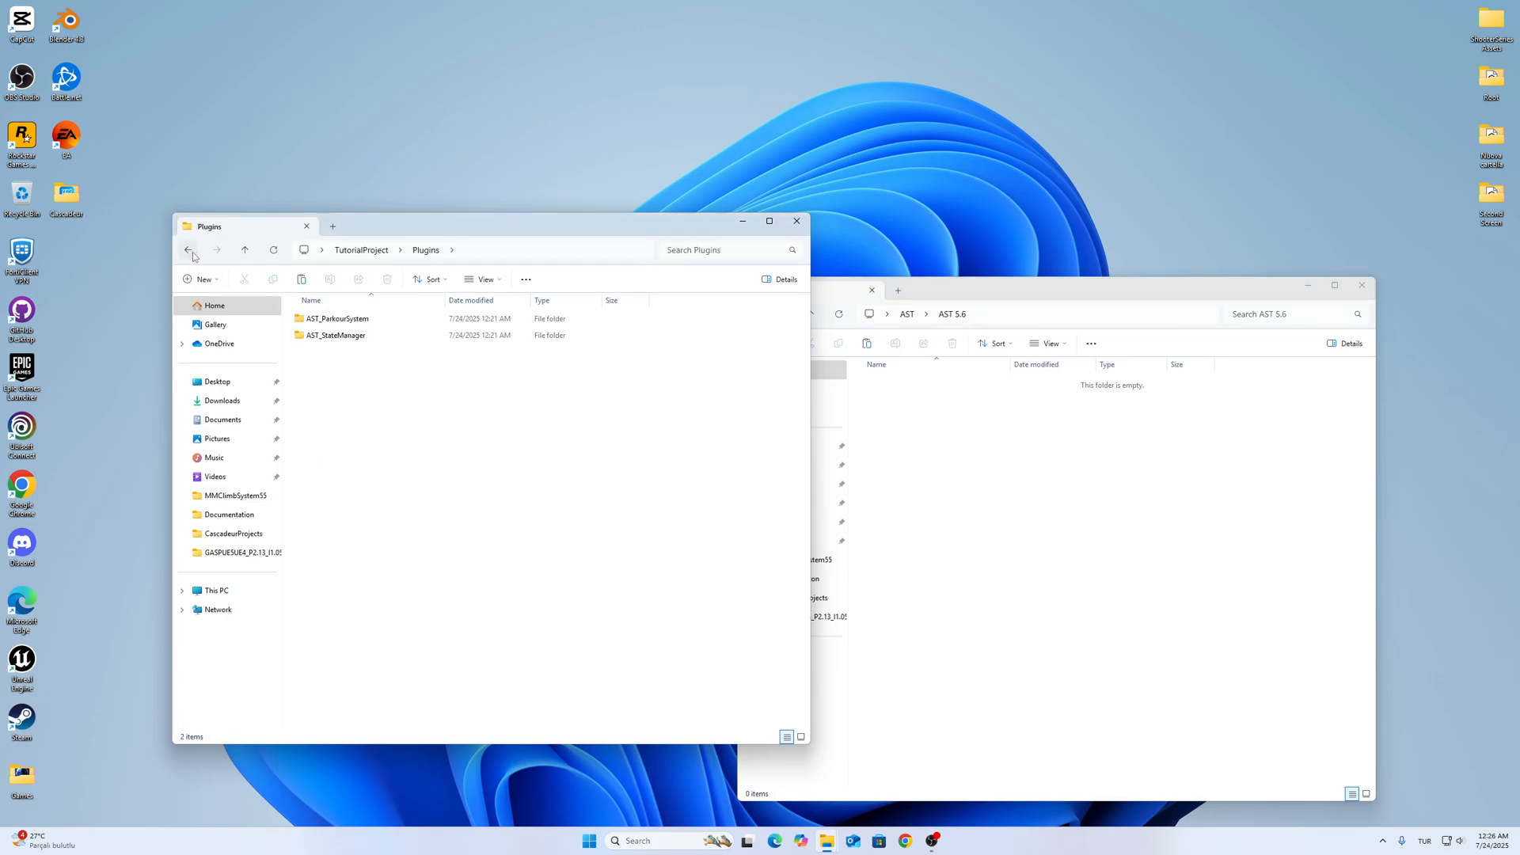
{"action": "left_click", "coordinate": [188, 251]}
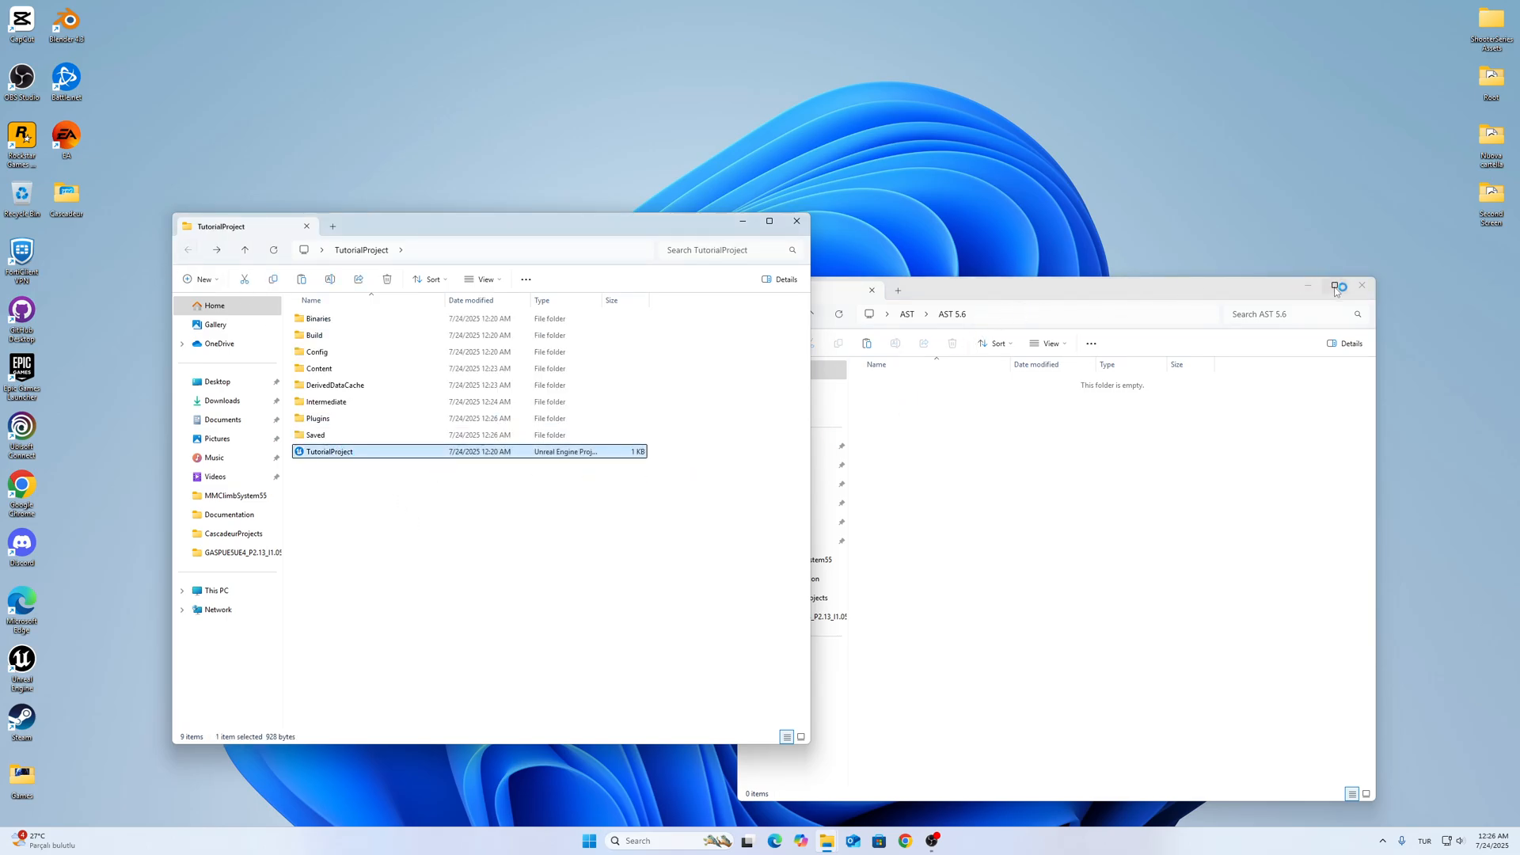
Step: Launch TutorialProject.uproject and filter Plugins by 'ast' to confirm both AST plugins are enabled
{"action": "double_click", "coordinate": [329, 452]}
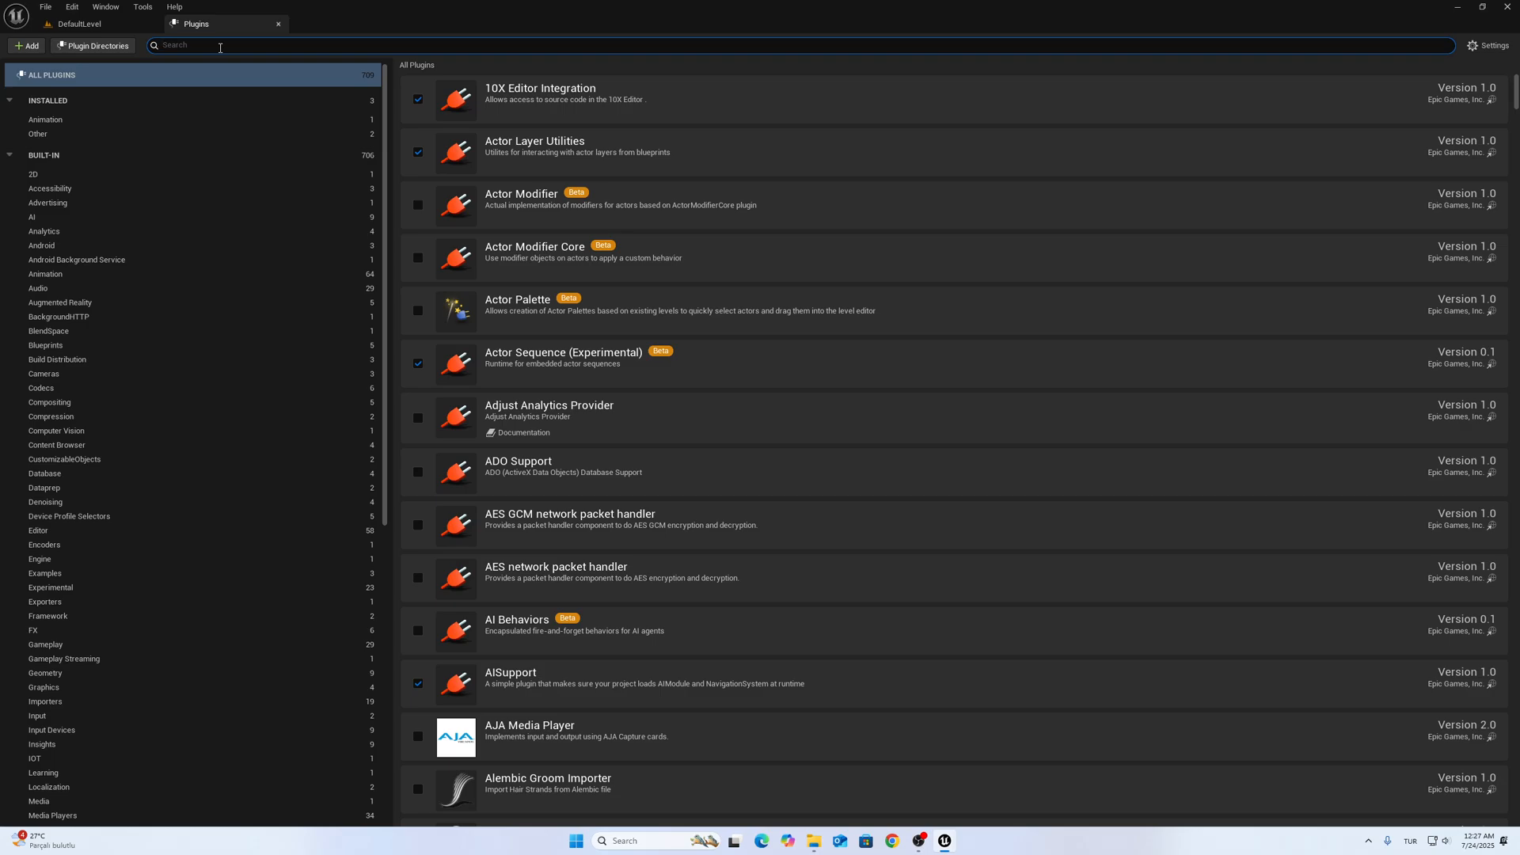
{"action": "type", "text": "ast"}
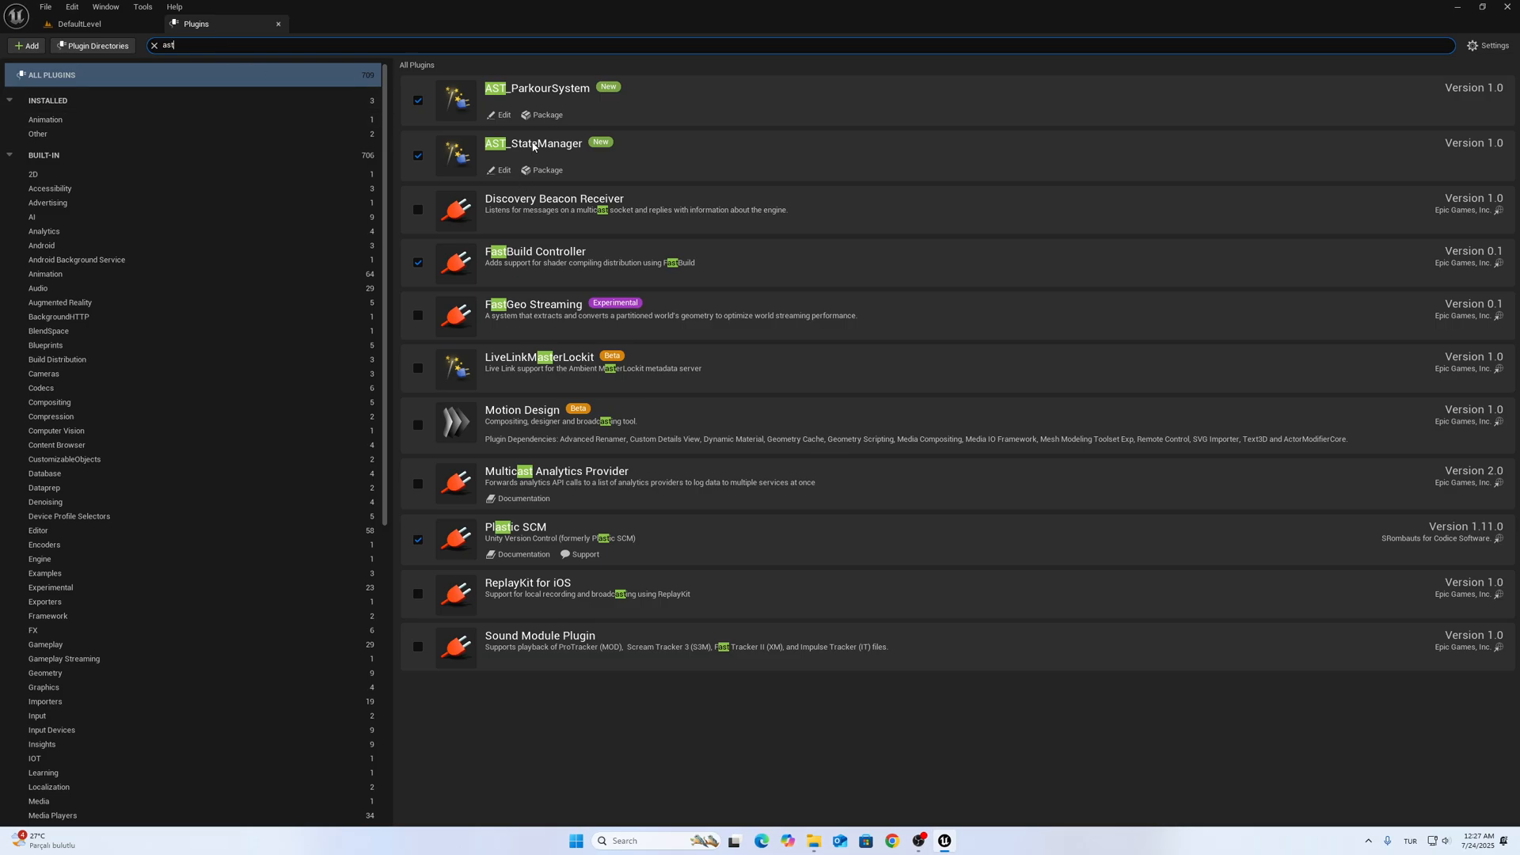
{"action": "mouse_move", "coordinate": [431, 131]}
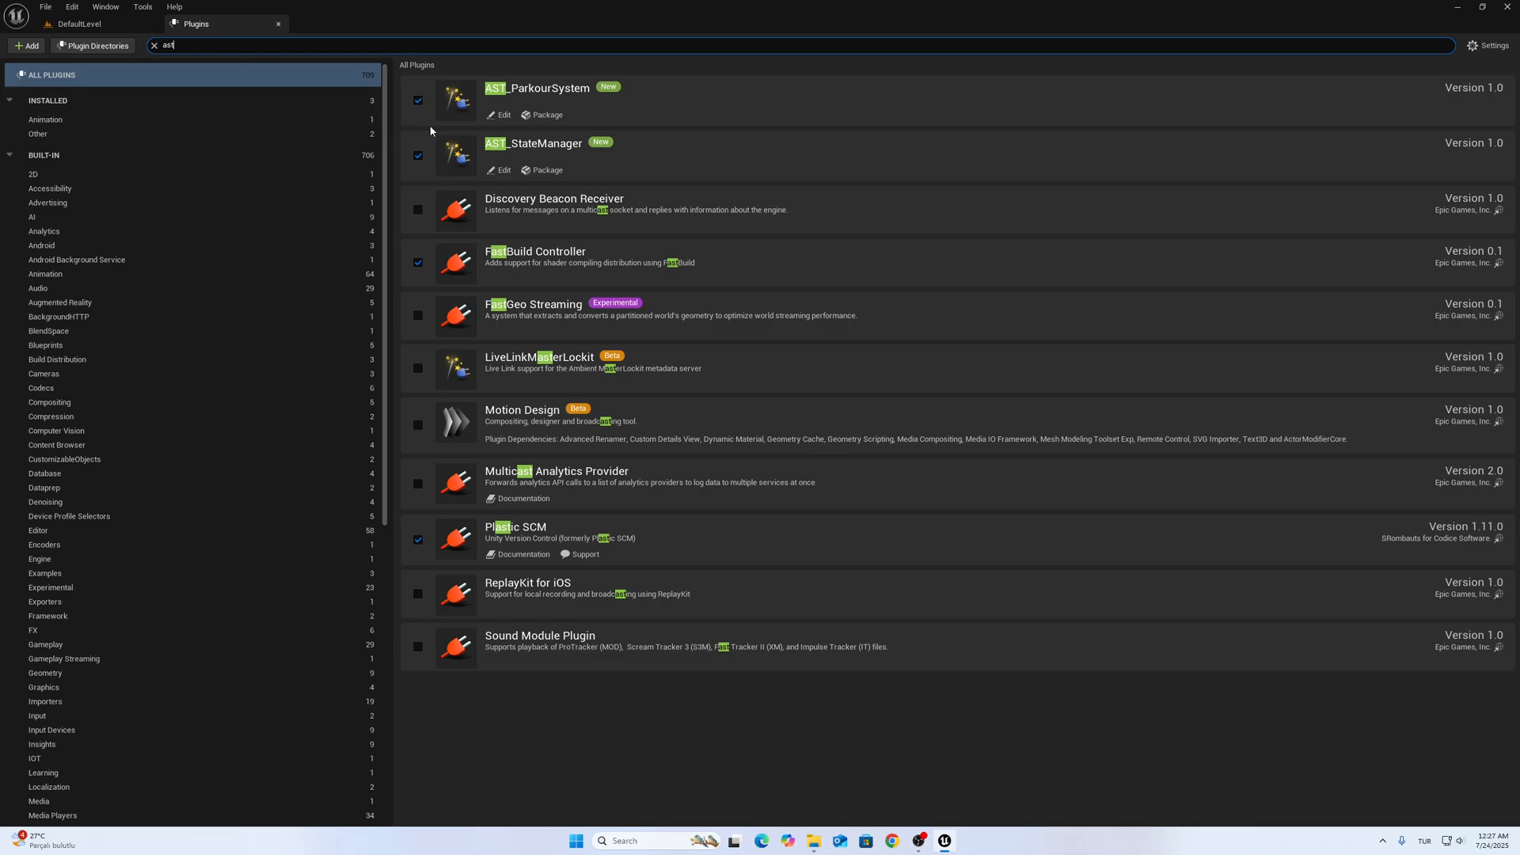
{"action": "mouse_move", "coordinate": [301, 40]}
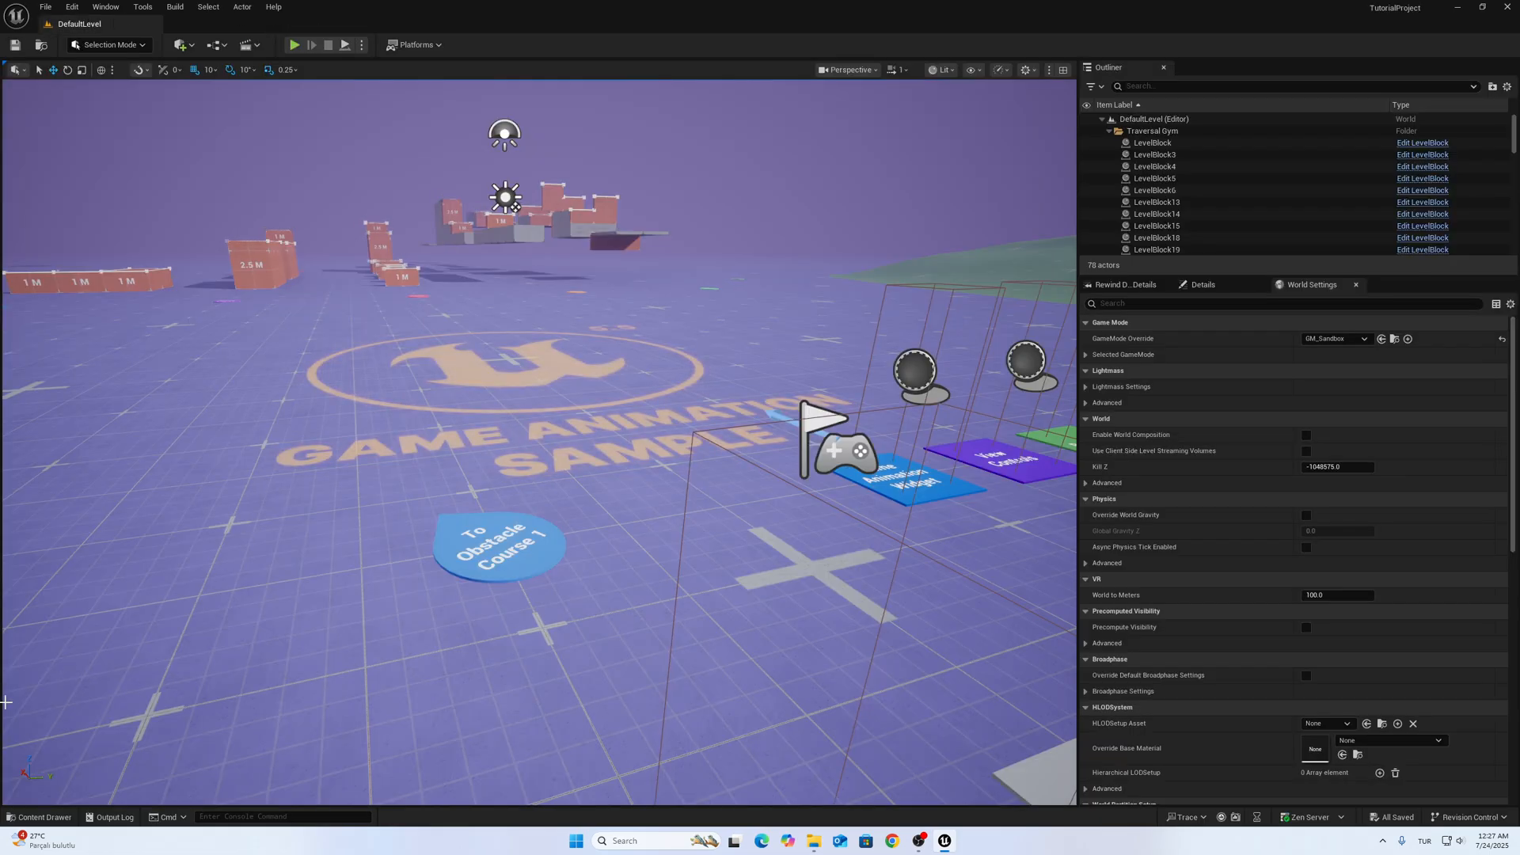
Step: From the Content Drawer's Blueprints folder, open CBP_SandboxCharacter and ABP_SandboxCharacter
{"action": "left_click", "coordinate": [39, 817]}
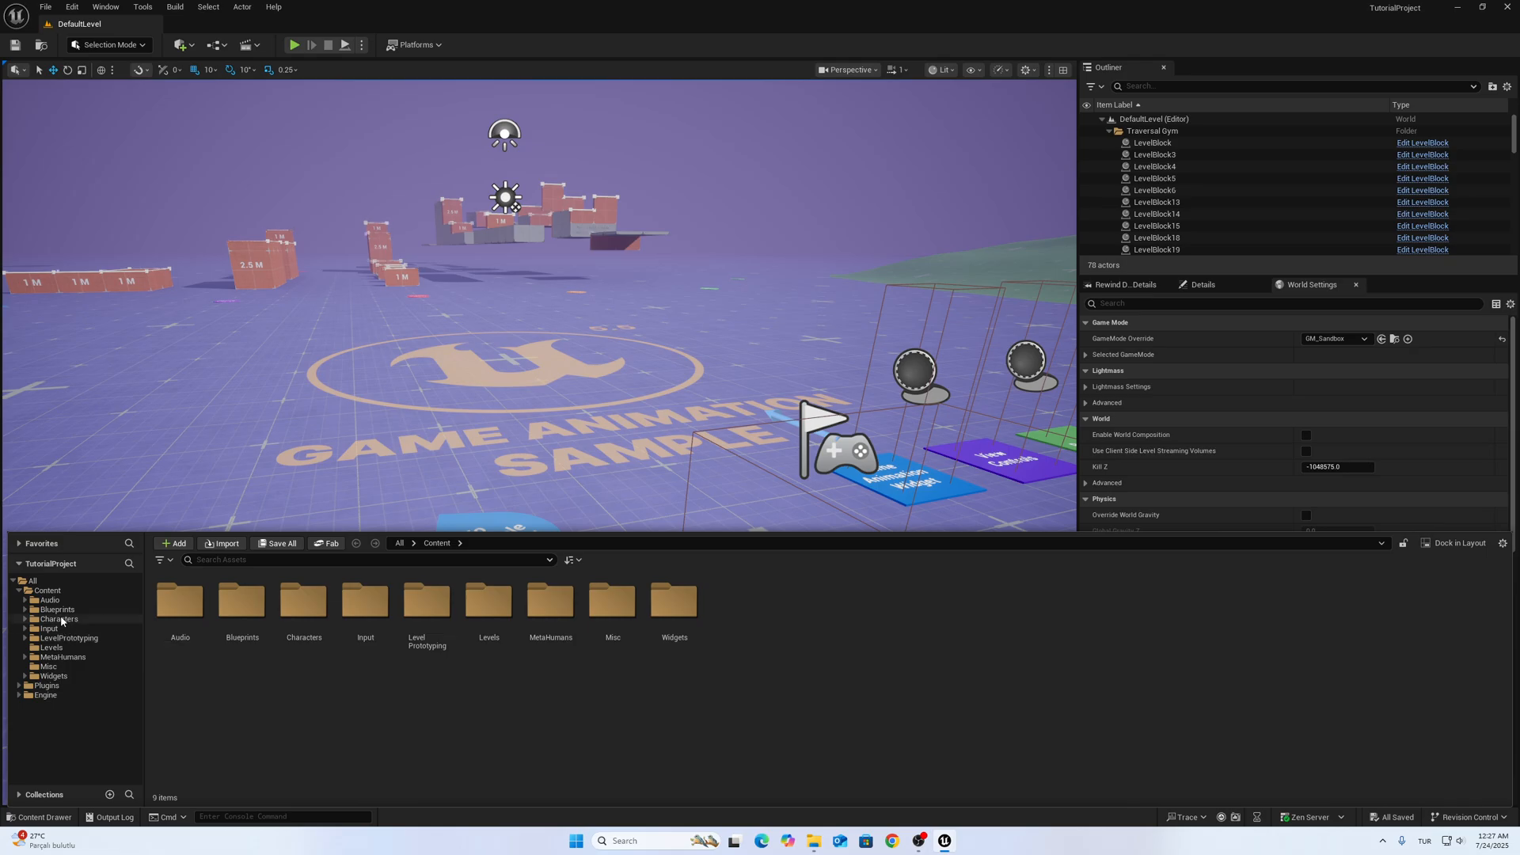
{"action": "double_click", "coordinate": [57, 618]}
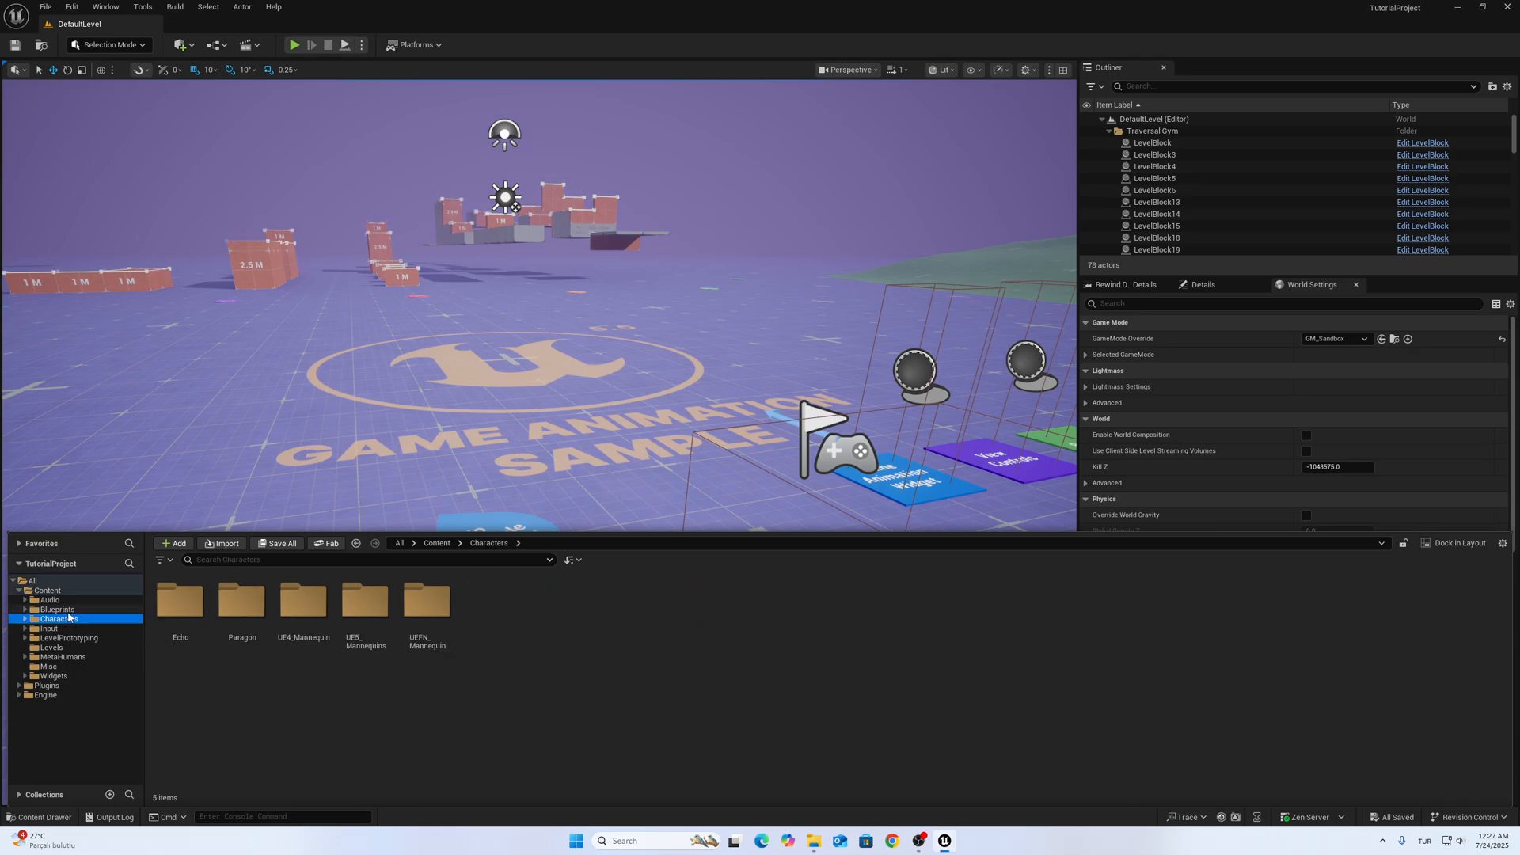
{"action": "left_click", "coordinate": [57, 608]}
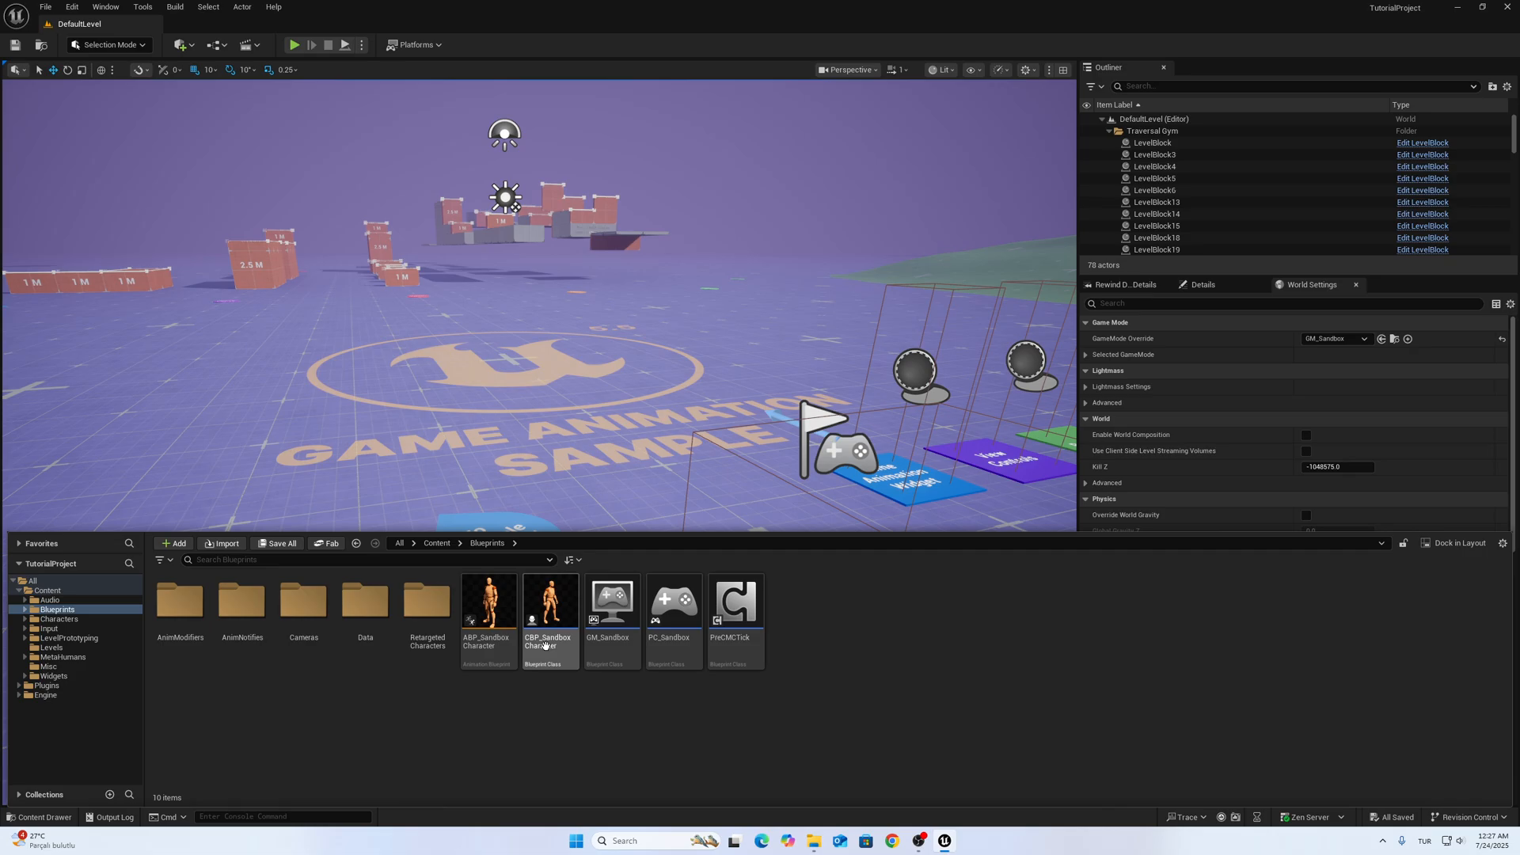
{"action": "left_click", "coordinate": [488, 601]}
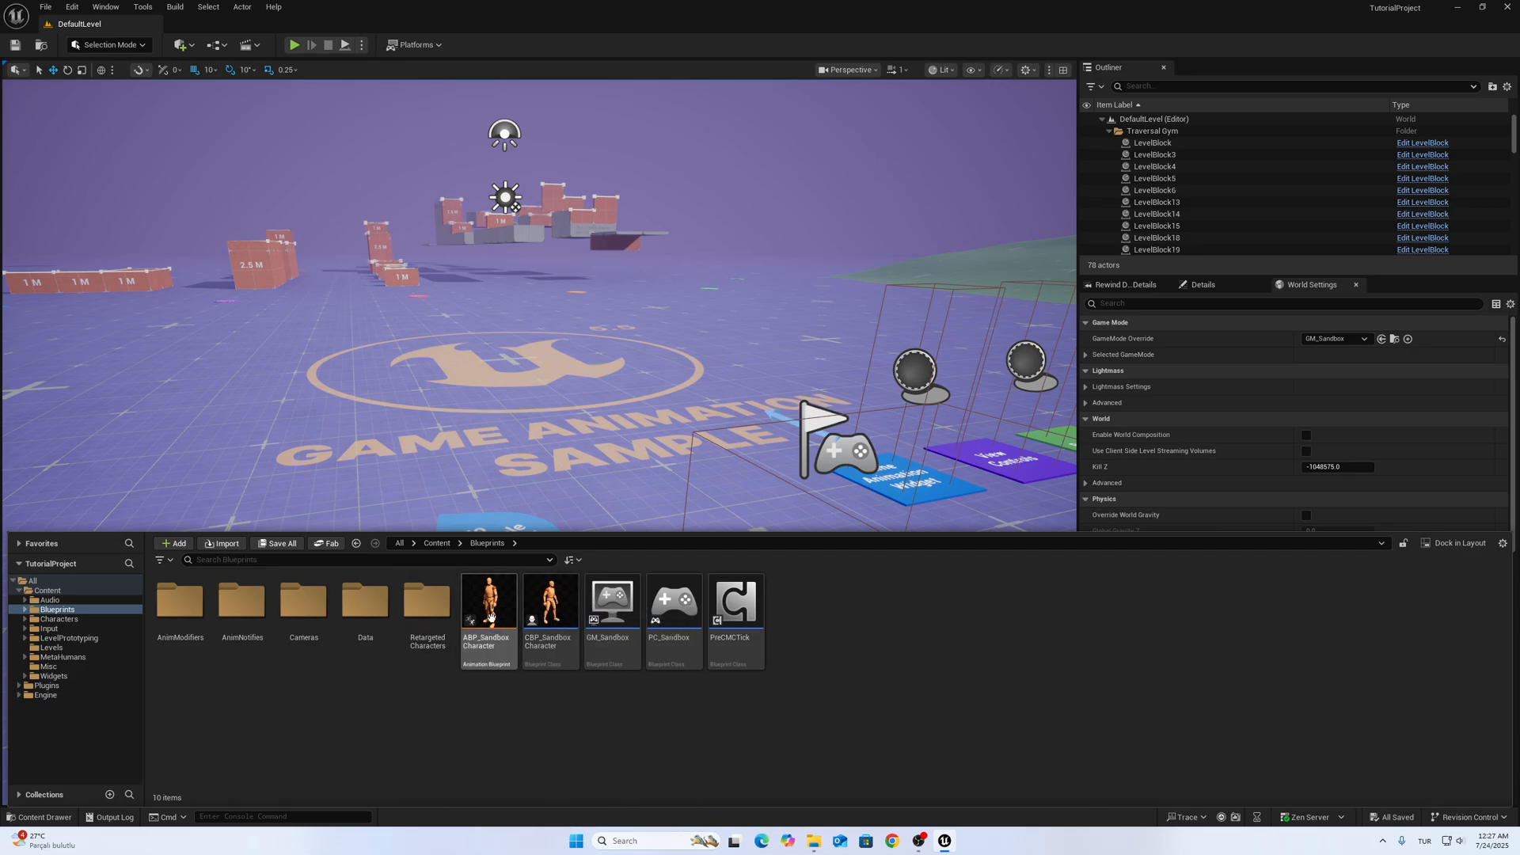
{"action": "double_click", "coordinate": [549, 600]}
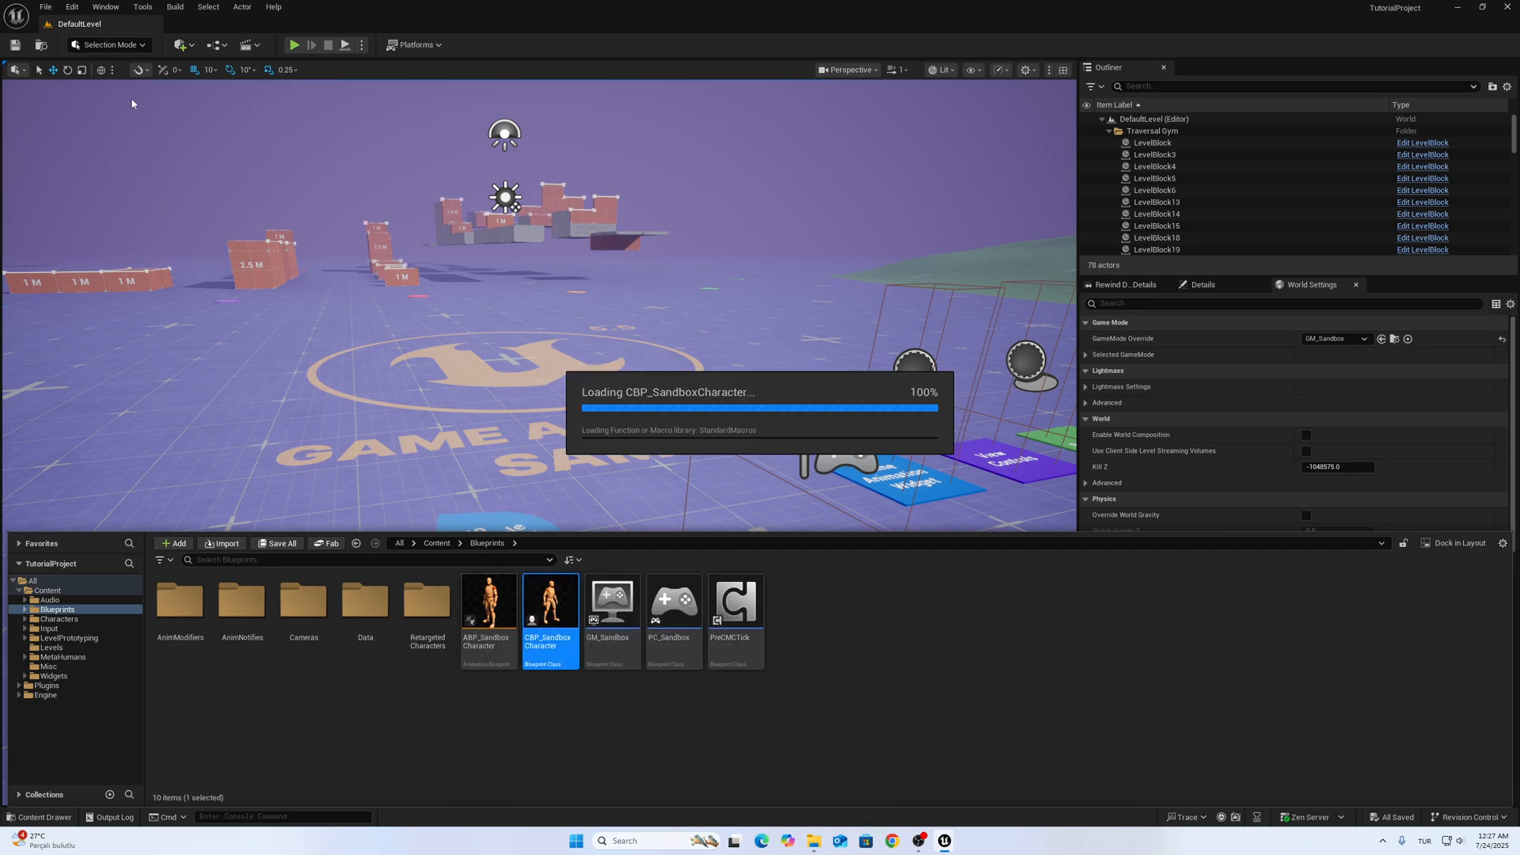
{"action": "double_click", "coordinate": [549, 600]}
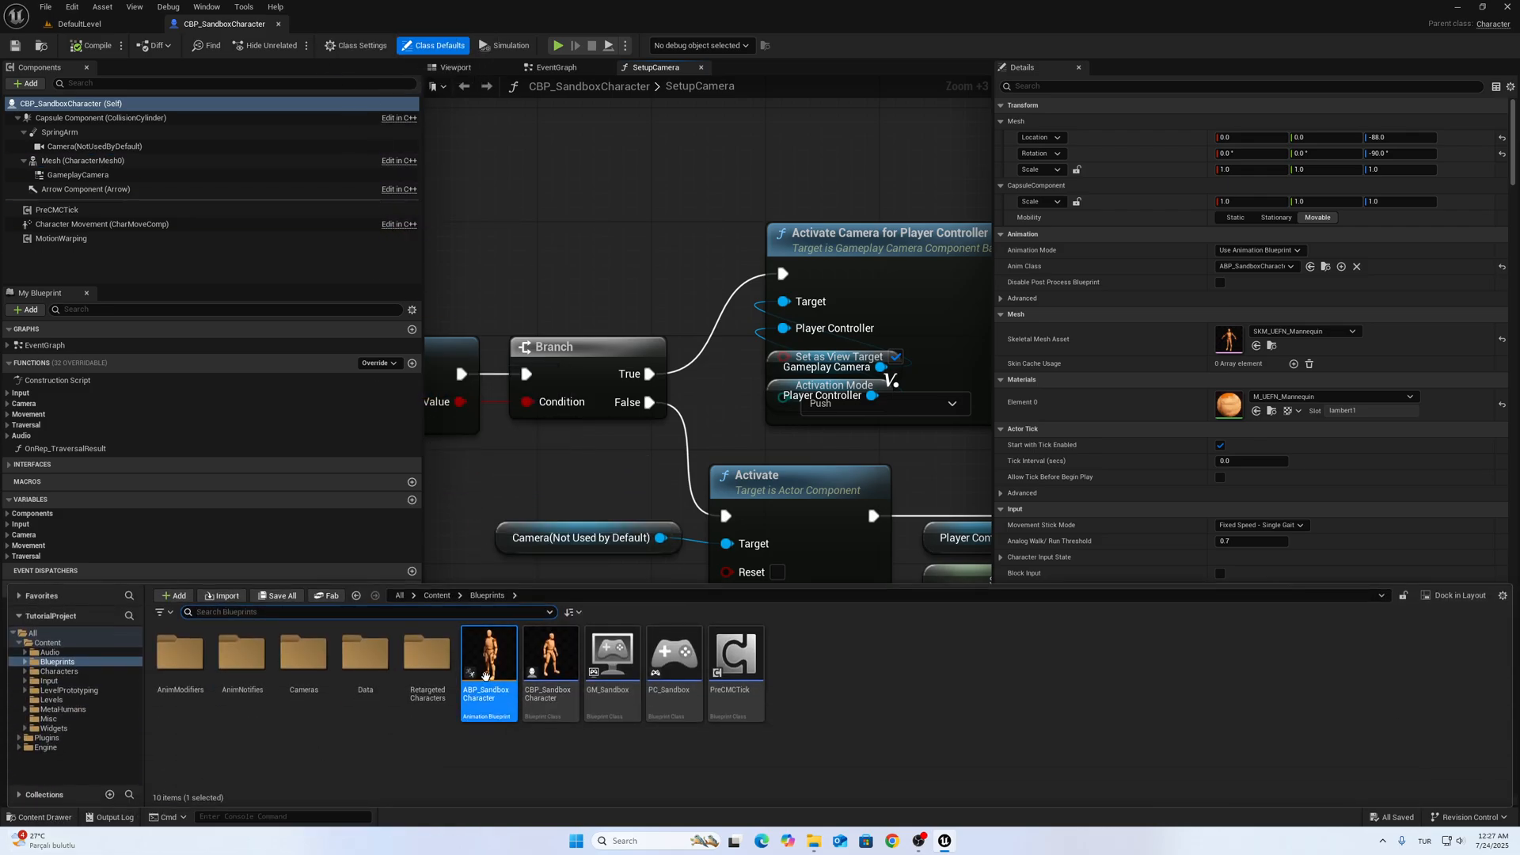
{"action": "double_click", "coordinate": [488, 649]}
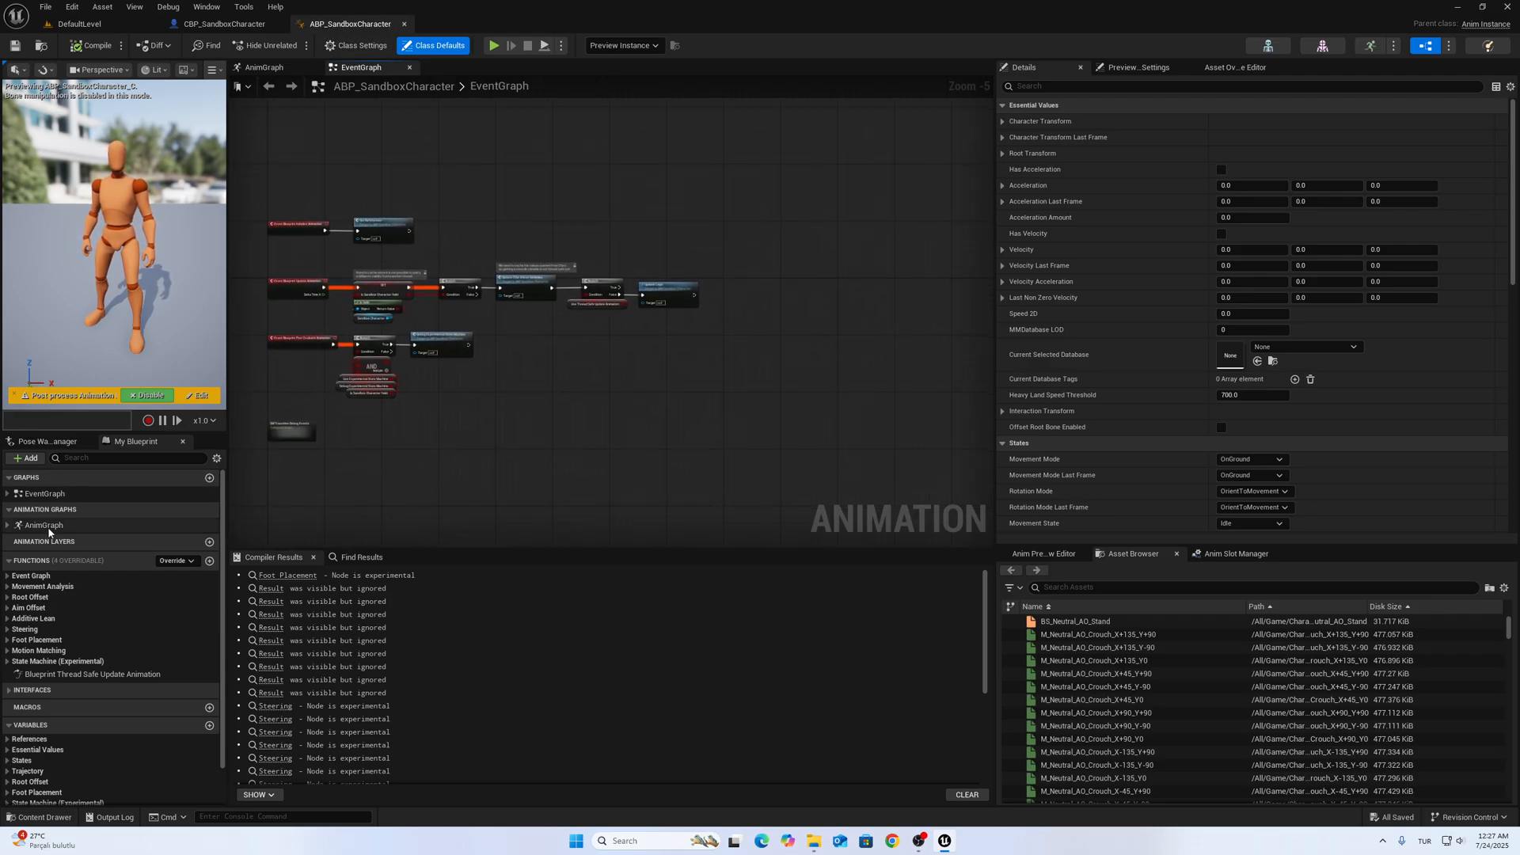
Step: In AnimGraph, add a Linked Anim Graph node with Instance Class ABP_ParkourSystemLayer
{"action": "left_click", "coordinate": [263, 66]}
{"action": "type", "text": "linke"}
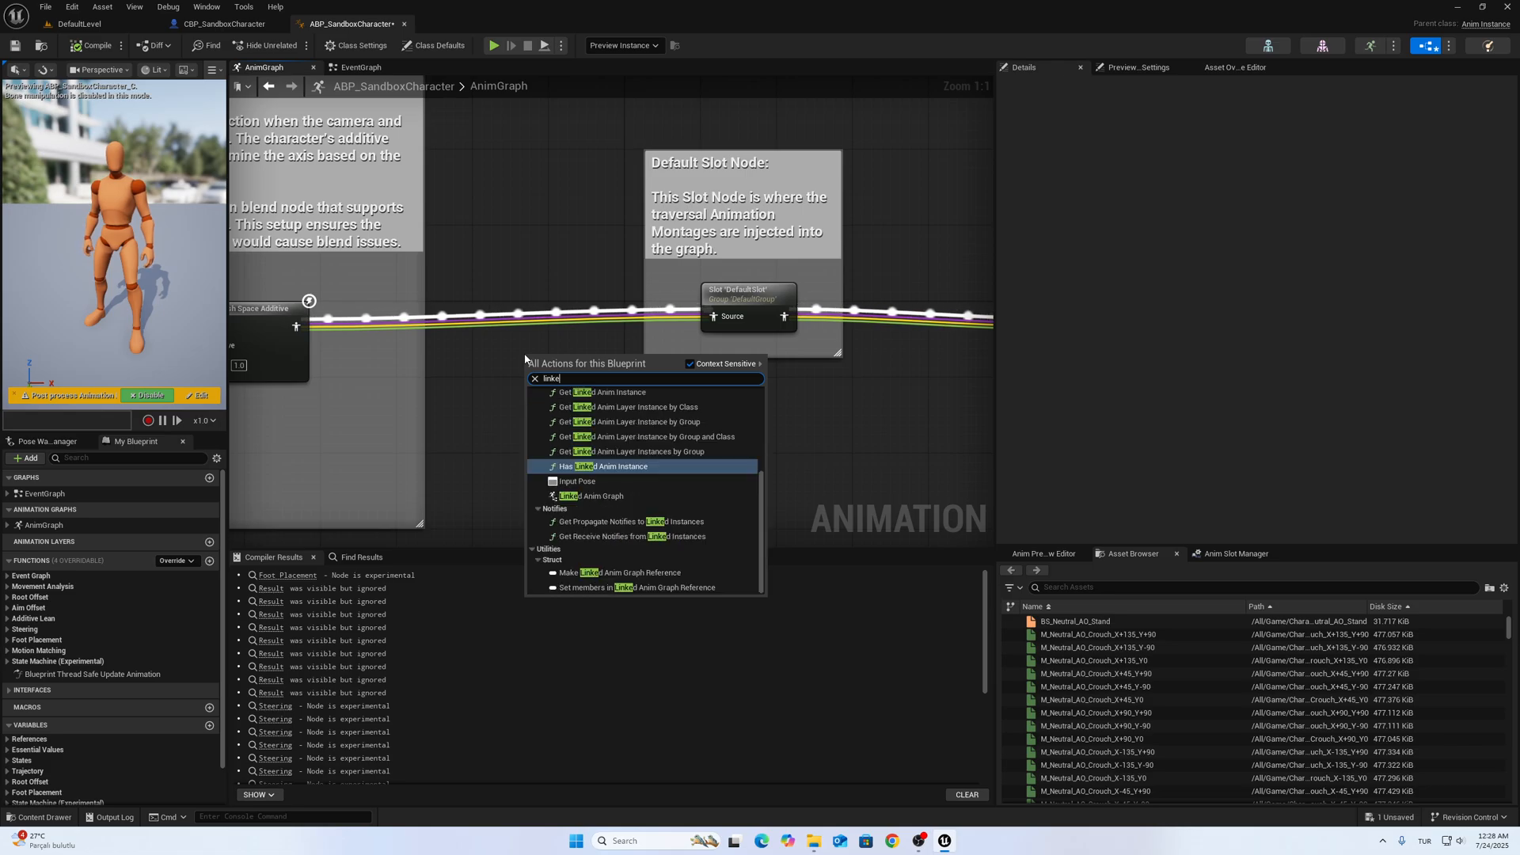
{"action": "left_click", "coordinate": [590, 495]}
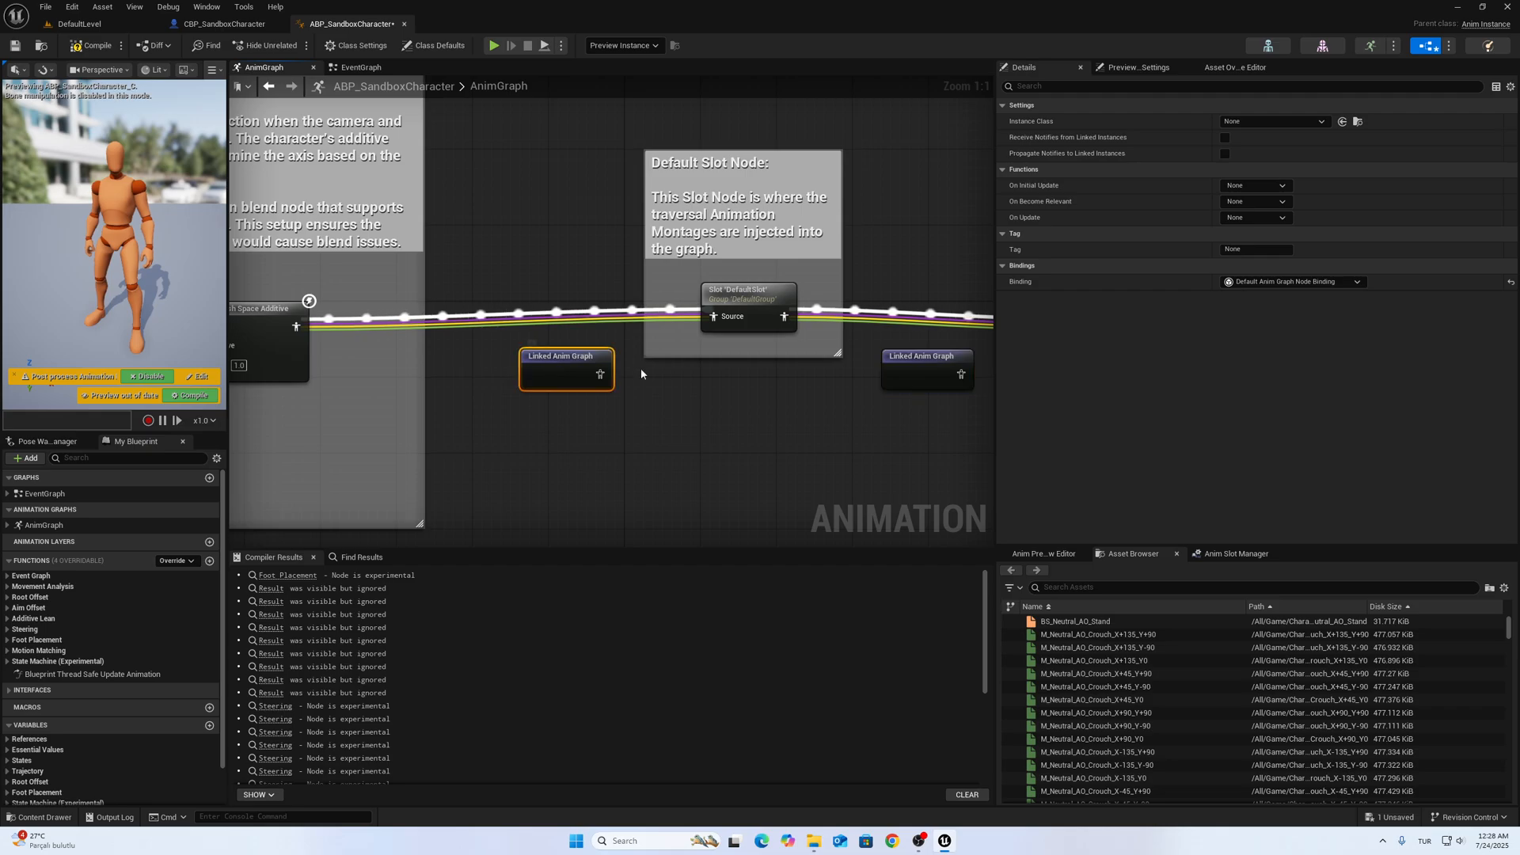
{"action": "left_click", "coordinate": [1274, 120]}
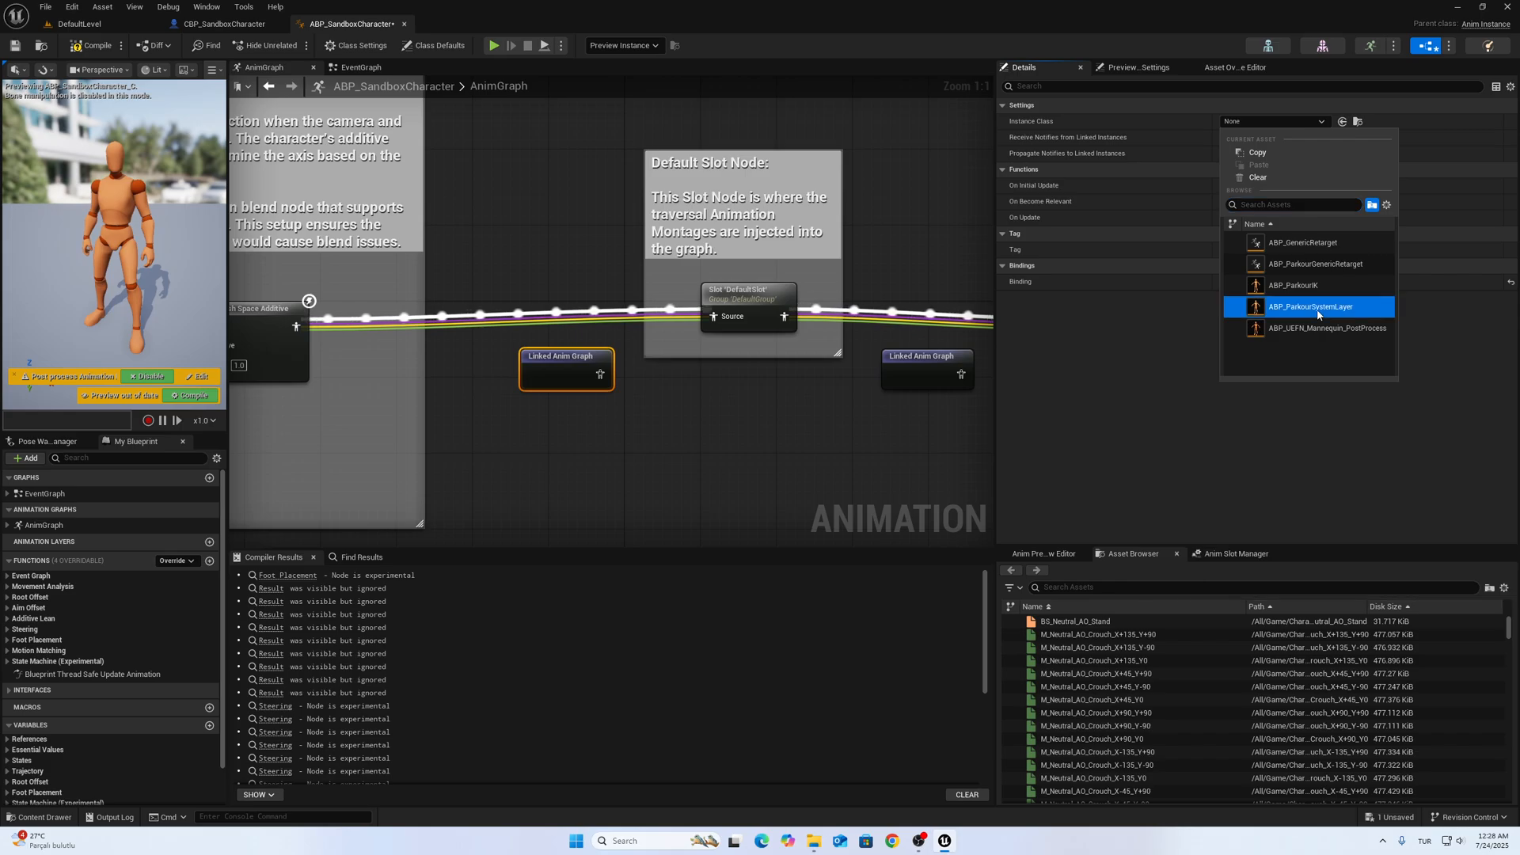
{"action": "left_click", "coordinate": [1316, 306]}
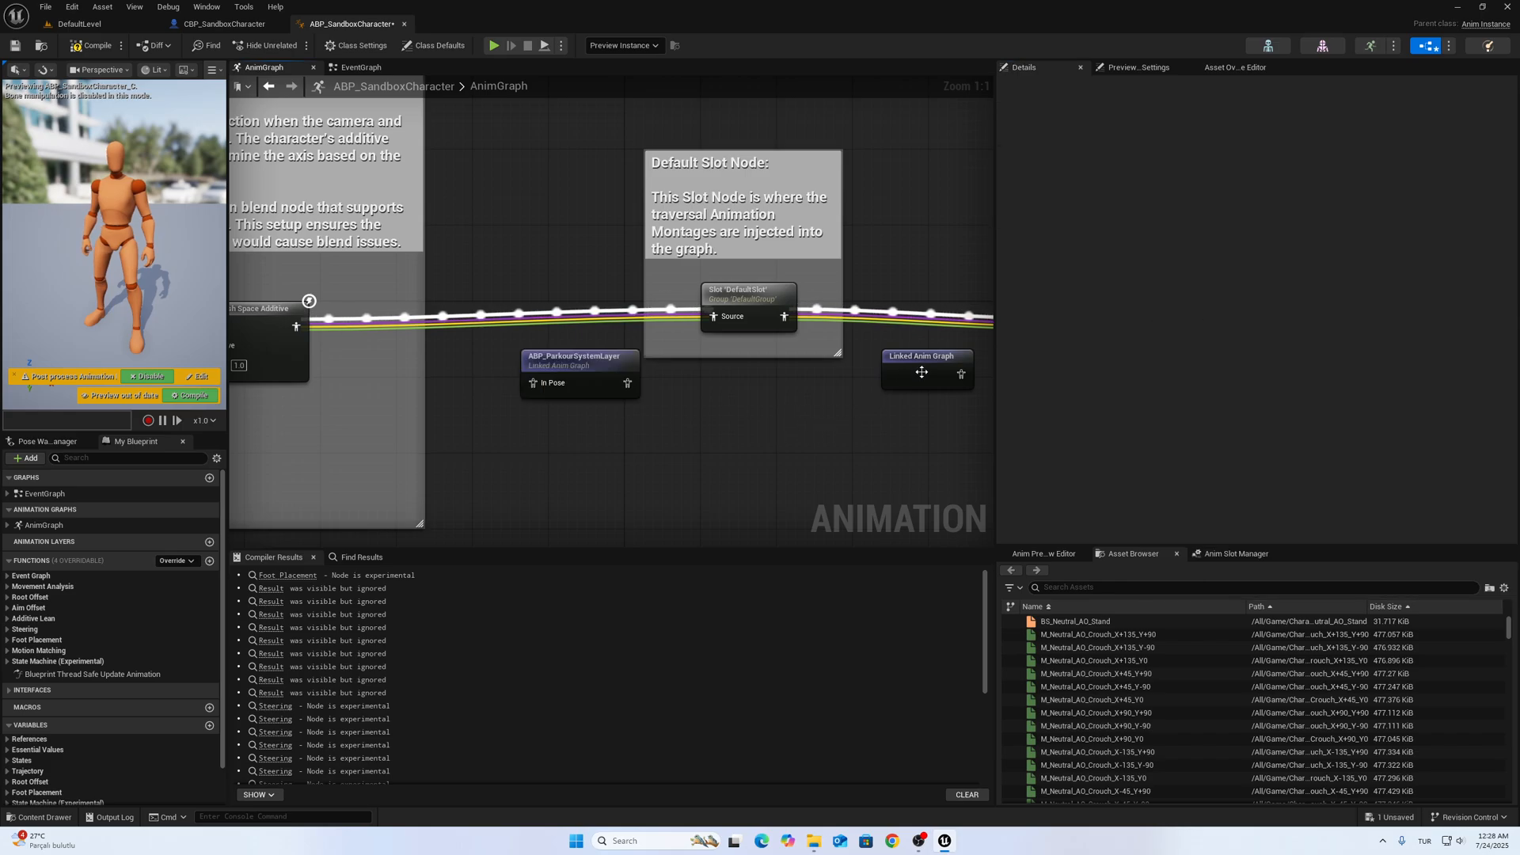
{"action": "left_click", "coordinate": [924, 369]}
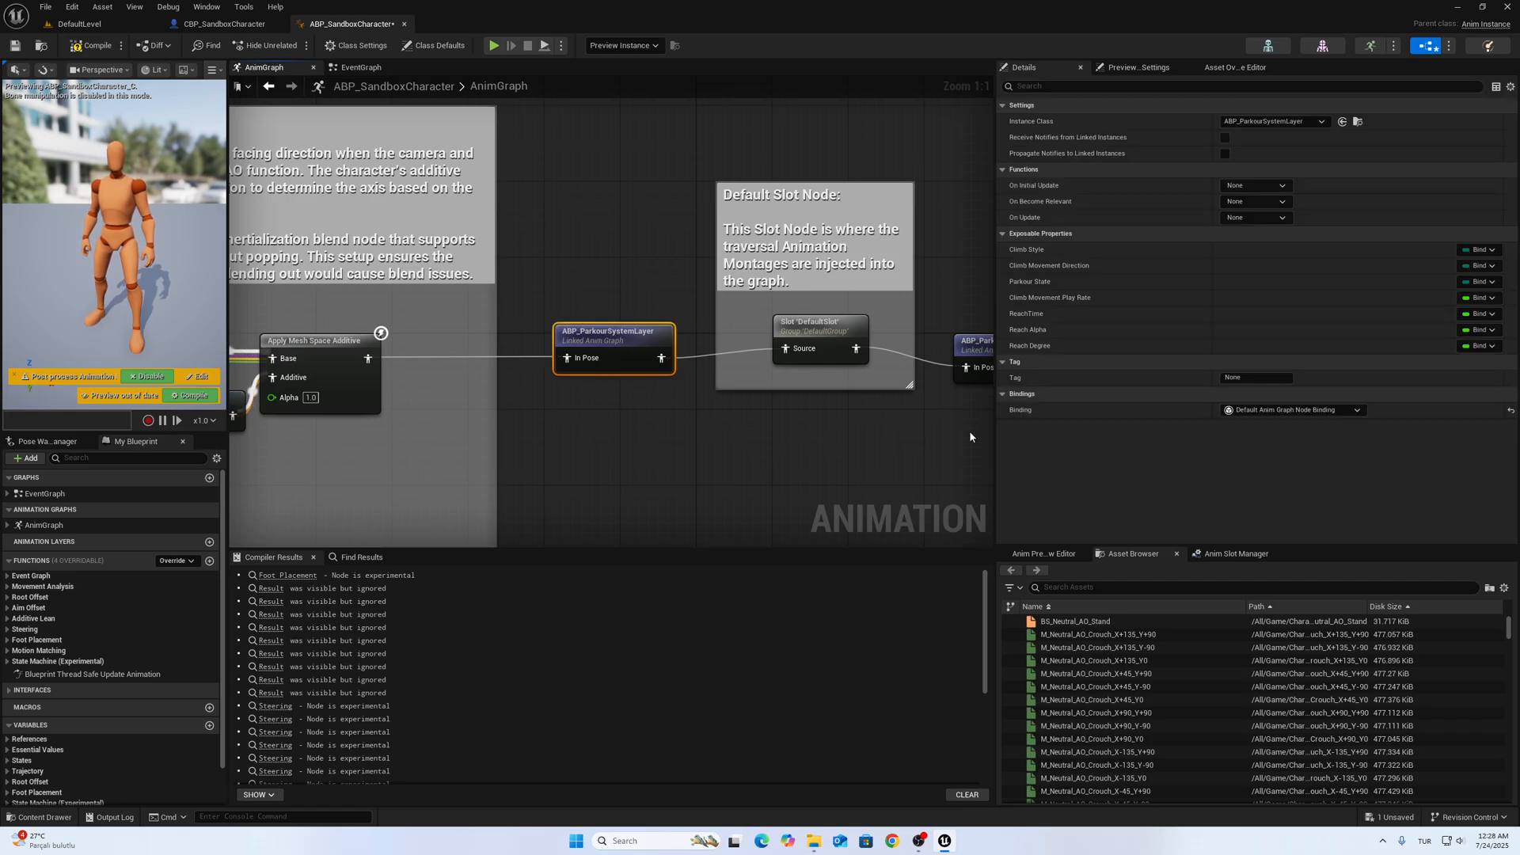
{"action": "mouse_move", "coordinate": [683, 429]}
{"action": "type", "text": "P"}
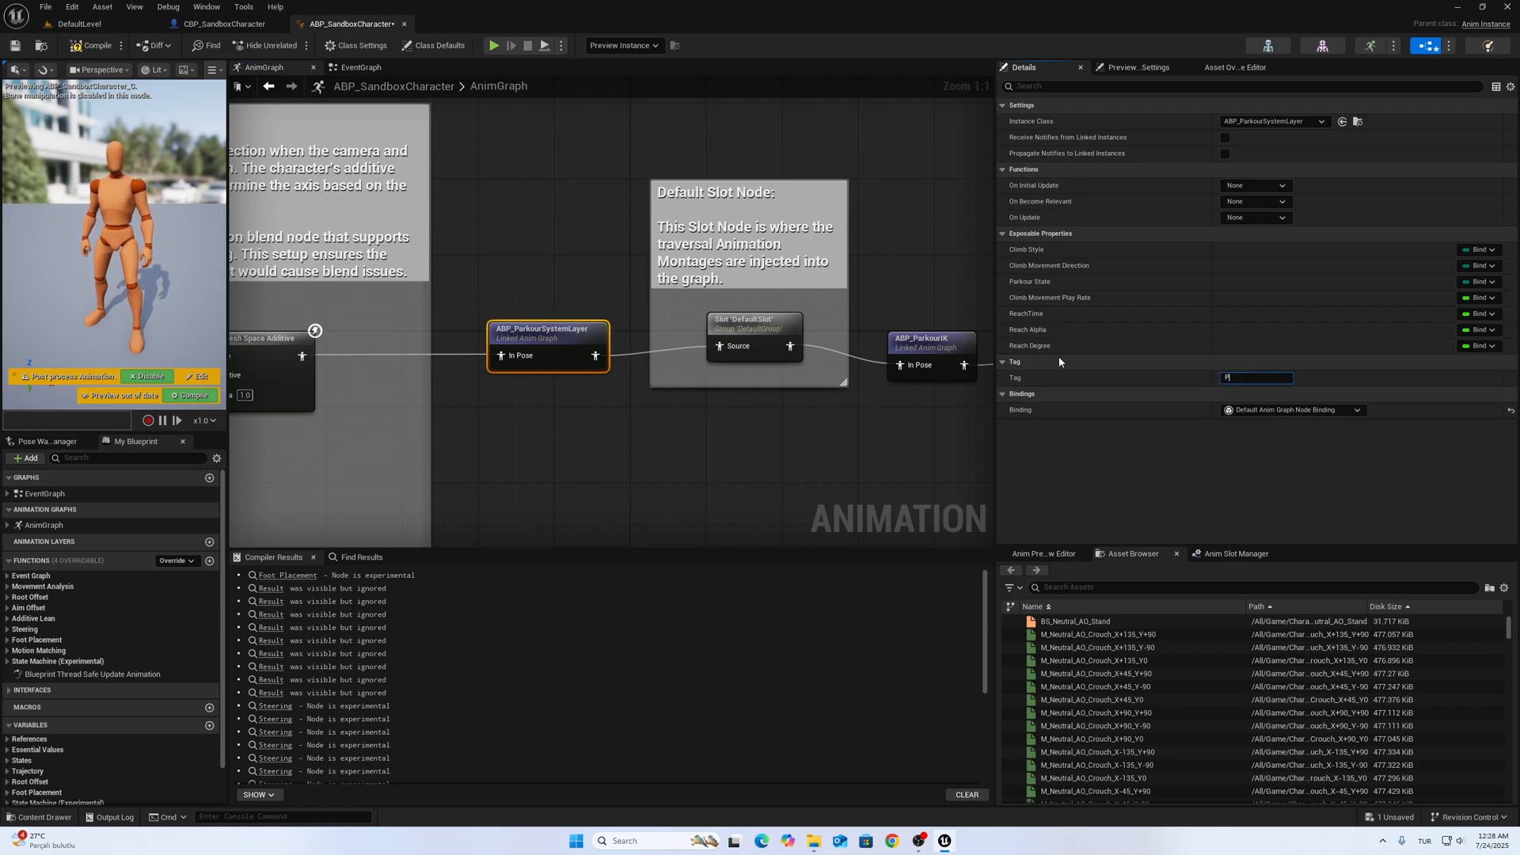
Step: Enter 'Parkour' as the Tag on both linked anim graph nodes, including ABP_ParkourIK
{"action": "type", "text": "arkour"}
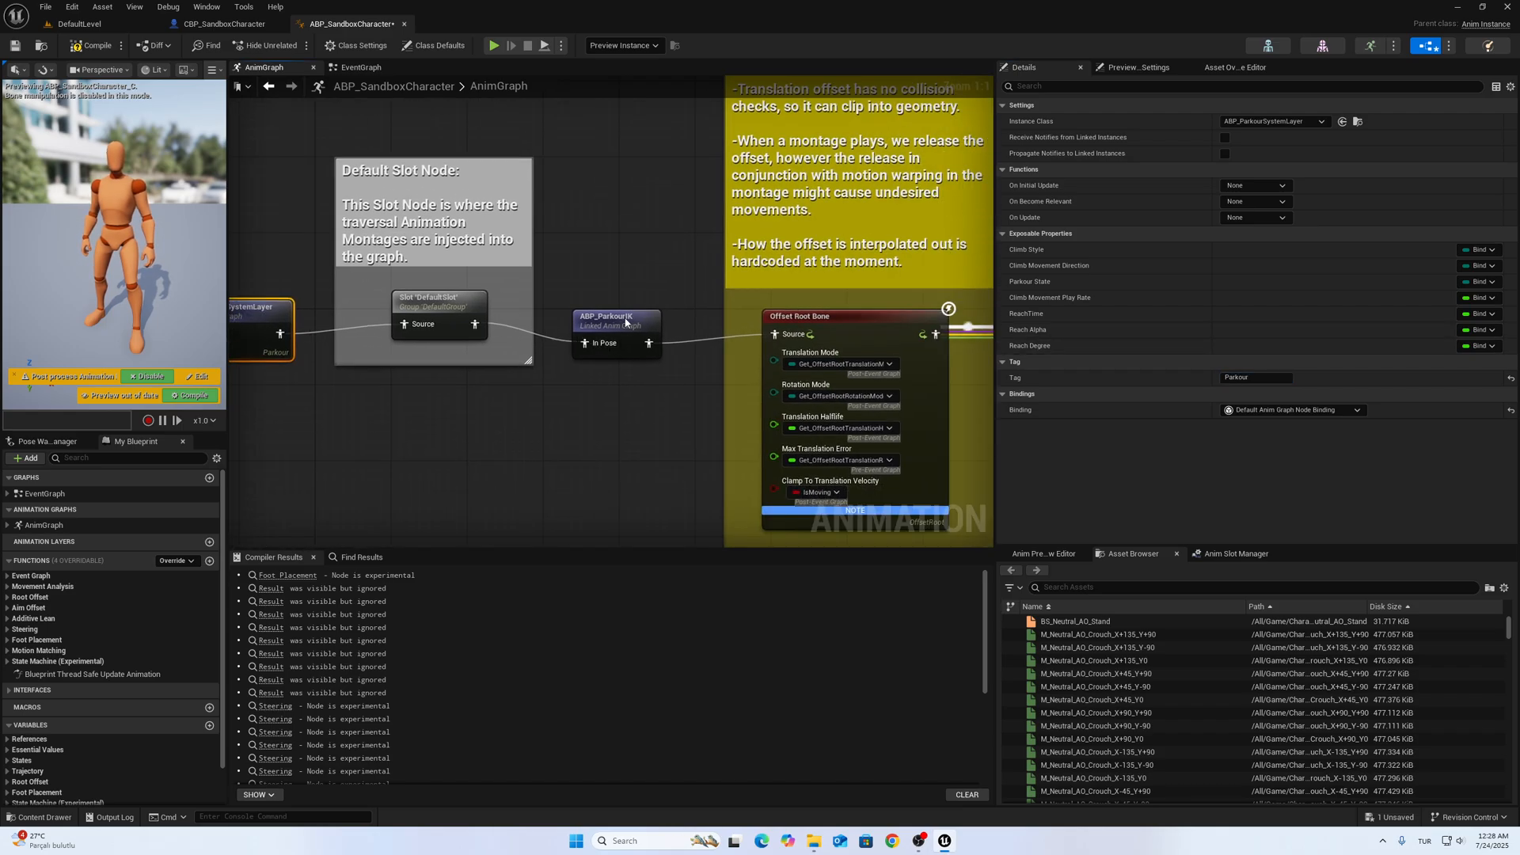
{"action": "left_click", "coordinate": [617, 329]}
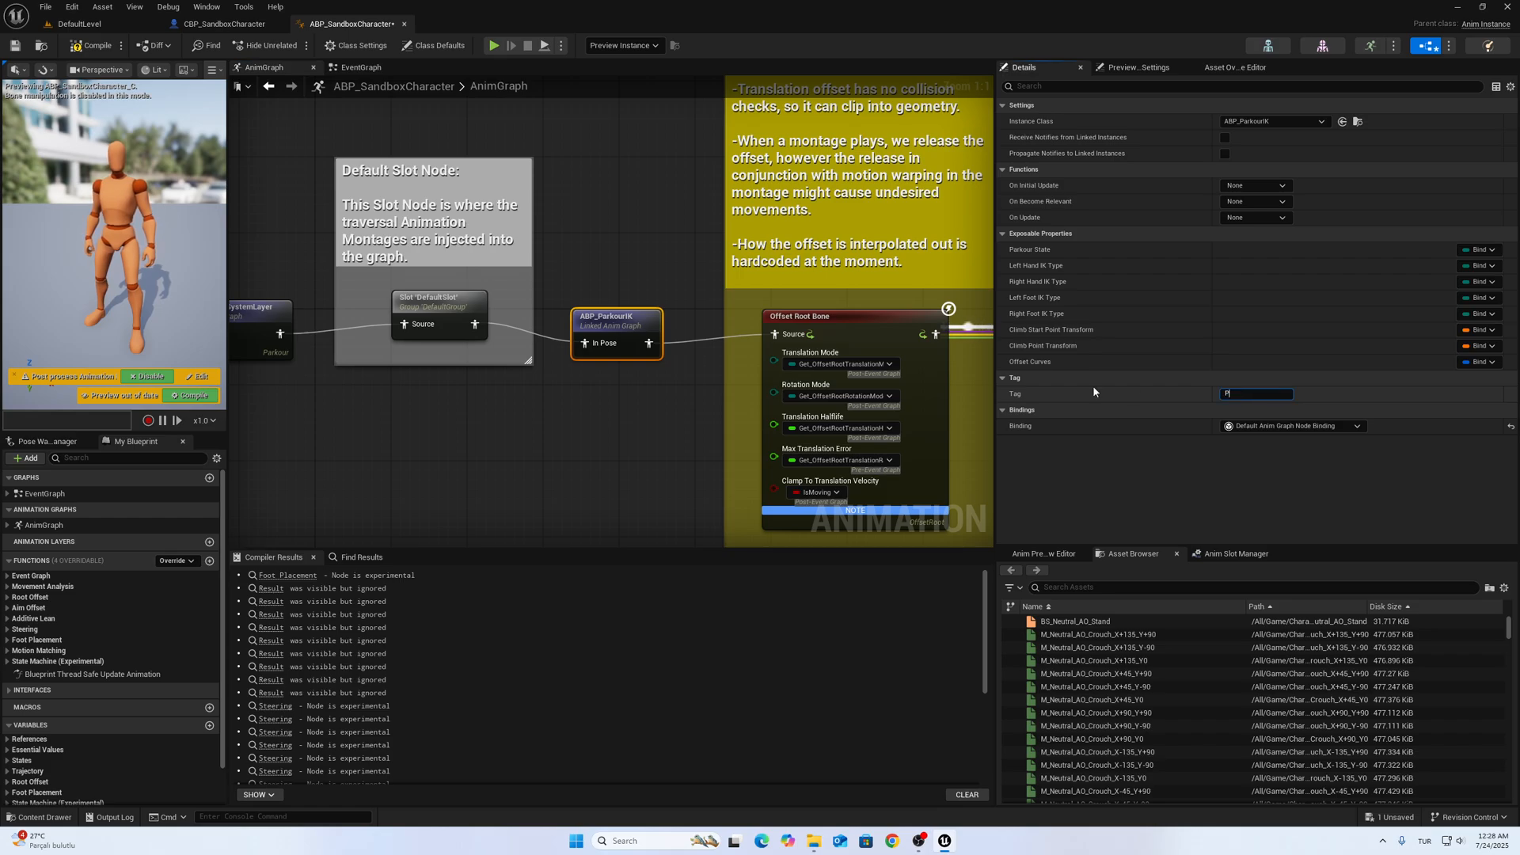
{"action": "type", "text": "arkour"}
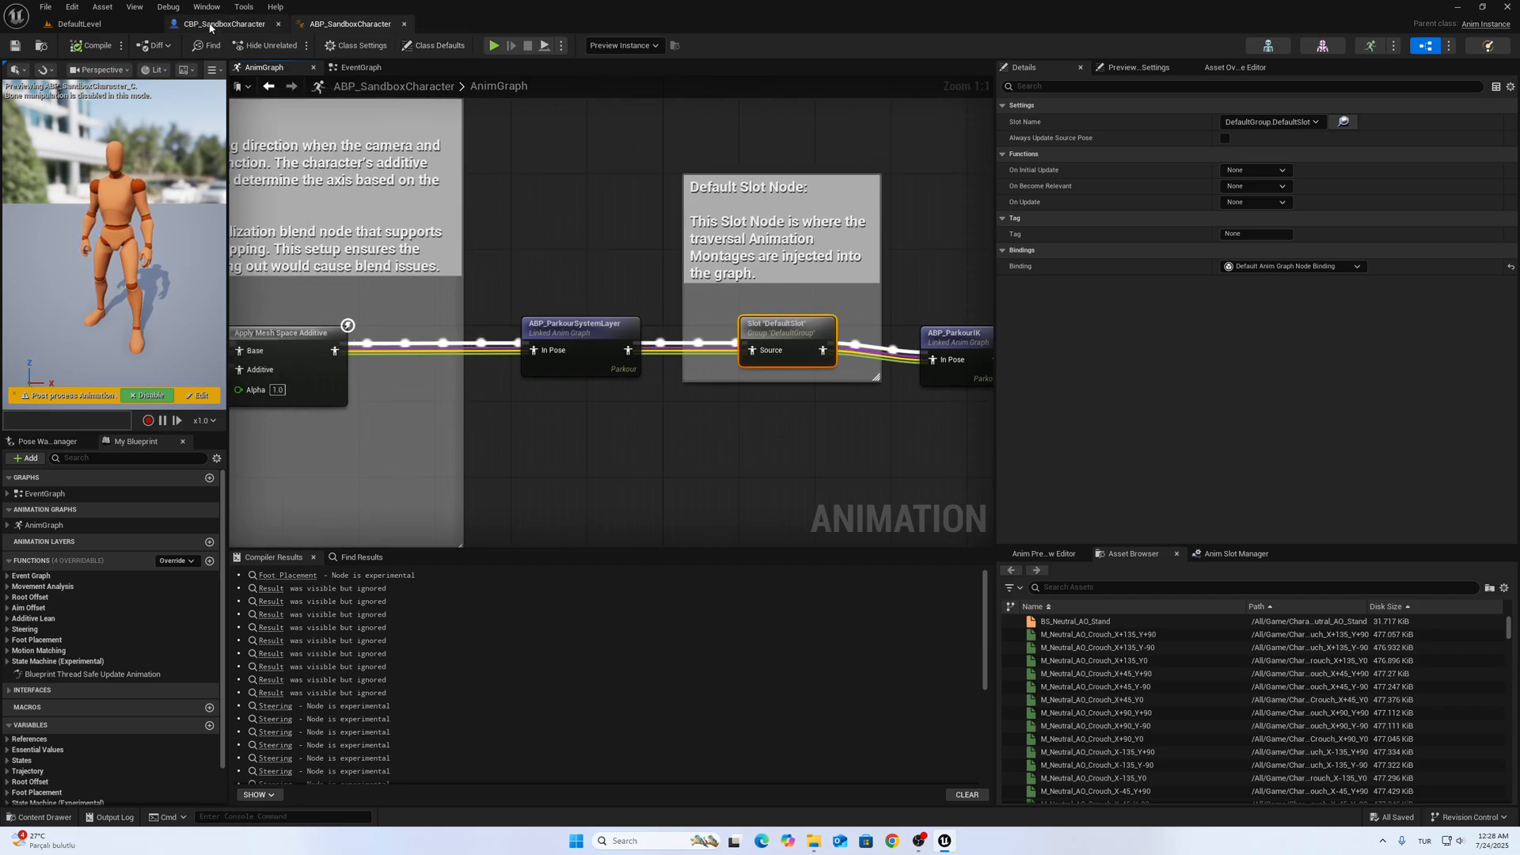
Step: Add a ParkourComponent to CBP_SandboxCharacter
{"action": "left_click", "coordinate": [224, 23]}
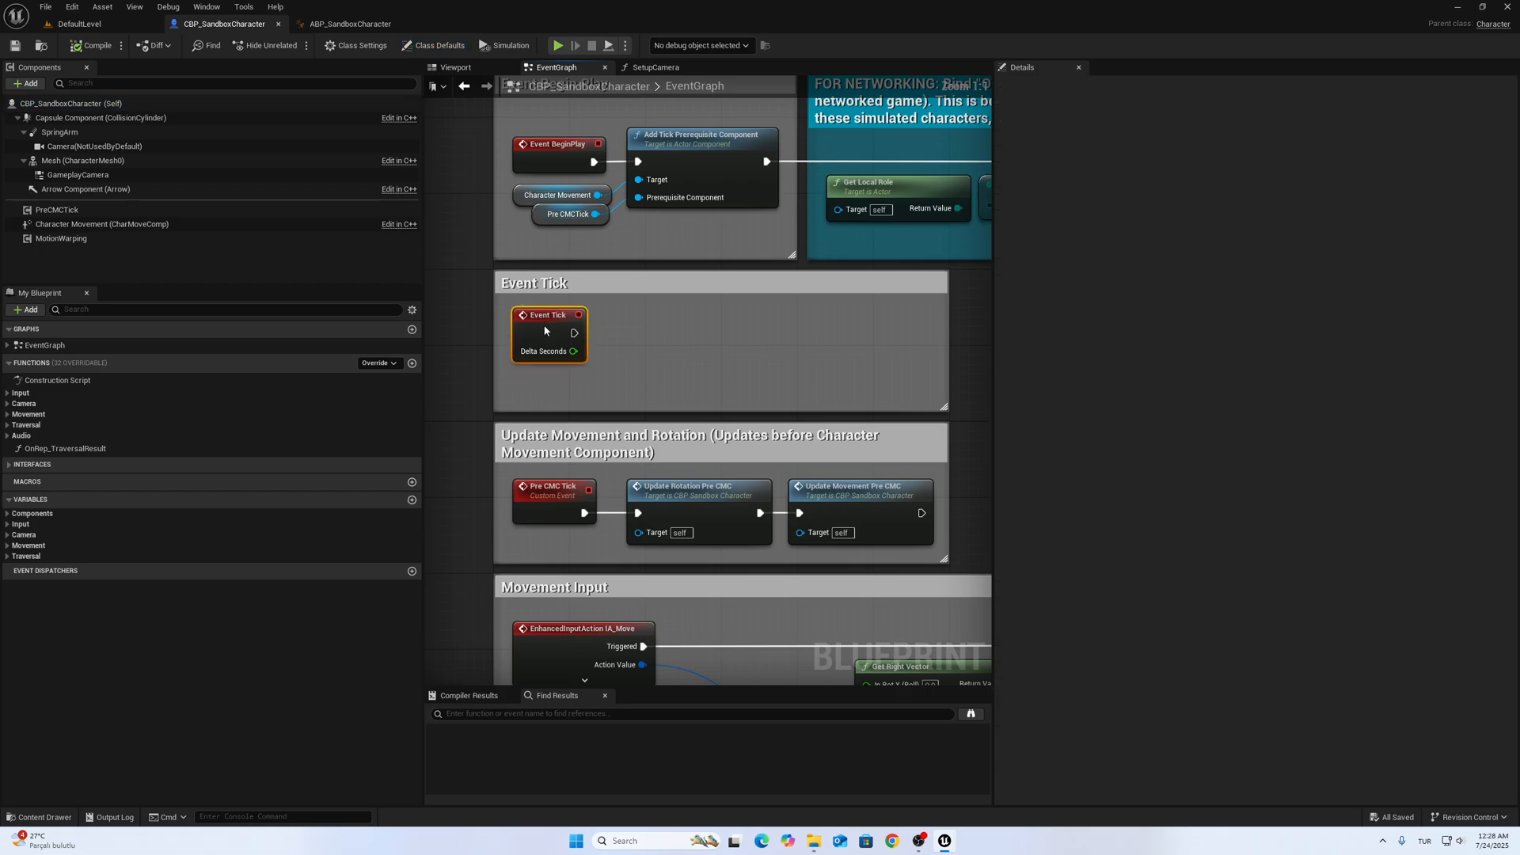
{"action": "left_click", "coordinate": [26, 83]}
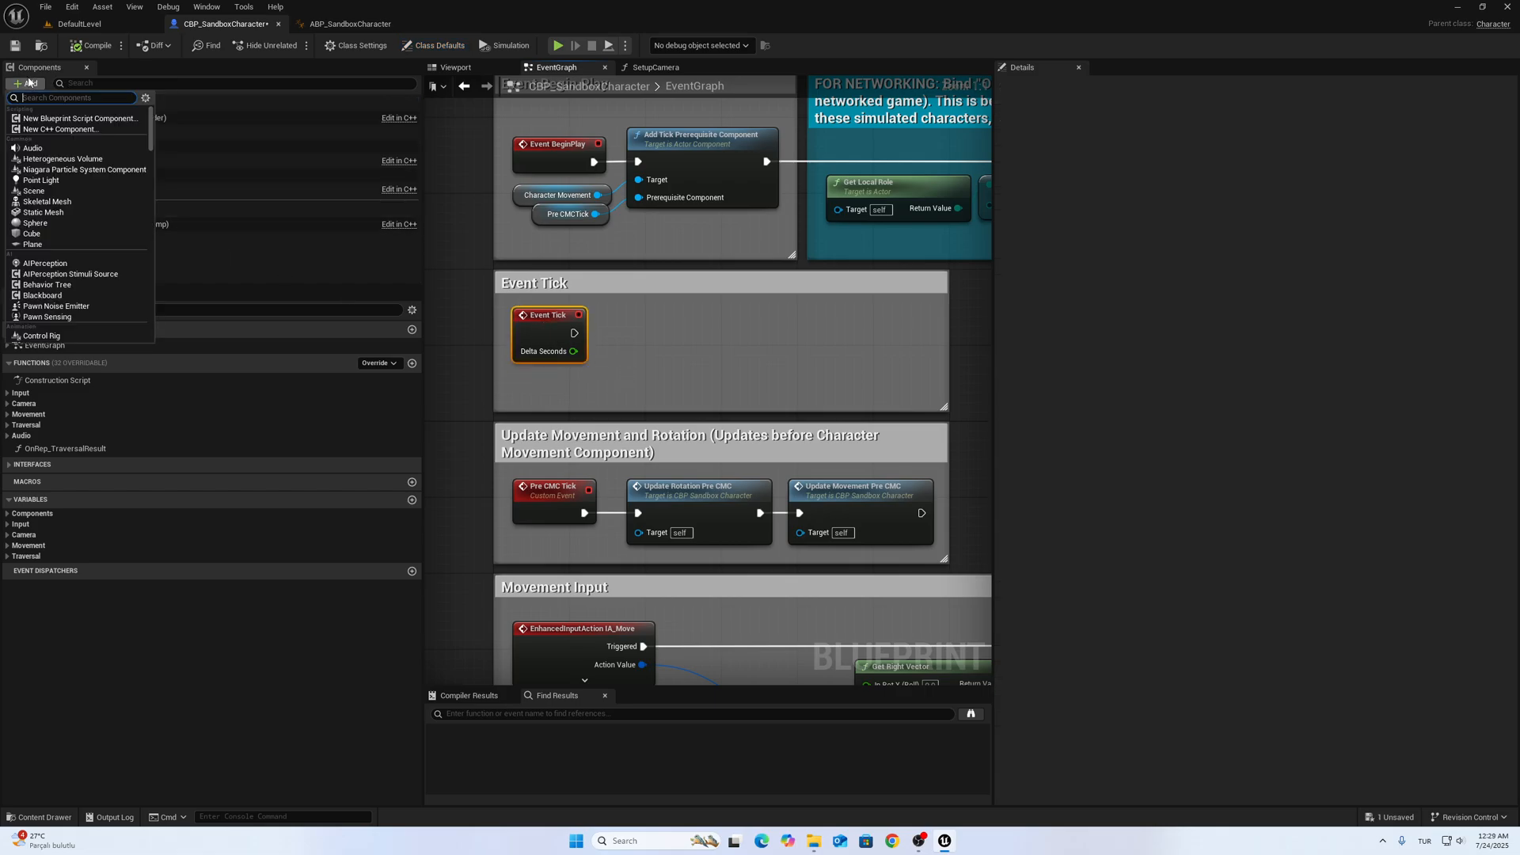
{"action": "type", "text": "PARKO"}
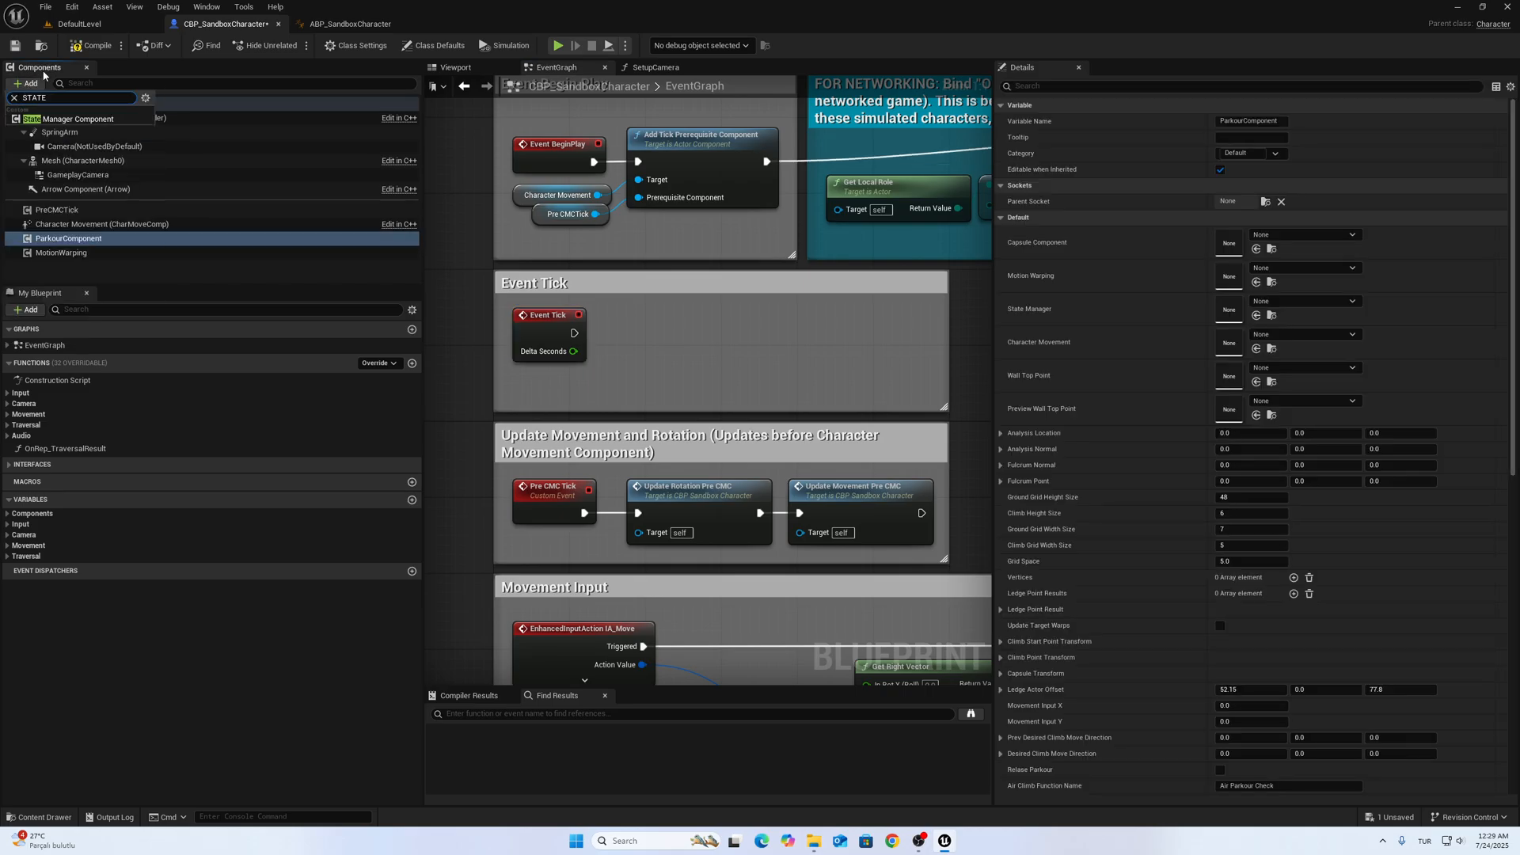
{"action": "left_click", "coordinate": [85, 254]}
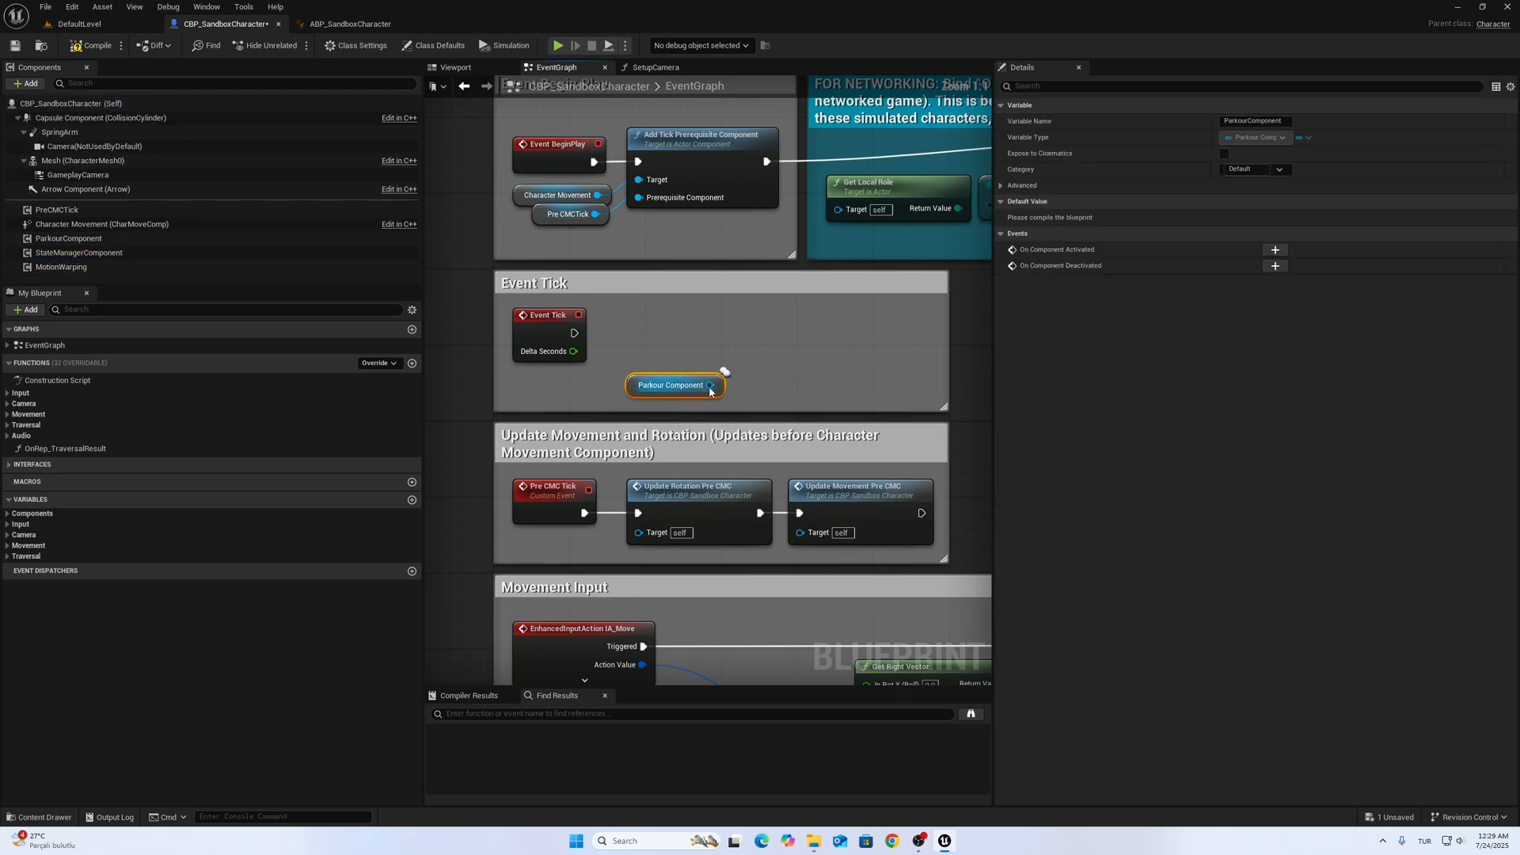
Step: From ParkourComponent on Event Tick, add Set Movement Value fed by IA_Move X/Y
{"action": "left_click_drag", "start_coordinate": [721, 385], "coordinate": [800, 363]}
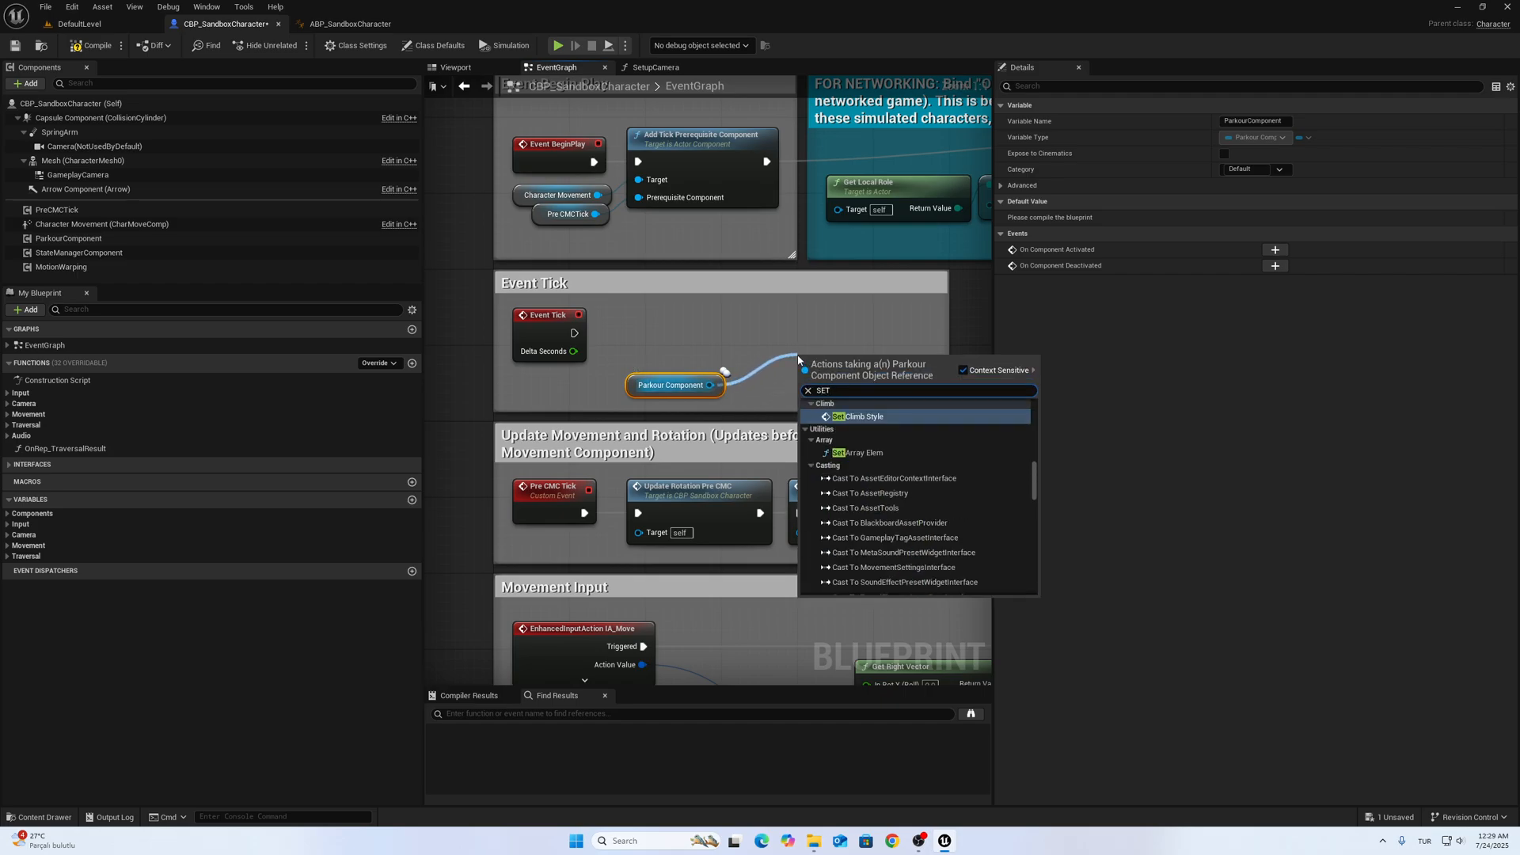
{"action": "type", "text": "MOVEMENT"}
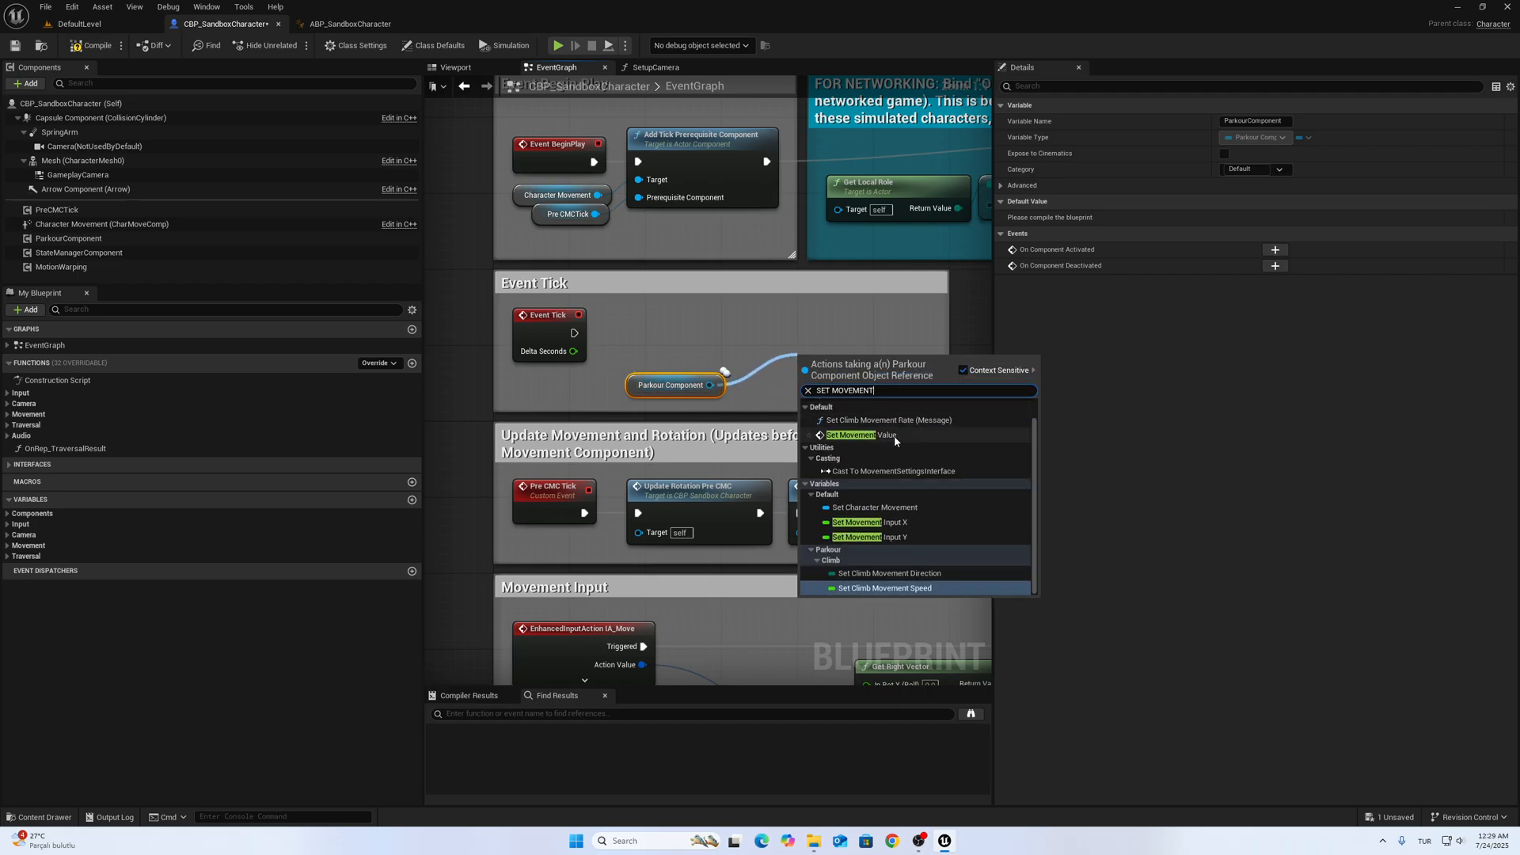
{"action": "left_click", "coordinate": [851, 434]}
{"action": "type", "text": "A"}
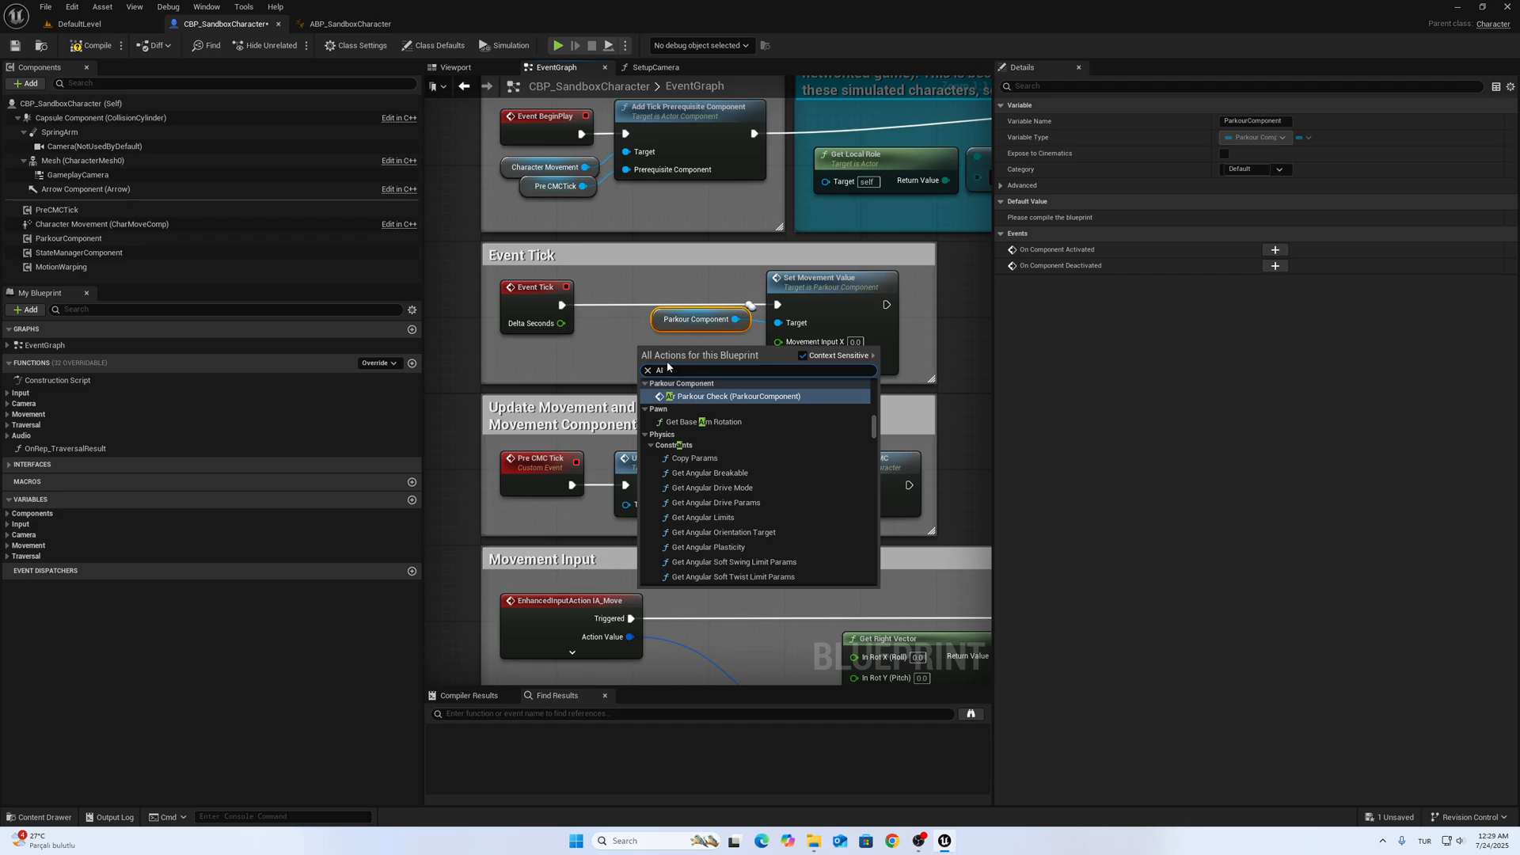
{"action": "type", "text": "IA"}
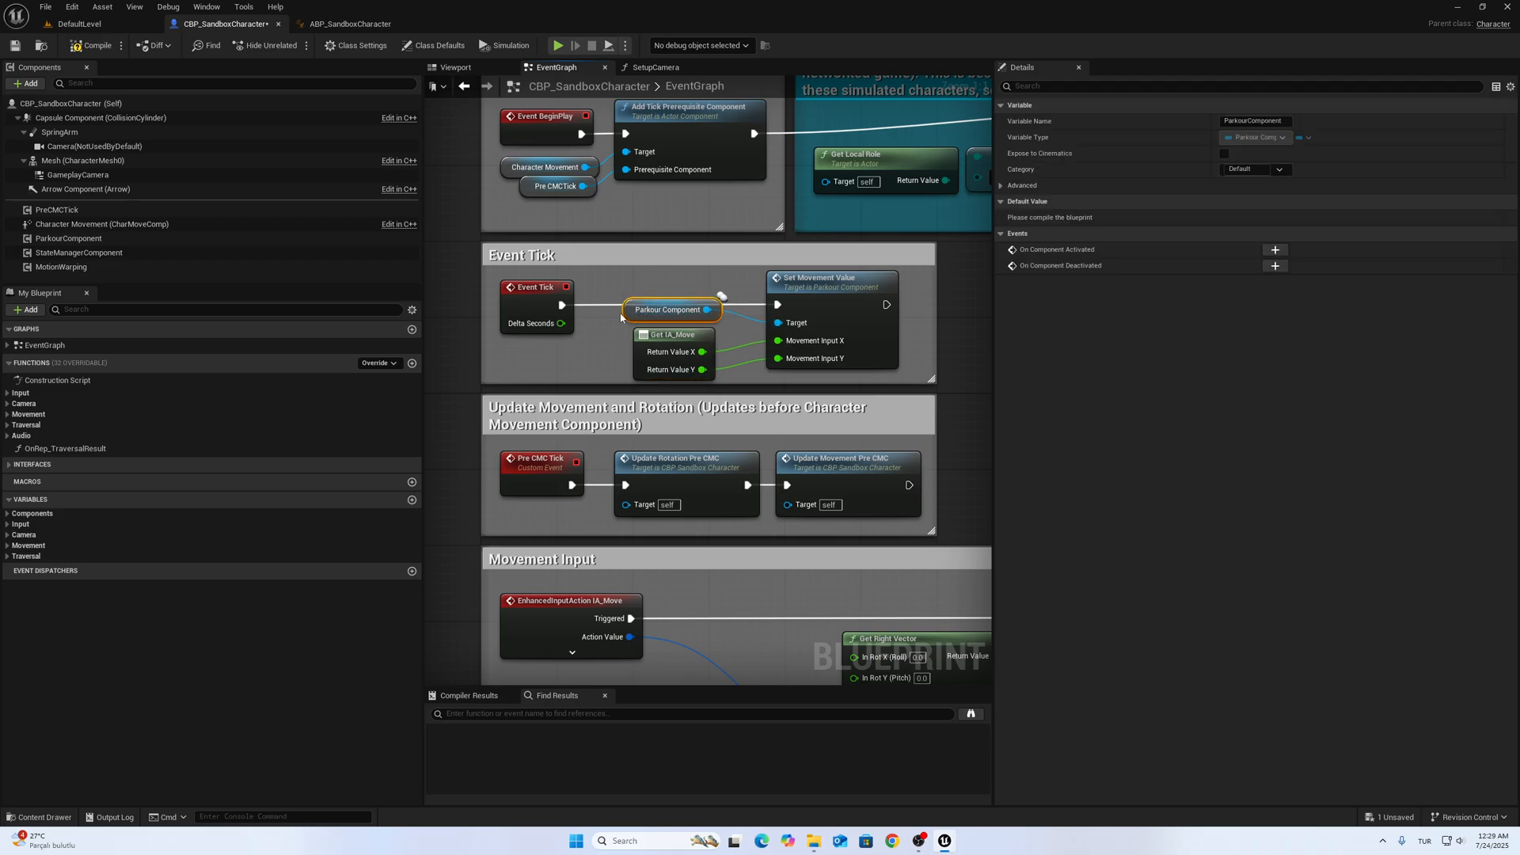
{"action": "scroll", "scroll_direction": "down", "scroll_amount": 3}
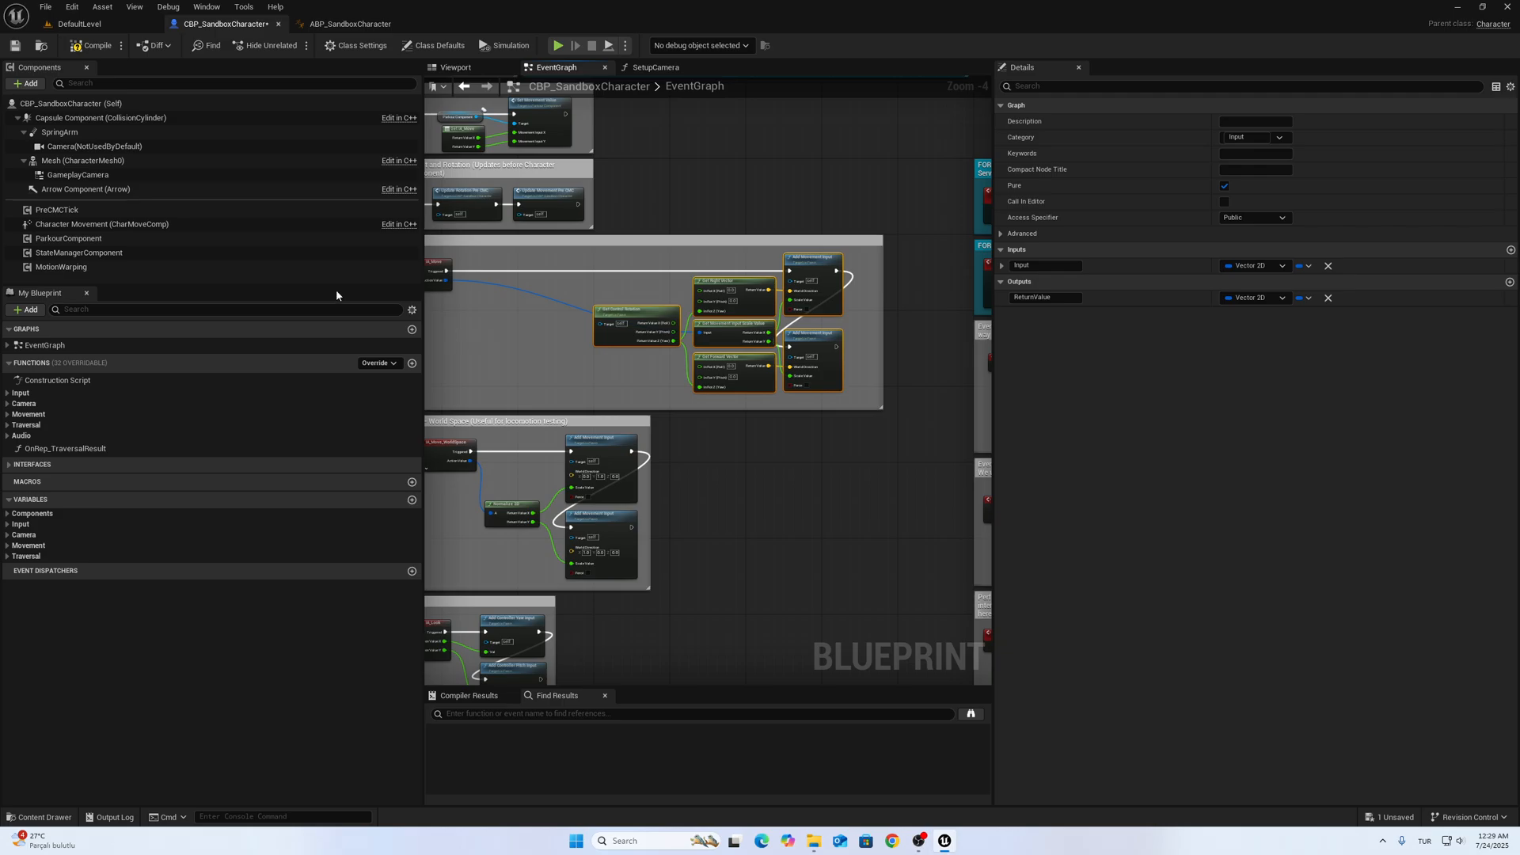
Step: Add Get Parkour State from the State Manager Component to gate IA_Move on Ground
{"action": "left_click", "coordinate": [79, 254]}
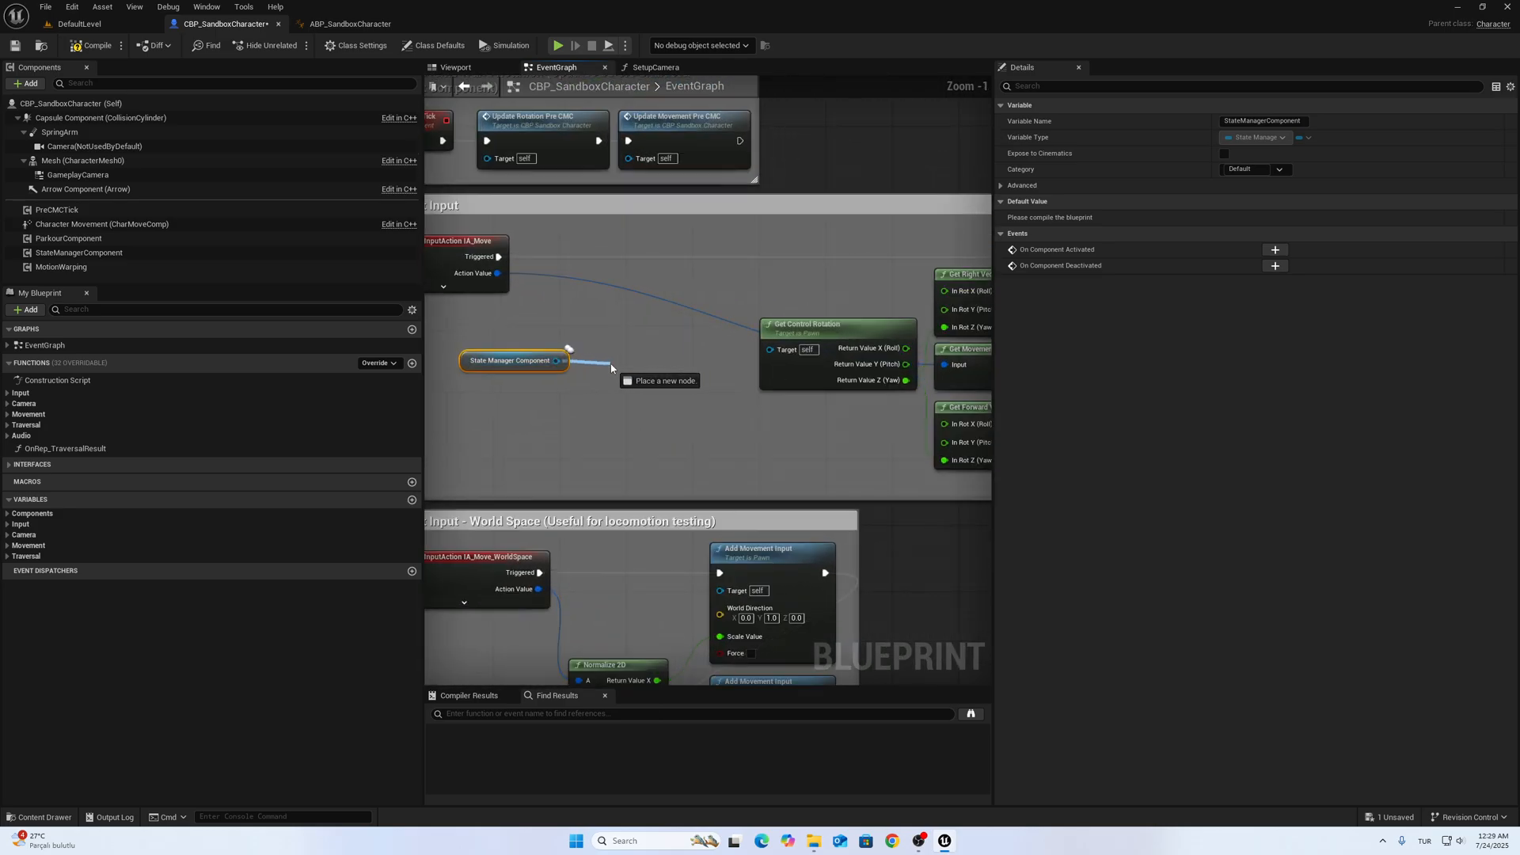
{"action": "scroll", "scroll_direction": "down", "scroll_amount": 3}
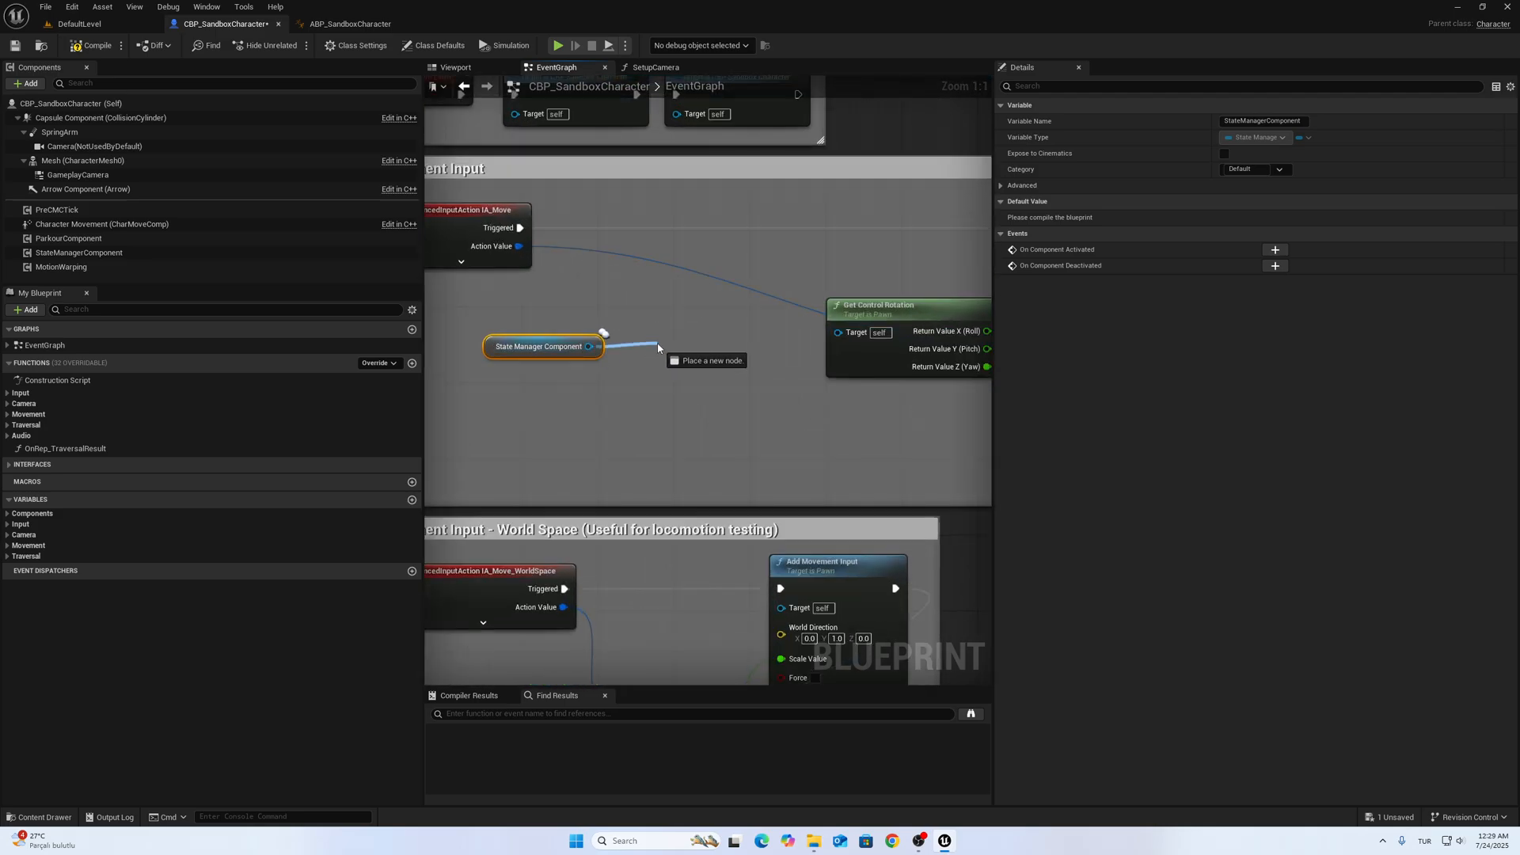
{"action": "left_click_drag", "start_coordinate": [601, 346], "coordinate": [659, 349]}
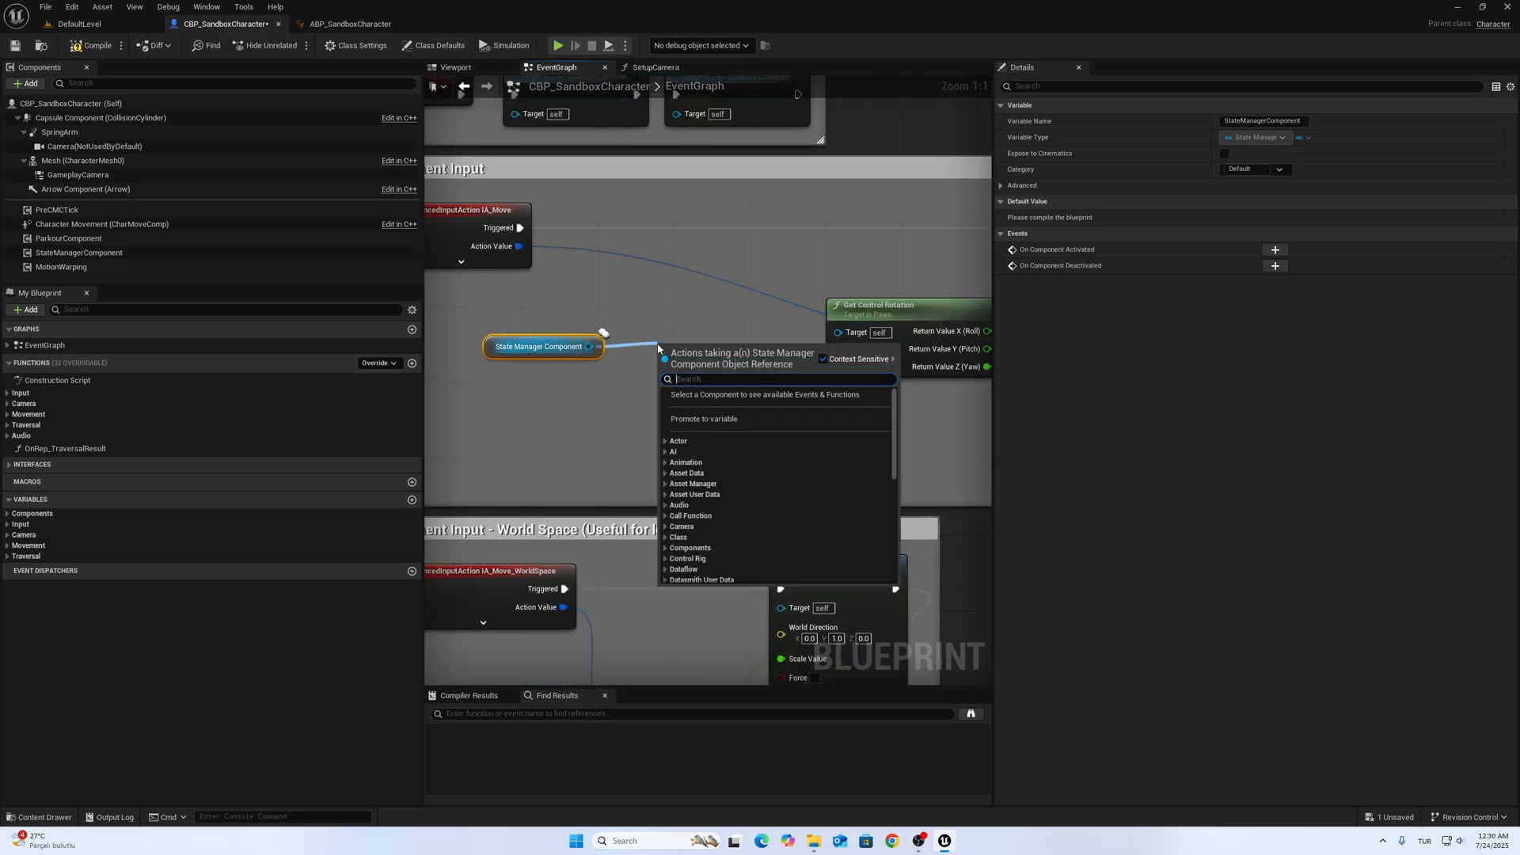
{"action": "type", "text": "par"}
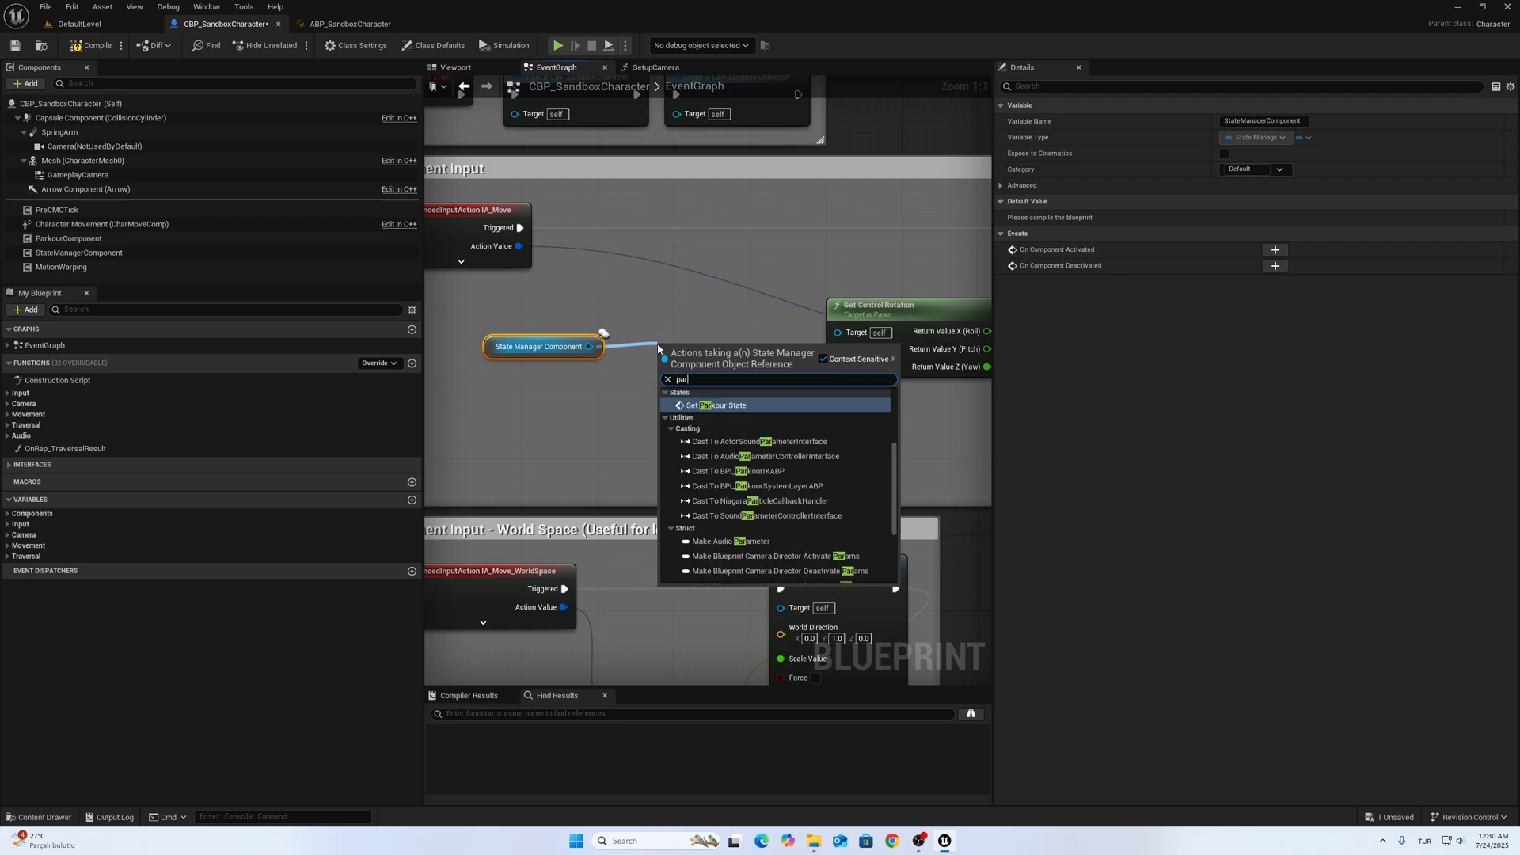
{"action": "left_click", "coordinate": [721, 404]}
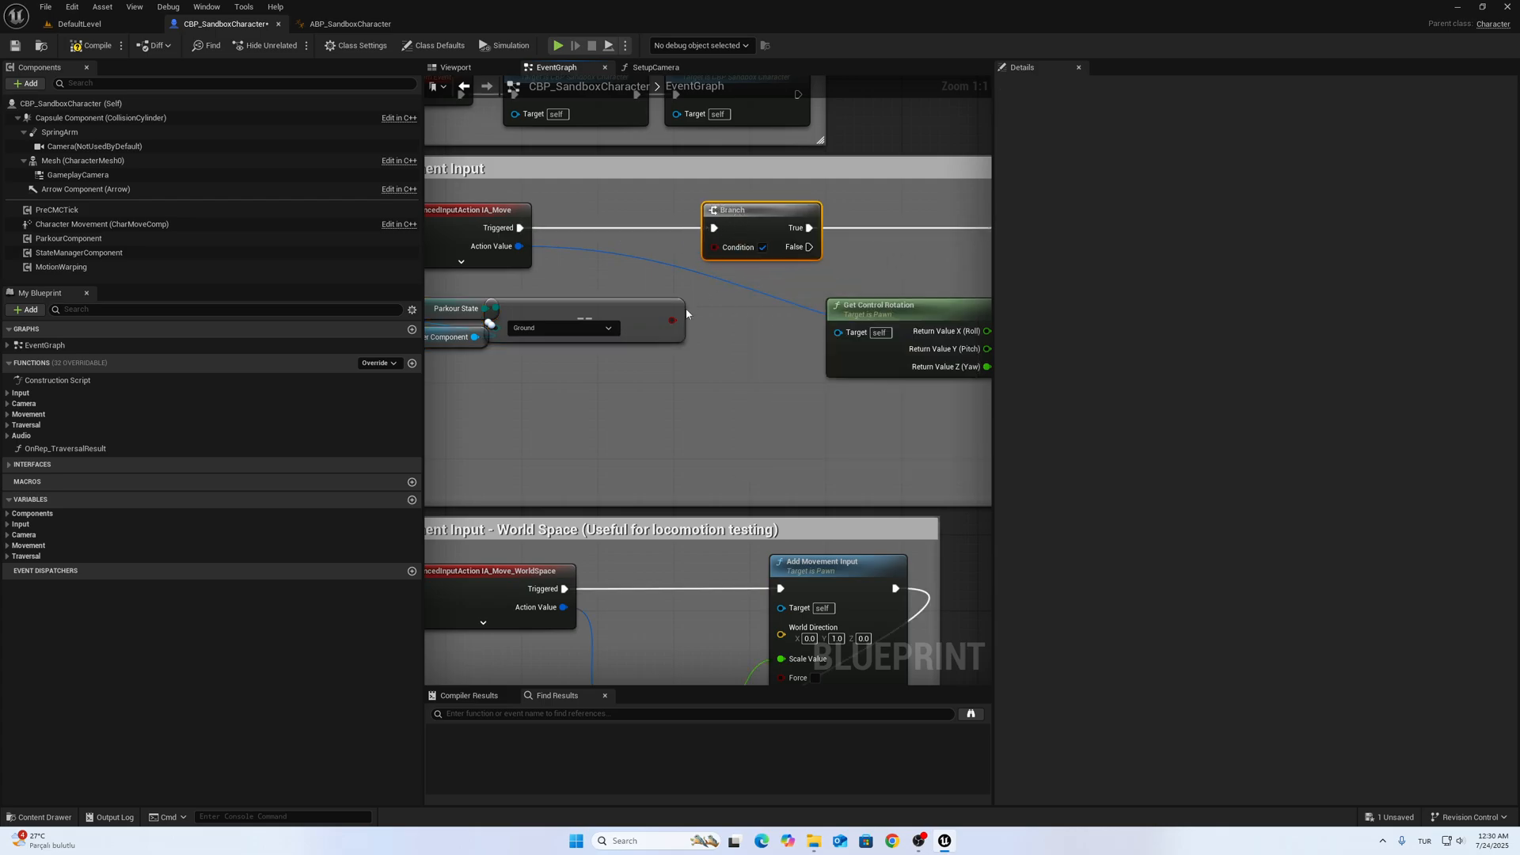
{"action": "scroll", "scroll_direction": "down", "scroll_amount": 3}
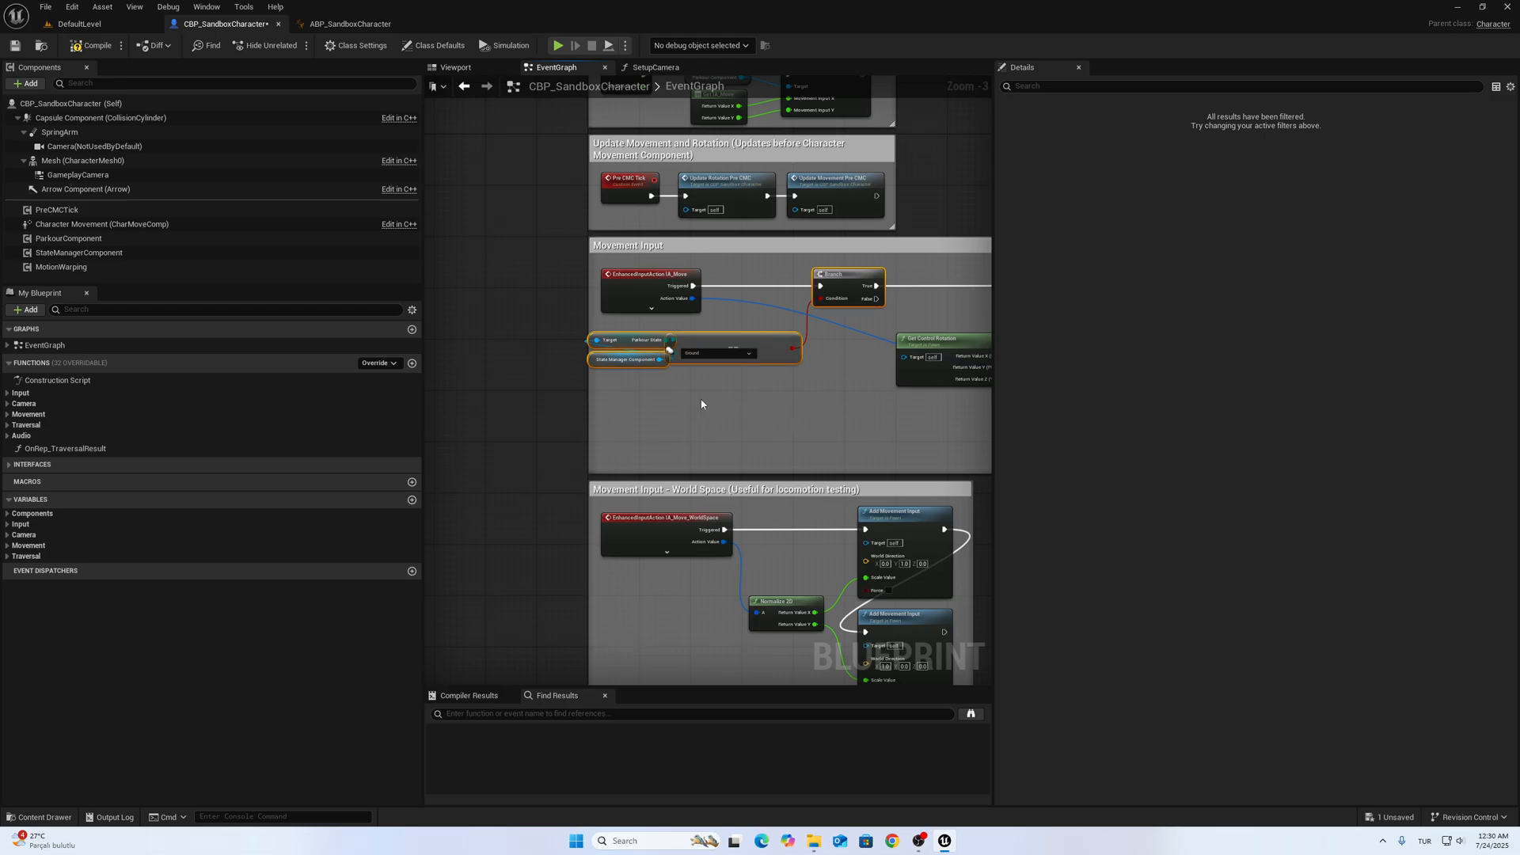
{"action": "mouse_move", "coordinate": [683, 411]}
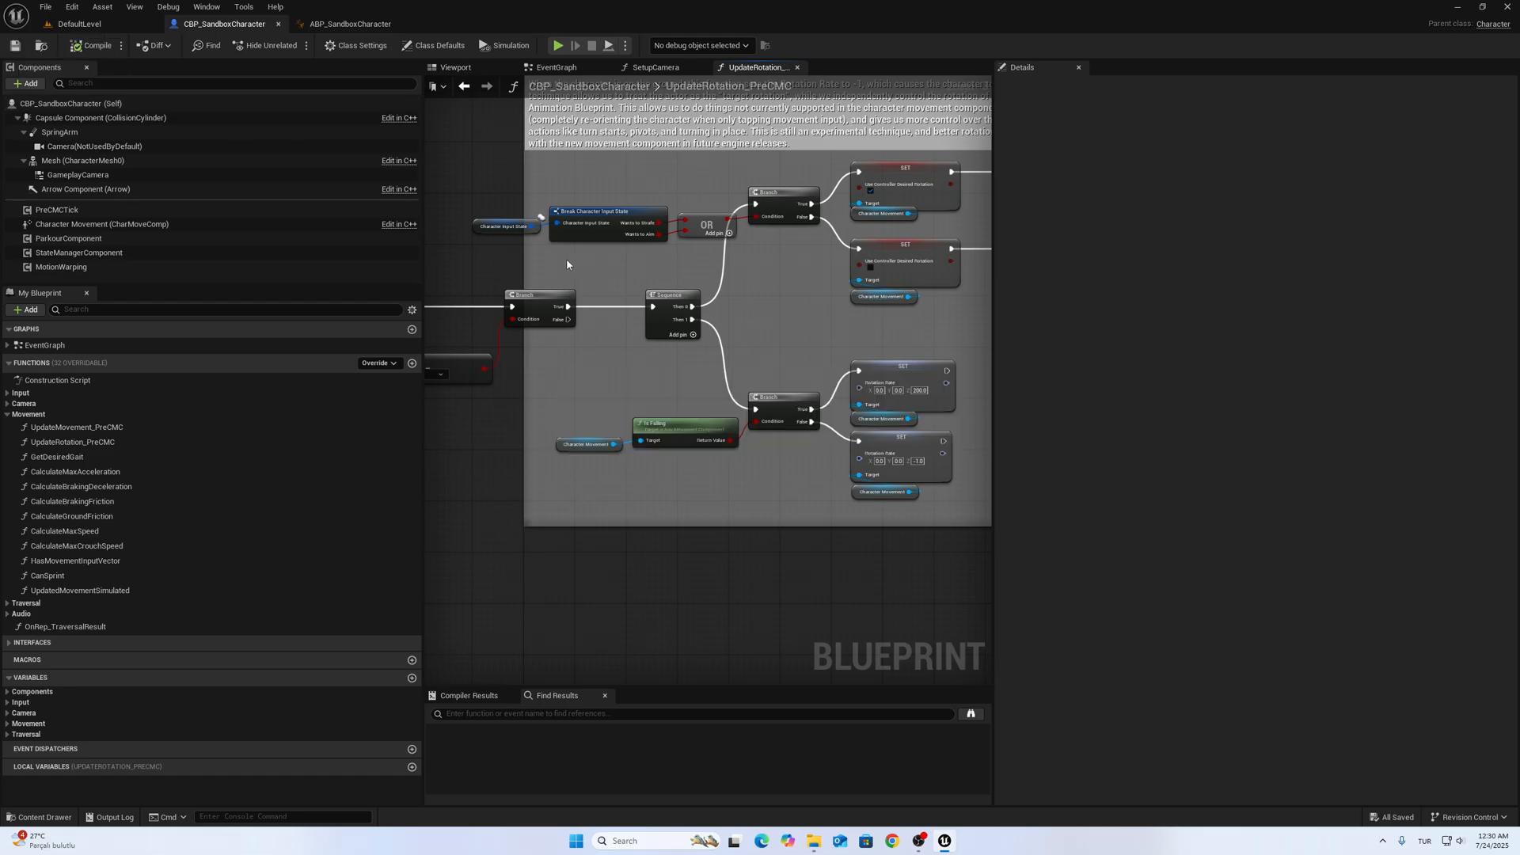
Step: Pan the EventGraph to the Jump/Traversal nodes, then switch to the DefaultLevel
{"action": "left_click", "coordinate": [557, 66]}
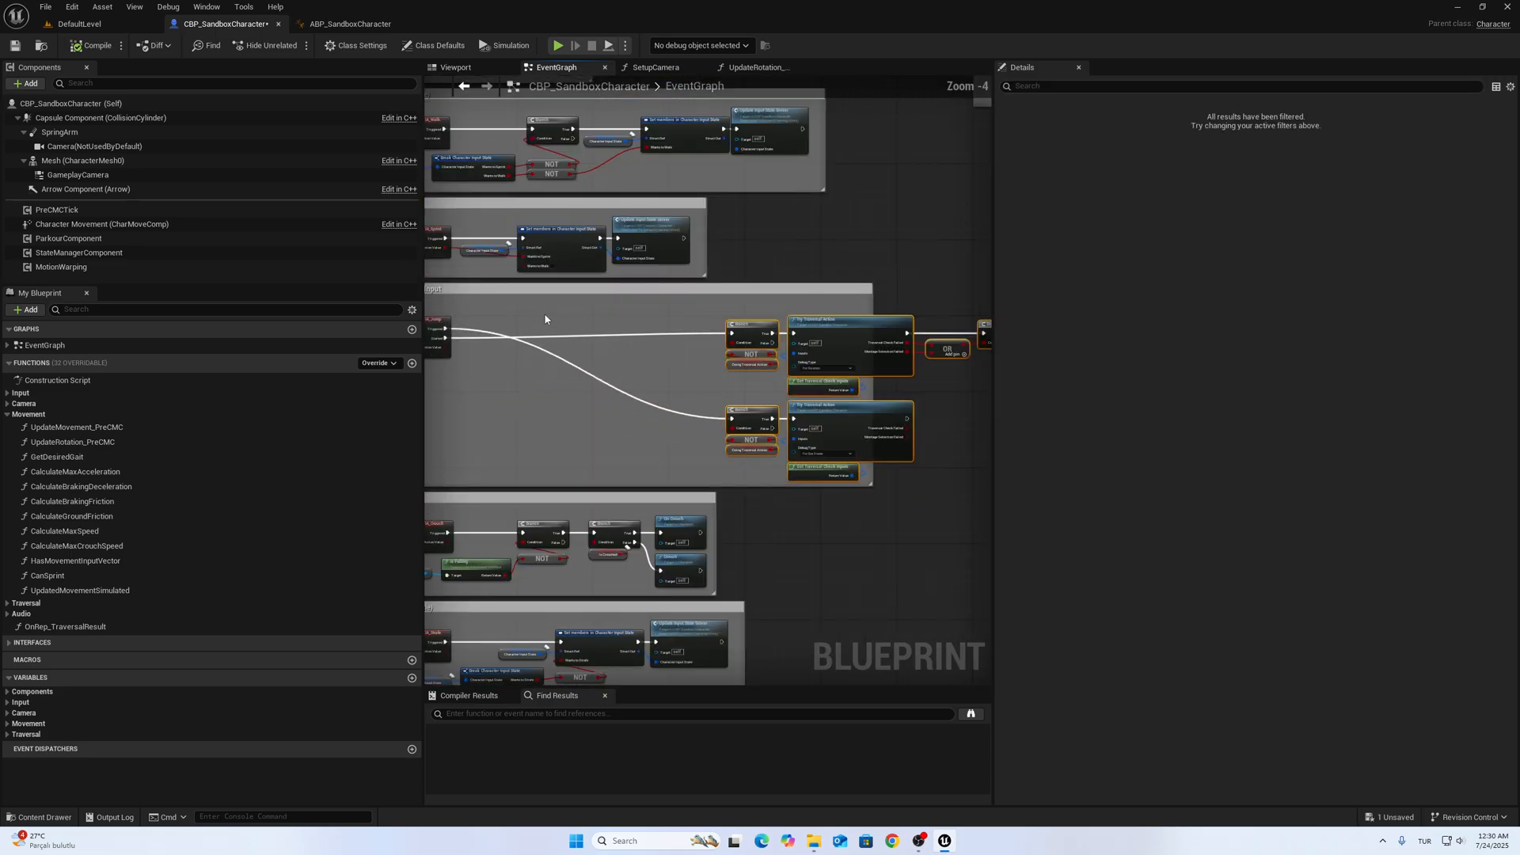
{"action": "scroll", "scroll_direction": "down", "scroll_amount": 3}
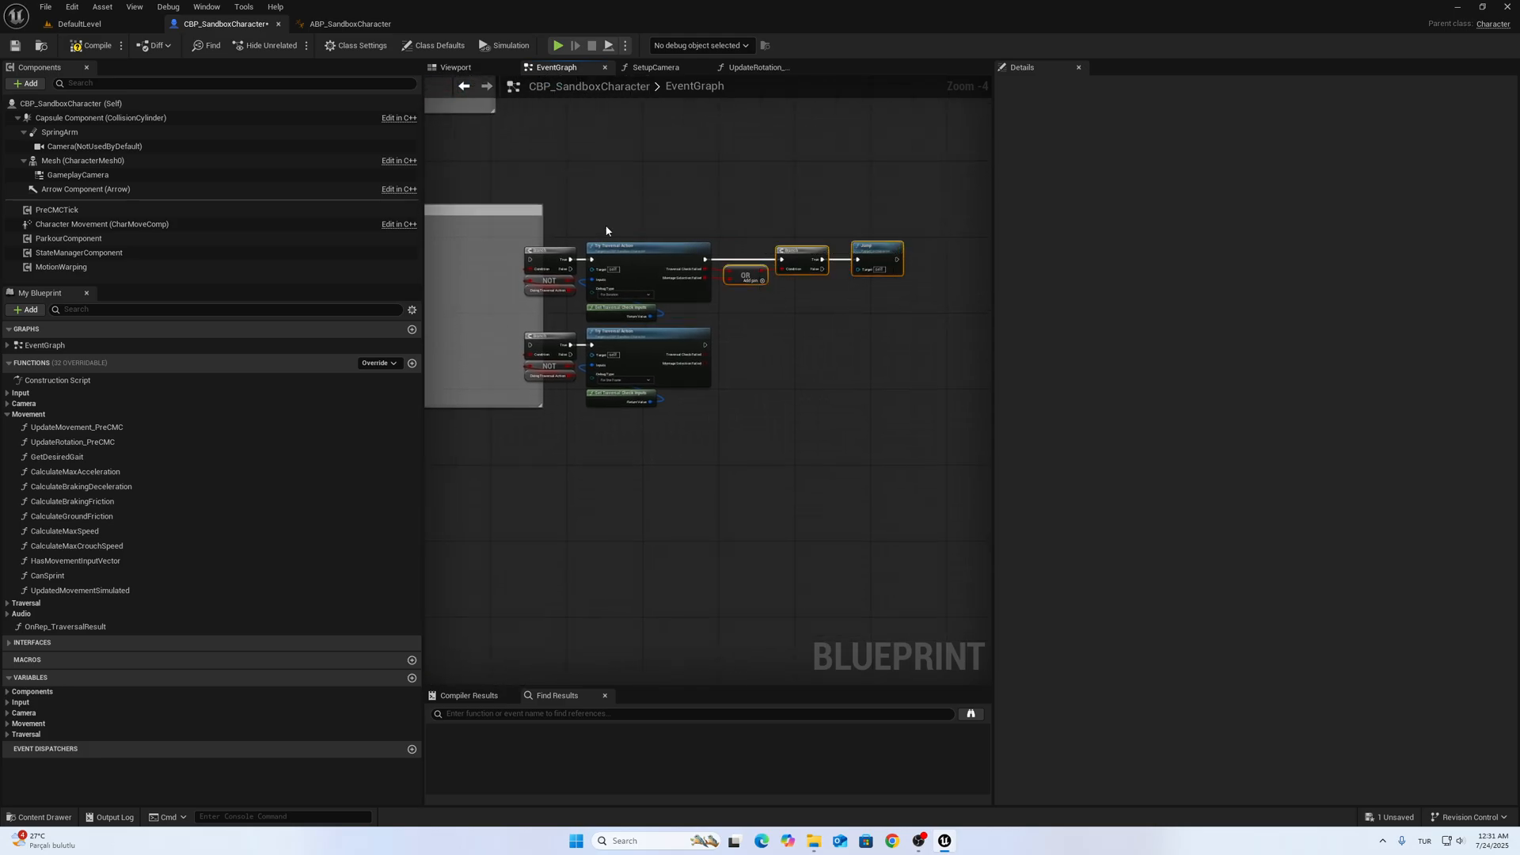
{"action": "left_click_drag", "start_coordinate": [605, 230], "coordinate": [746, 293]}
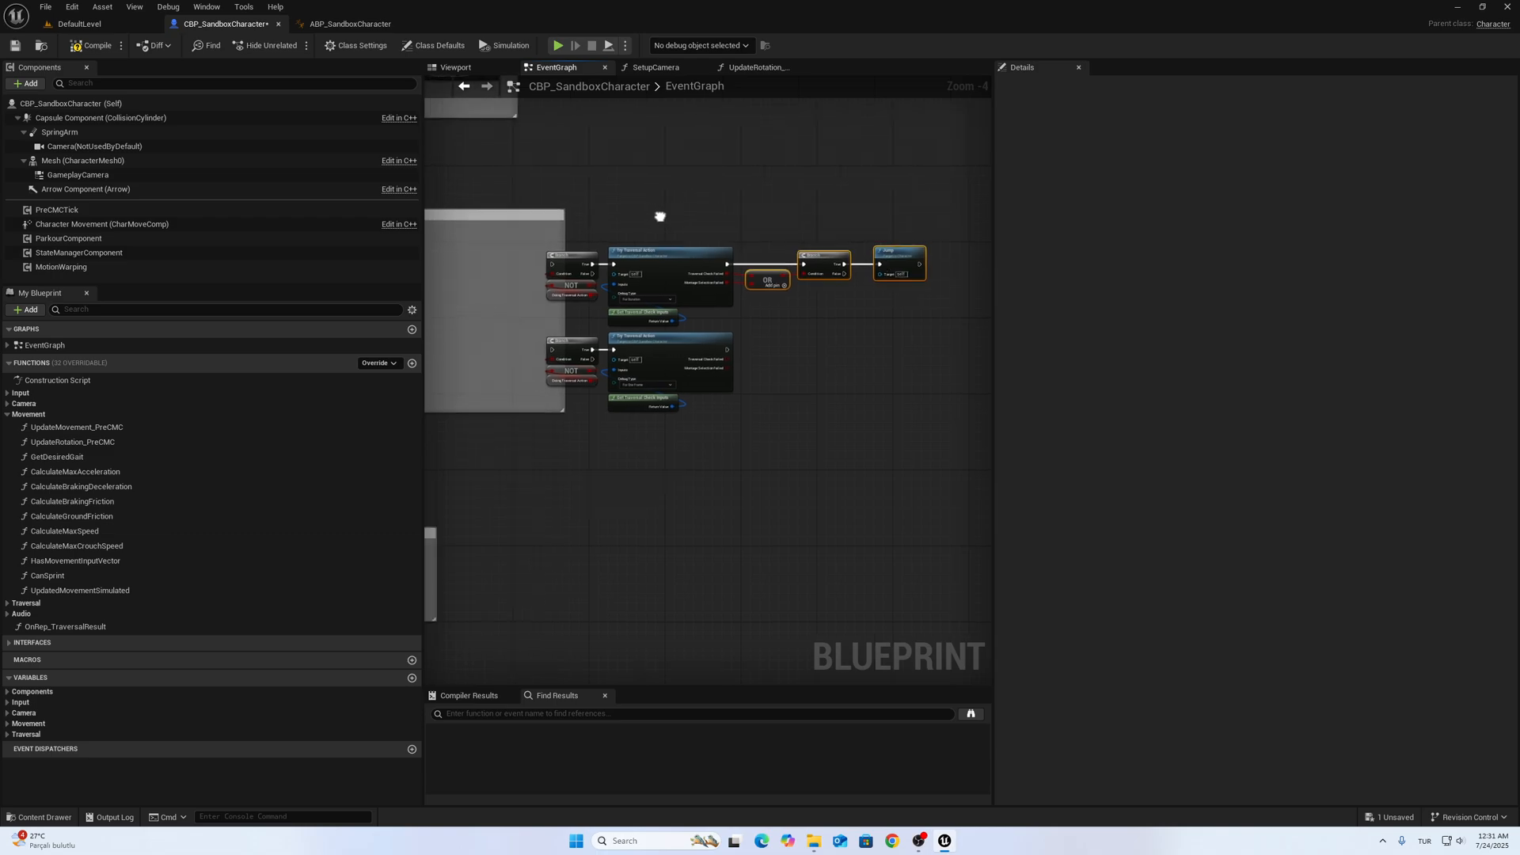
{"action": "scroll", "scroll_direction": "down", "scroll_amount": 3}
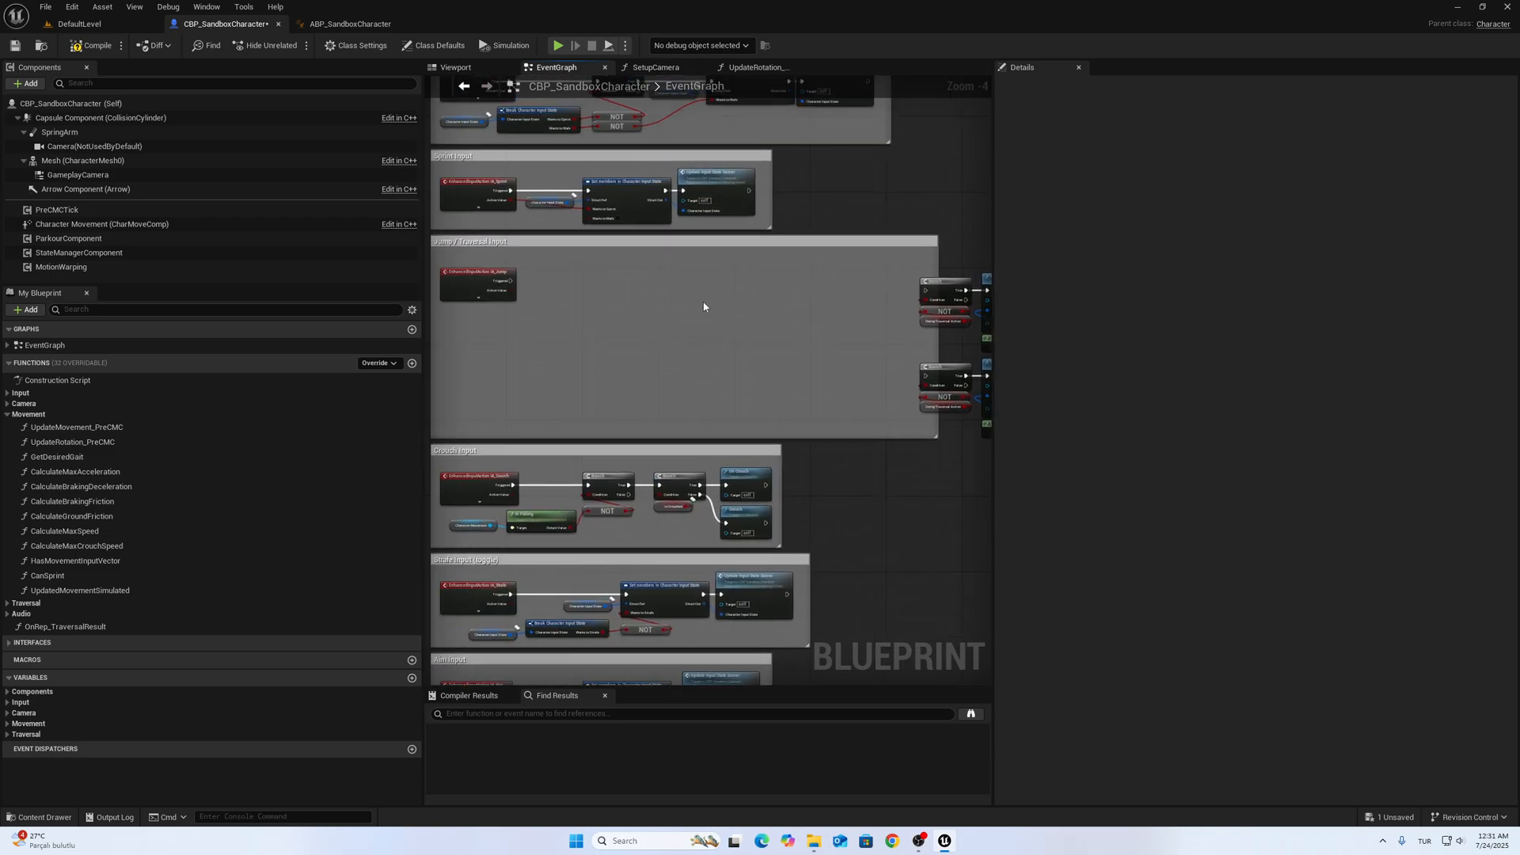
{"action": "left_click", "coordinate": [94, 45]}
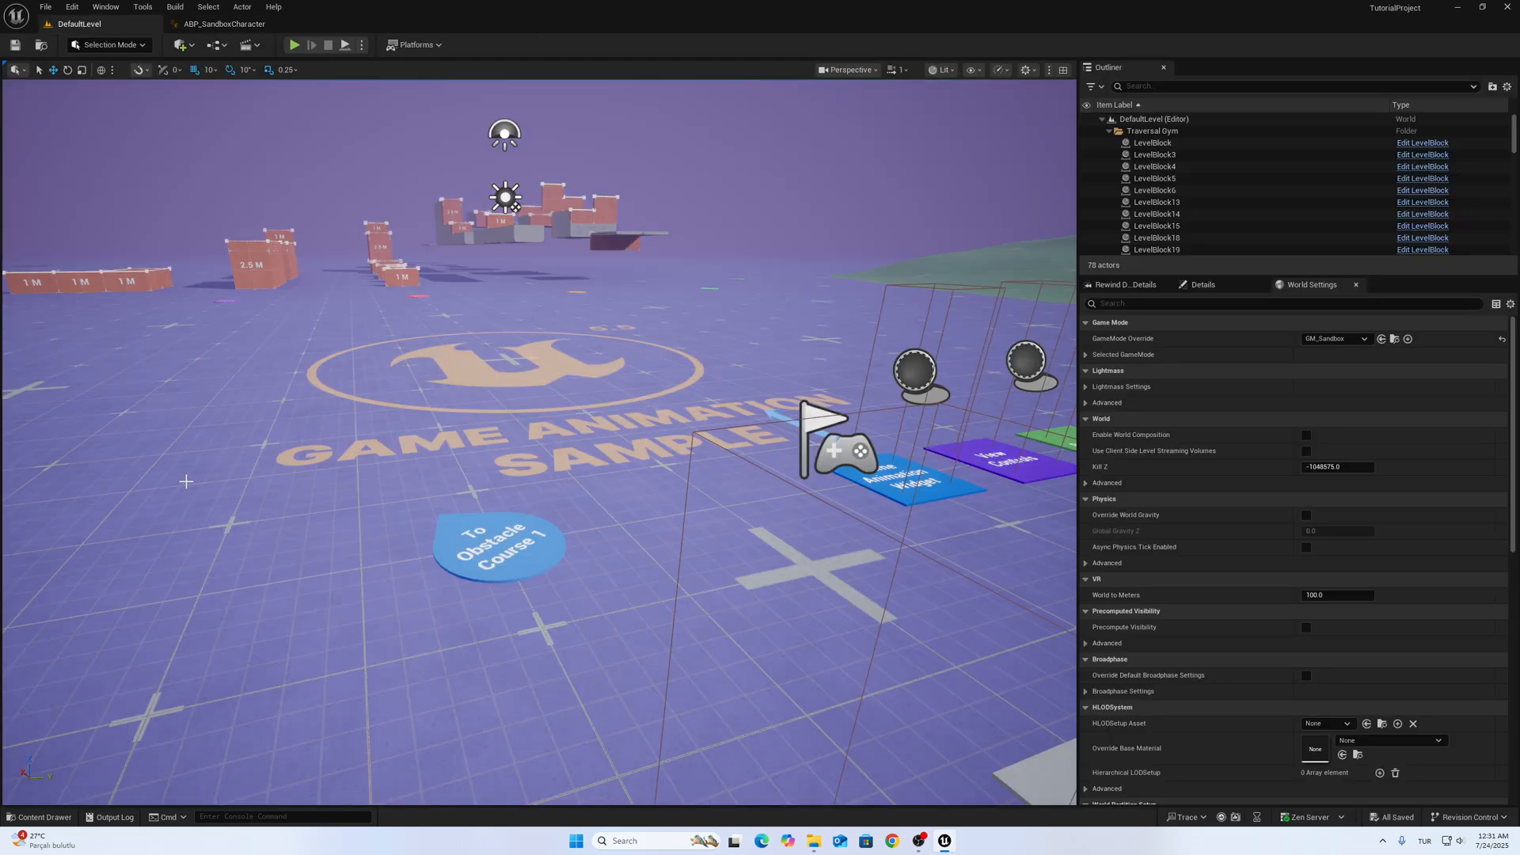
Step: Add a Parkour Action node from ParkourComponent and wire its failure pins into OR
{"action": "left_click", "coordinate": [39, 817]}
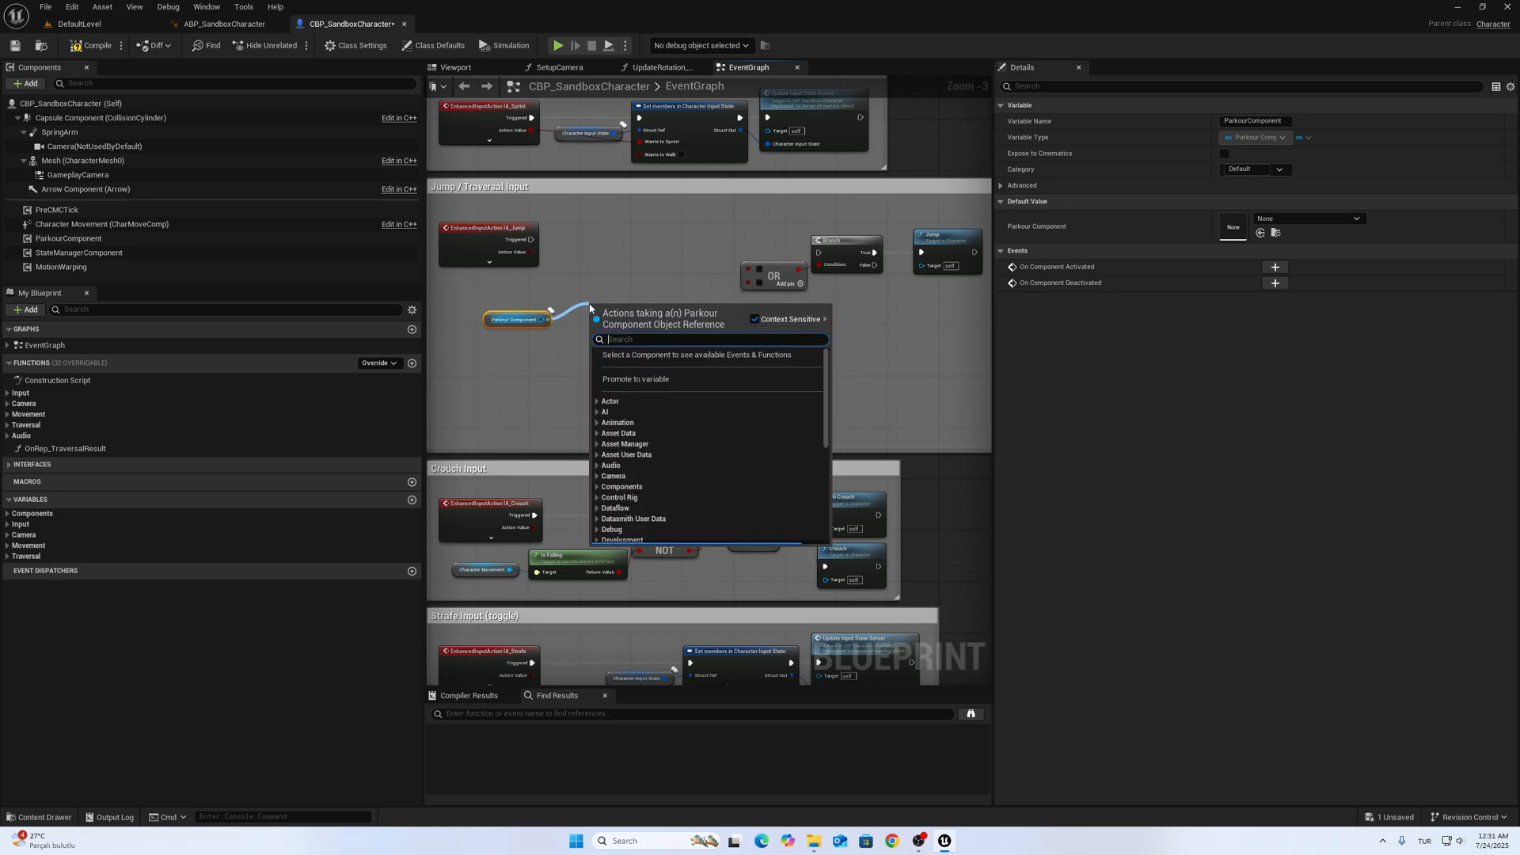
{"action": "type", "text": "parkour"}
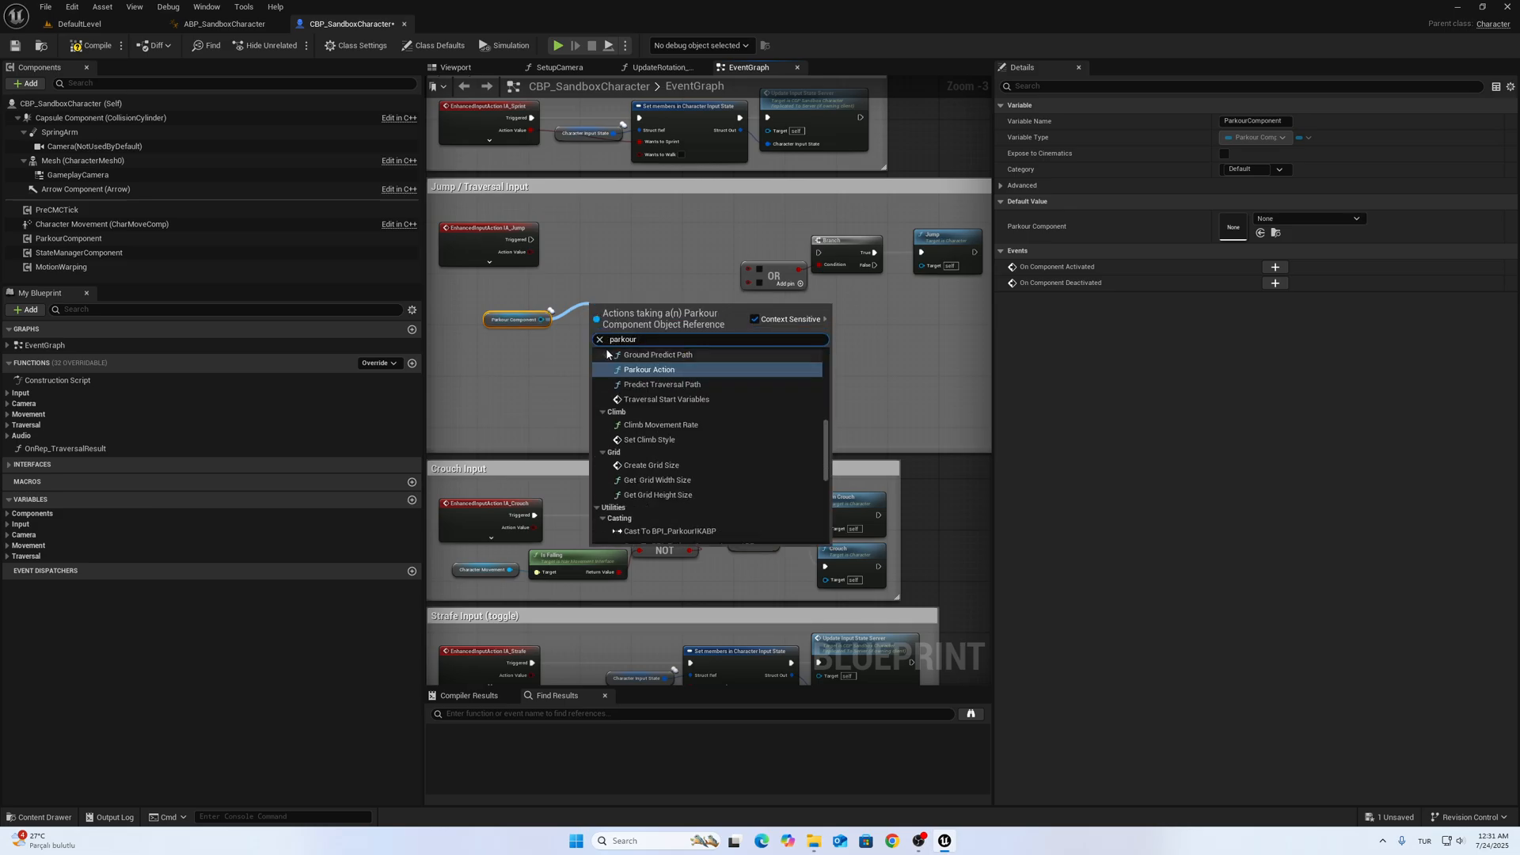
{"action": "left_click", "coordinate": [648, 370]}
{"action": "type", "text": "dro"}
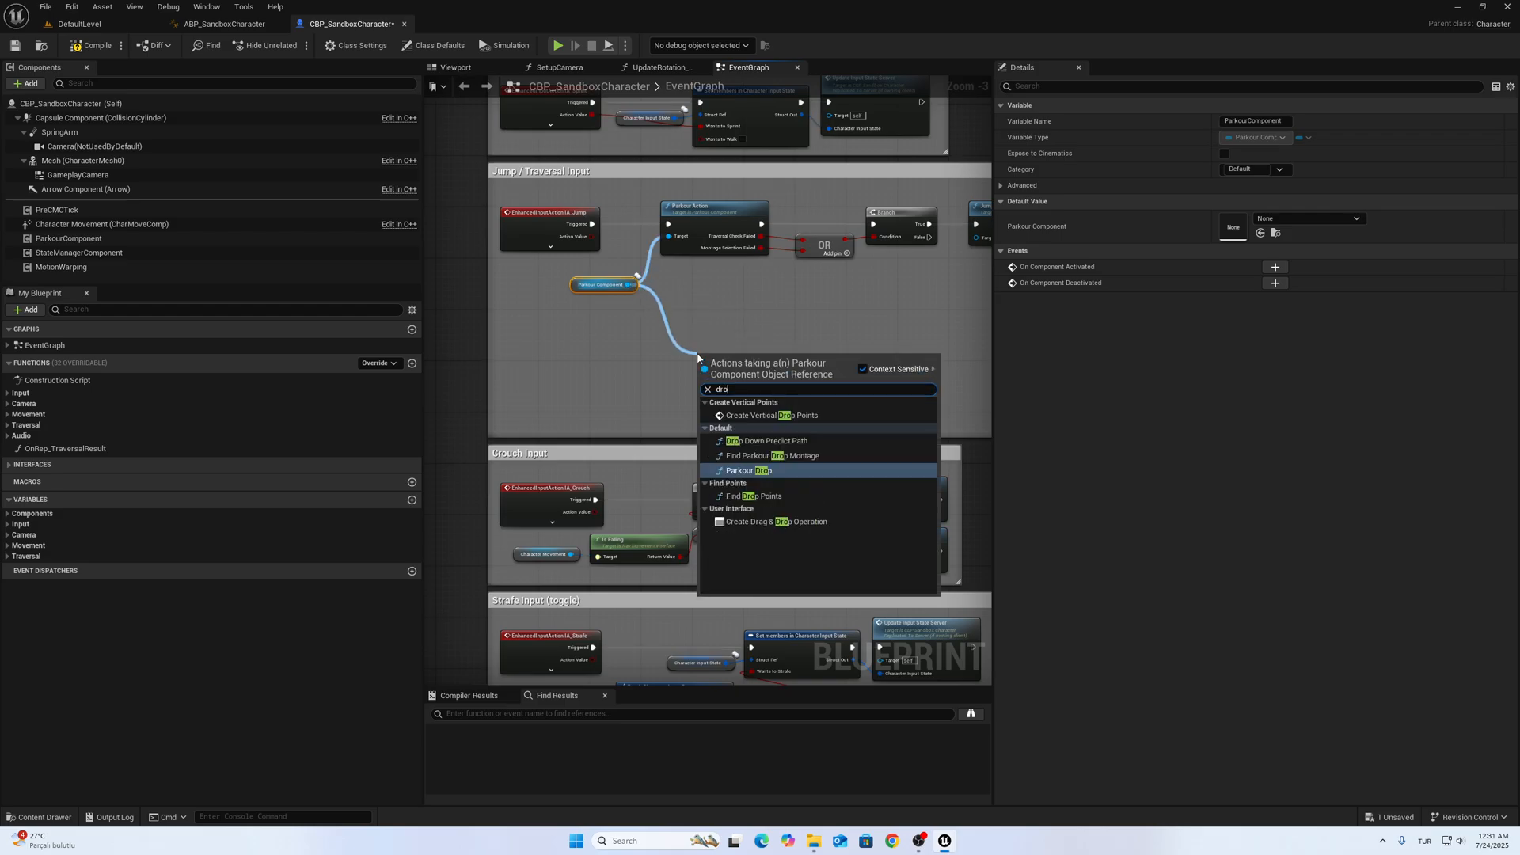
Step: Wire an X key Pressed event to ParkourComponent's Parkour Drop, then return to the level
{"action": "left_click", "coordinate": [748, 470]}
{"action": "type", "text": "x keyb"}
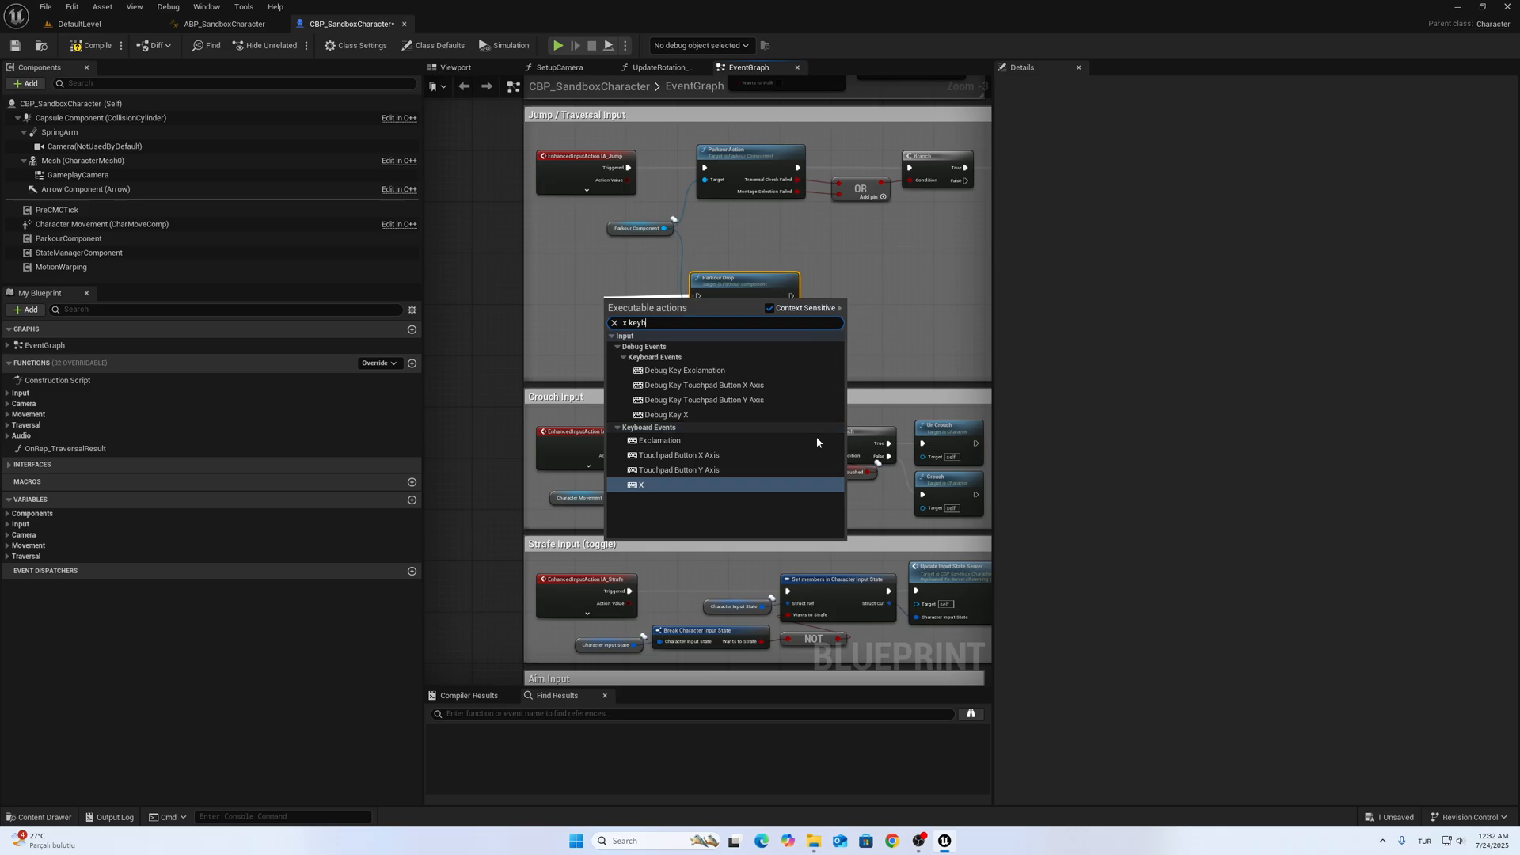
{"action": "left_click", "coordinate": [640, 484]}
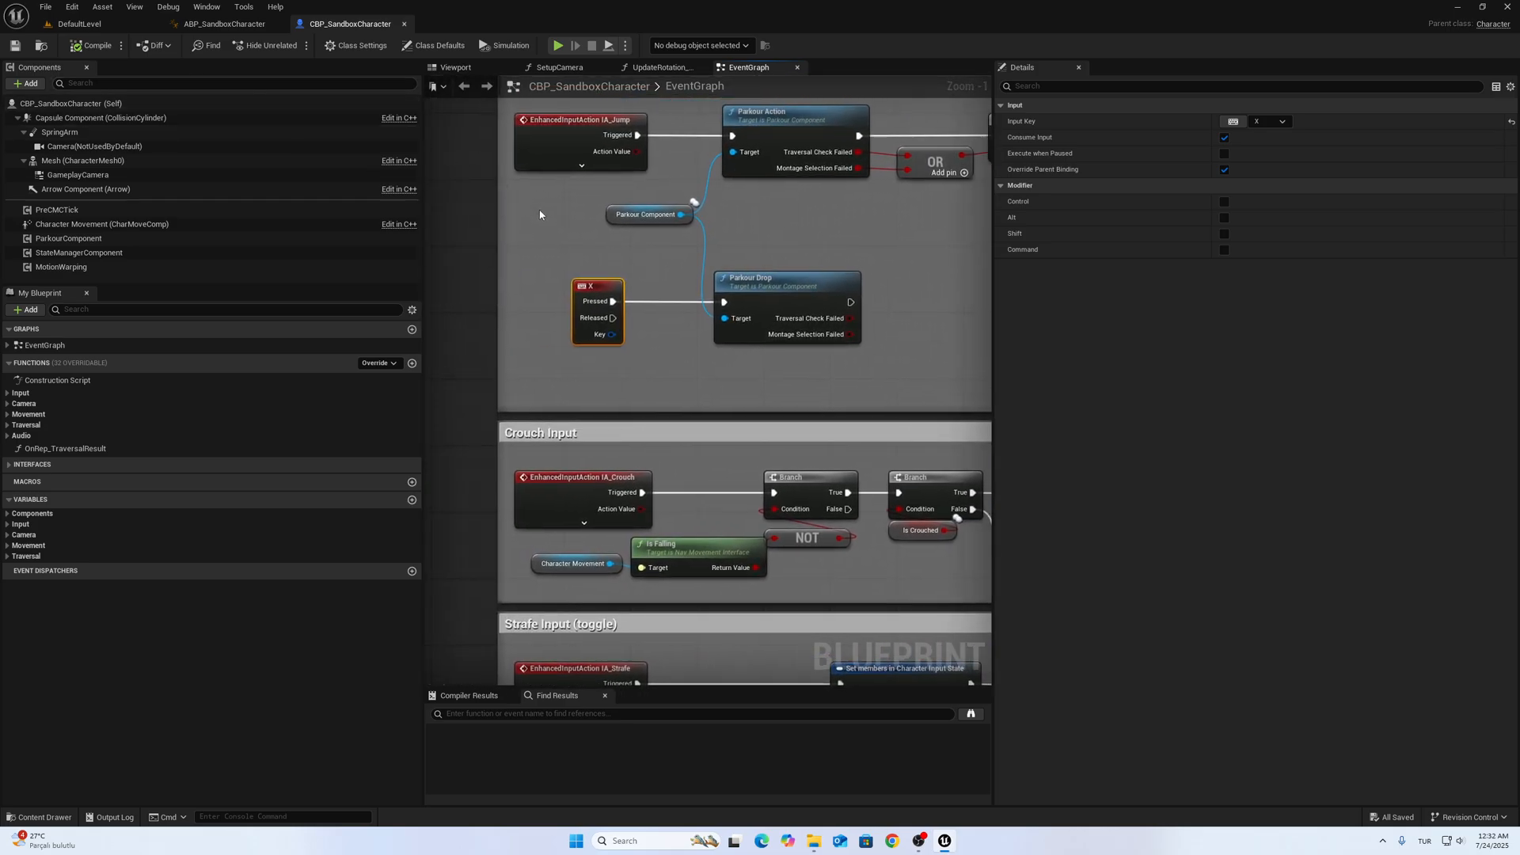
{"action": "left_click", "coordinate": [79, 23]}
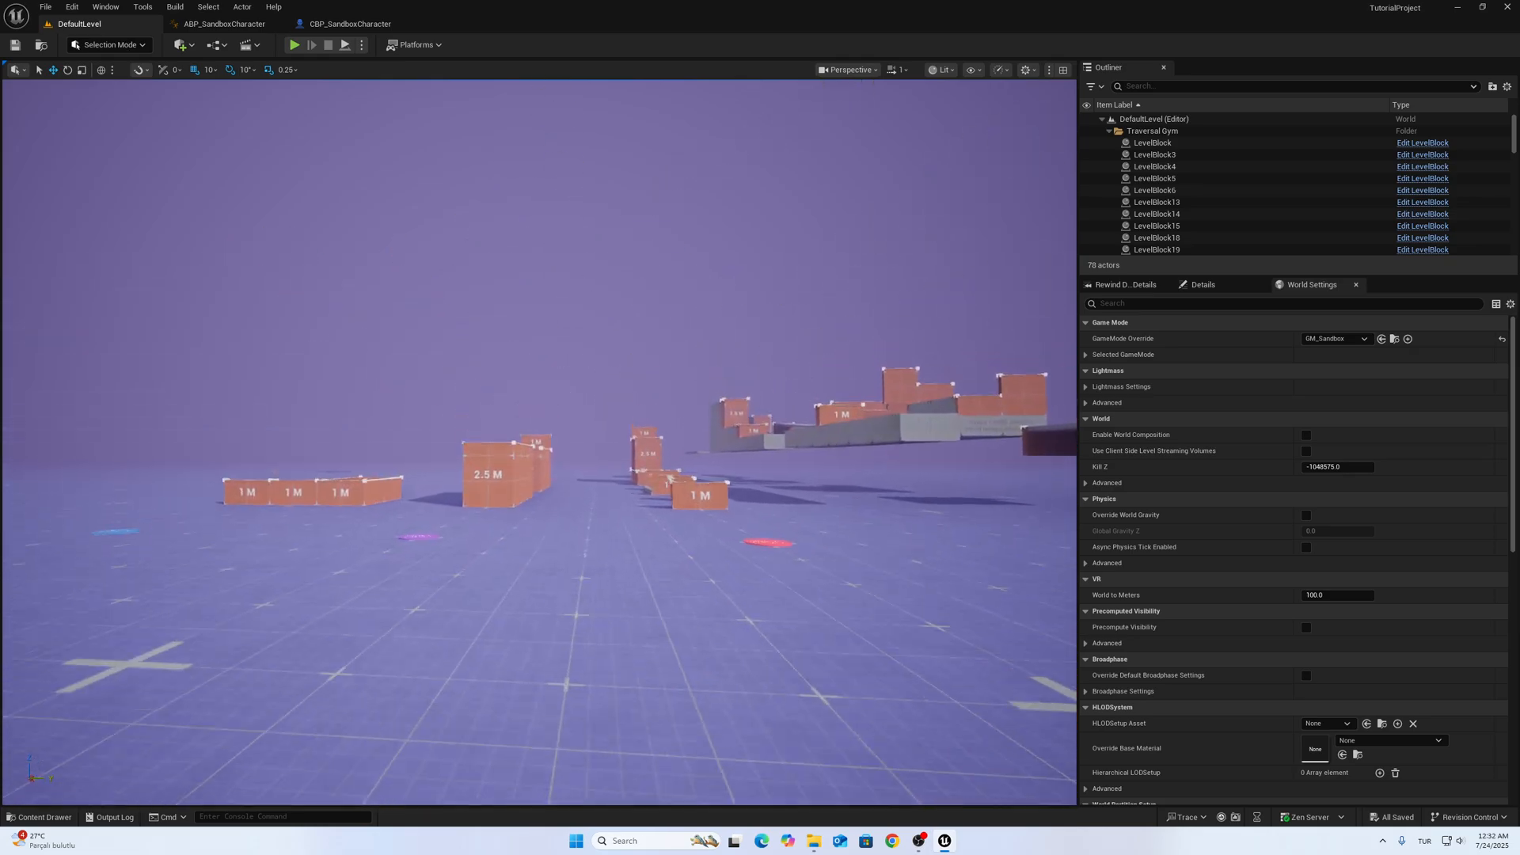
Step: Save ABP_SandboxCharacter and switch back to the DefaultLevel tab
{"action": "left_click", "coordinate": [293, 44]}
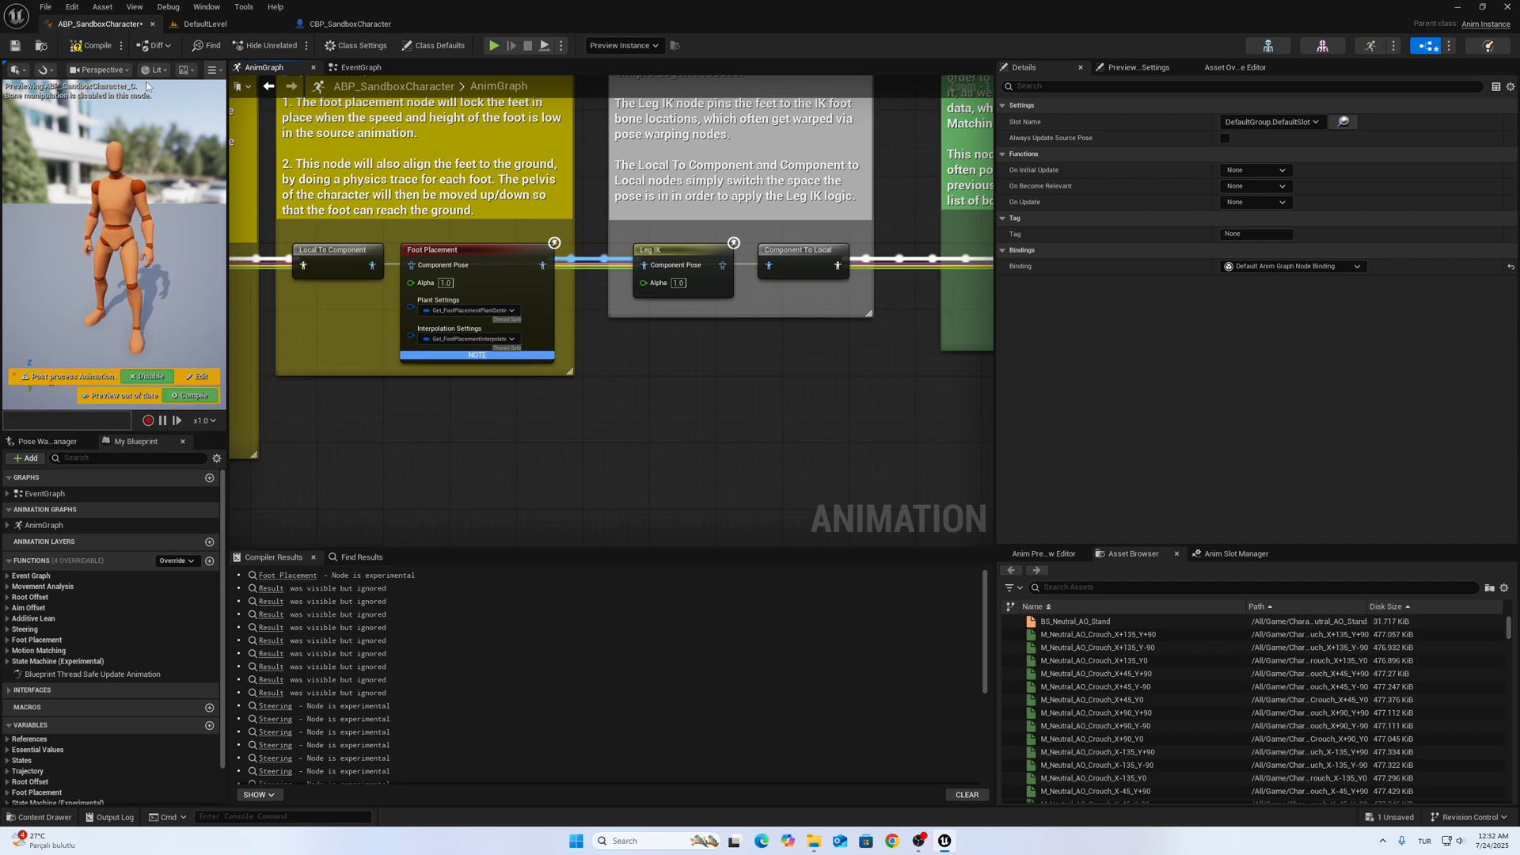
{"action": "left_click", "coordinate": [95, 45]}
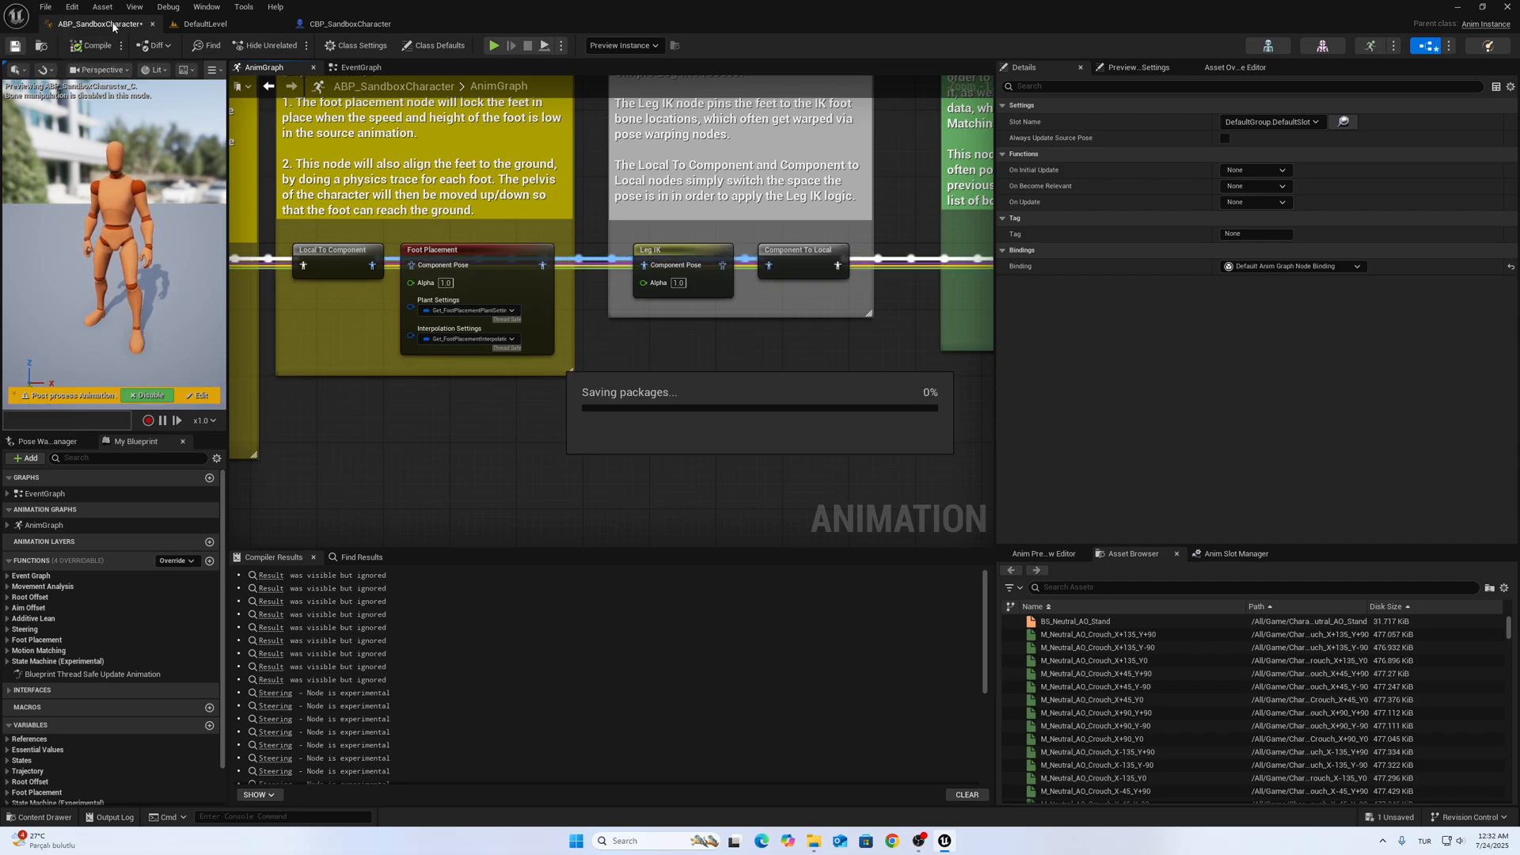
{"action": "left_click", "coordinate": [199, 23]}
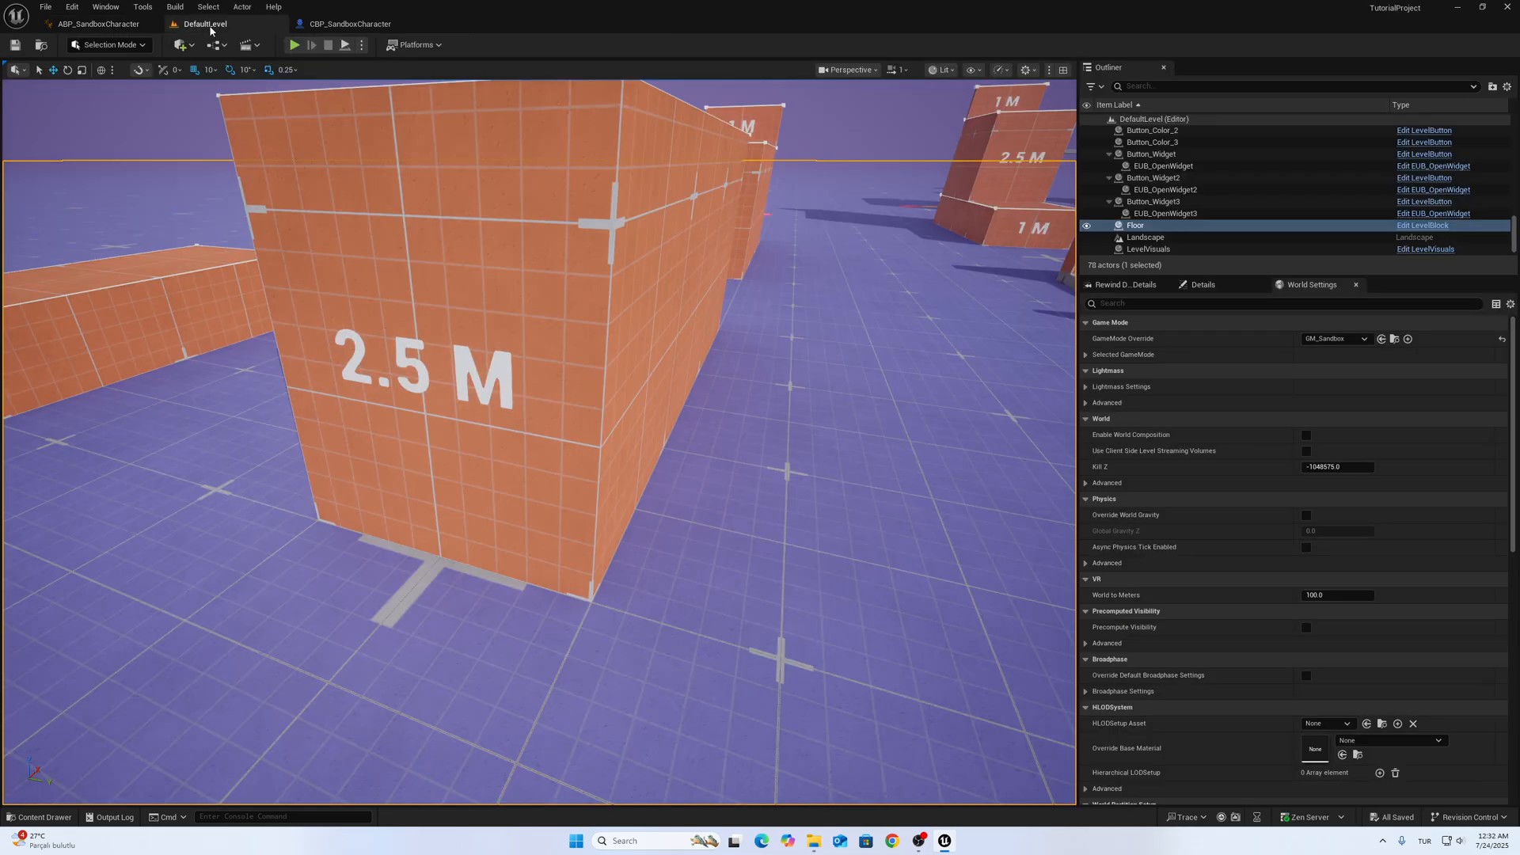
Step: Play-test climbing the 2.5 M wall, stop, and browse Content > Blueprints
{"action": "left_click", "coordinate": [294, 45]}
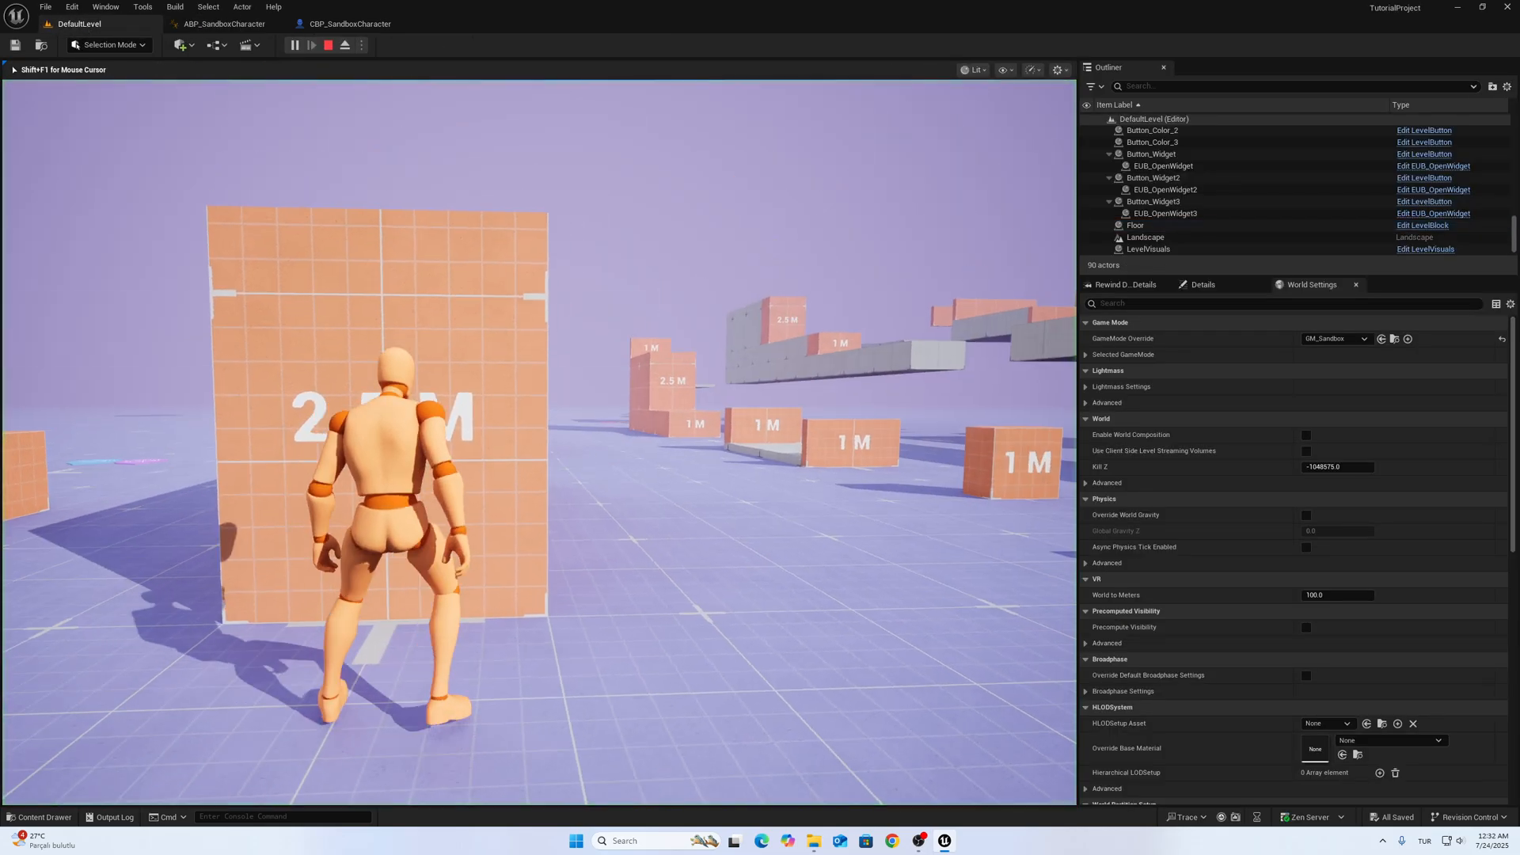
{"action": "left_click", "coordinate": [295, 45]}
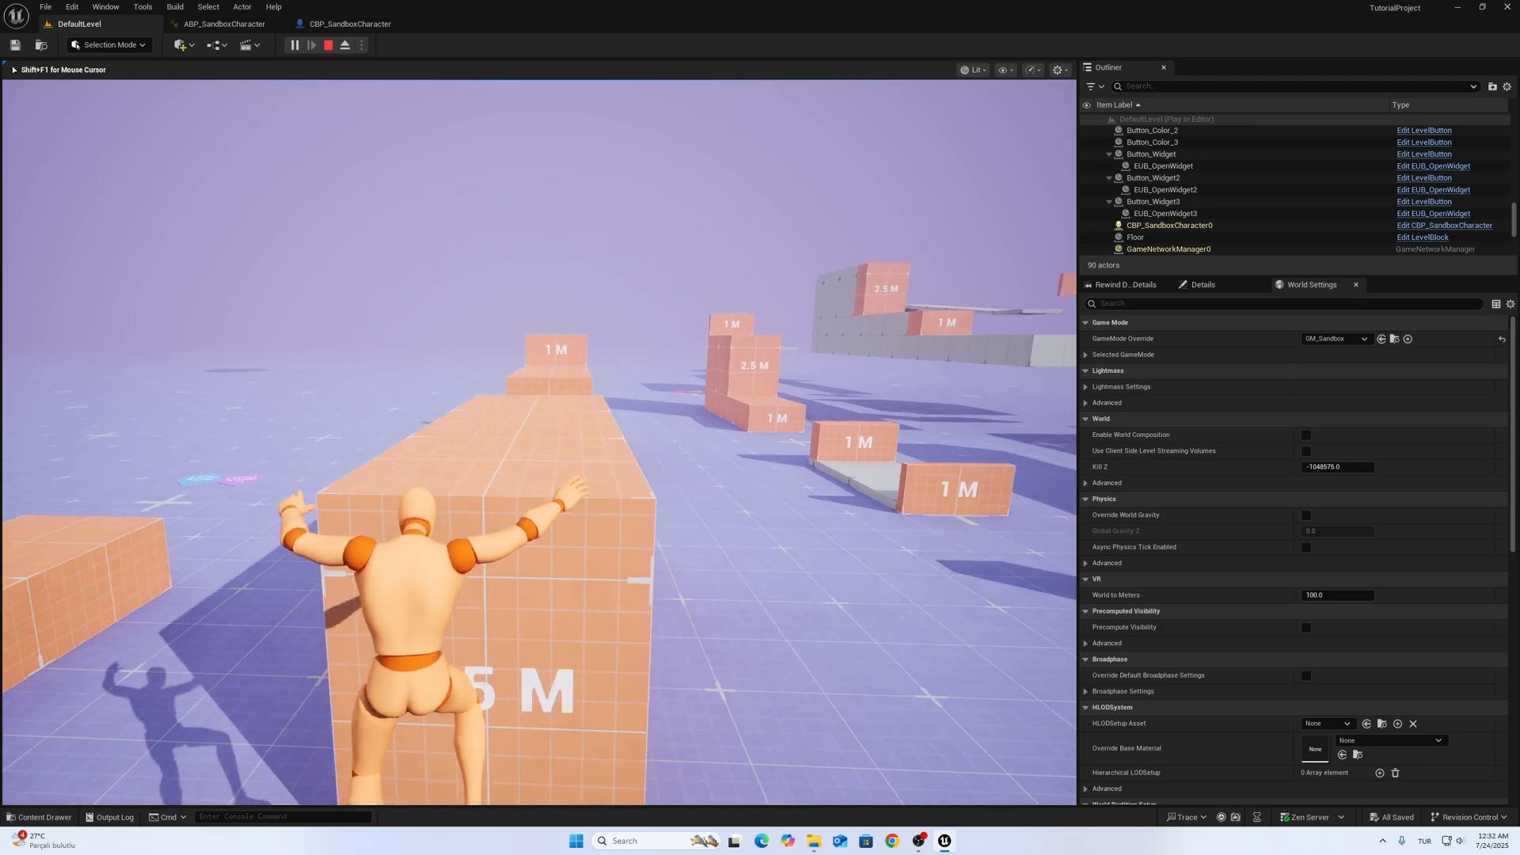
{"action": "left_click", "coordinate": [342, 44]}
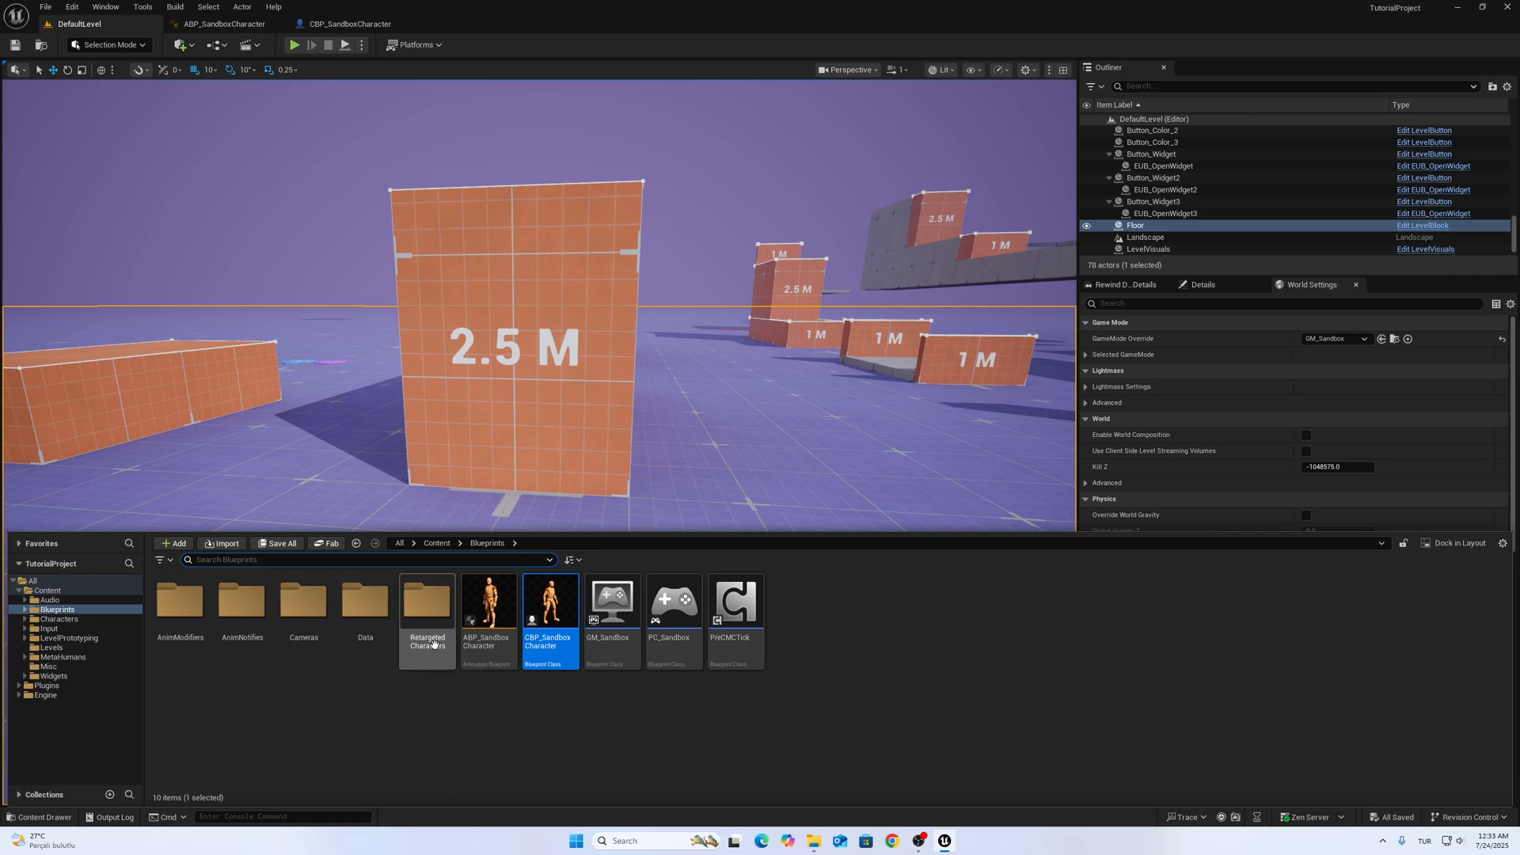
Step: Open CBP_SandboxCharacter_Manny from Retargeted Characters and review its ParkourComponent
{"action": "double_click", "coordinate": [426, 603]}
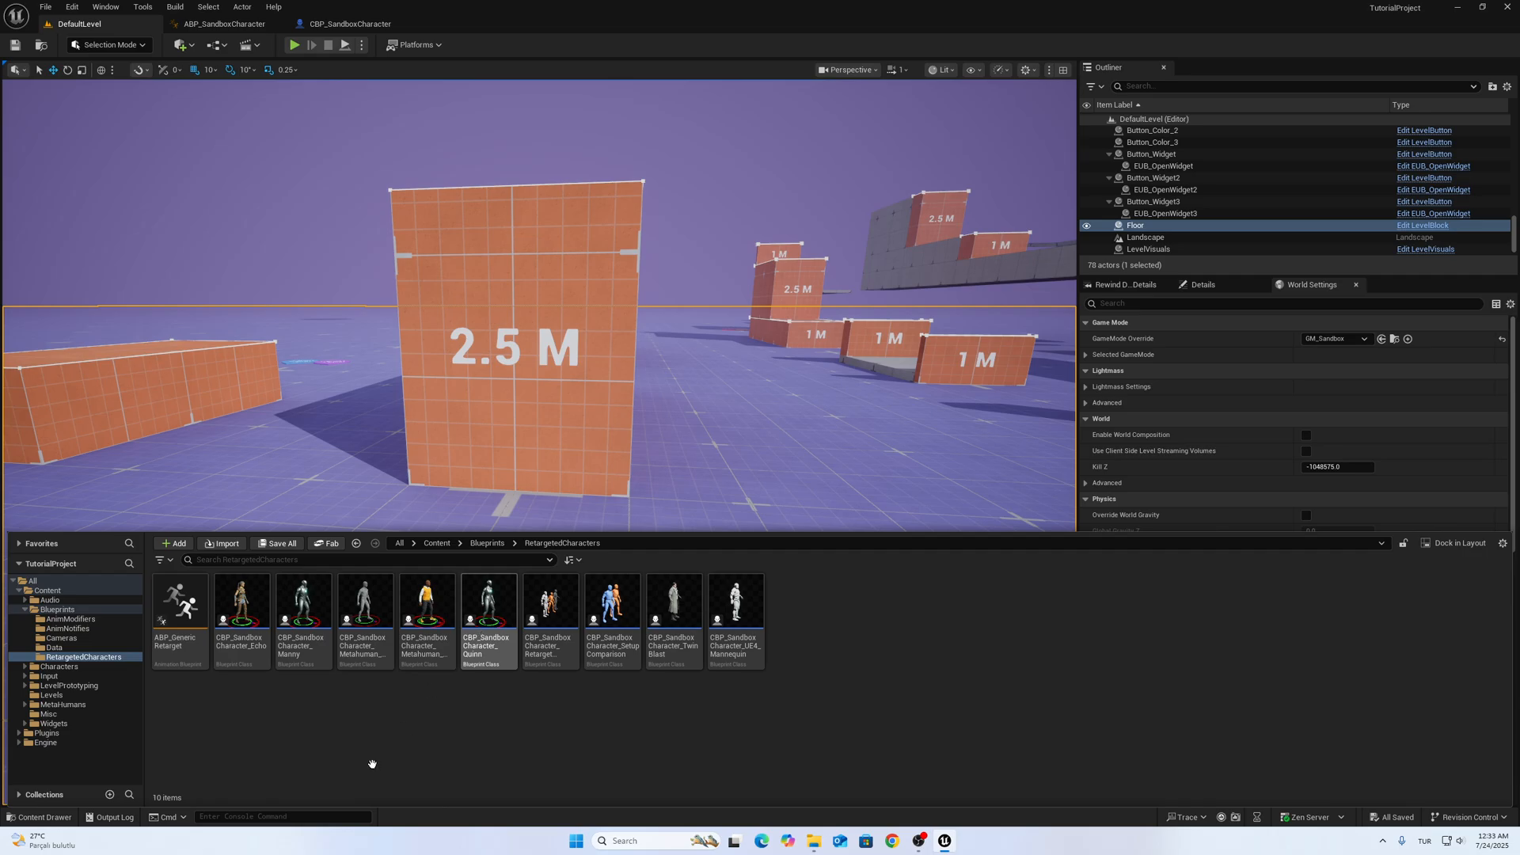
{"action": "mouse_move", "coordinate": [303, 606]}
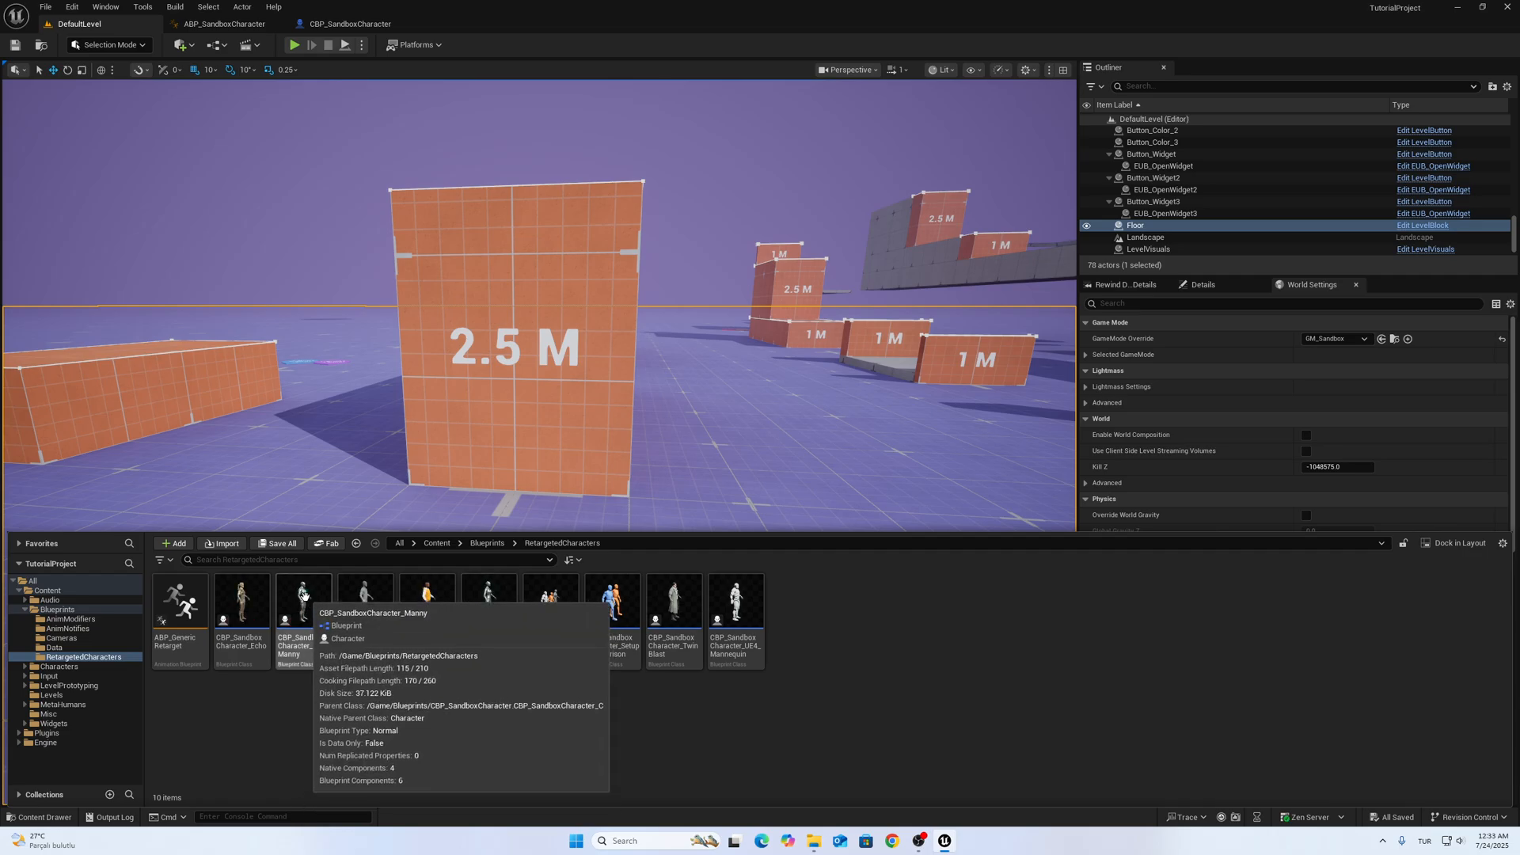
{"action": "double_click", "coordinate": [303, 596]}
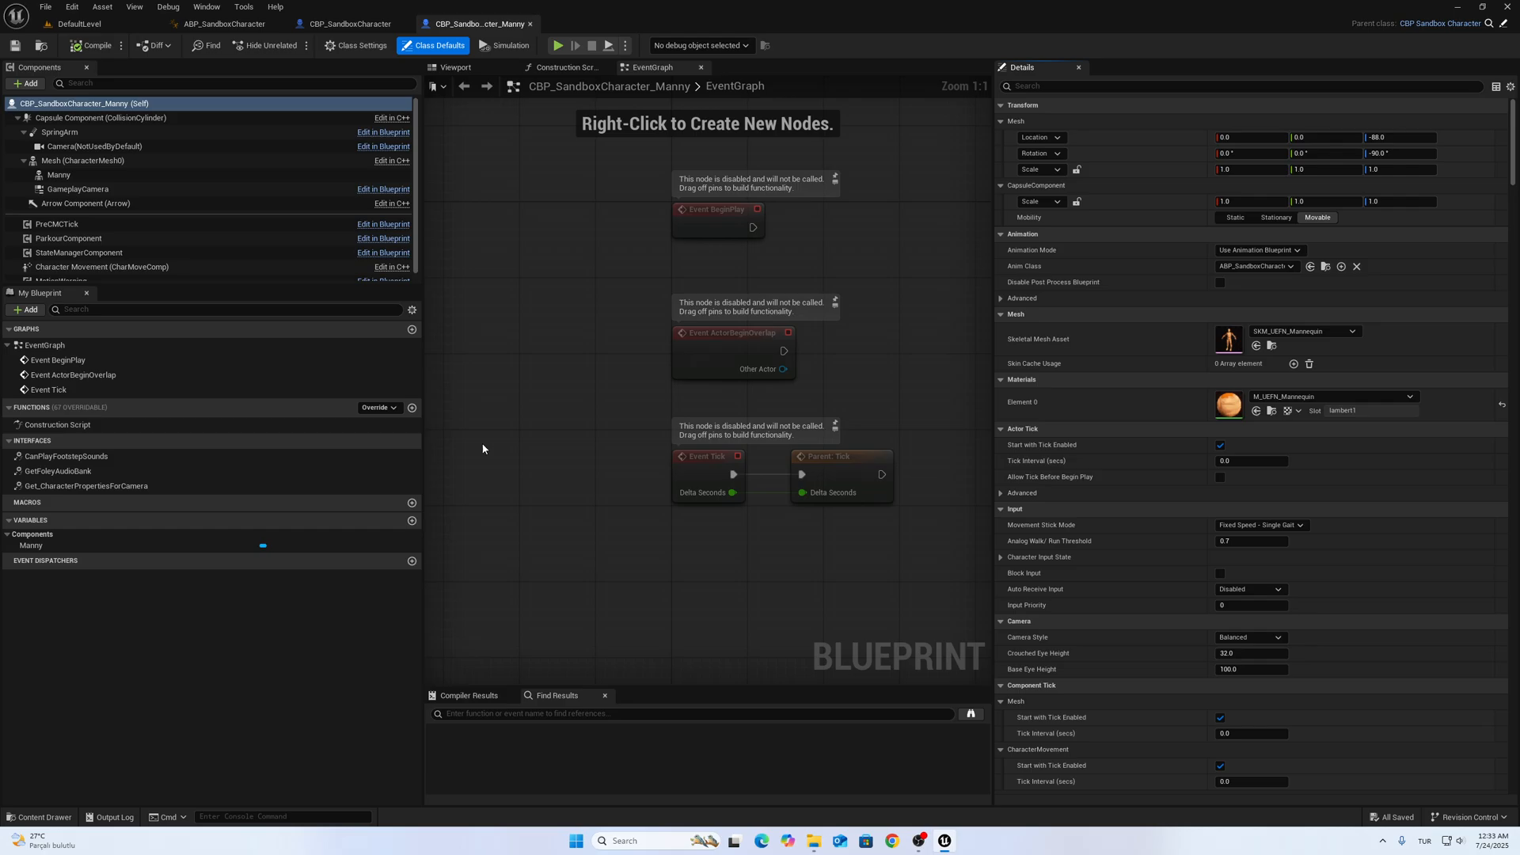
{"action": "left_click", "coordinate": [453, 67]}
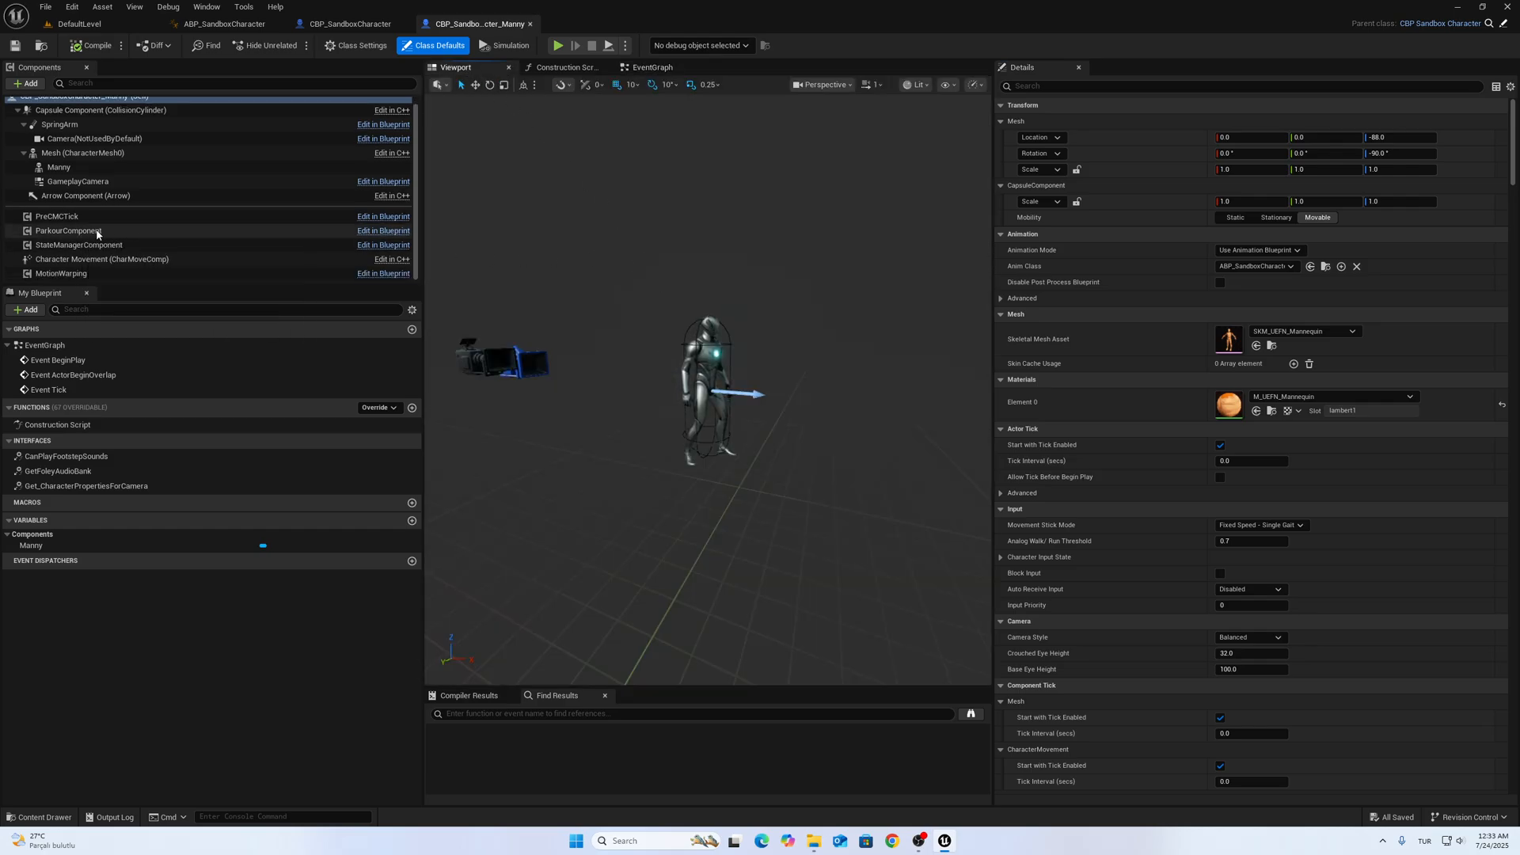
{"action": "left_click", "coordinate": [68, 230]}
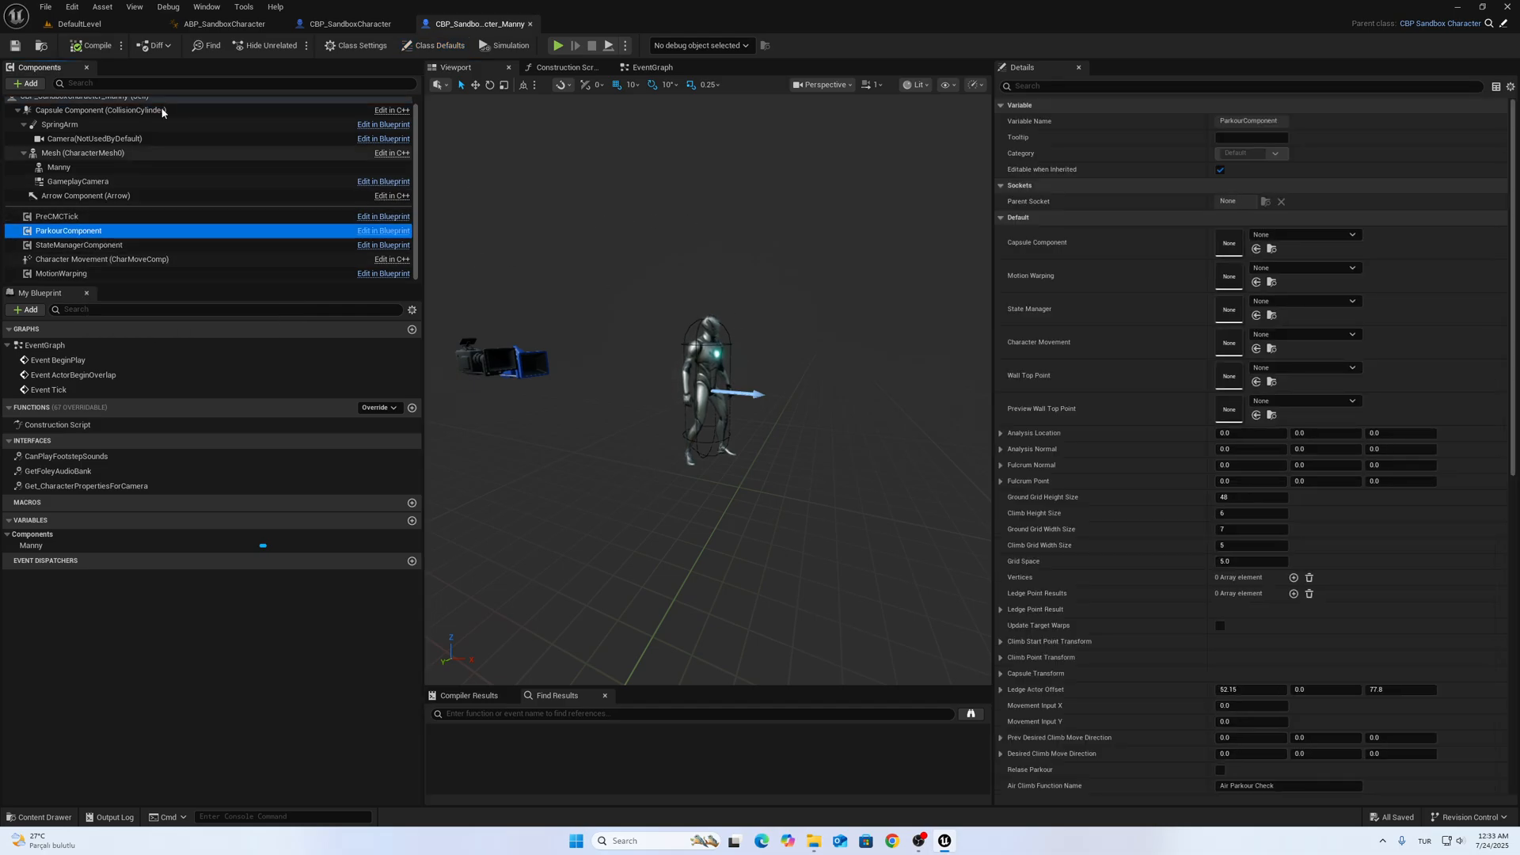
{"action": "left_click", "coordinate": [349, 23]}
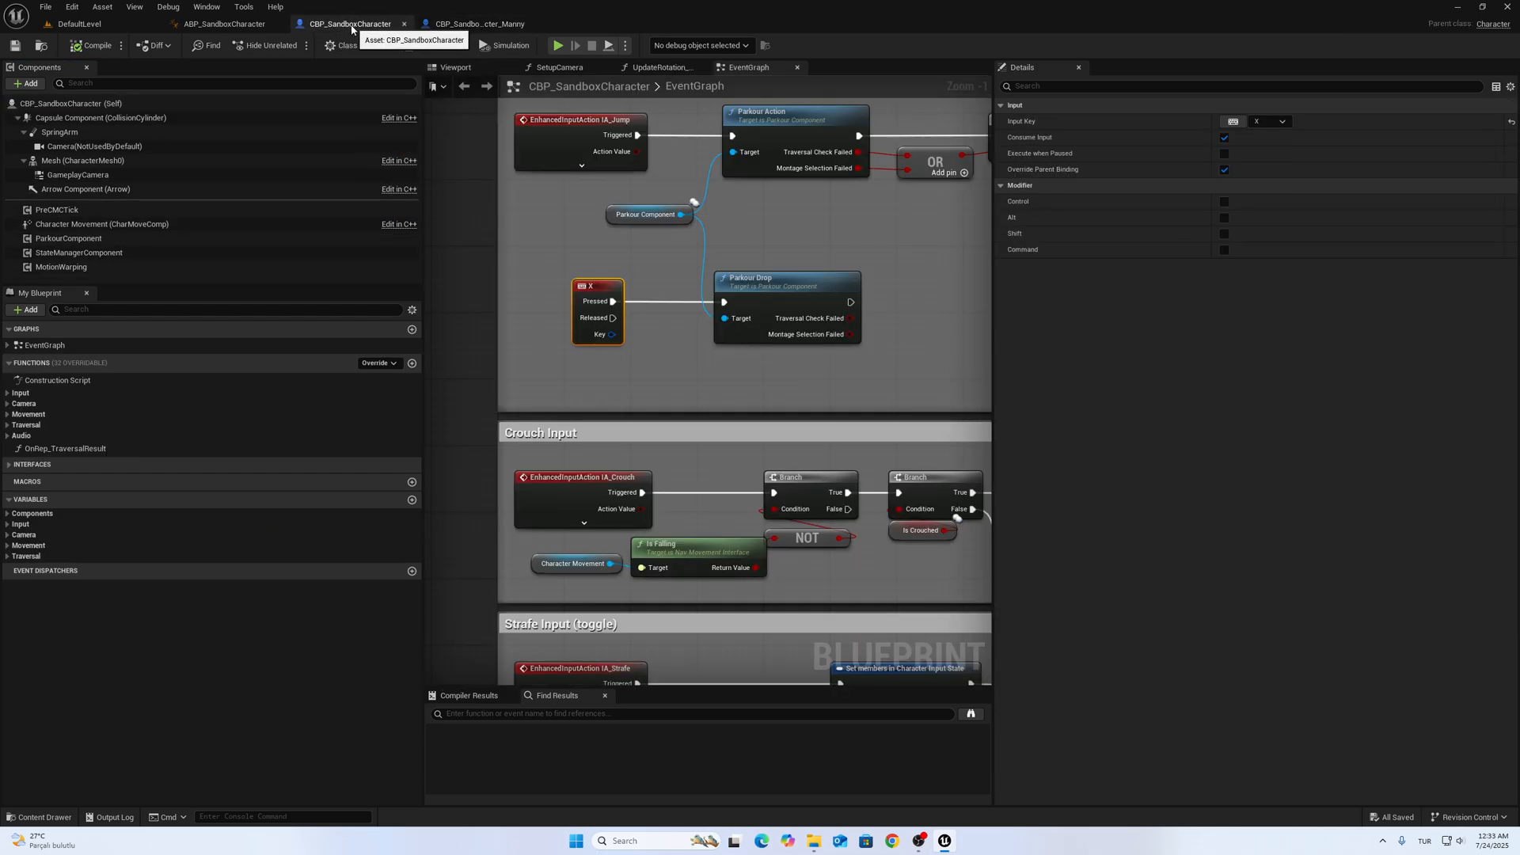
{"action": "mouse_move", "coordinate": [456, 55]}
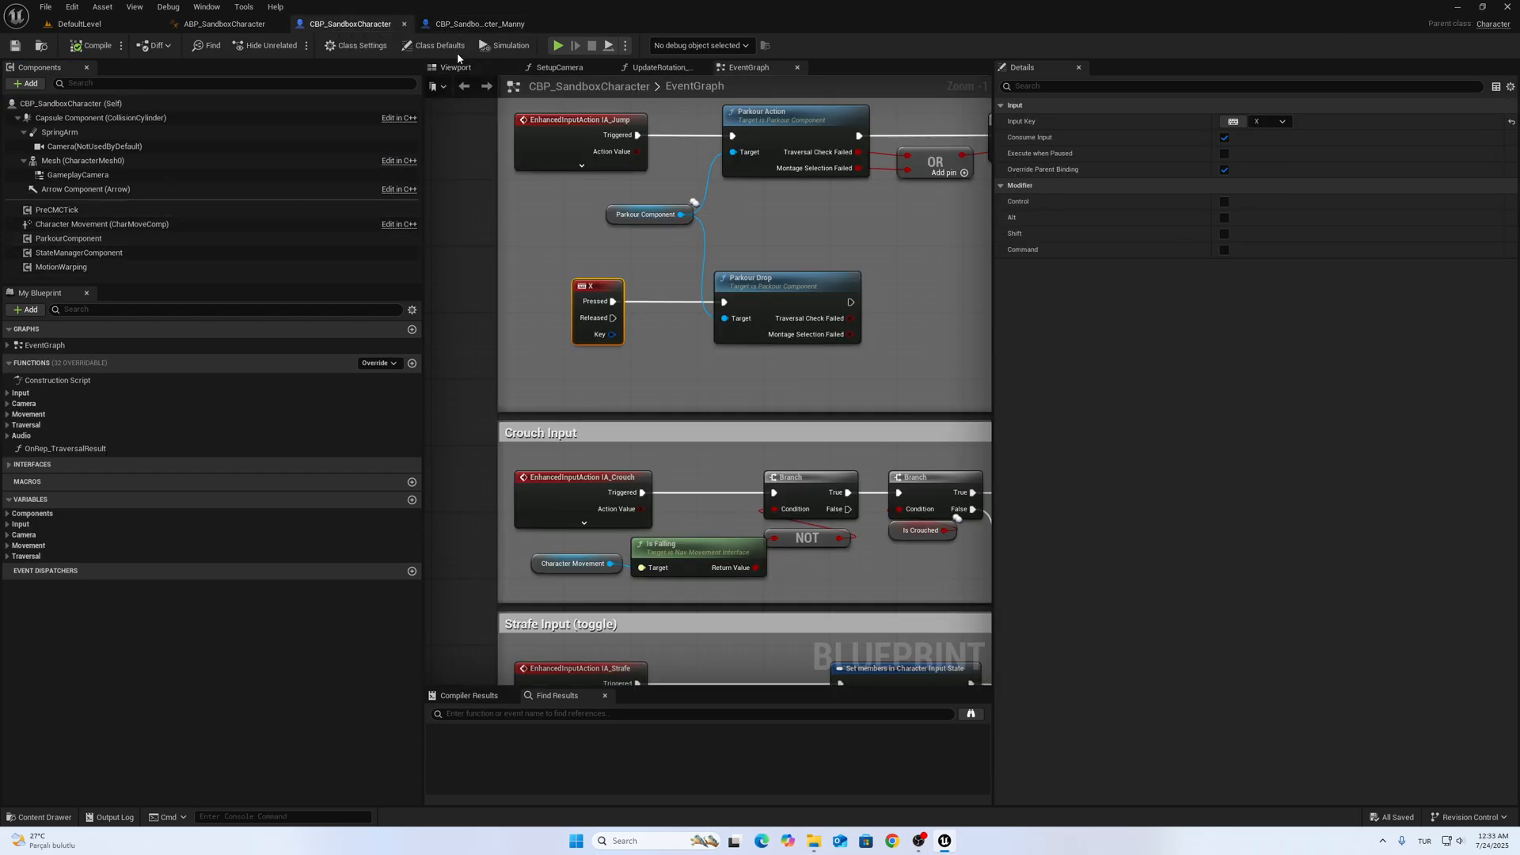
{"action": "left_click", "coordinate": [474, 23]}
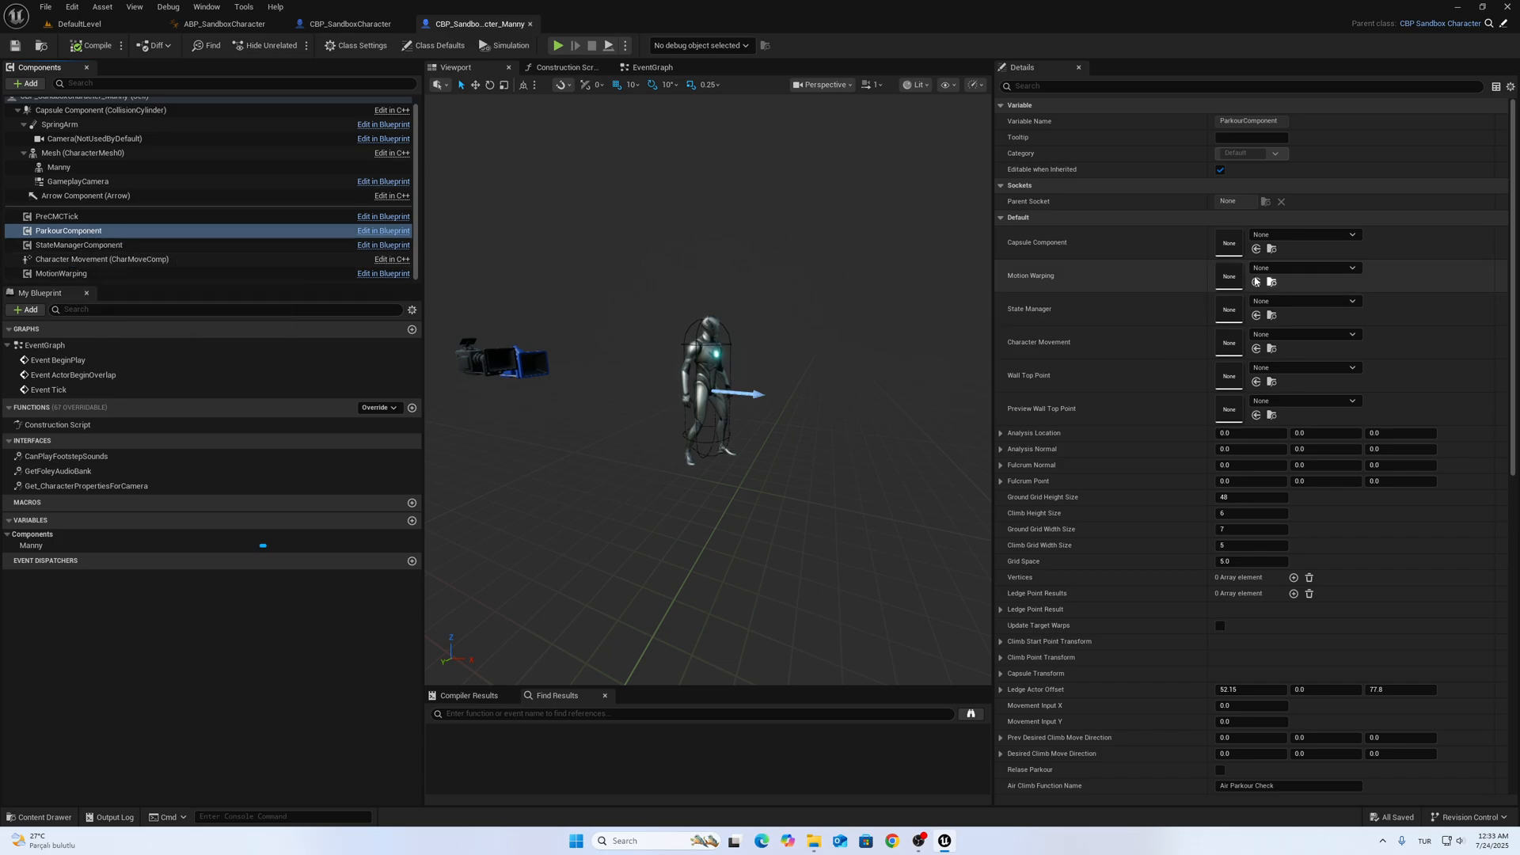
{"action": "scroll", "scroll_direction": "down", "scroll_amount": 3}
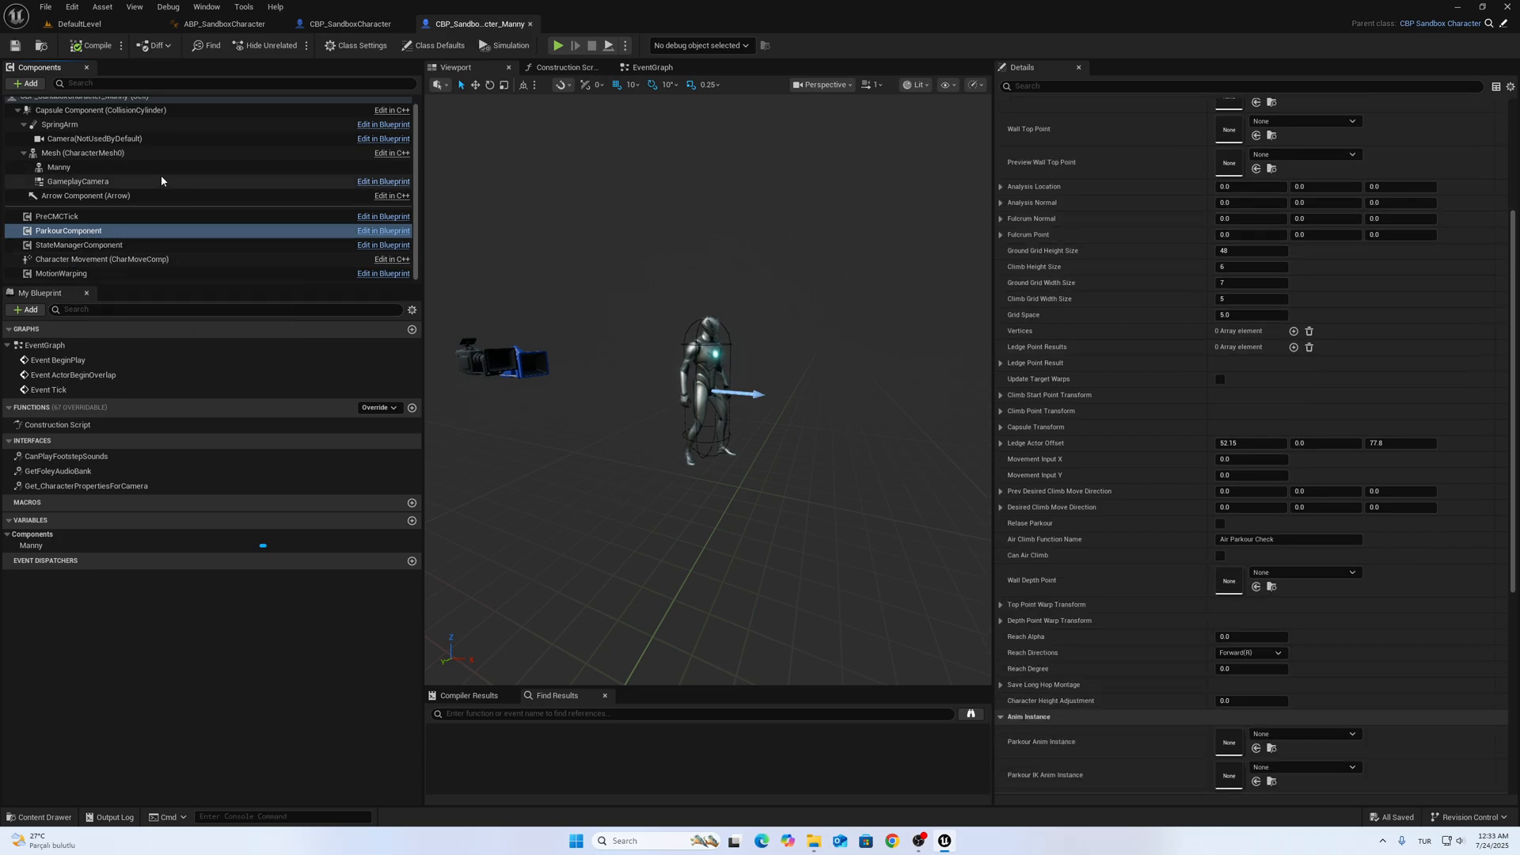
Step: Set the Manny mesh's Anim Class to ABP_ParkourGenericRetarget and compile
{"action": "left_click", "coordinate": [58, 167]}
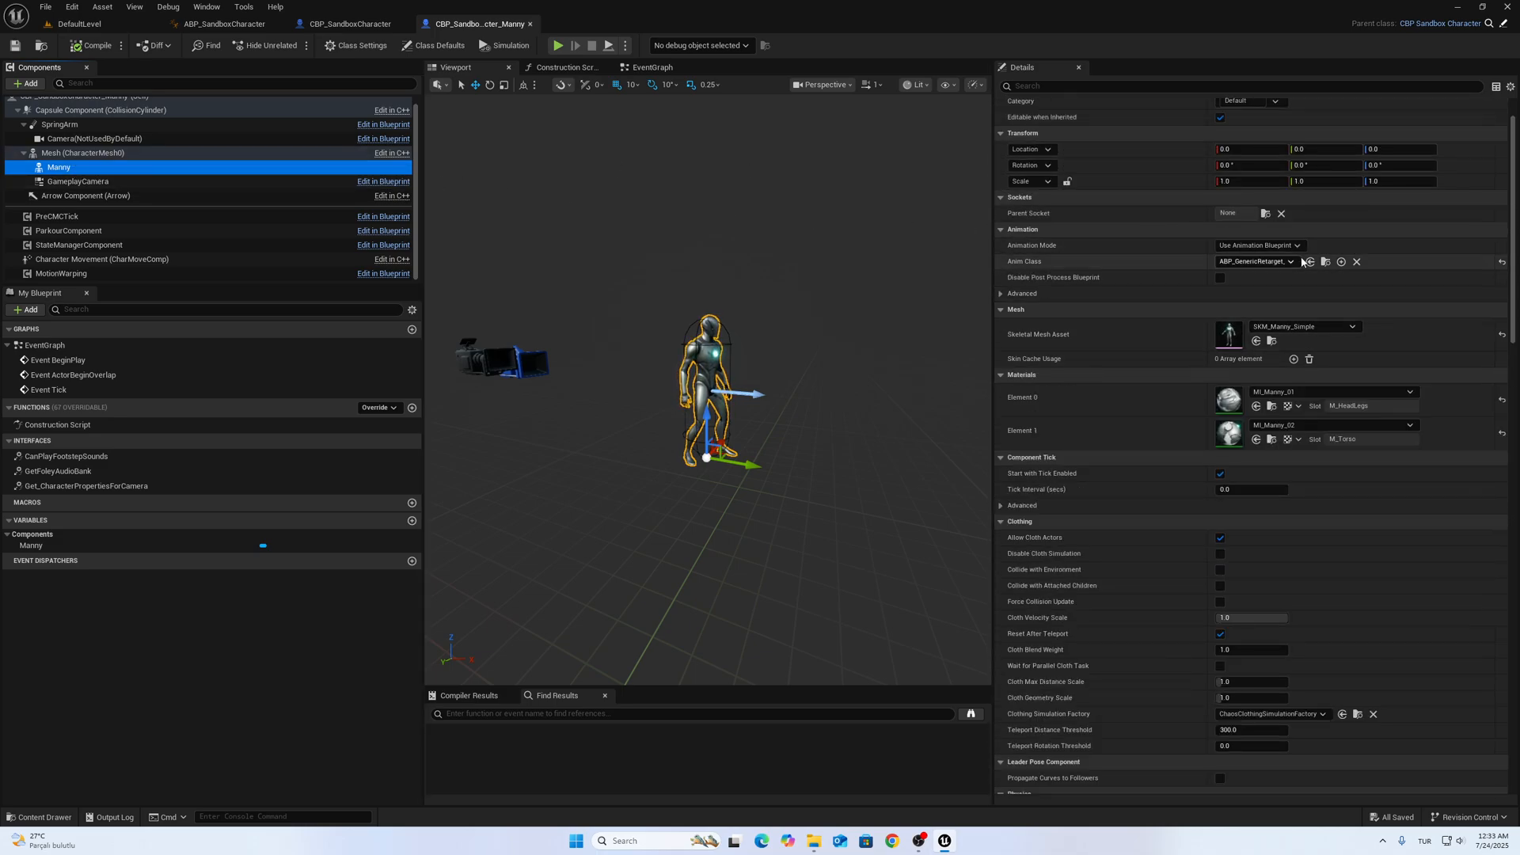
{"action": "left_click", "coordinate": [1254, 261]}
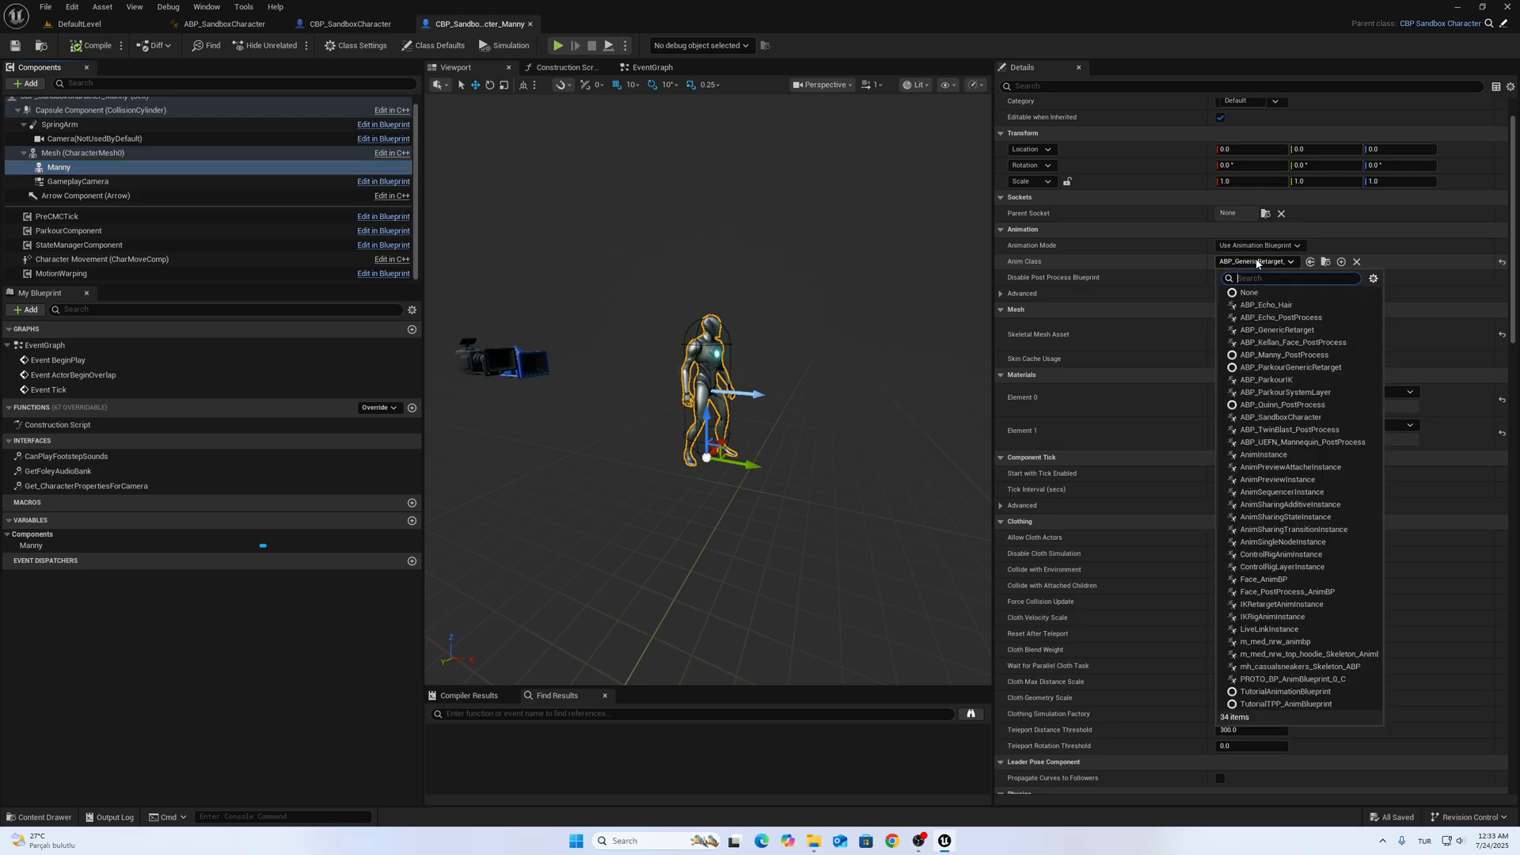
{"action": "type", "text": "parkour"}
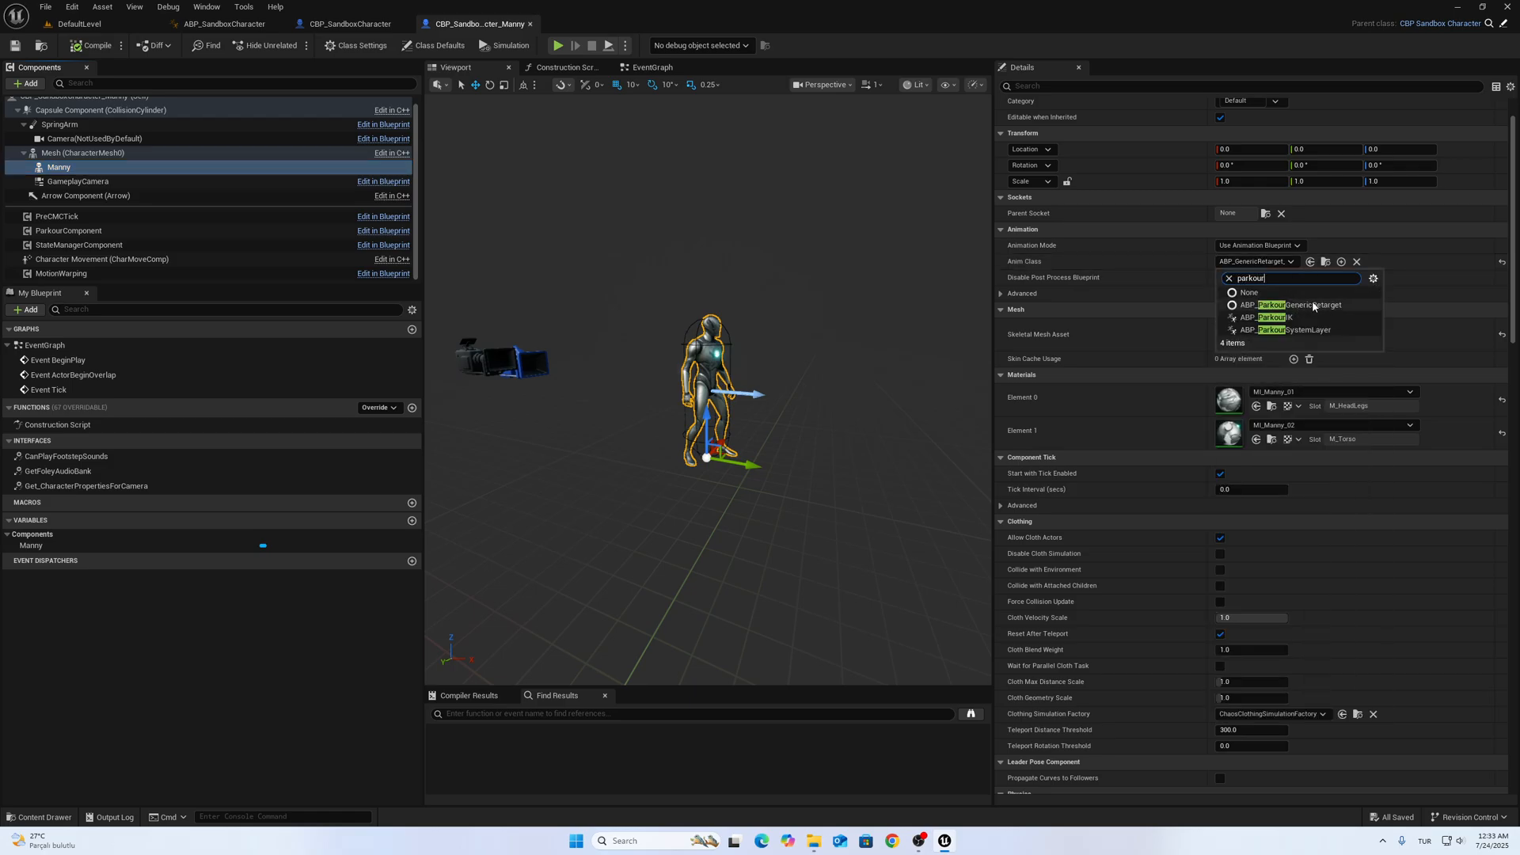
{"action": "left_click", "coordinate": [1292, 304]}
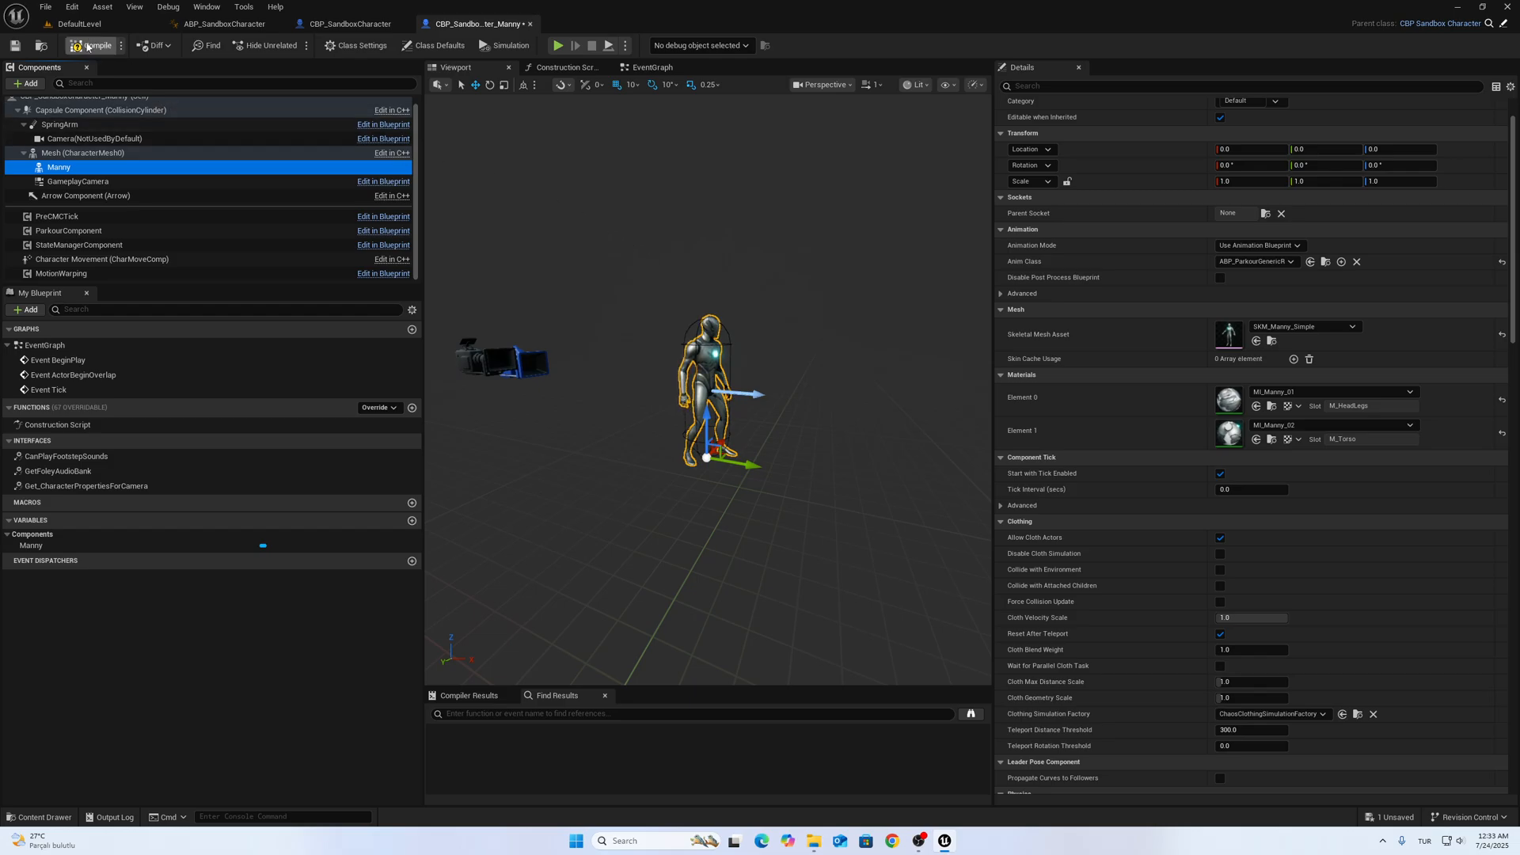
{"action": "left_click", "coordinate": [91, 46]}
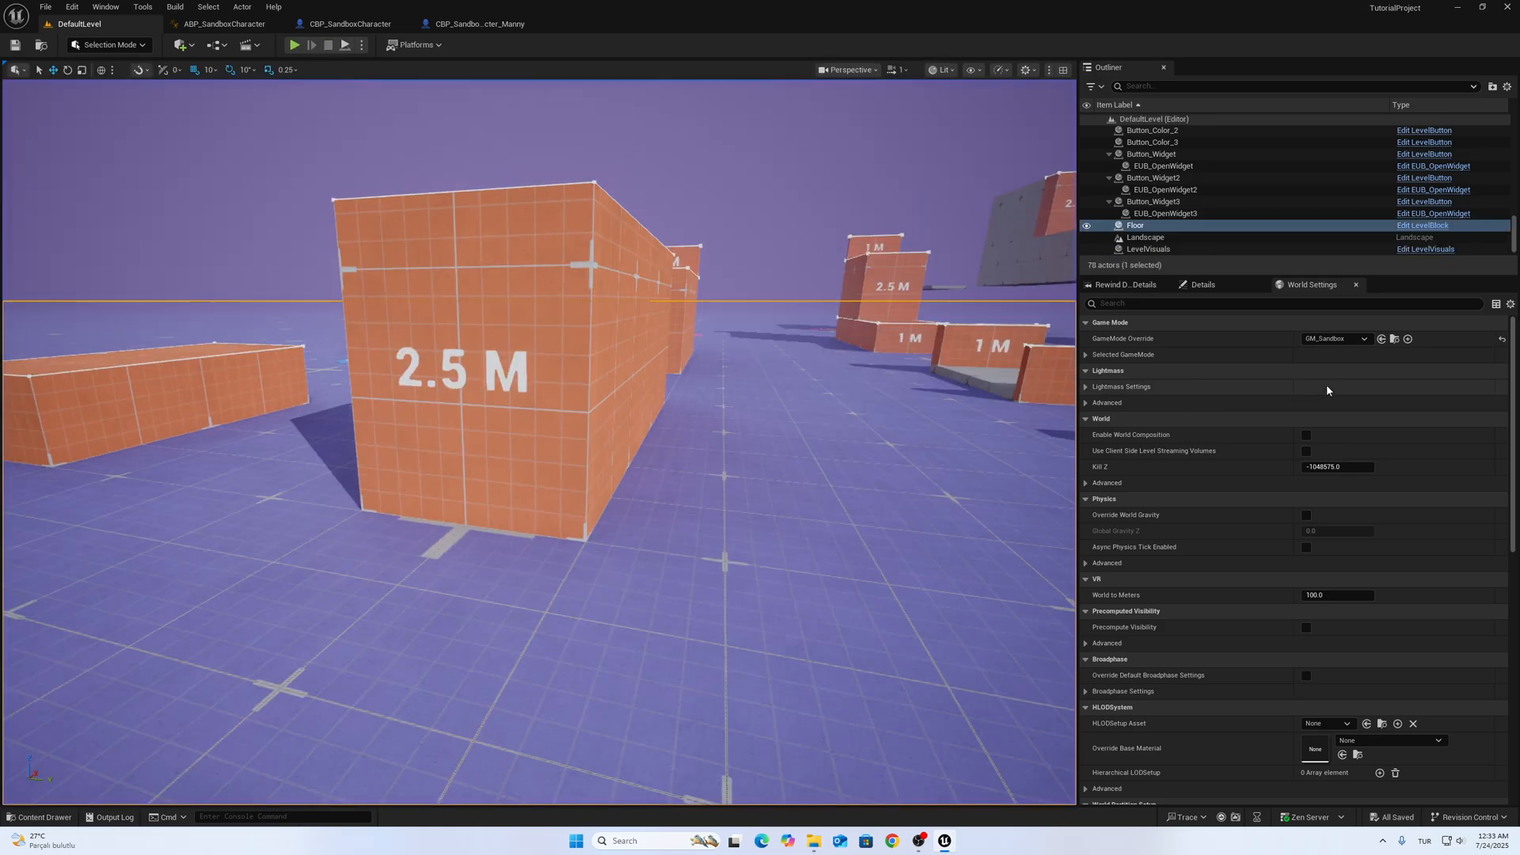
Step: Make retargeted Manny the World Settings Default Pawn Class and start a play test
{"action": "left_click", "coordinate": [1335, 371]}
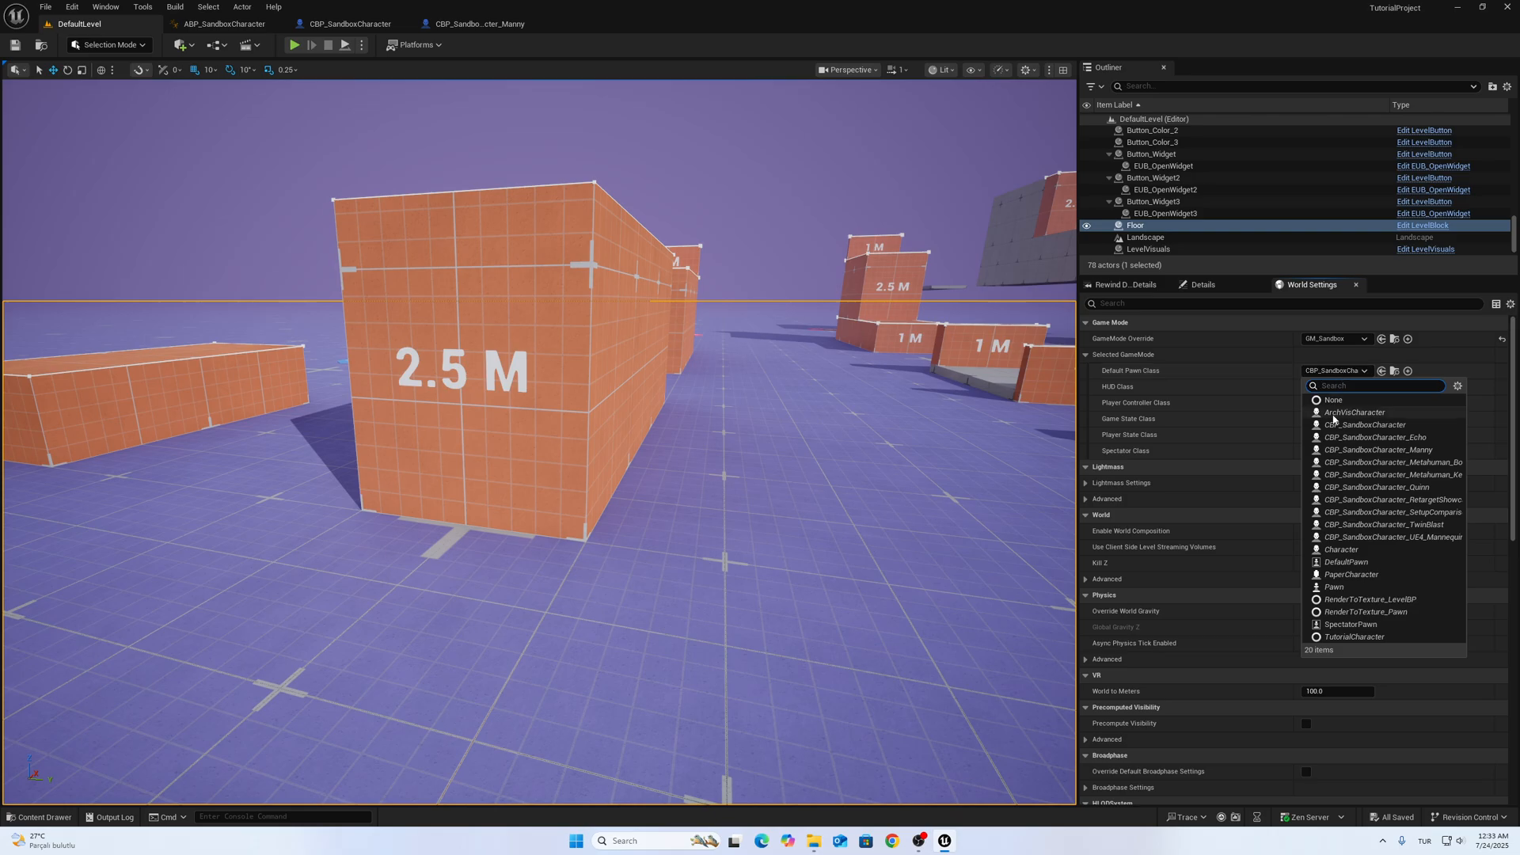
{"action": "left_click", "coordinate": [1367, 425]}
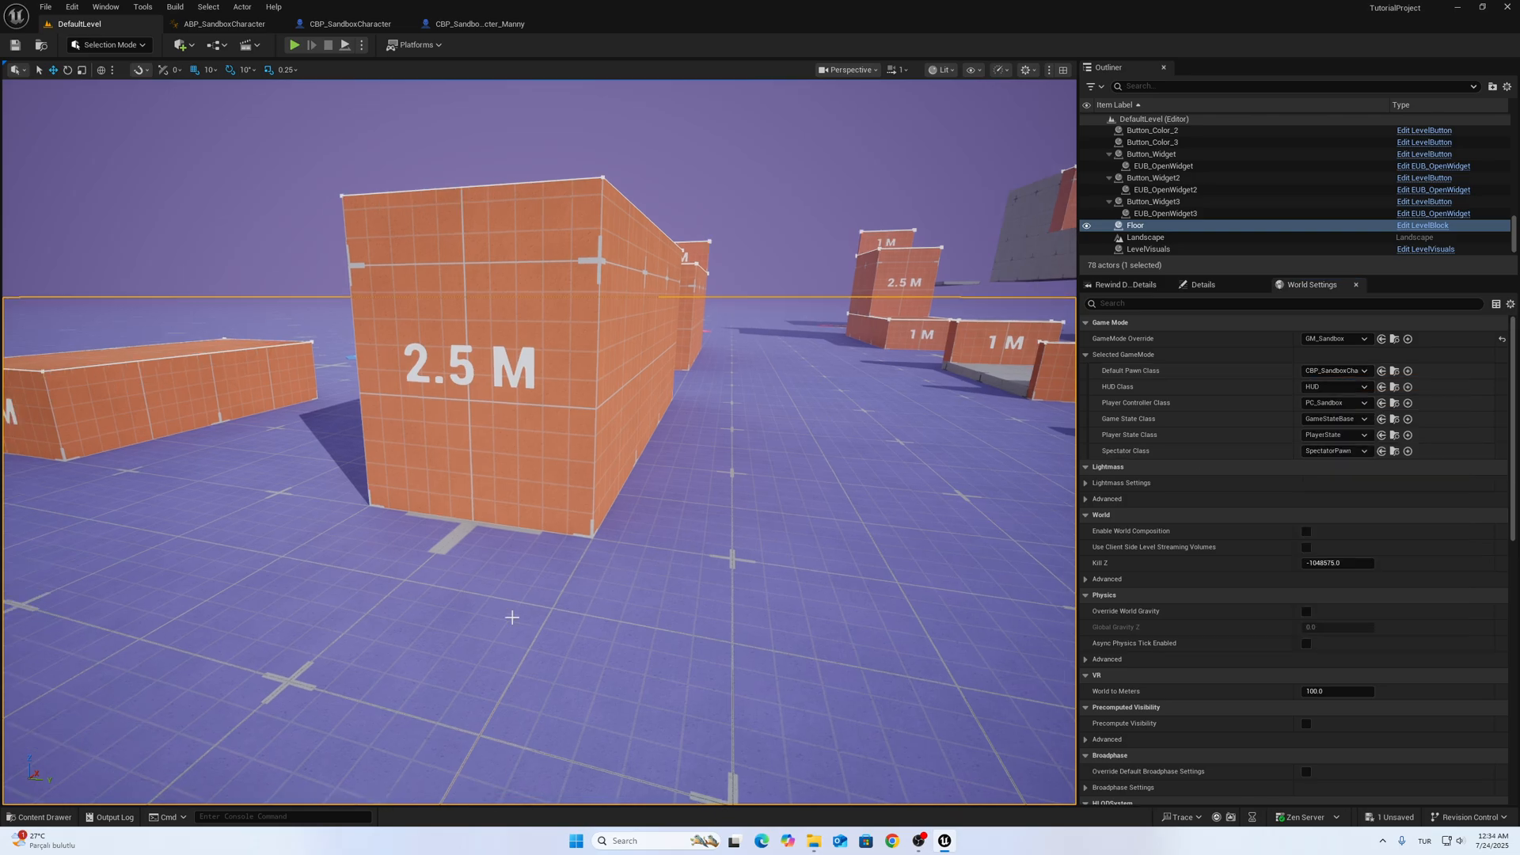
{"action": "left_click", "coordinate": [294, 45]}
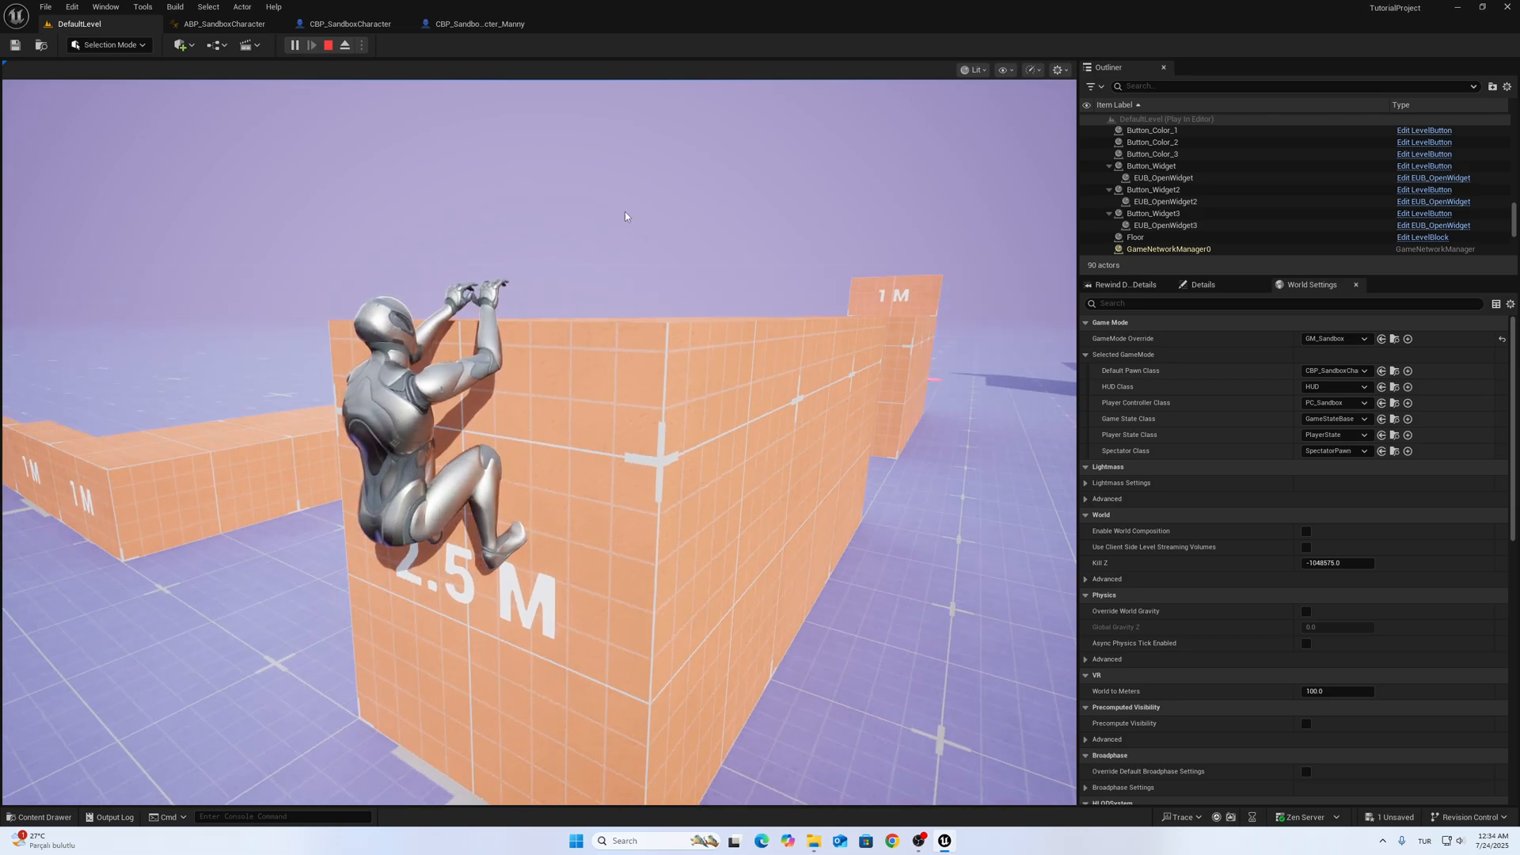
Step: Enter -11.5 as Manny's ParkourComponent Character Height Adjustment, then go back to DefaultLevel
{"action": "left_click", "coordinate": [475, 23]}
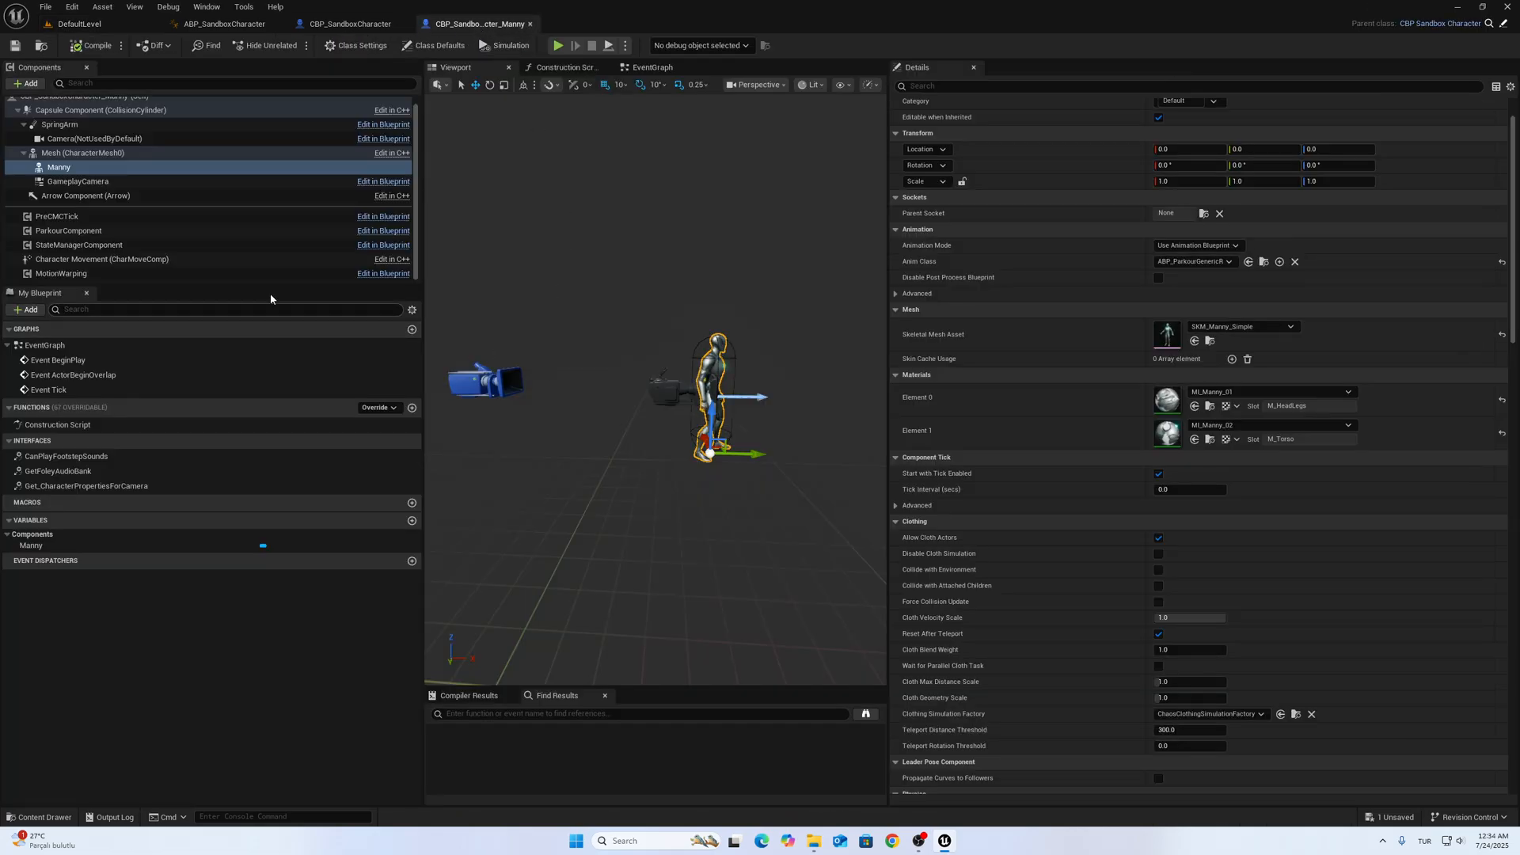
{"action": "left_click", "coordinate": [68, 230]}
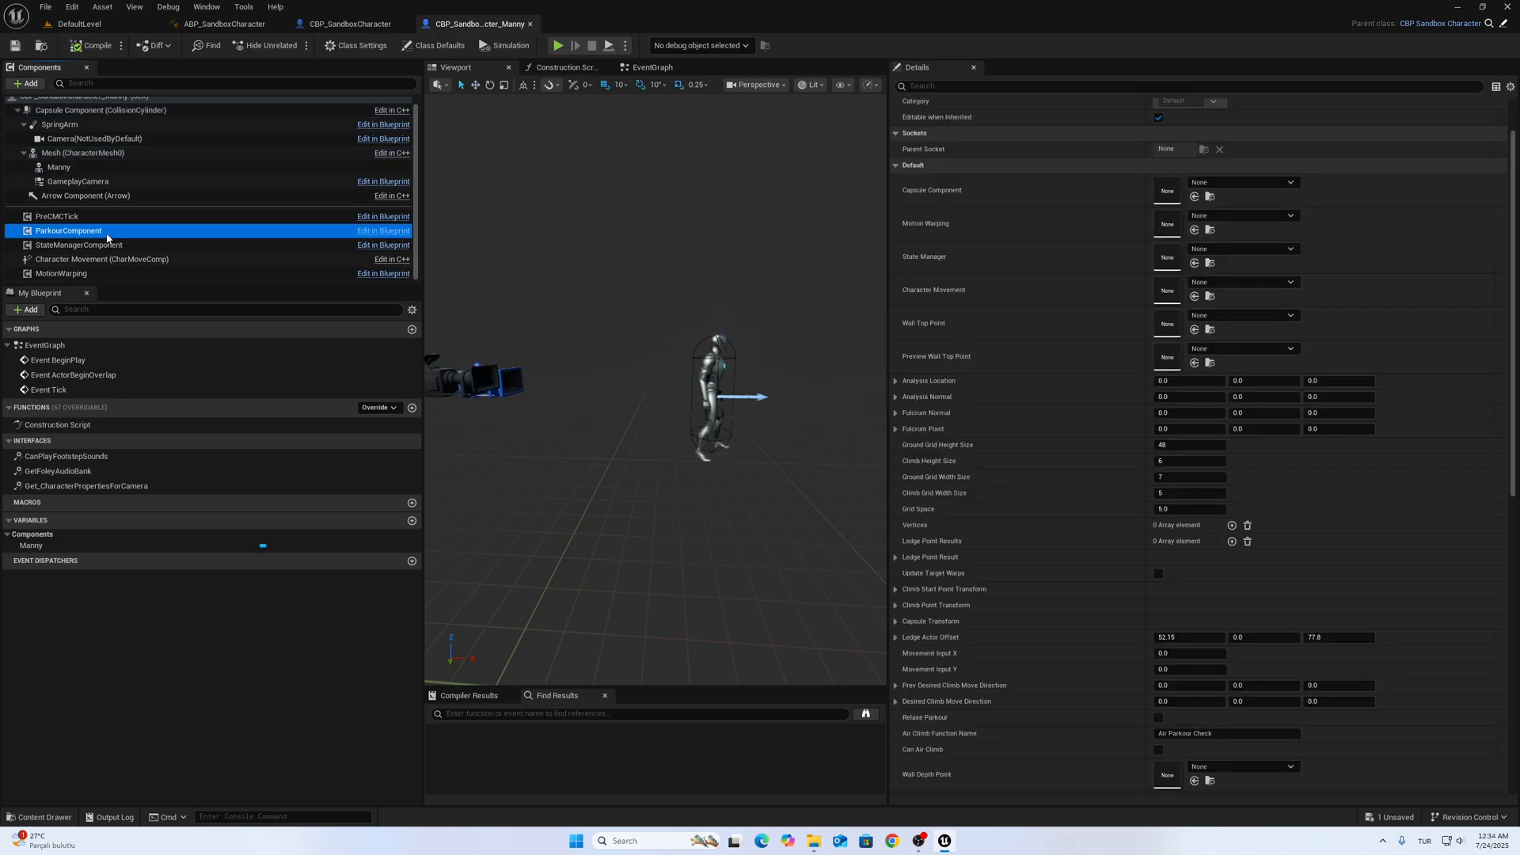
{"action": "scroll", "scroll_direction": "down", "scroll_amount": 3}
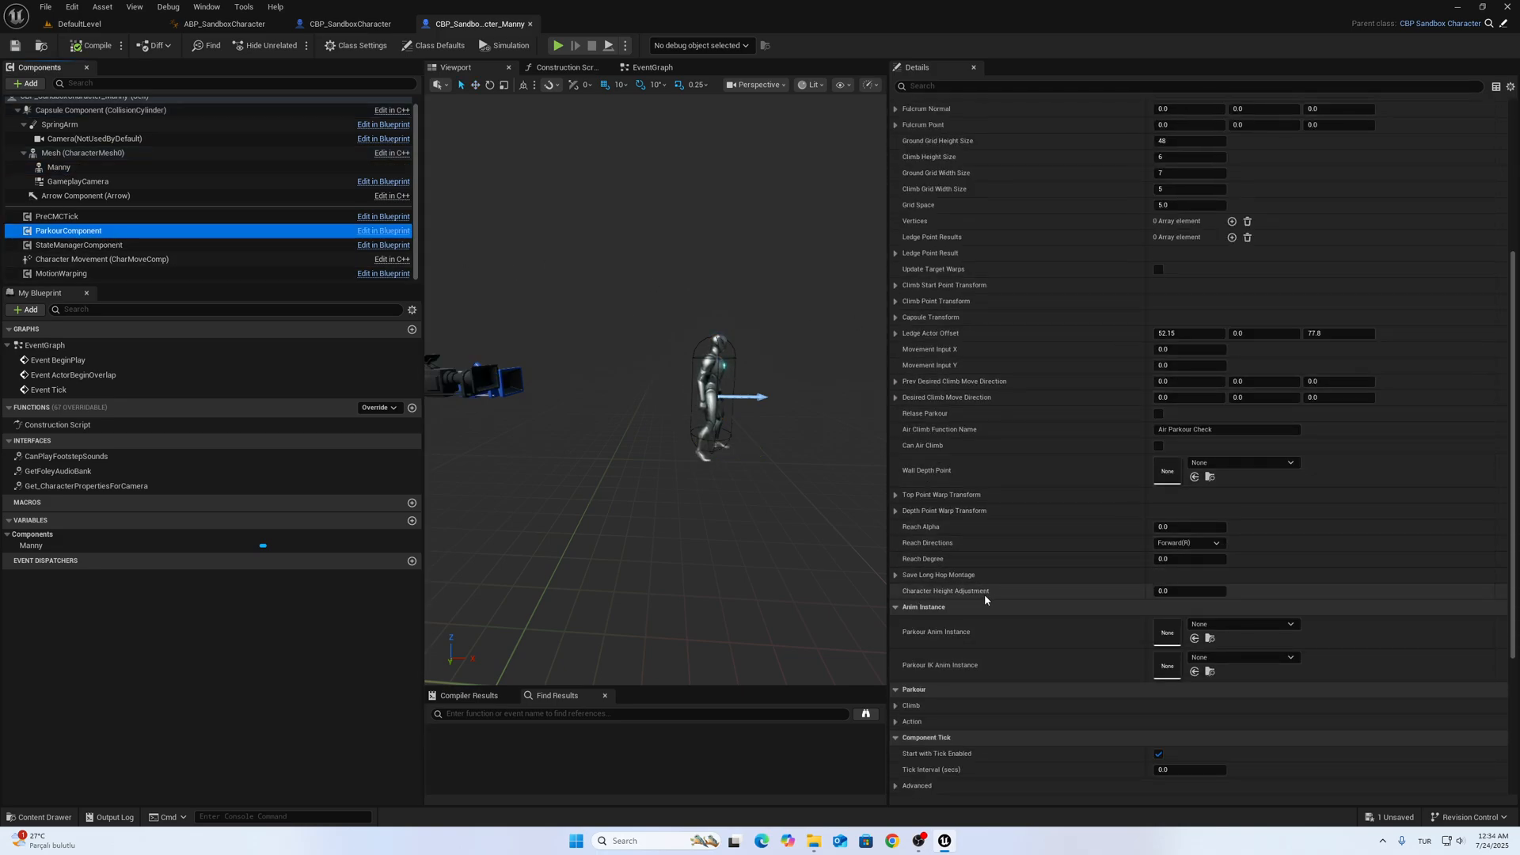
{"action": "left_click", "coordinate": [1188, 591]}
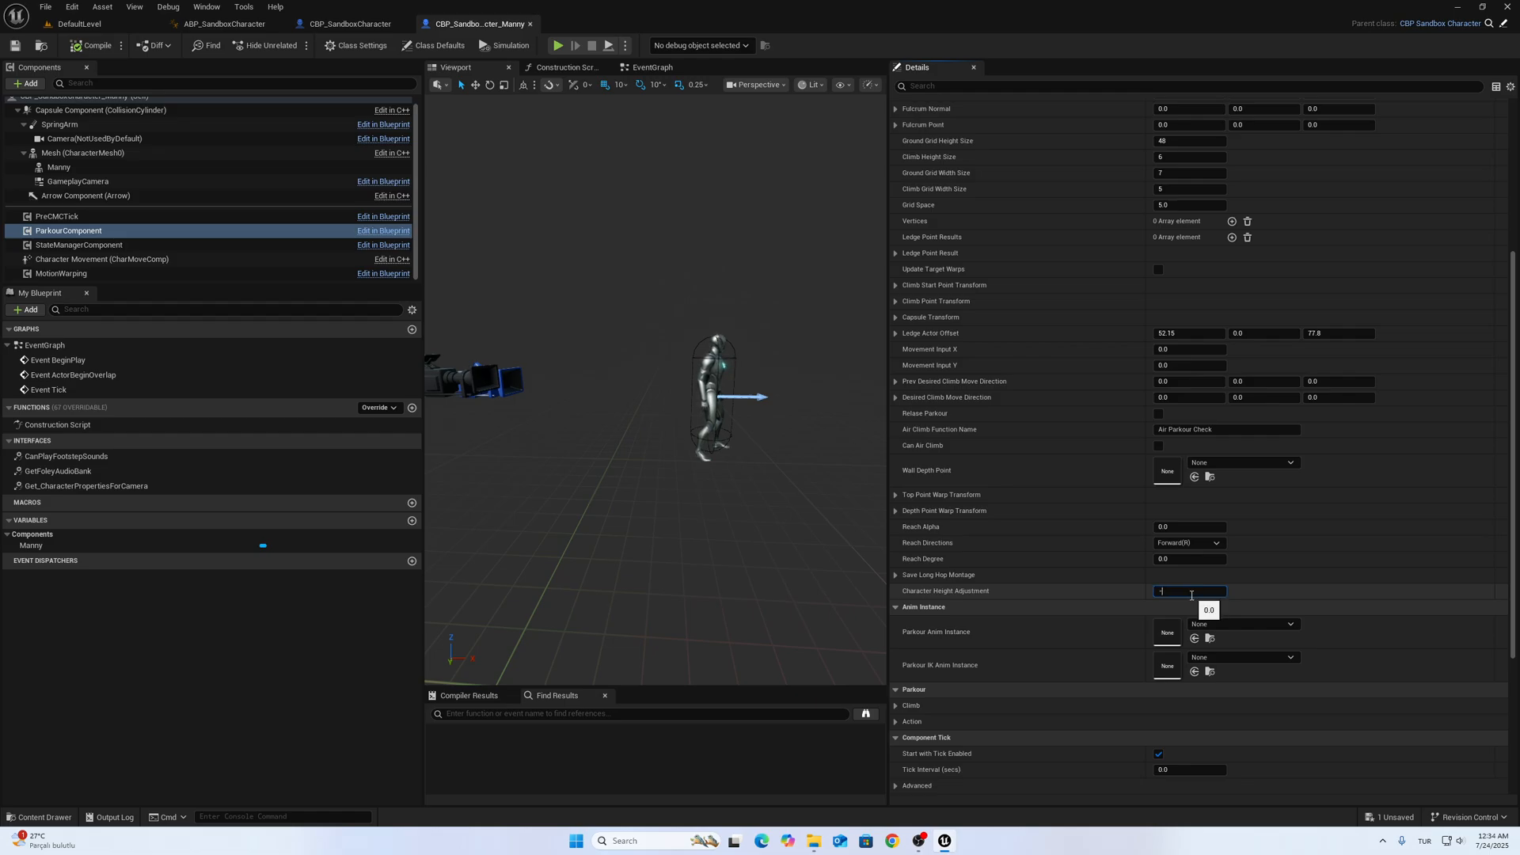
{"action": "type", "text": "-11.5"}
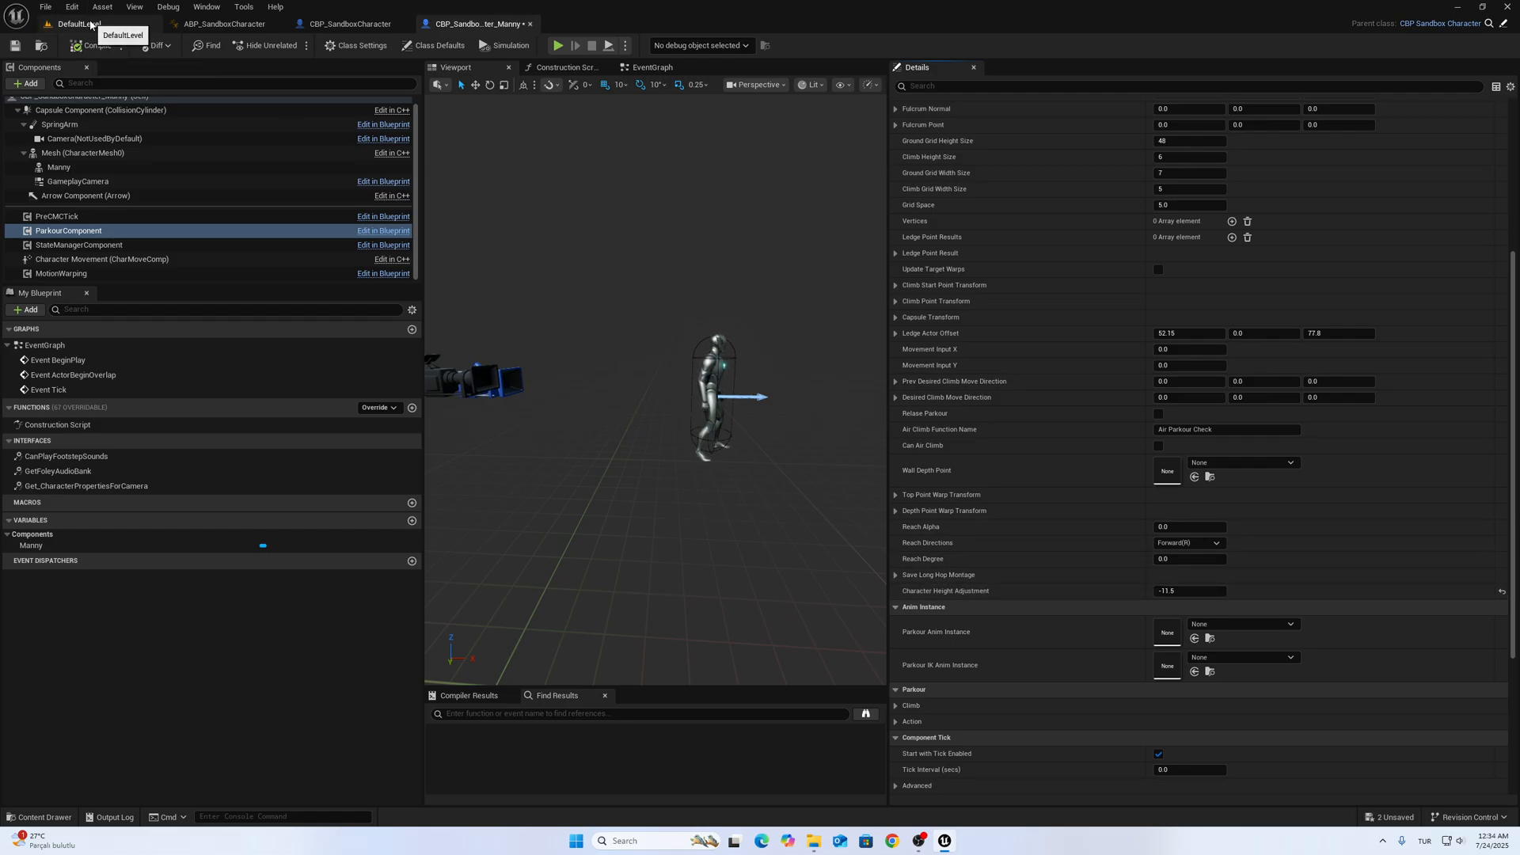
{"action": "left_click", "coordinate": [82, 23]}
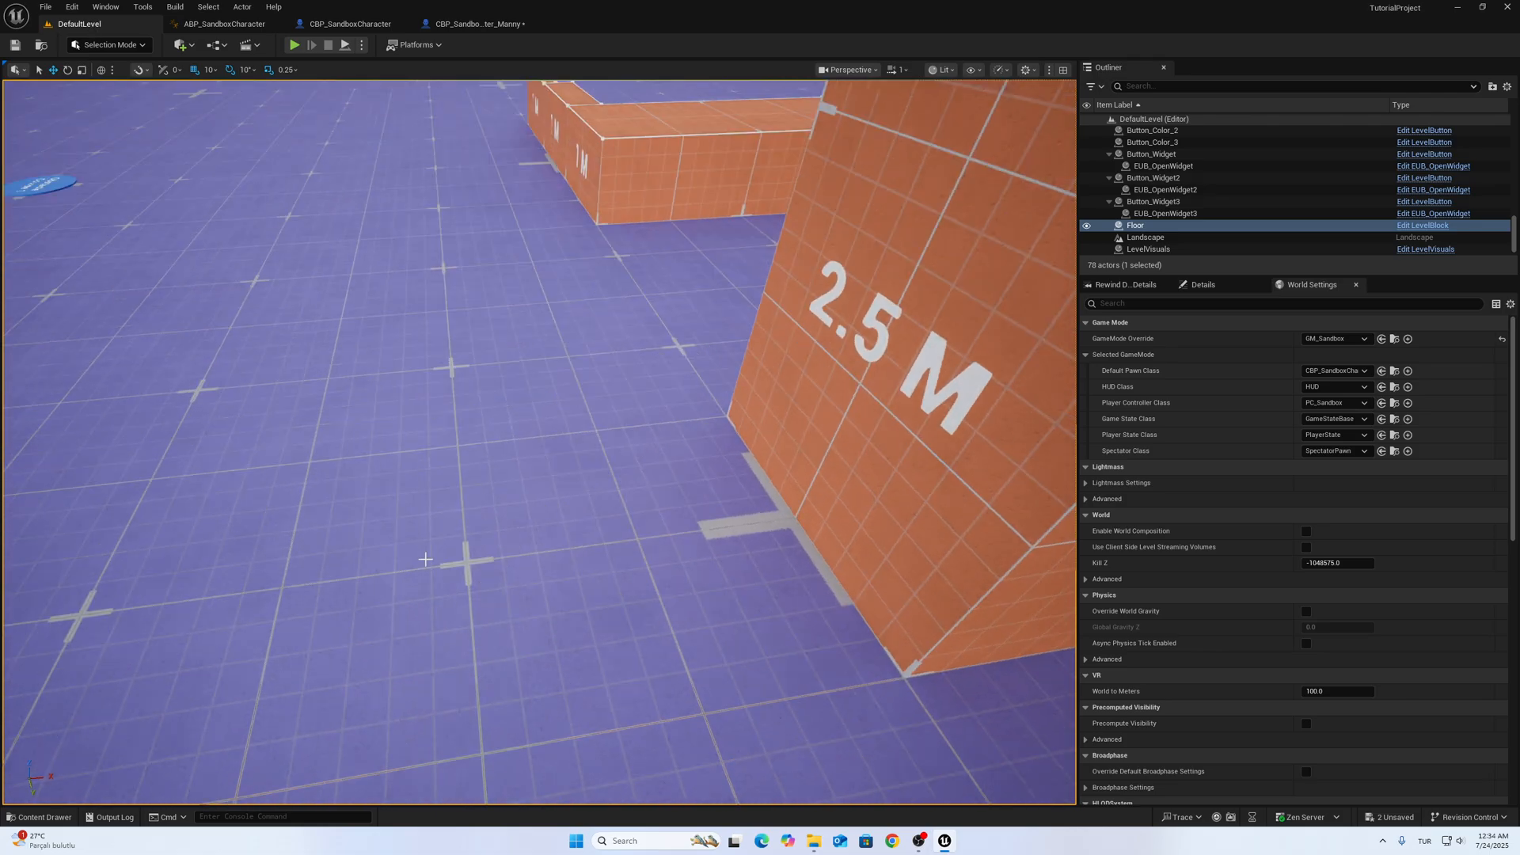
Step: Close the Content Drawer and open CBP_SandboxCharacter_Metahuman_Kellan from RetargetedCharacters
{"action": "left_click", "coordinate": [294, 45]}
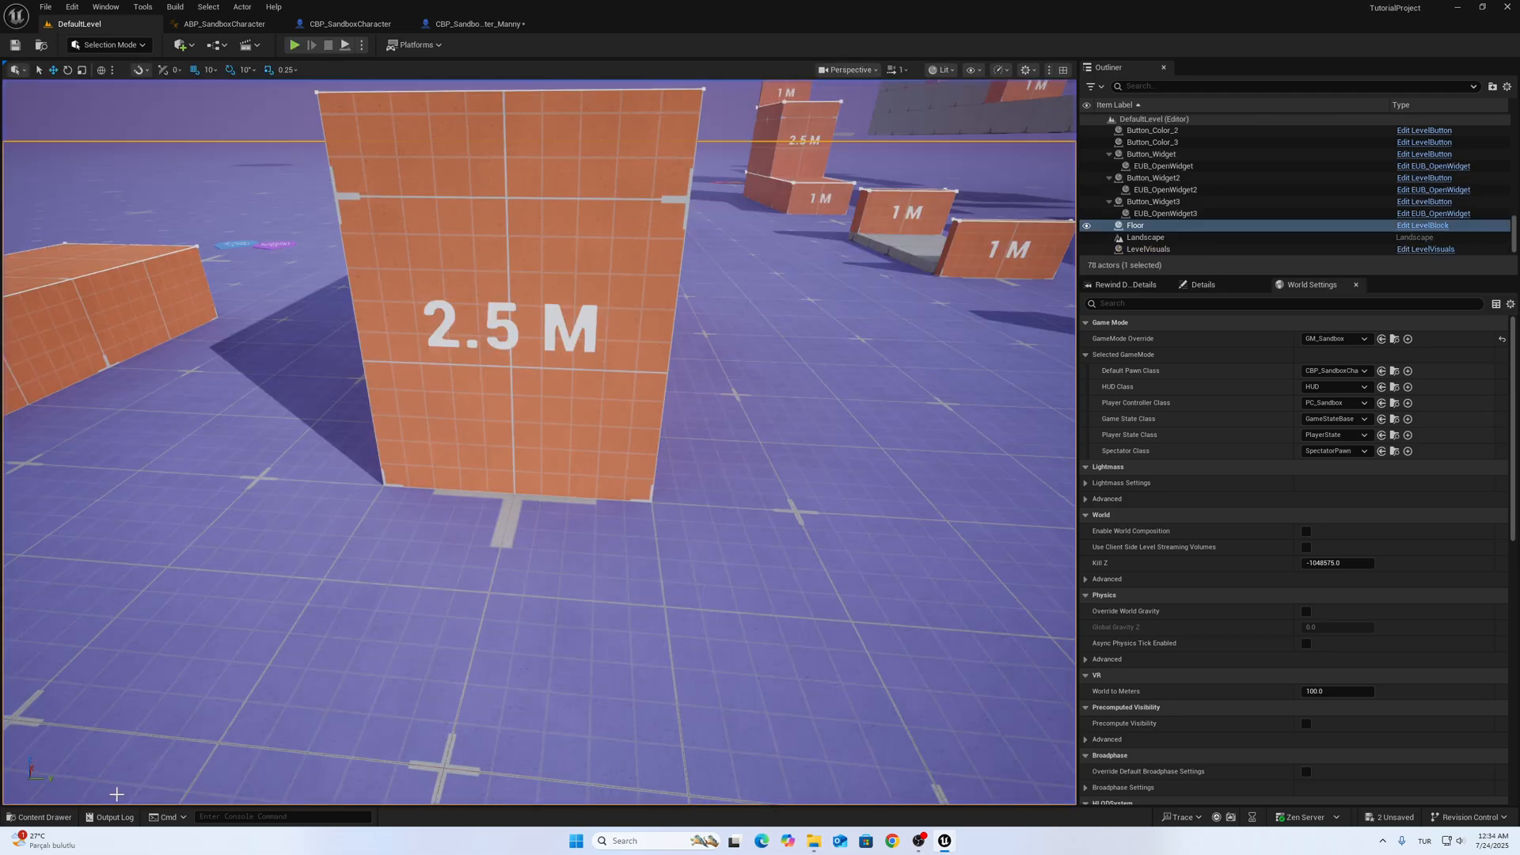
{"action": "left_click", "coordinate": [39, 817]}
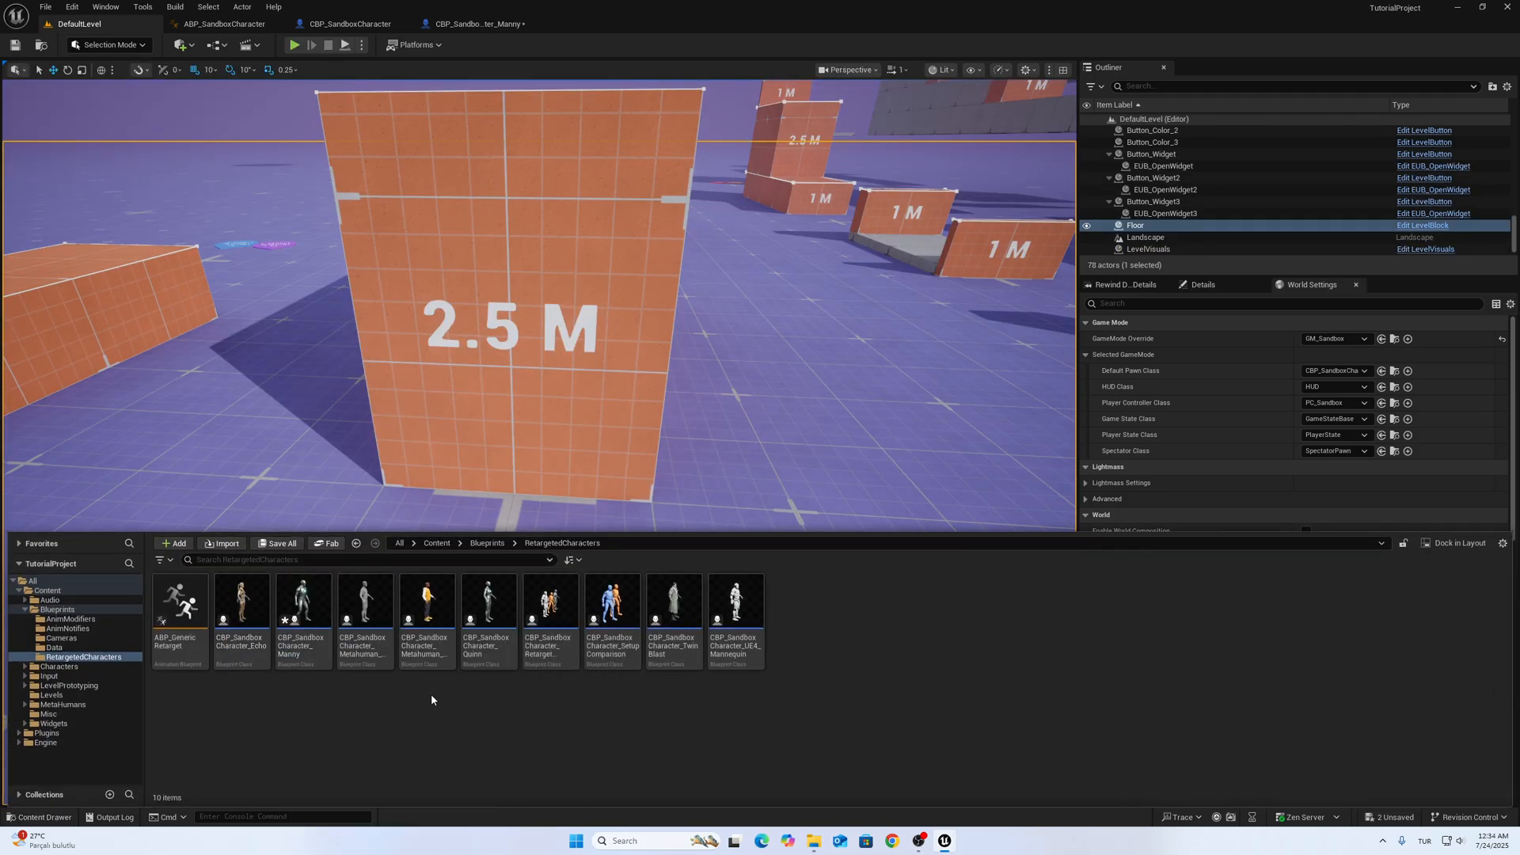
{"action": "mouse_move", "coordinate": [426, 605]}
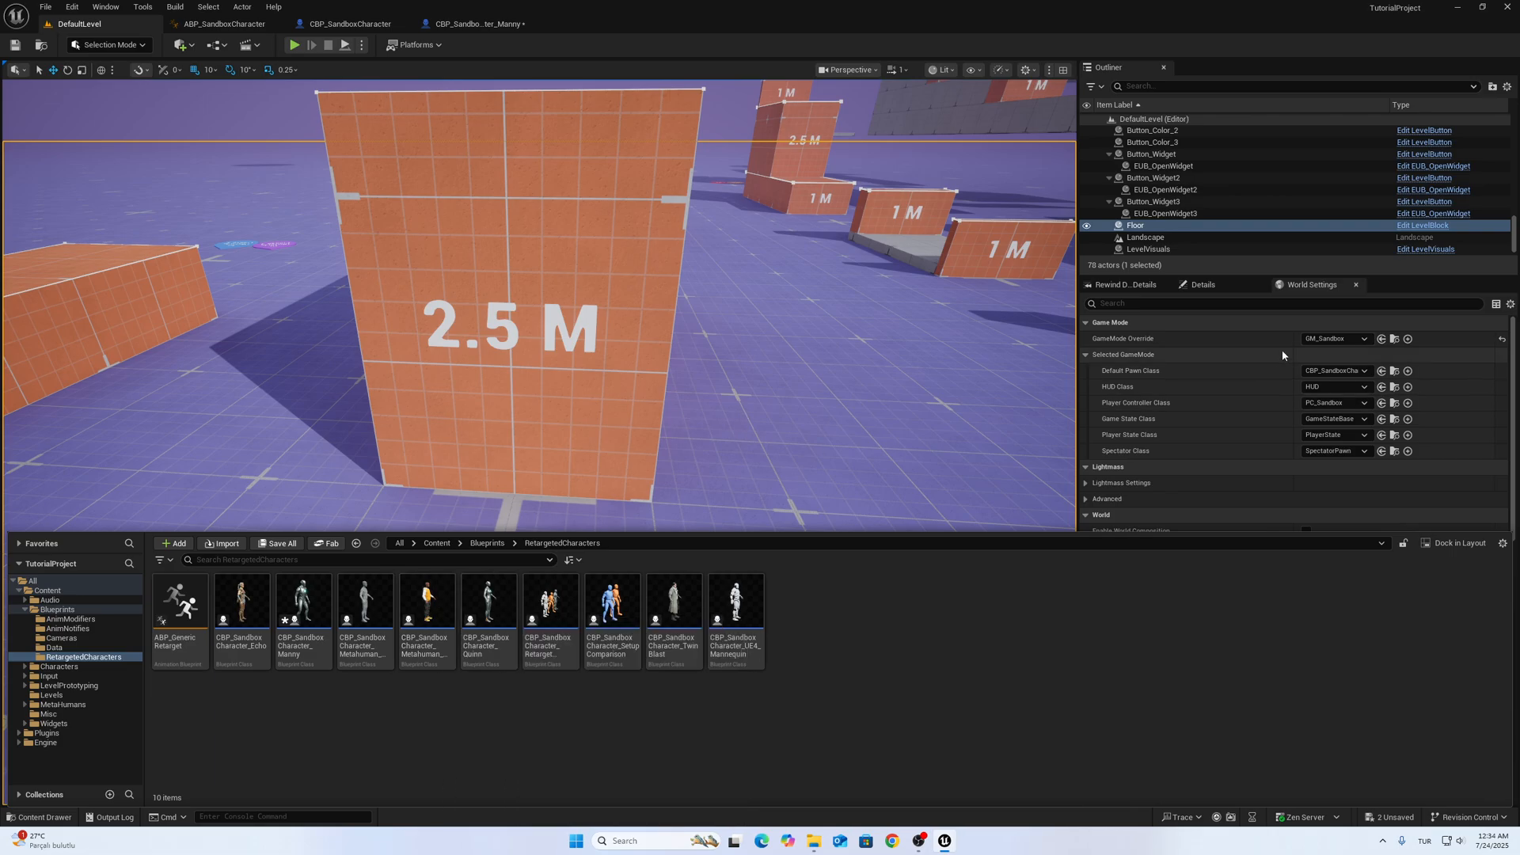
{"action": "left_click", "coordinate": [1361, 370]}
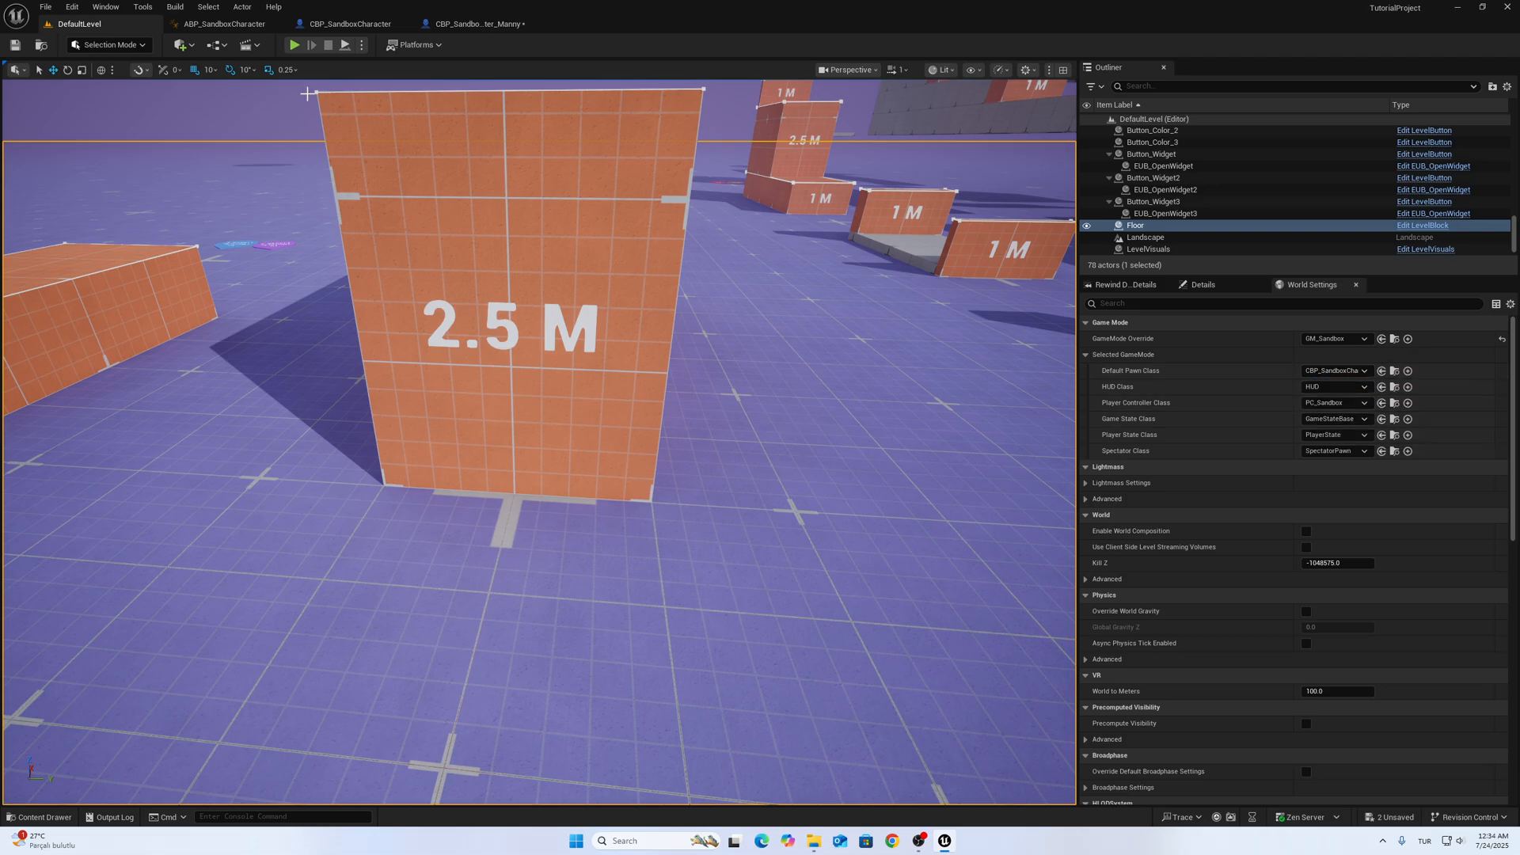
{"action": "left_click", "coordinate": [39, 817]}
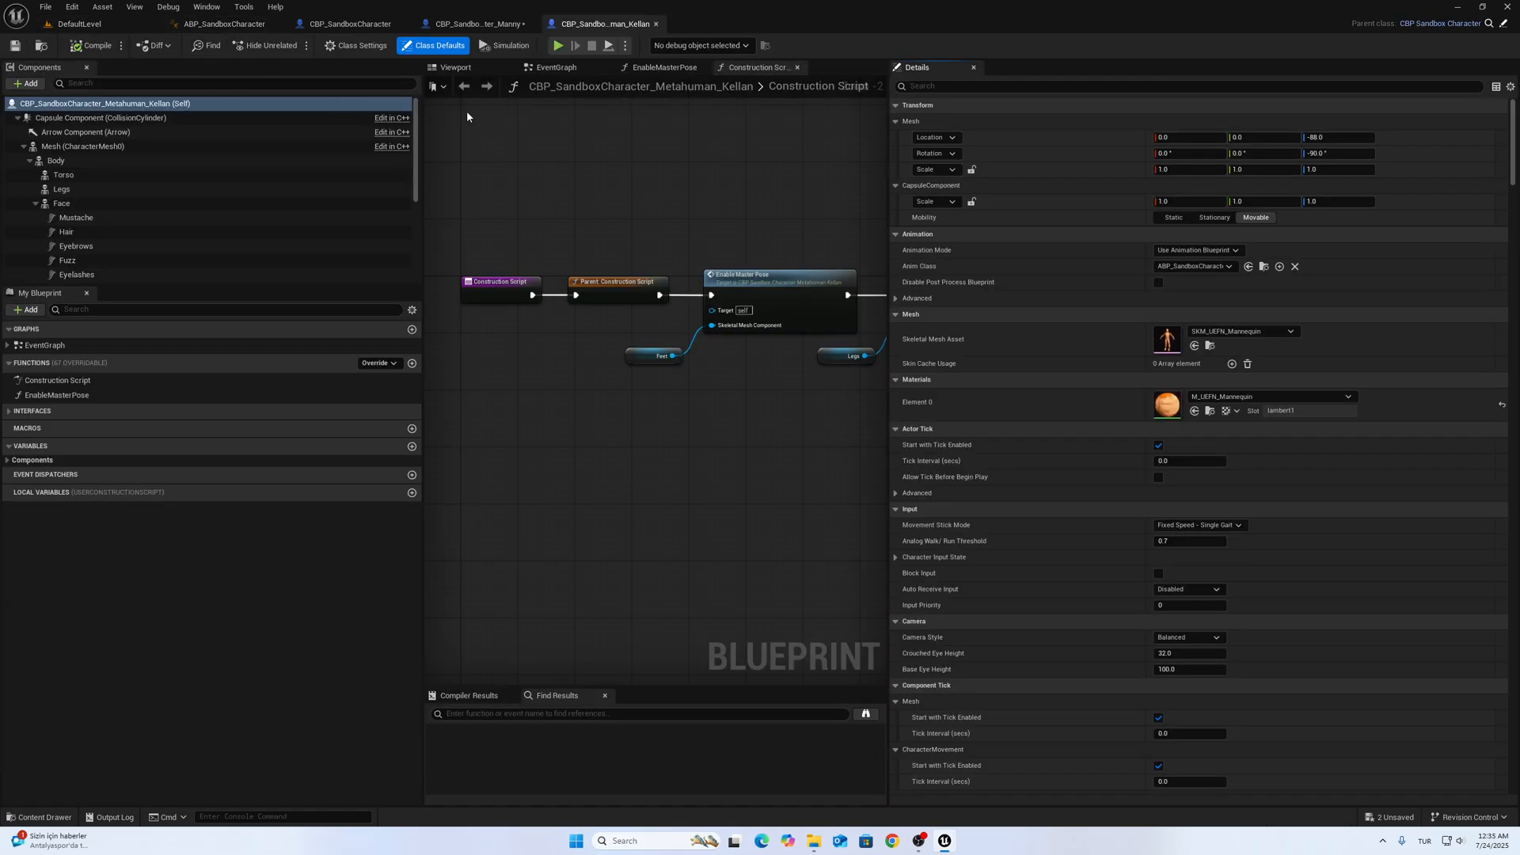
Step: Review Kellan's ParkourComponent settings in the blueprint preview
{"action": "left_click", "coordinate": [453, 66]}
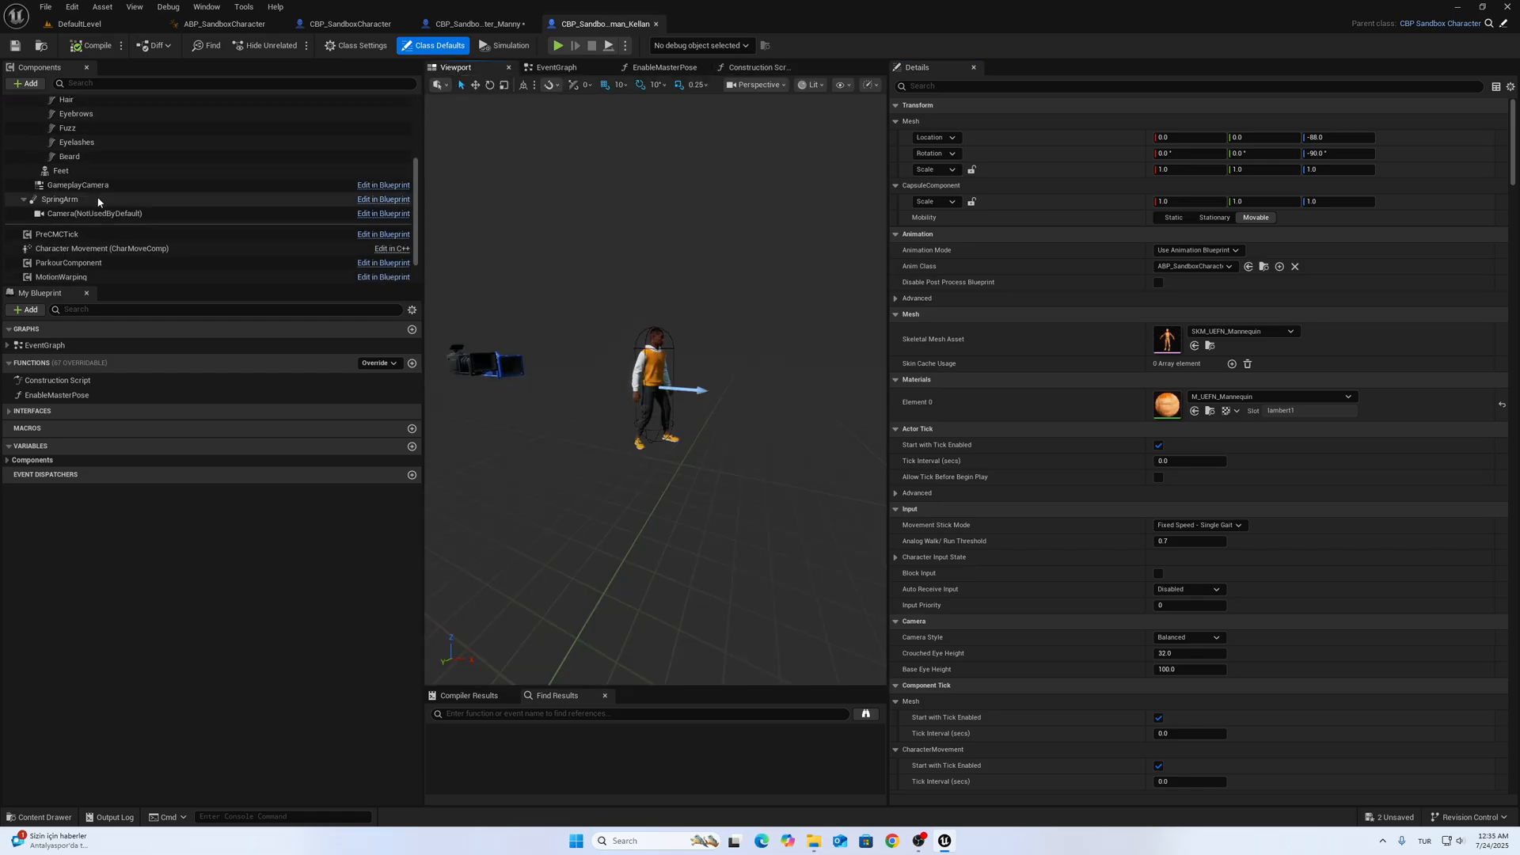
{"action": "left_click", "coordinate": [68, 230]}
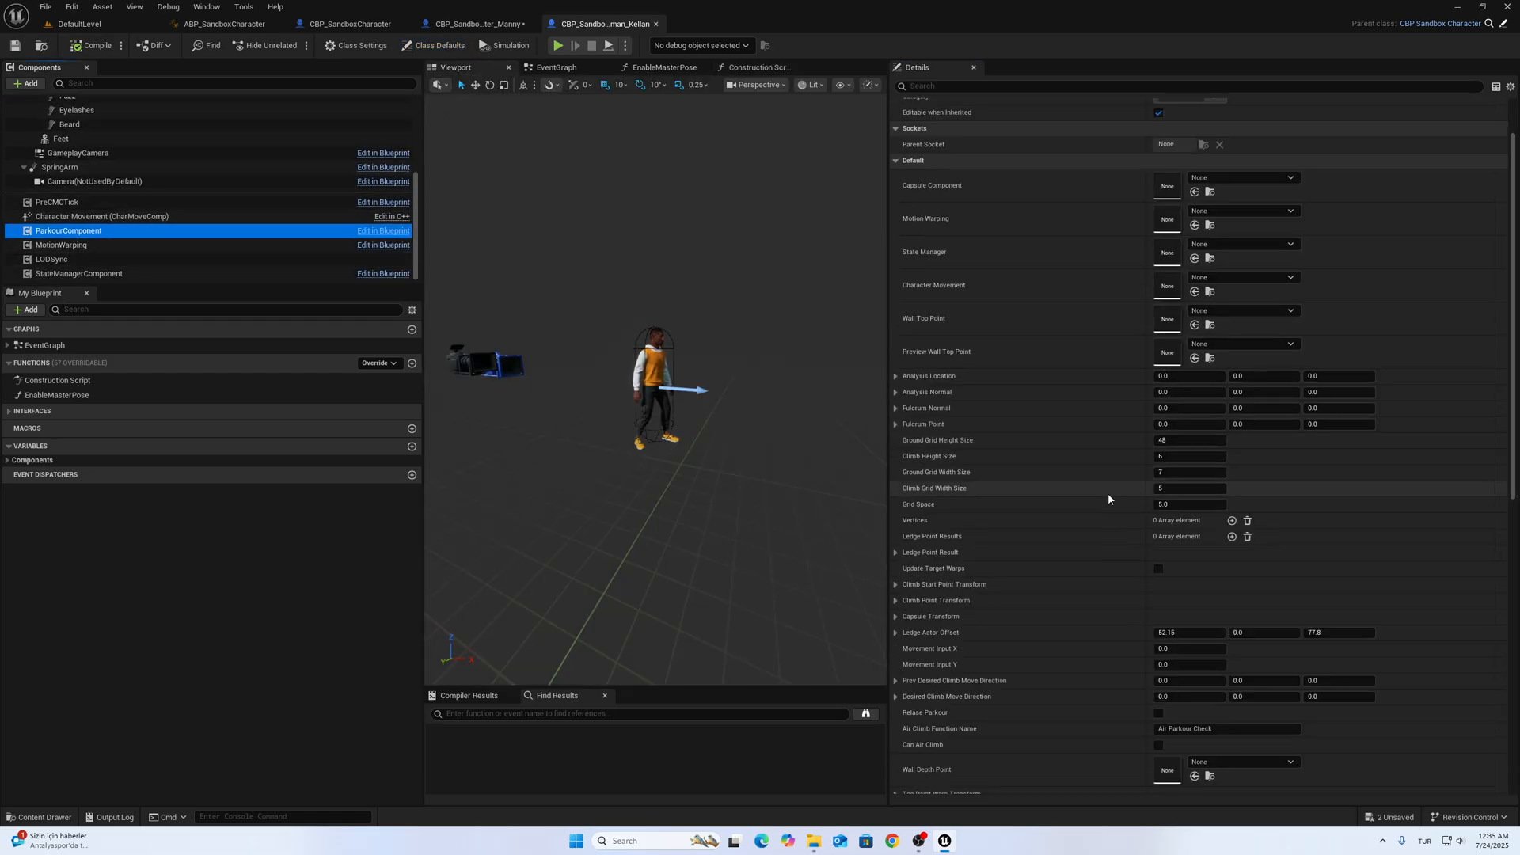
{"action": "scroll", "scroll_direction": "down", "scroll_amount": 3}
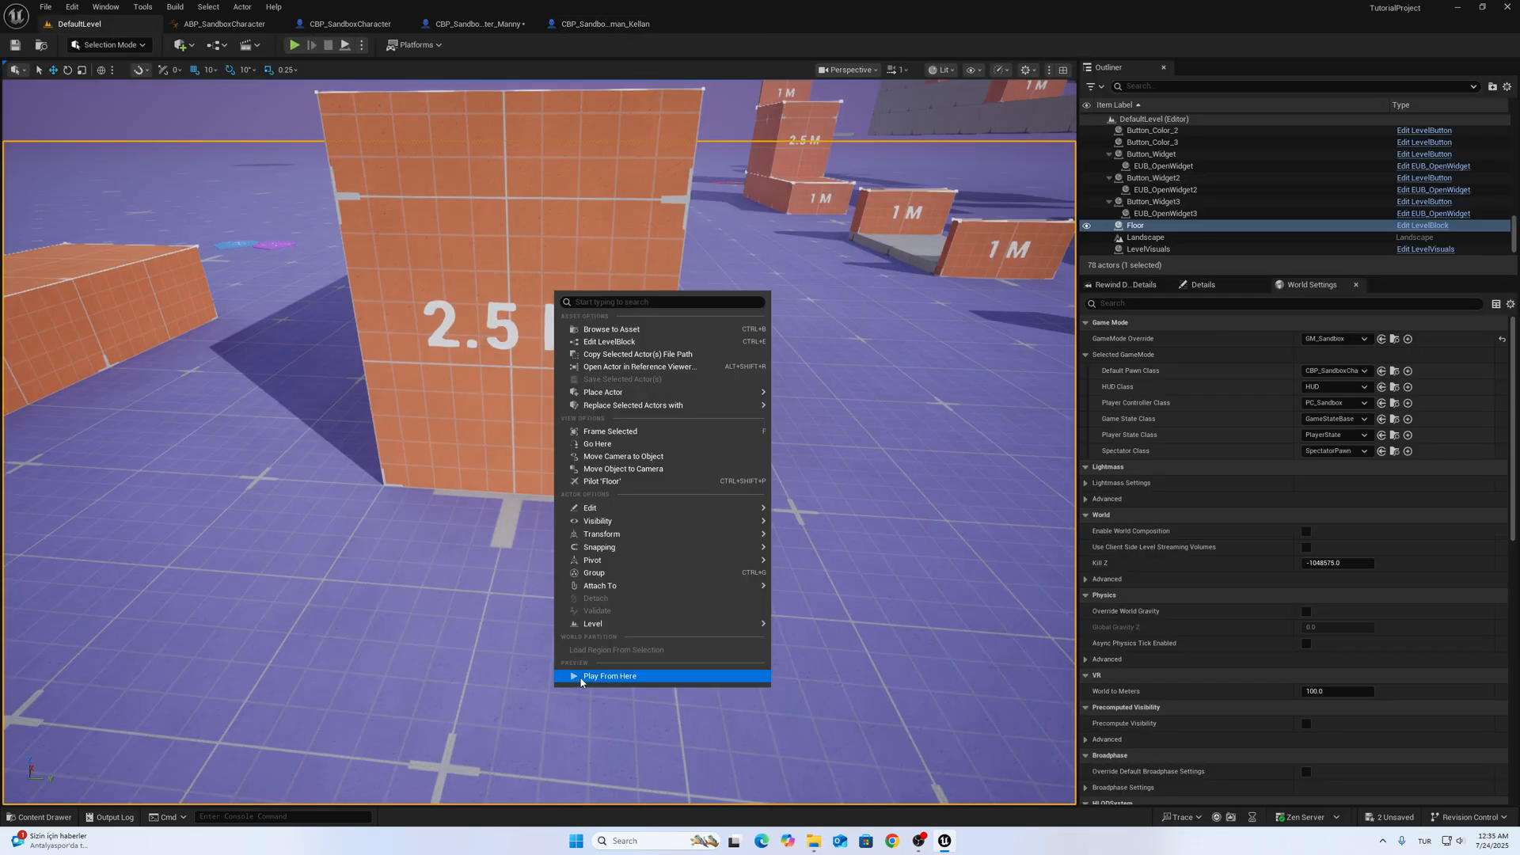
Step: Play From Here, climb the 2.5 M block as Kellan, then stop the session
{"action": "left_click", "coordinate": [609, 676]}
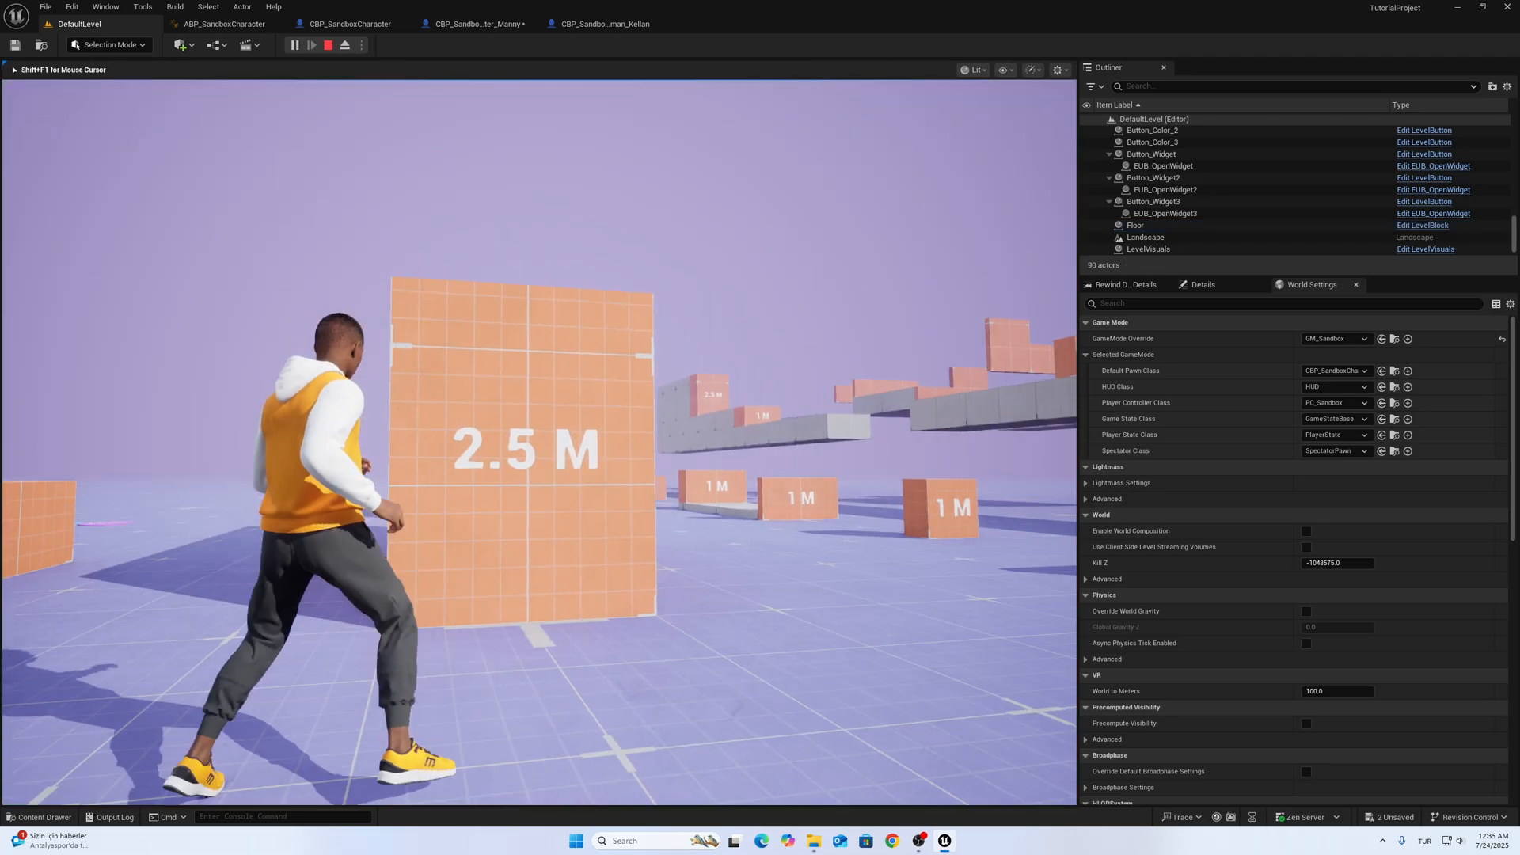
{"action": "left_click", "coordinate": [294, 44]}
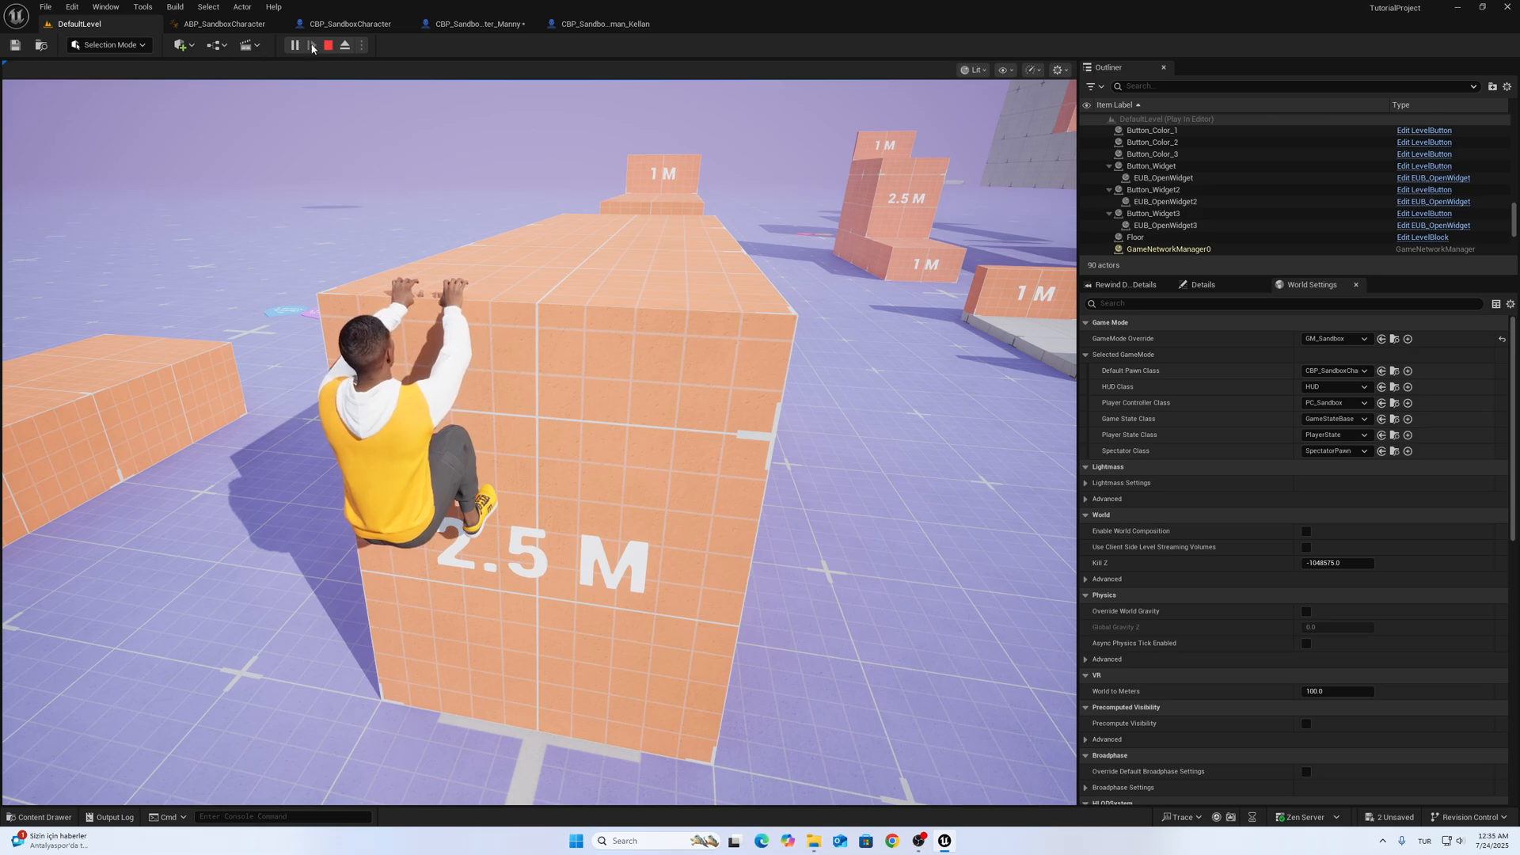
{"action": "left_click", "coordinate": [603, 23]}
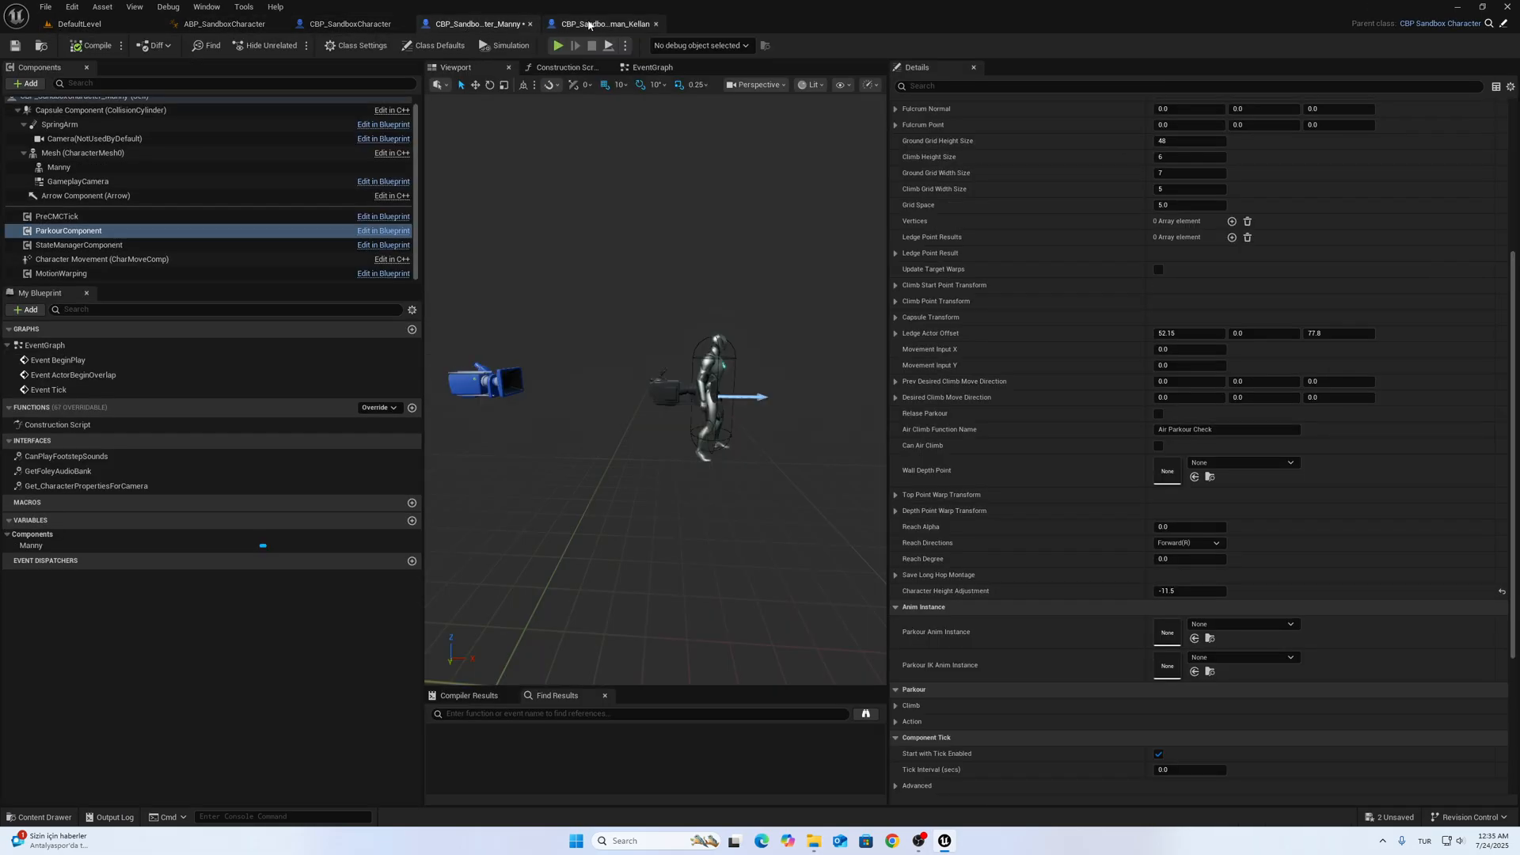
Step: Set Kellan's Character Height Adjustment to -5.0 and play-test the hang on a block
{"action": "left_click", "coordinate": [475, 23]}
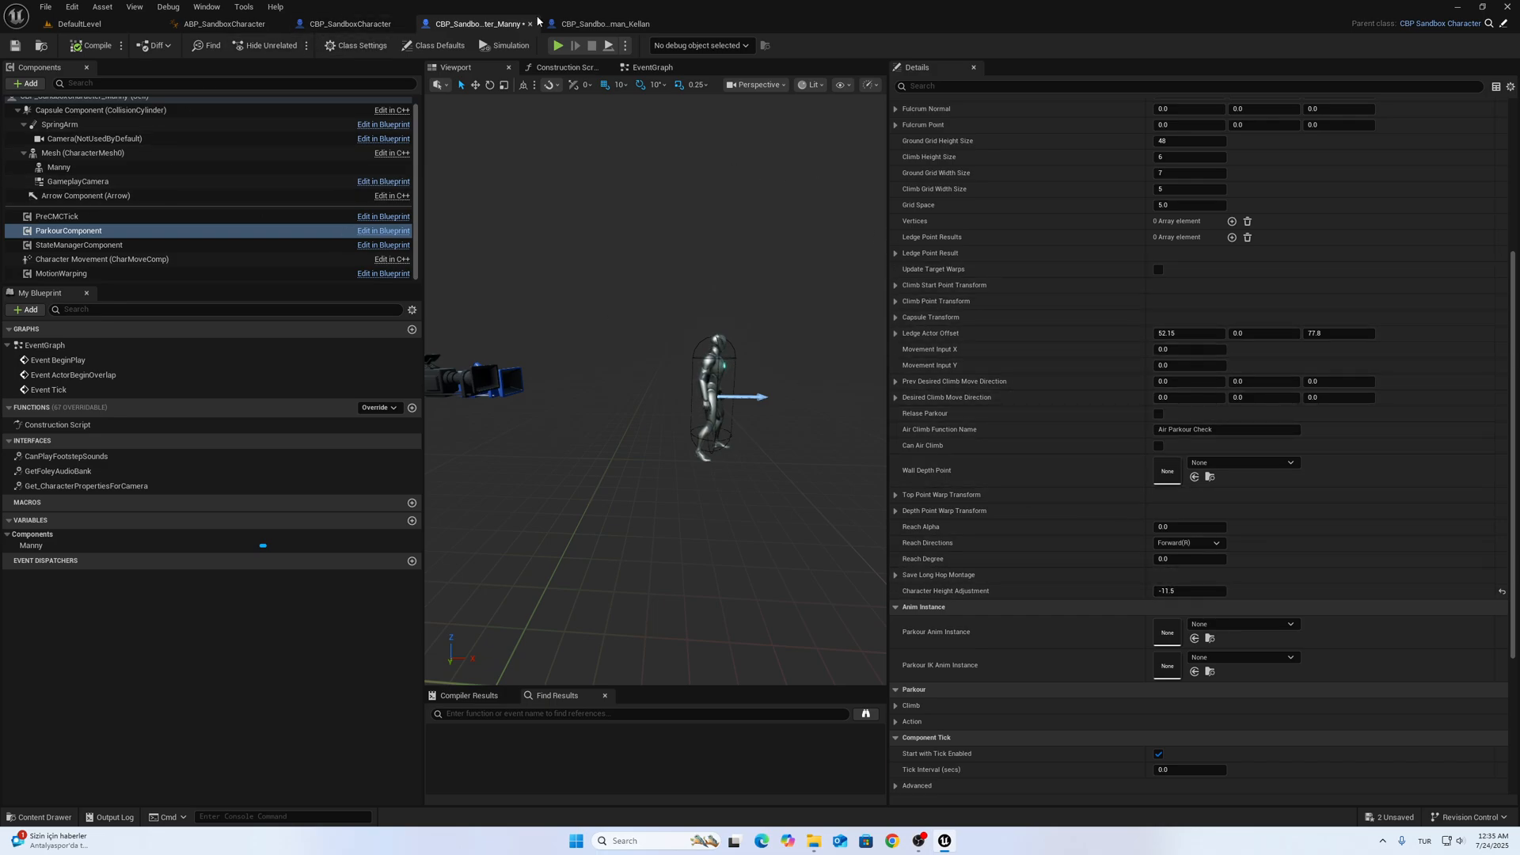
{"action": "left_click", "coordinate": [601, 23]}
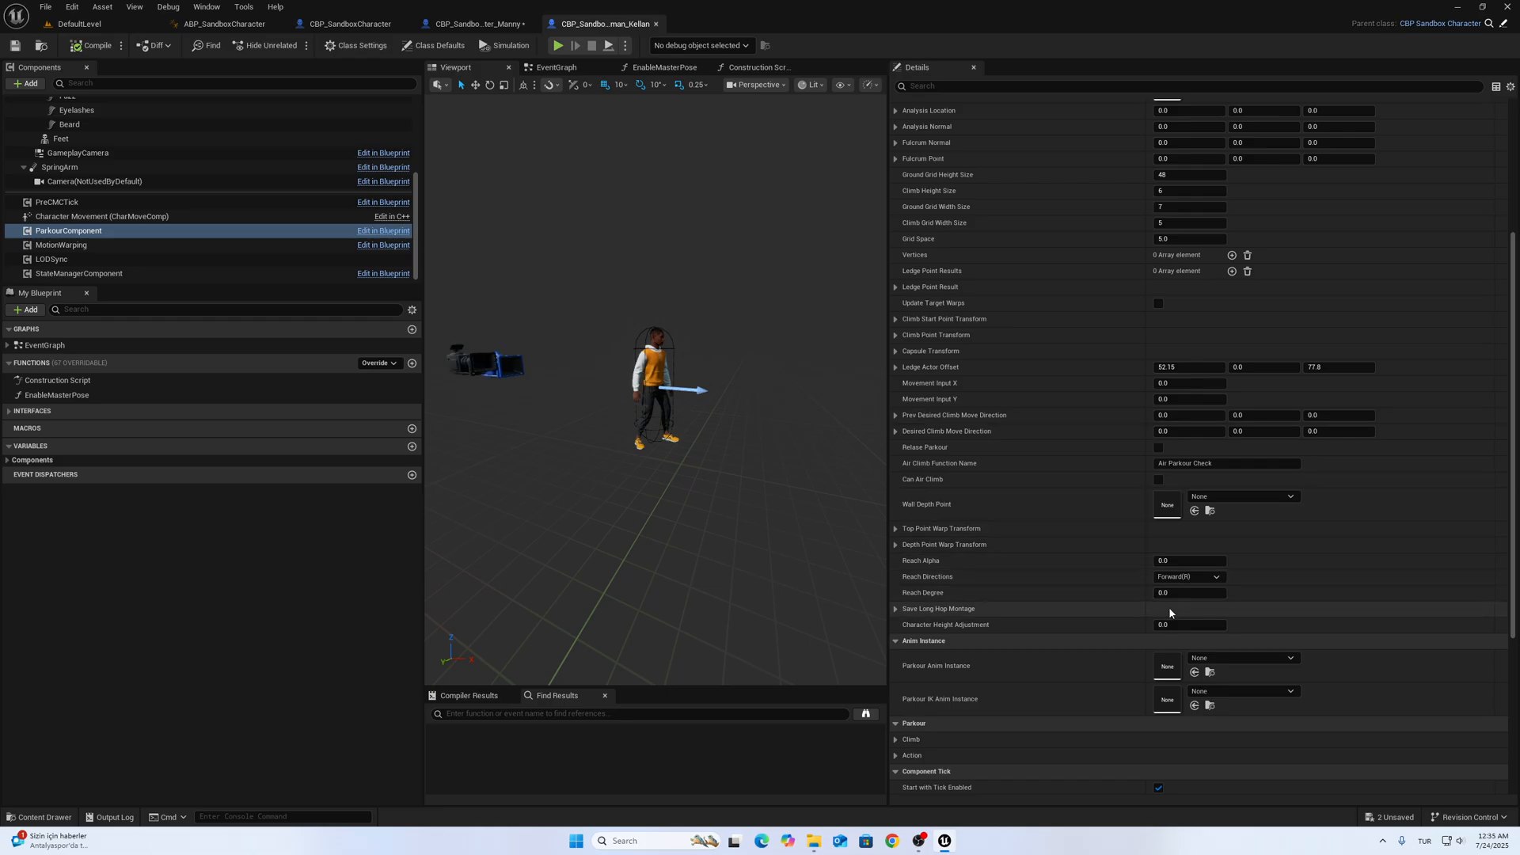
{"action": "left_click", "coordinate": [1188, 624]}
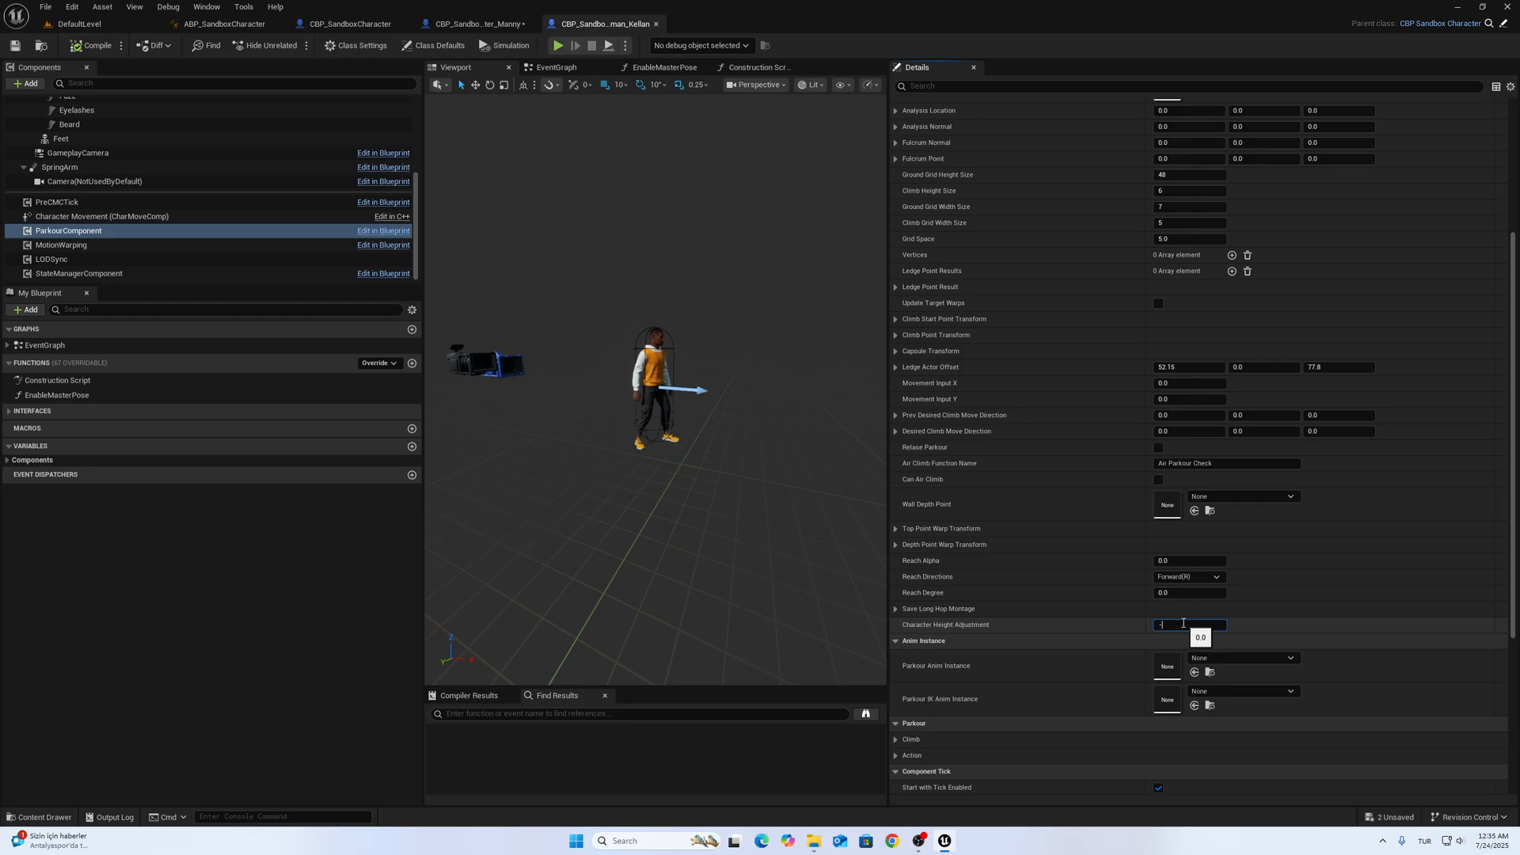
{"action": "type", "text": "-5.0"}
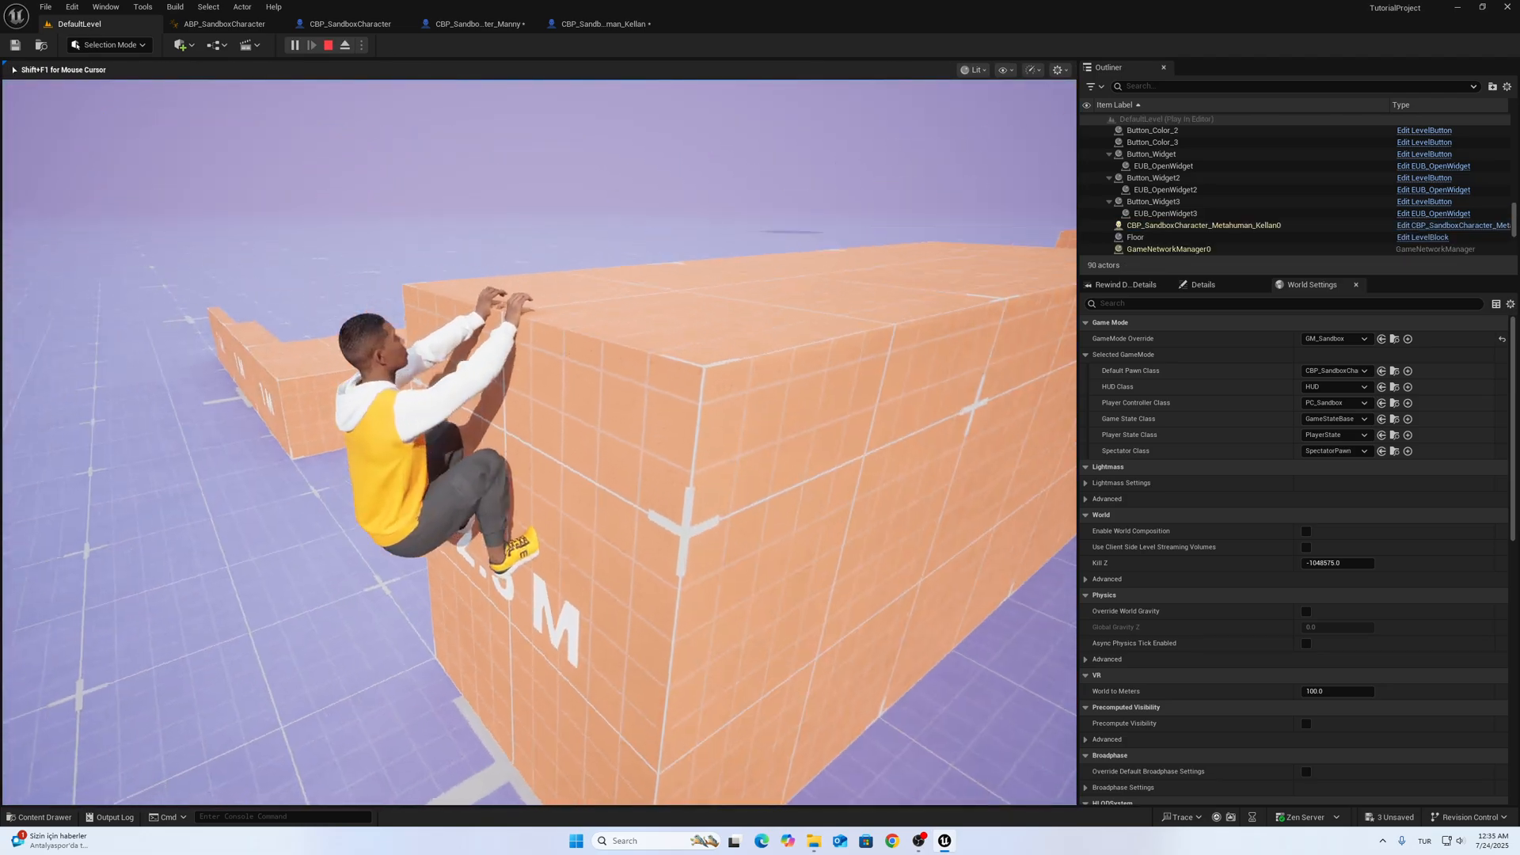
{"action": "left_click", "coordinate": [224, 23]}
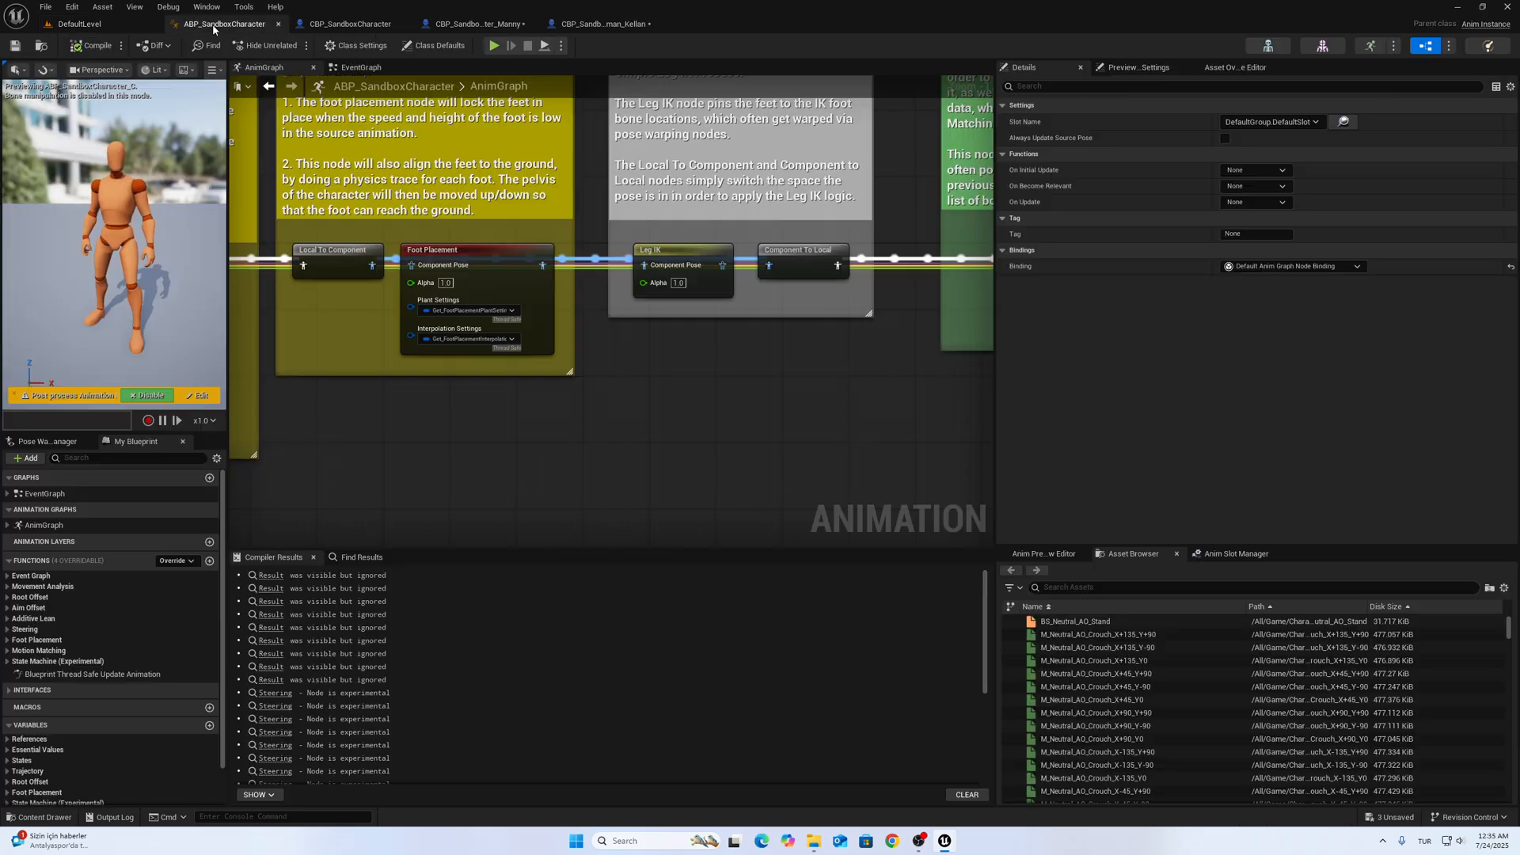
Step: Confirm Kellan's Body mesh uses ABP_ParkourGenericRetarget, save the blueprint, and return to the level
{"action": "left_click", "coordinate": [599, 23]}
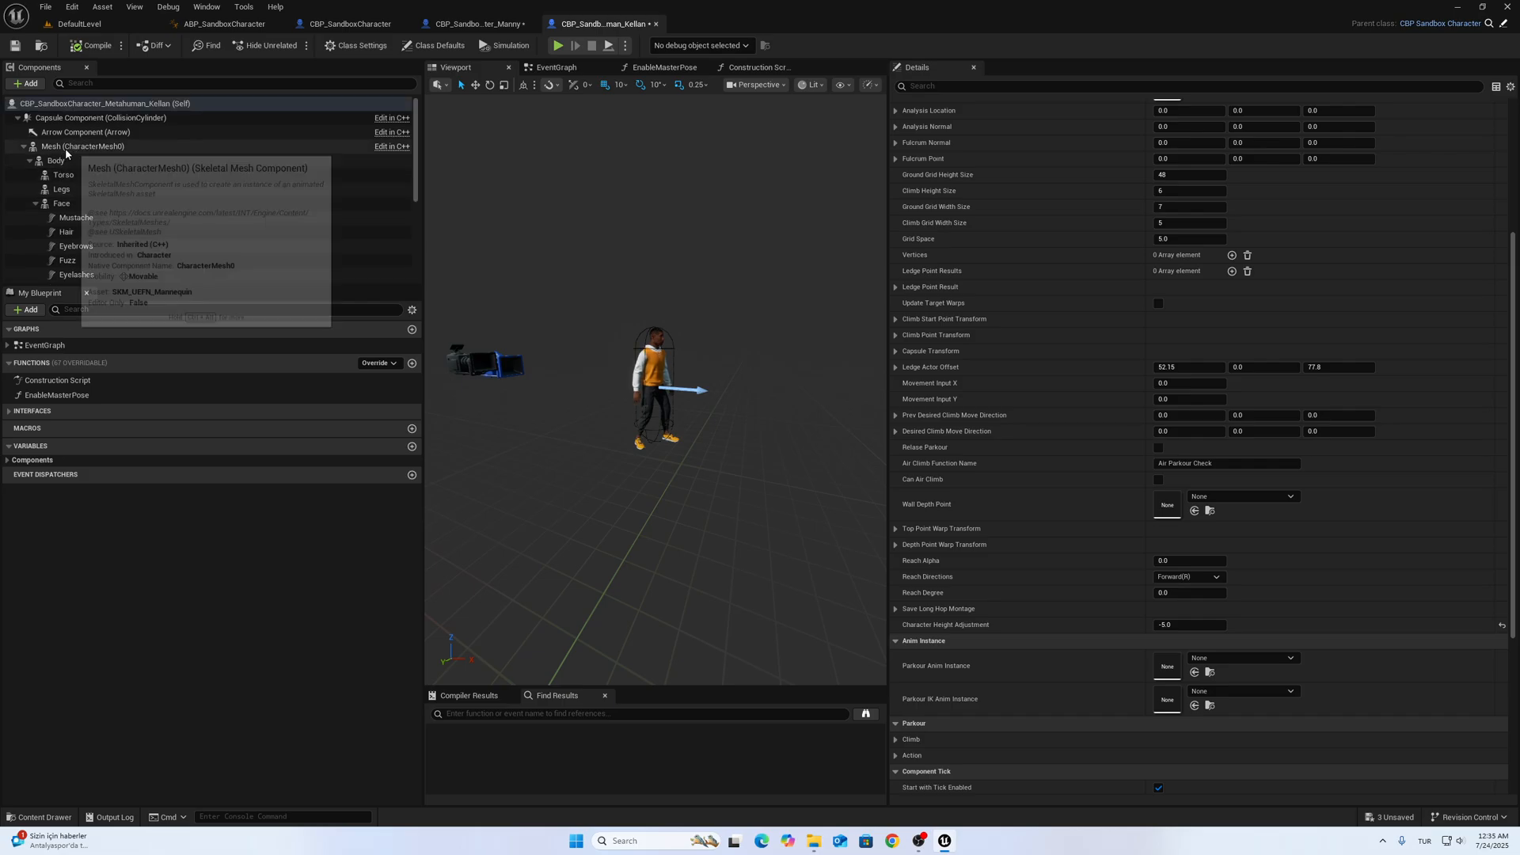
{"action": "left_click", "coordinate": [56, 160]}
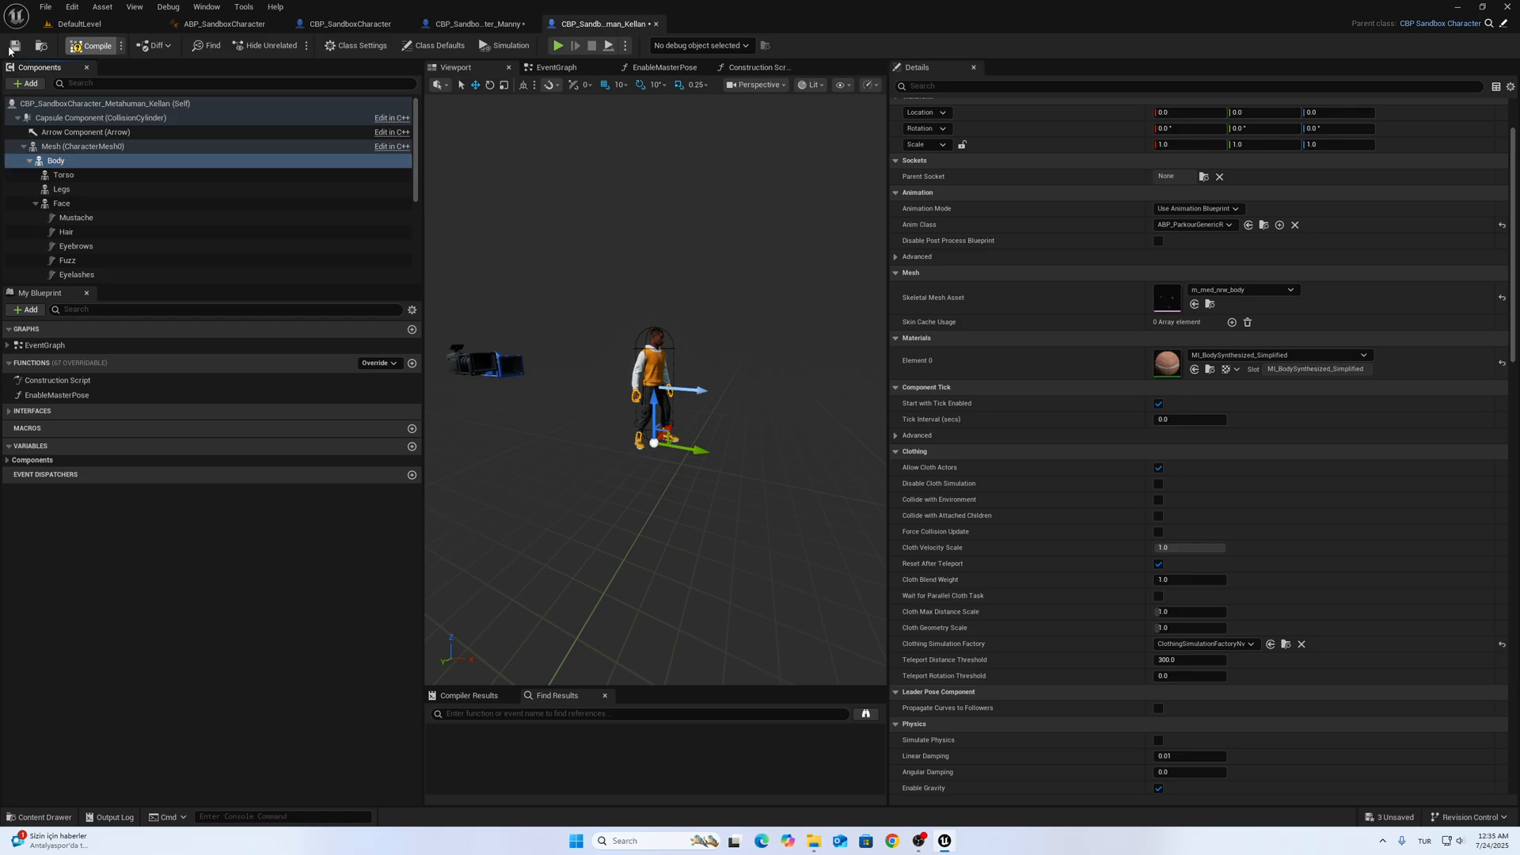
{"action": "left_click", "coordinate": [83, 23]}
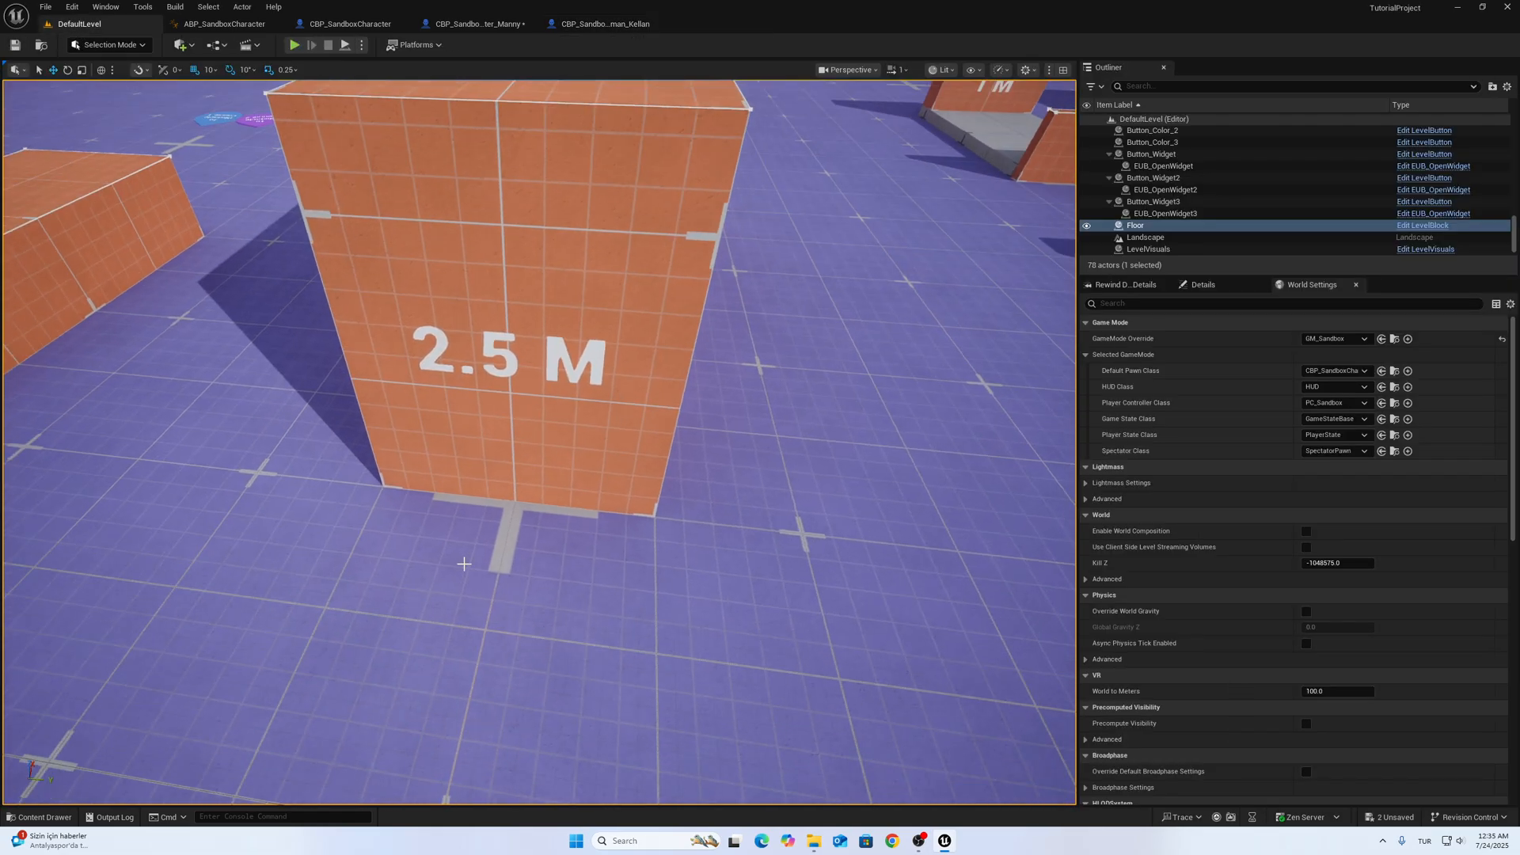
{"action": "left_click", "coordinate": [293, 45]}
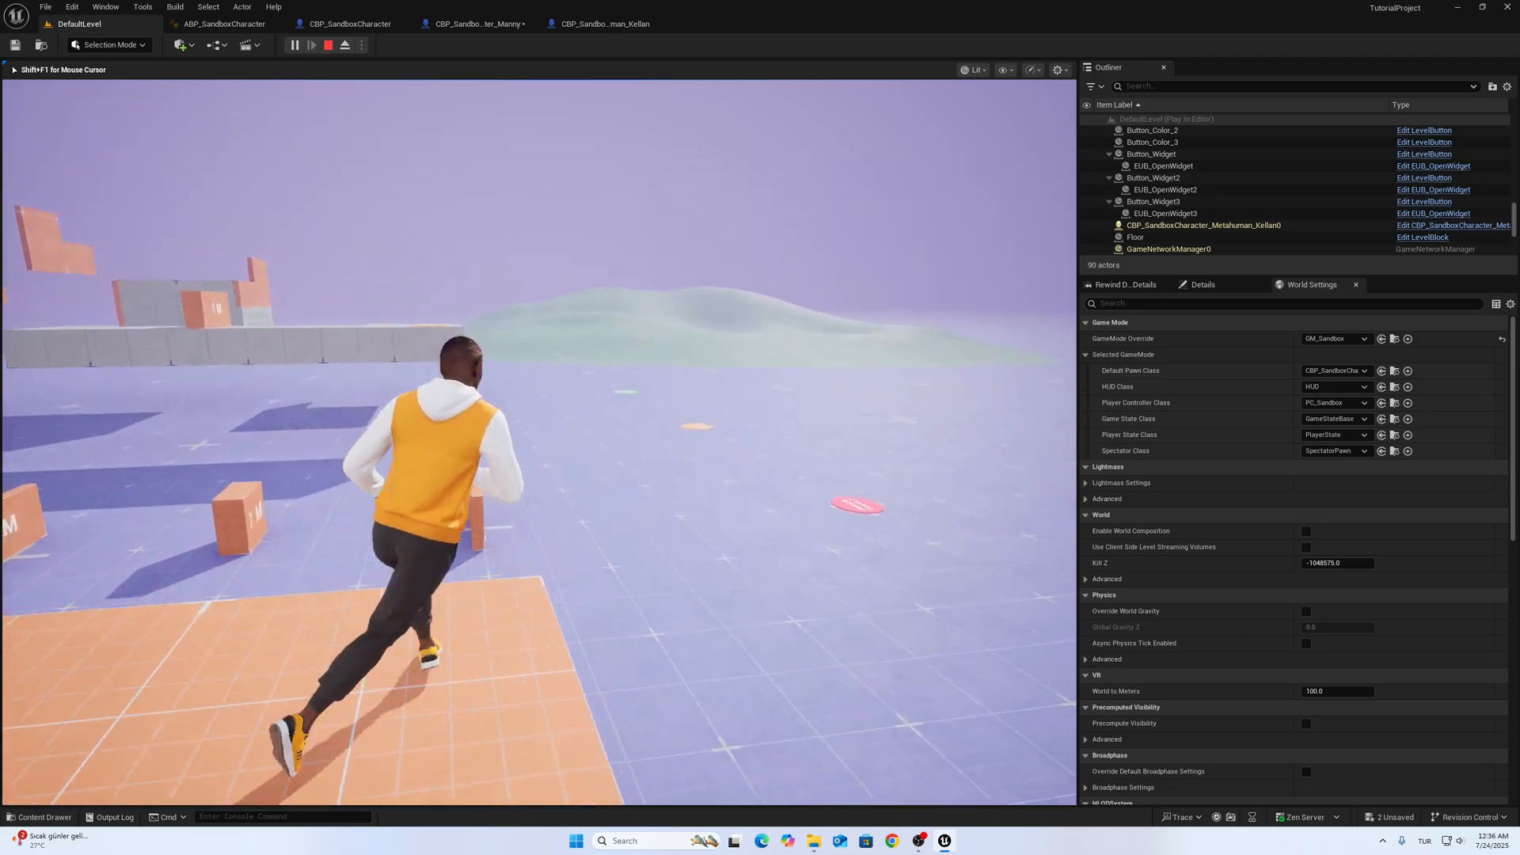
{"action": "left_click", "coordinate": [327, 44]}
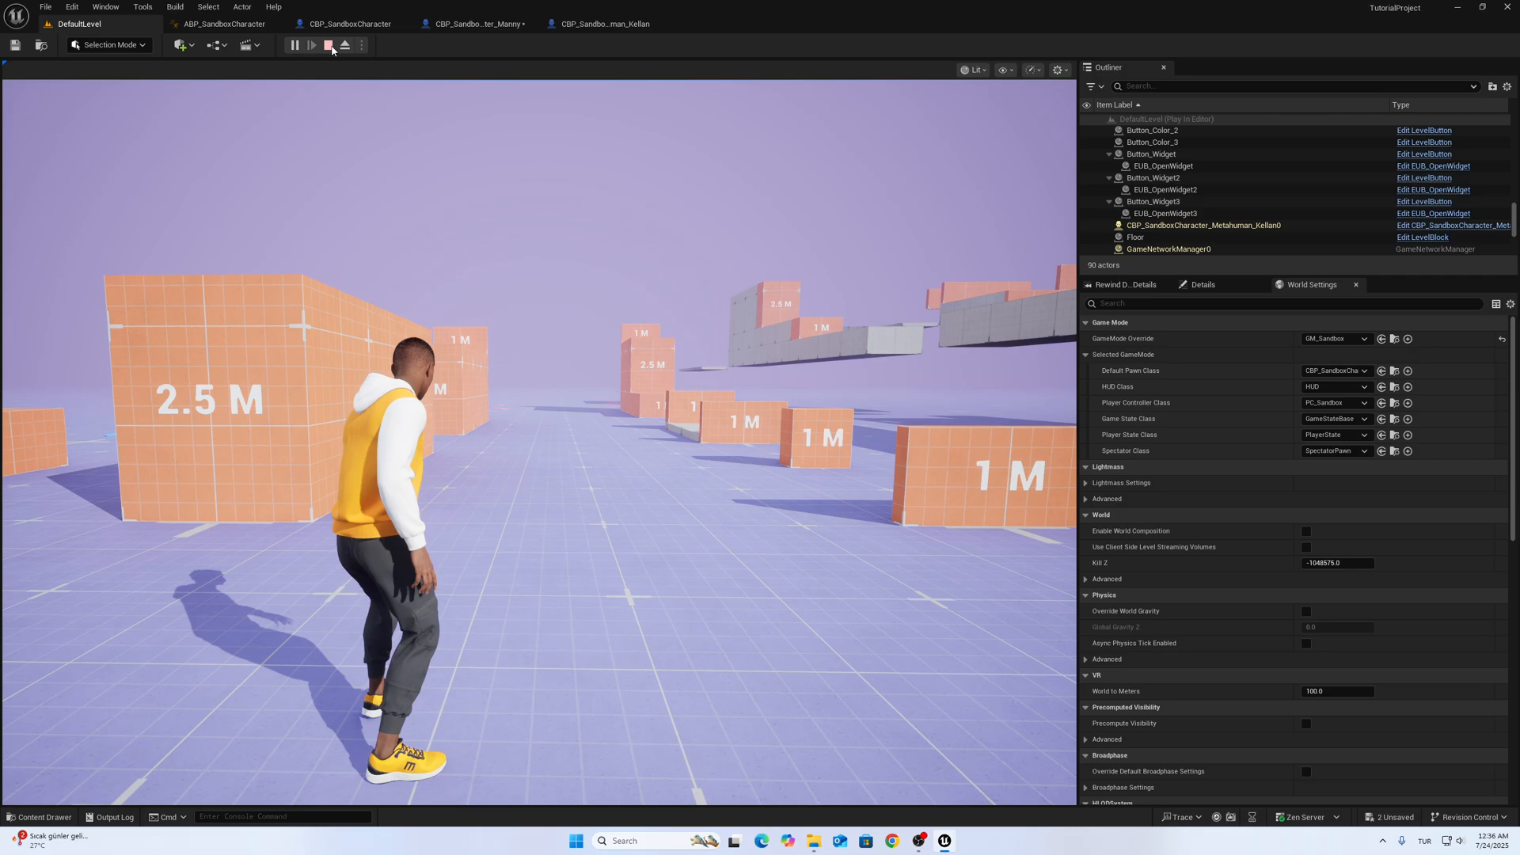
{"action": "left_click", "coordinate": [327, 44]}
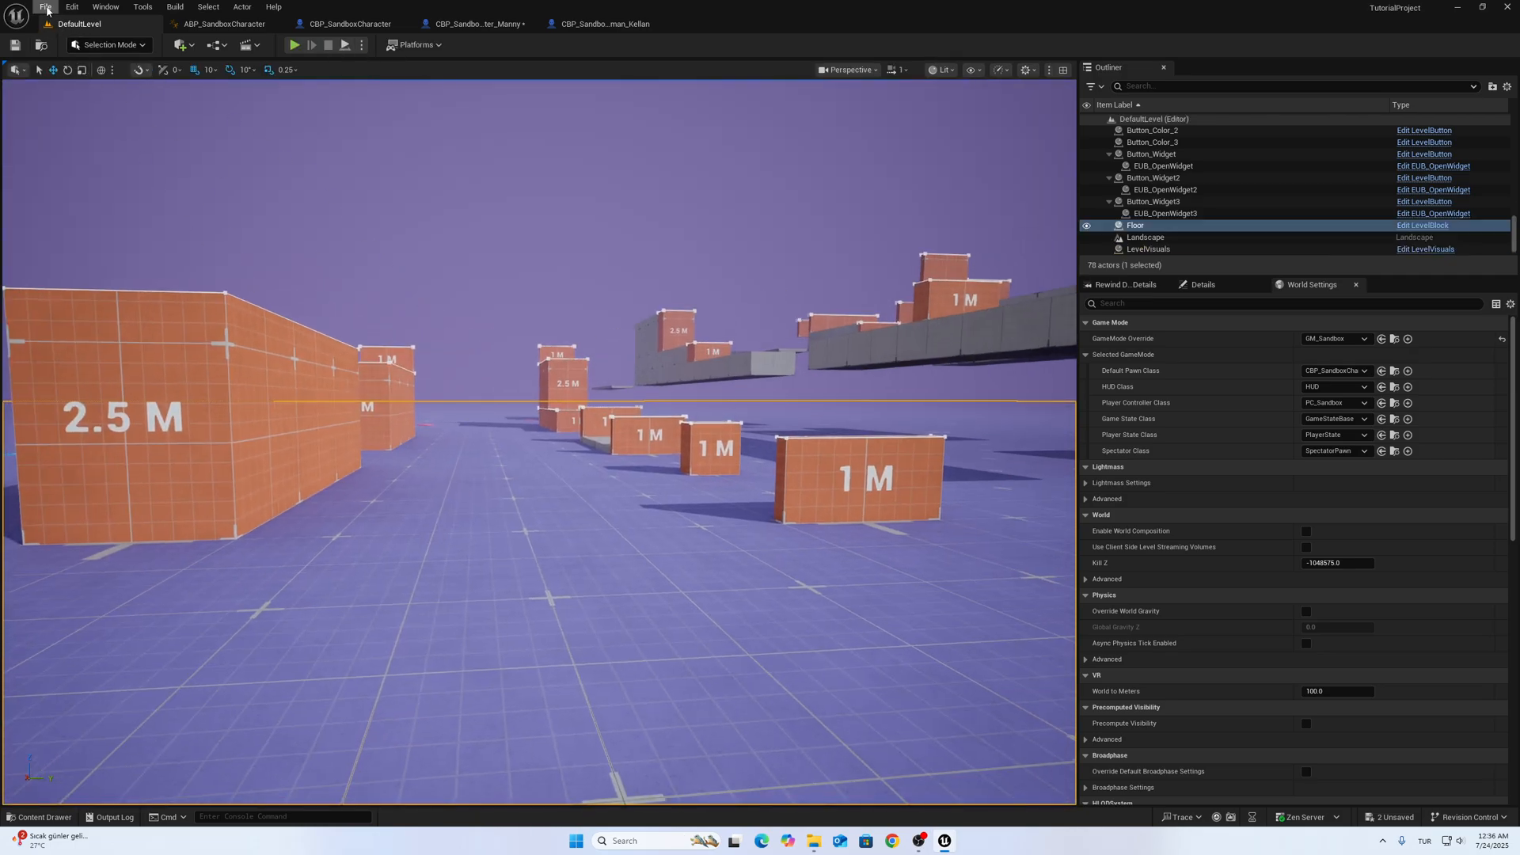
Step: Open the ParkourTest map from AST_ParkourSystem Content > Maps
{"action": "left_click", "coordinate": [45, 8]}
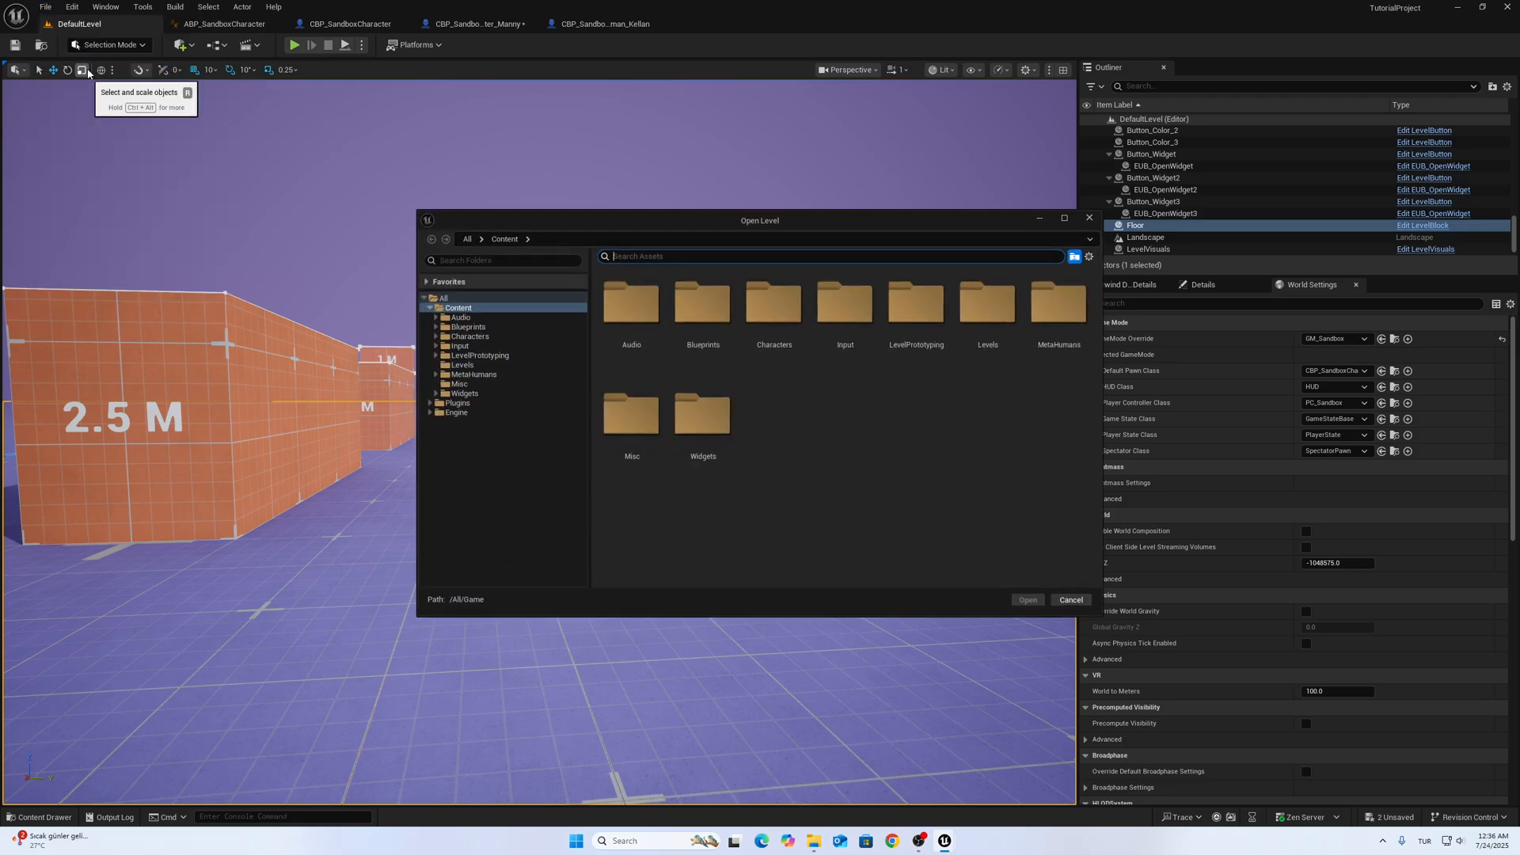
{"action": "left_click", "coordinate": [454, 411]}
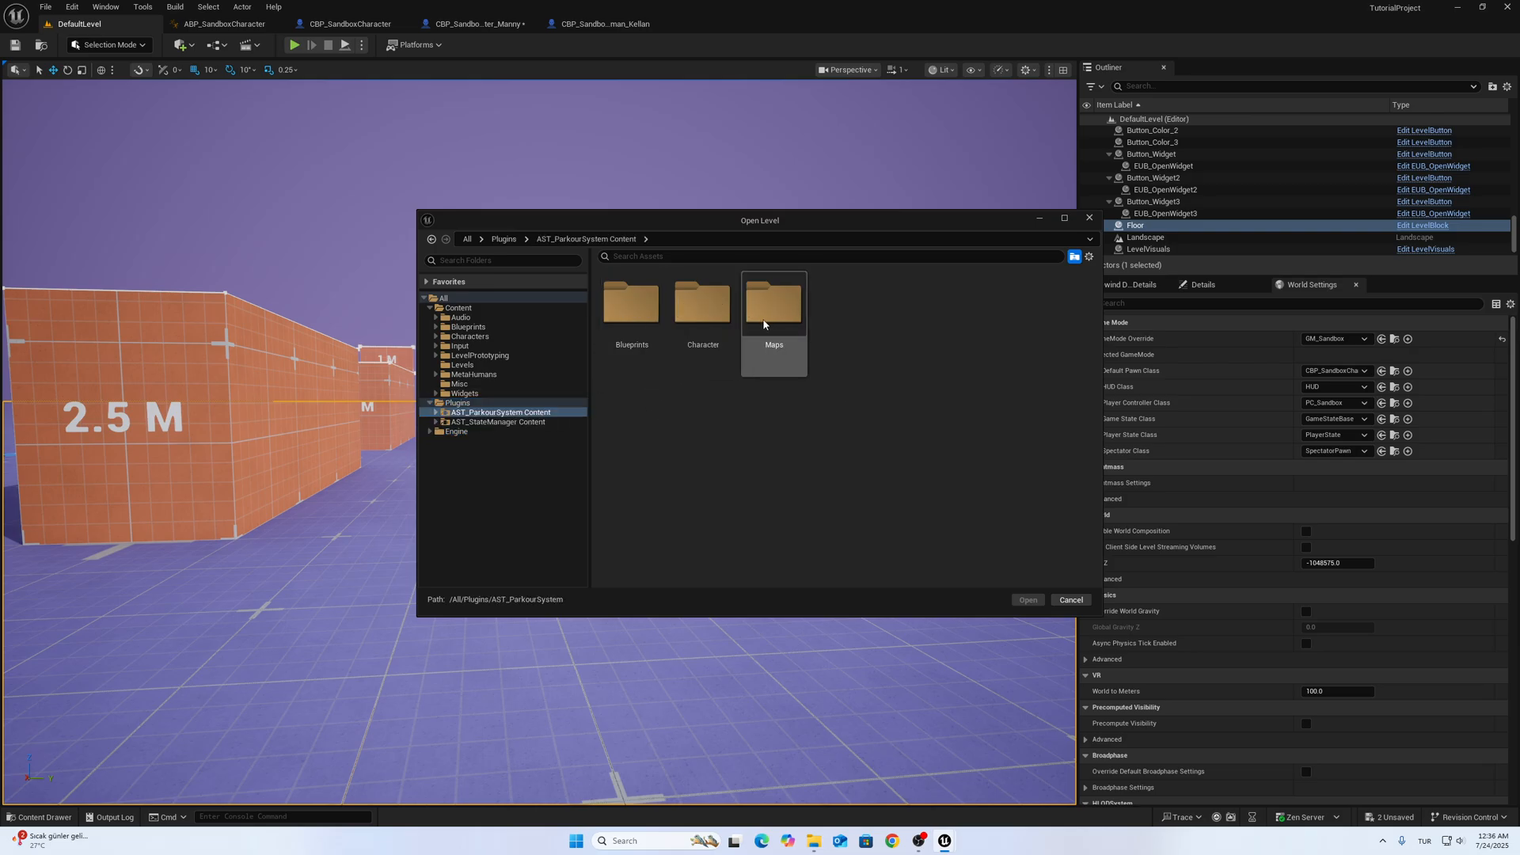
{"action": "double_click", "coordinate": [773, 303]}
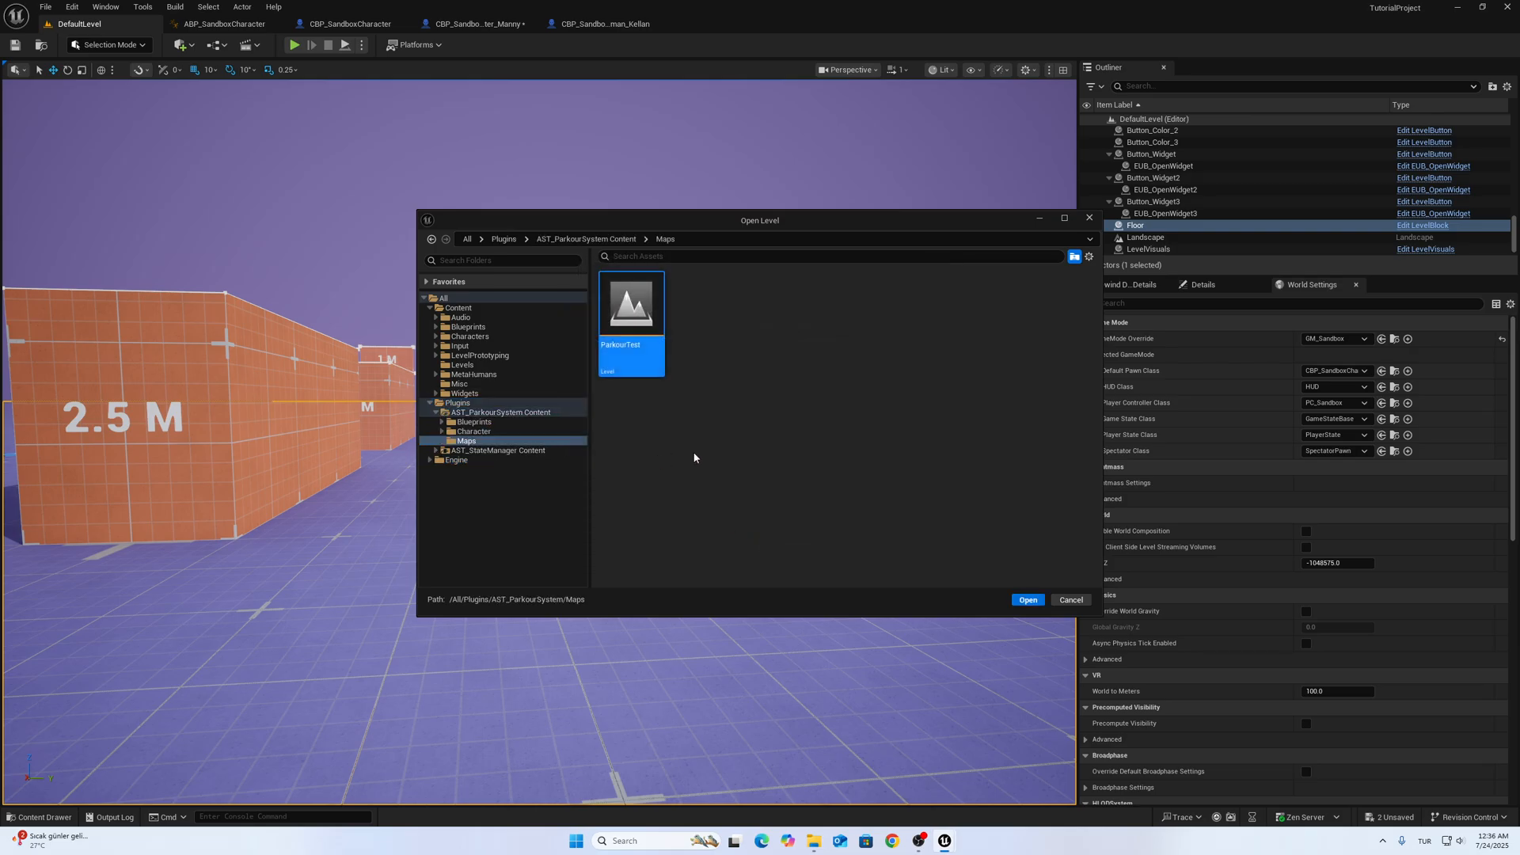
{"action": "left_click", "coordinate": [1027, 599]}
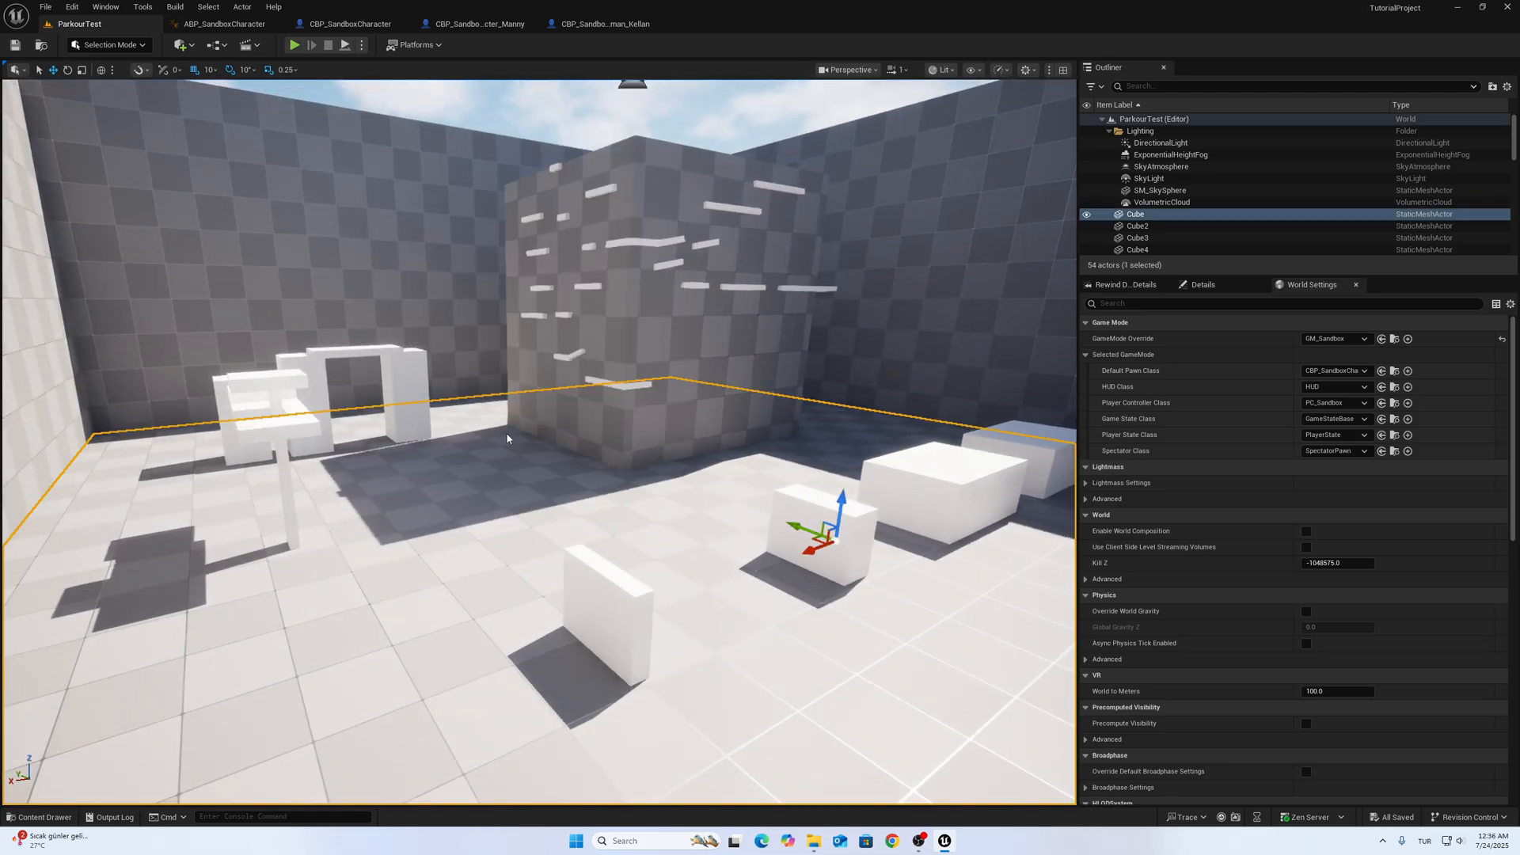
Step: Start a play session in ParkourTest to test the MetaHuman Kellan character
{"action": "left_click", "coordinate": [294, 45]}
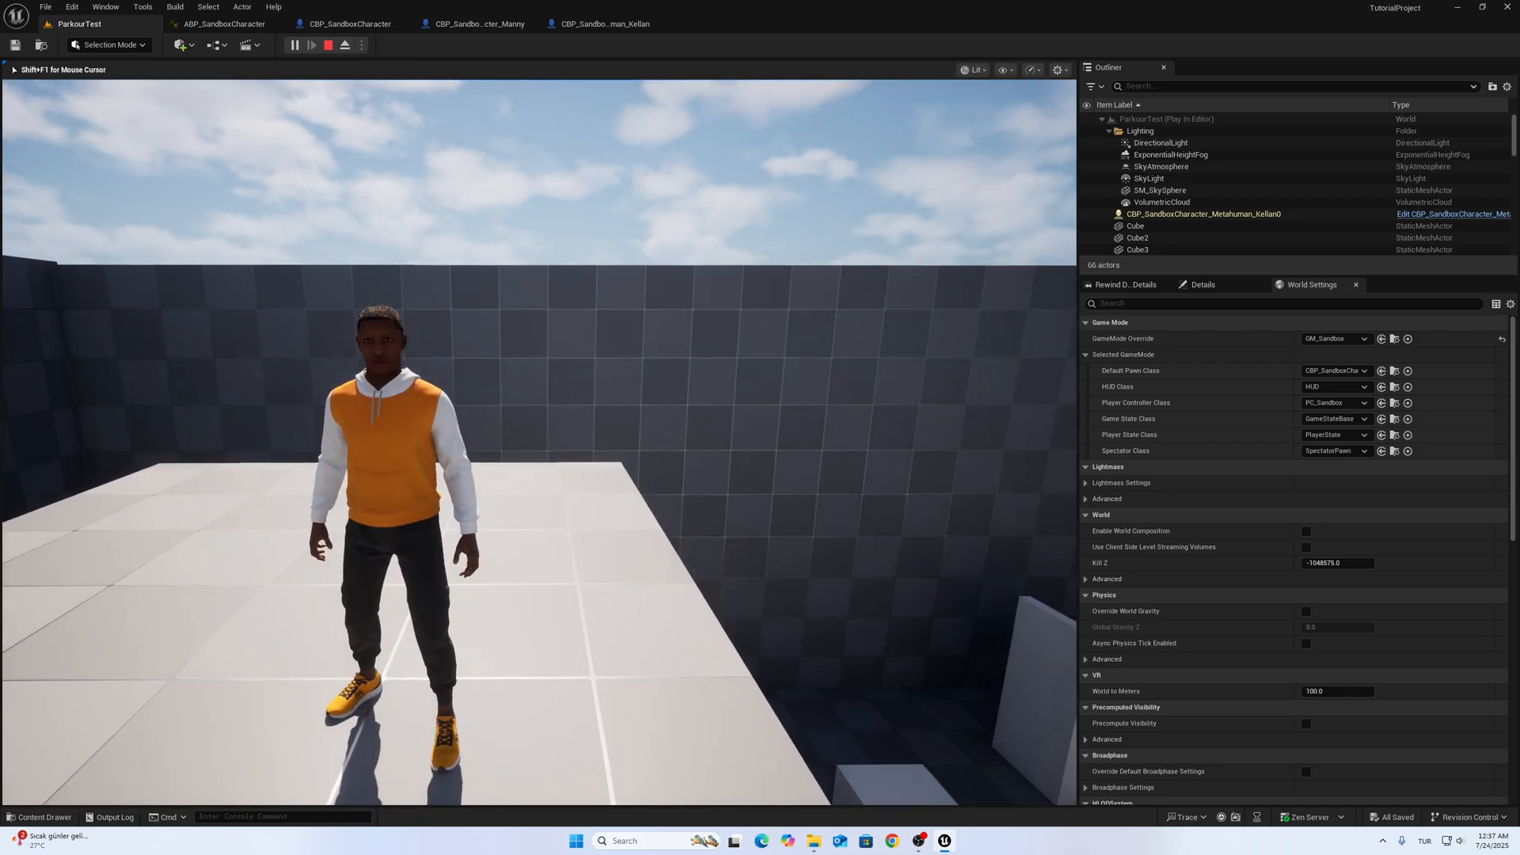
{"action": "mouse_move", "coordinate": [328, 44]}
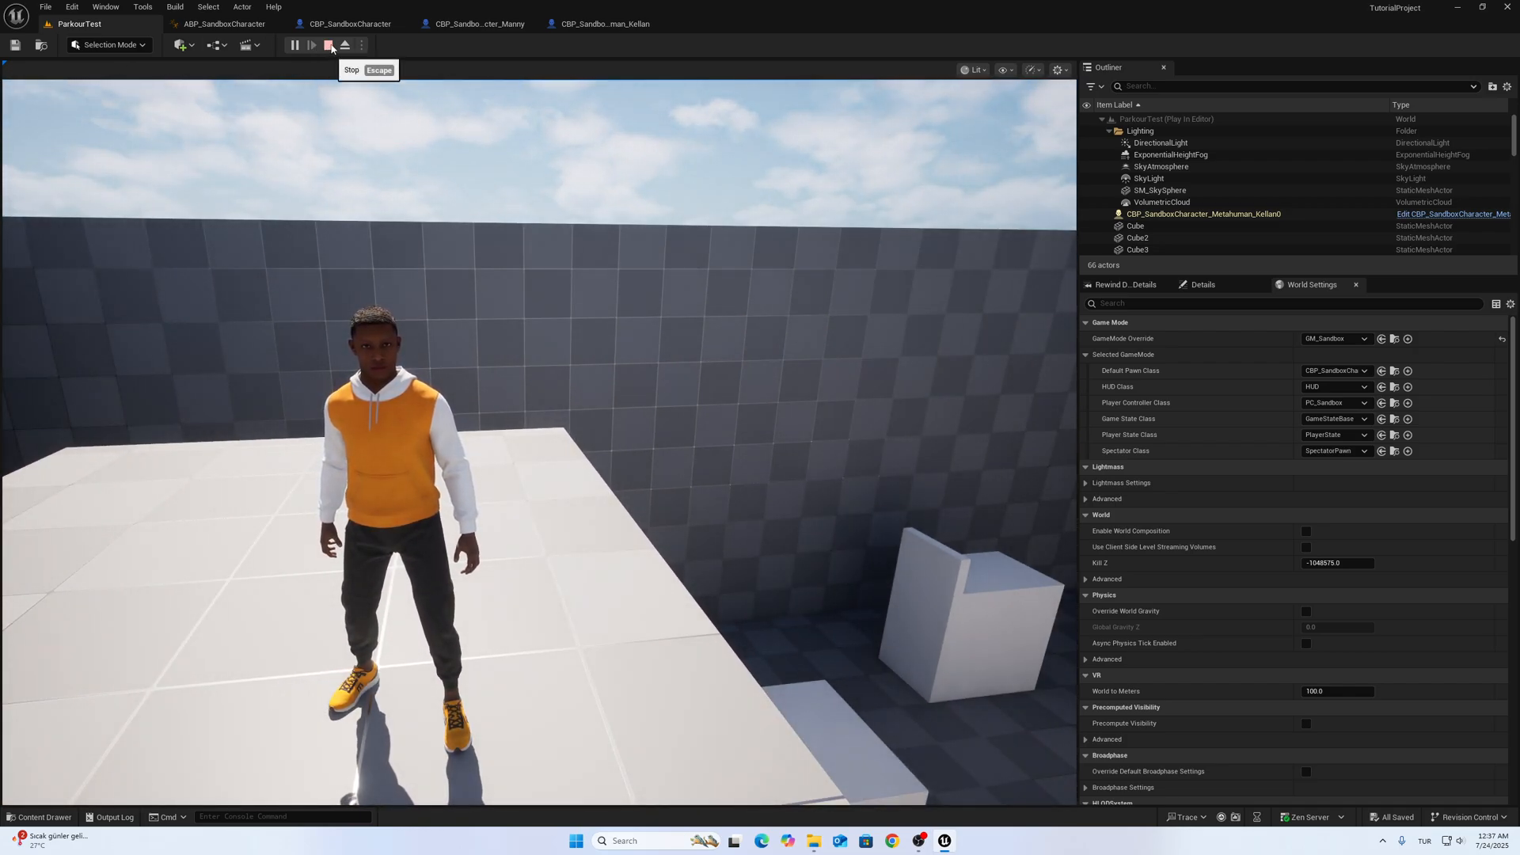